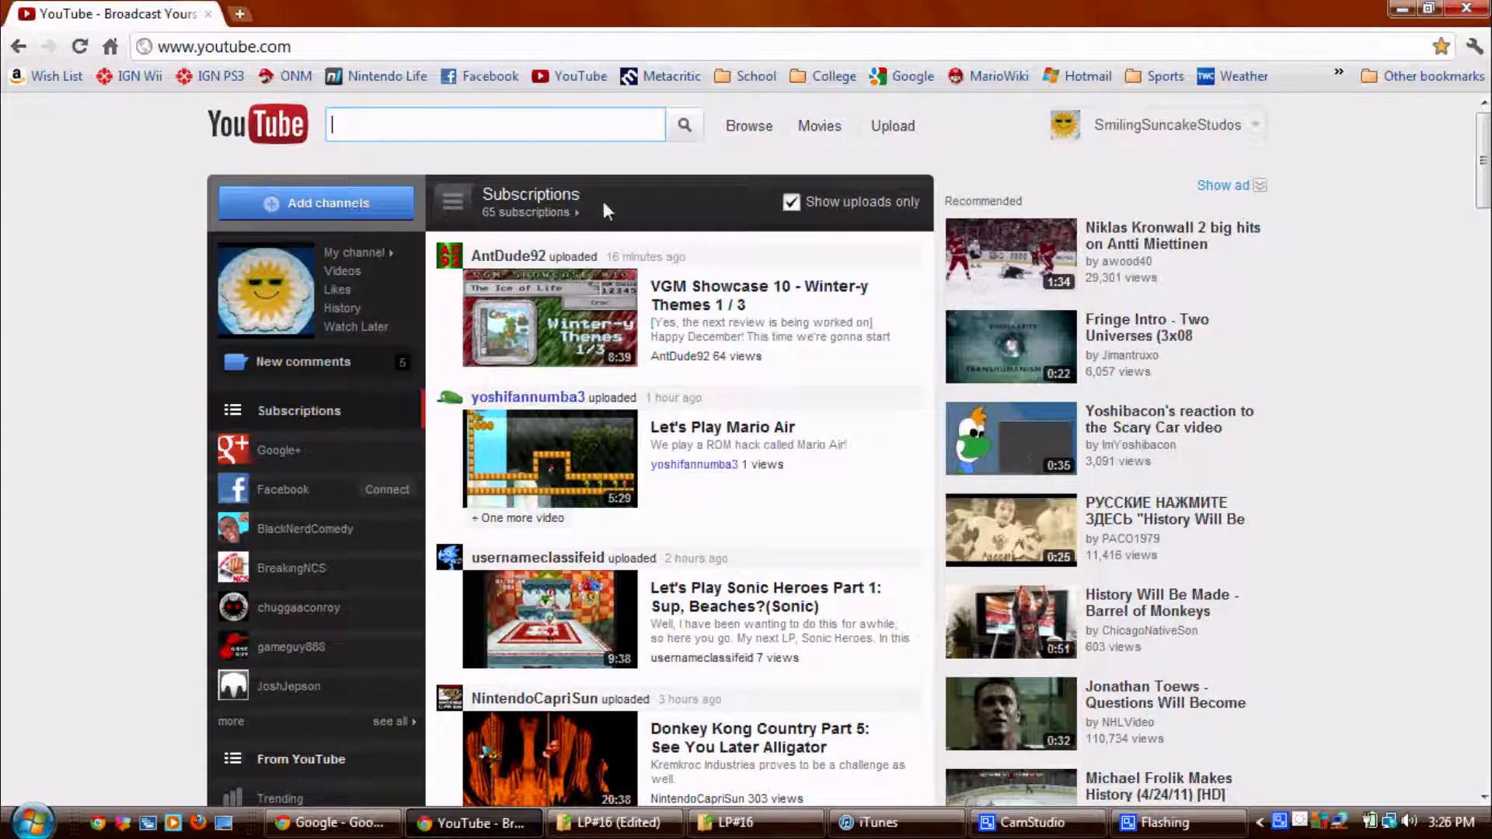
mouse_move(780, 318)
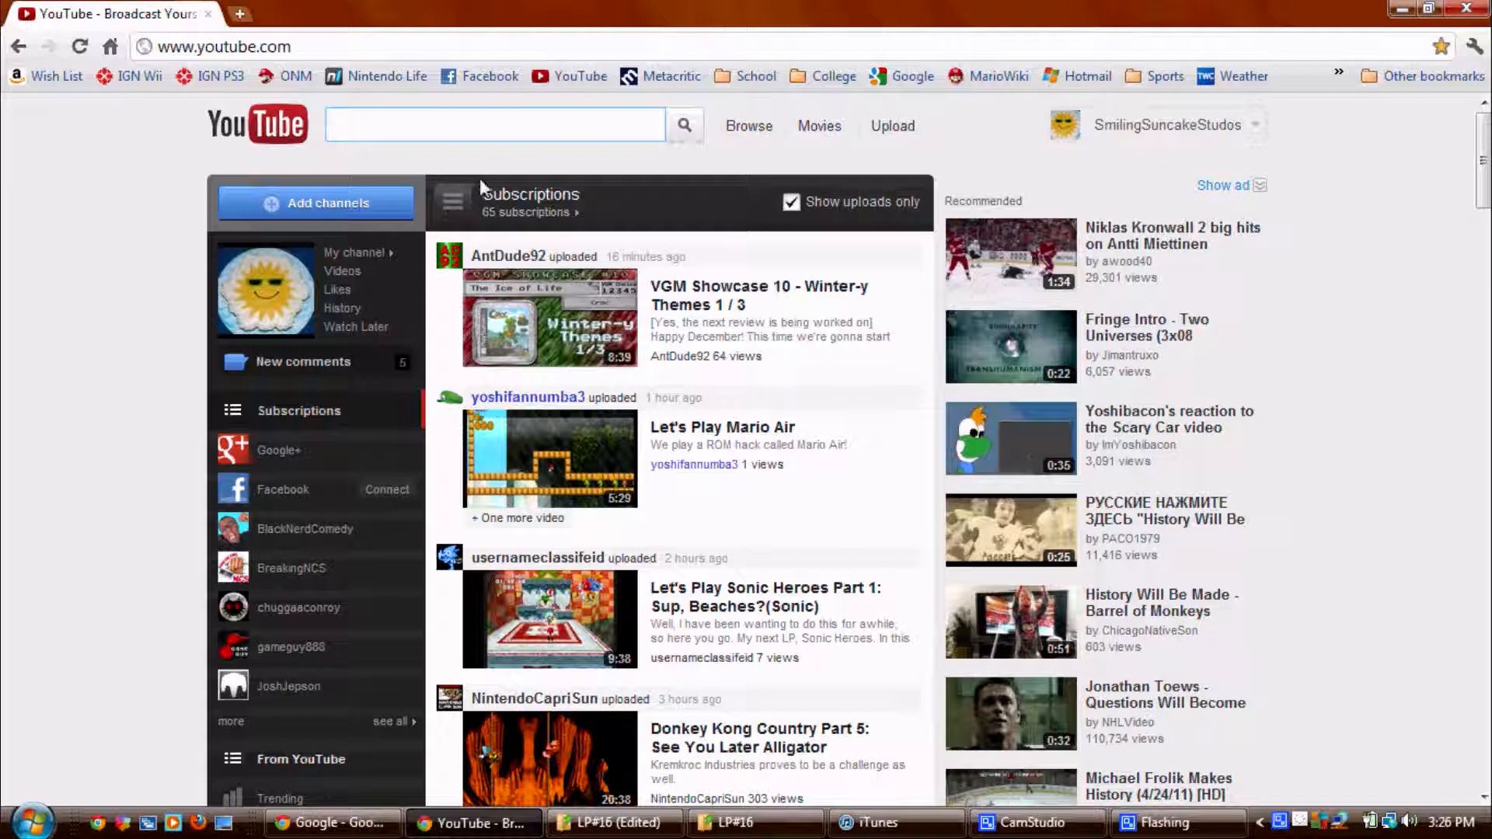
mouse_move(170, 449)
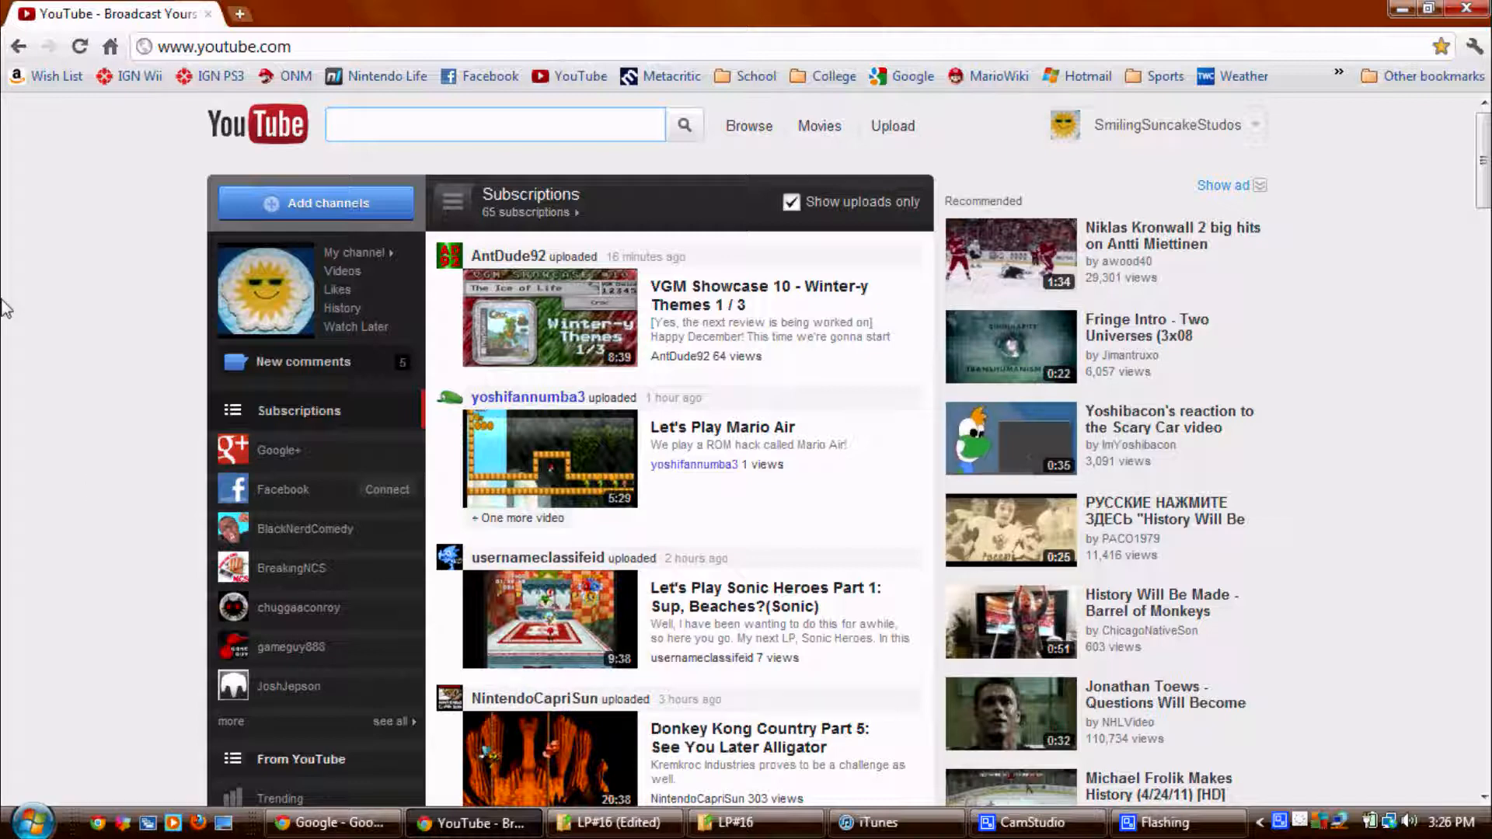
Step: Browse the subscription uploads and open the All subscriptions Subscription Manager page
left_click(495, 124)
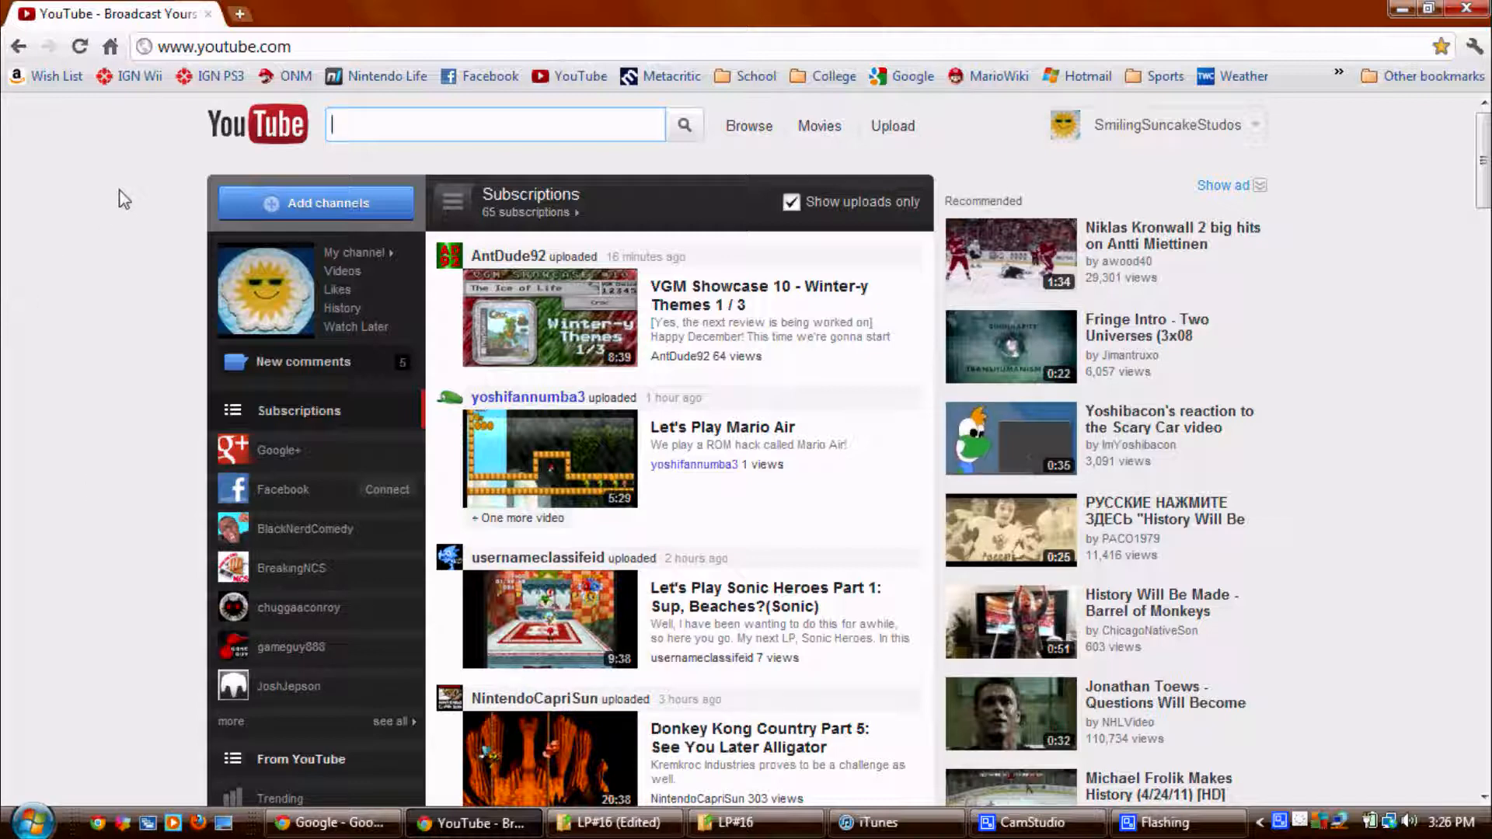
mouse_move(133, 205)
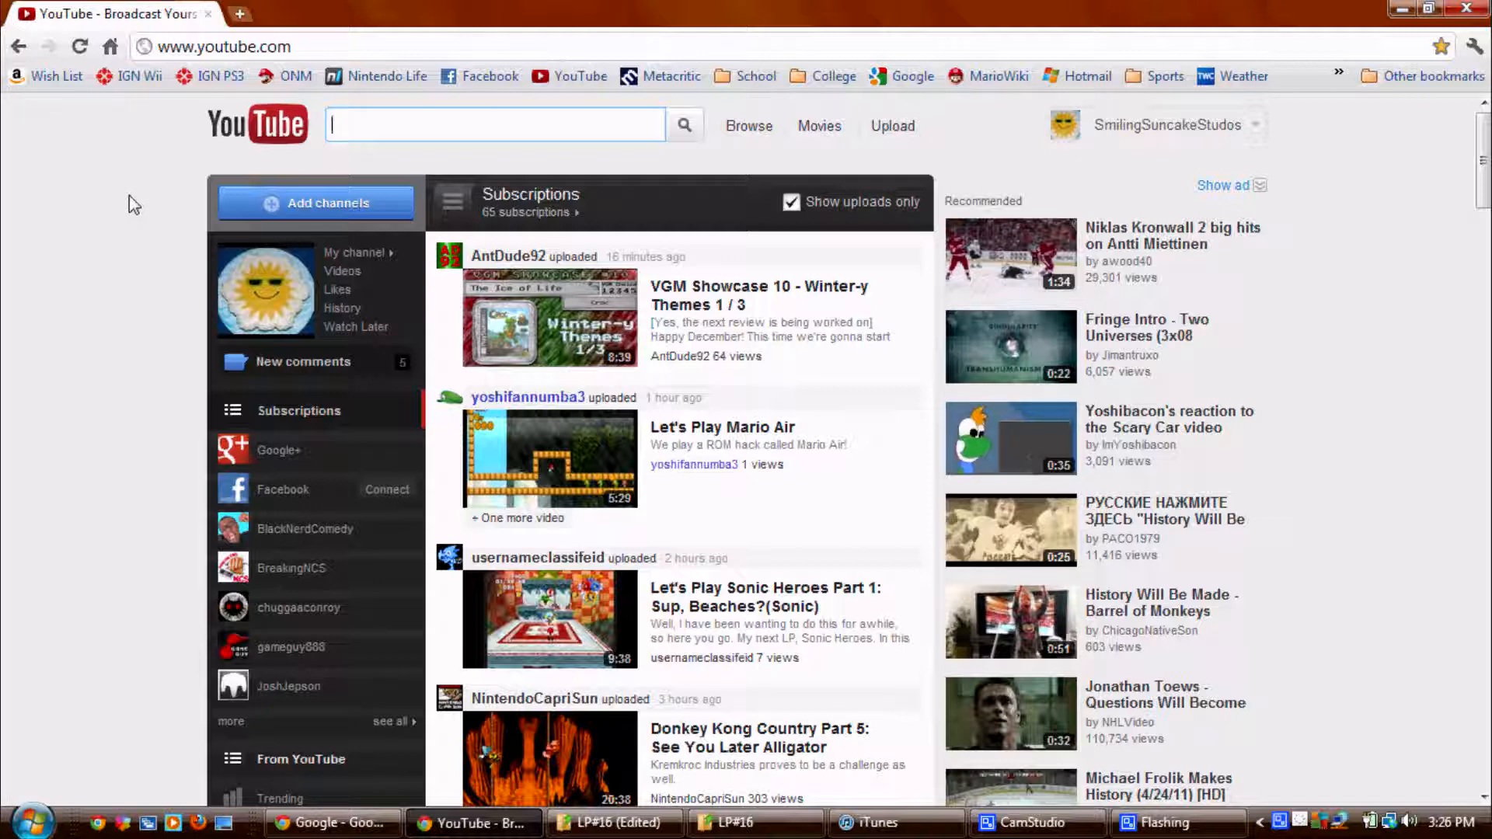
mouse_move(50, 296)
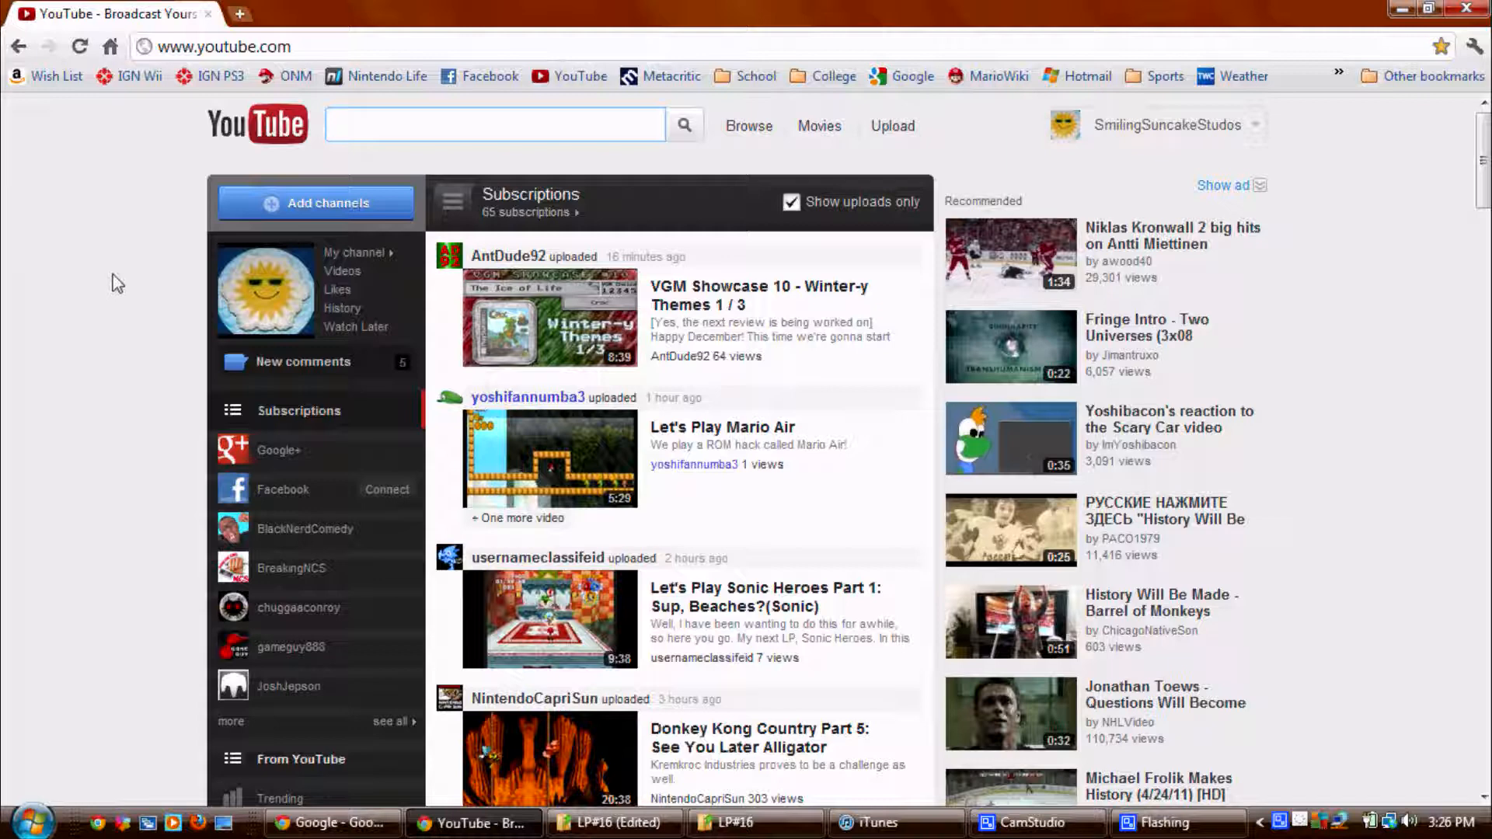
mouse_move(77, 370)
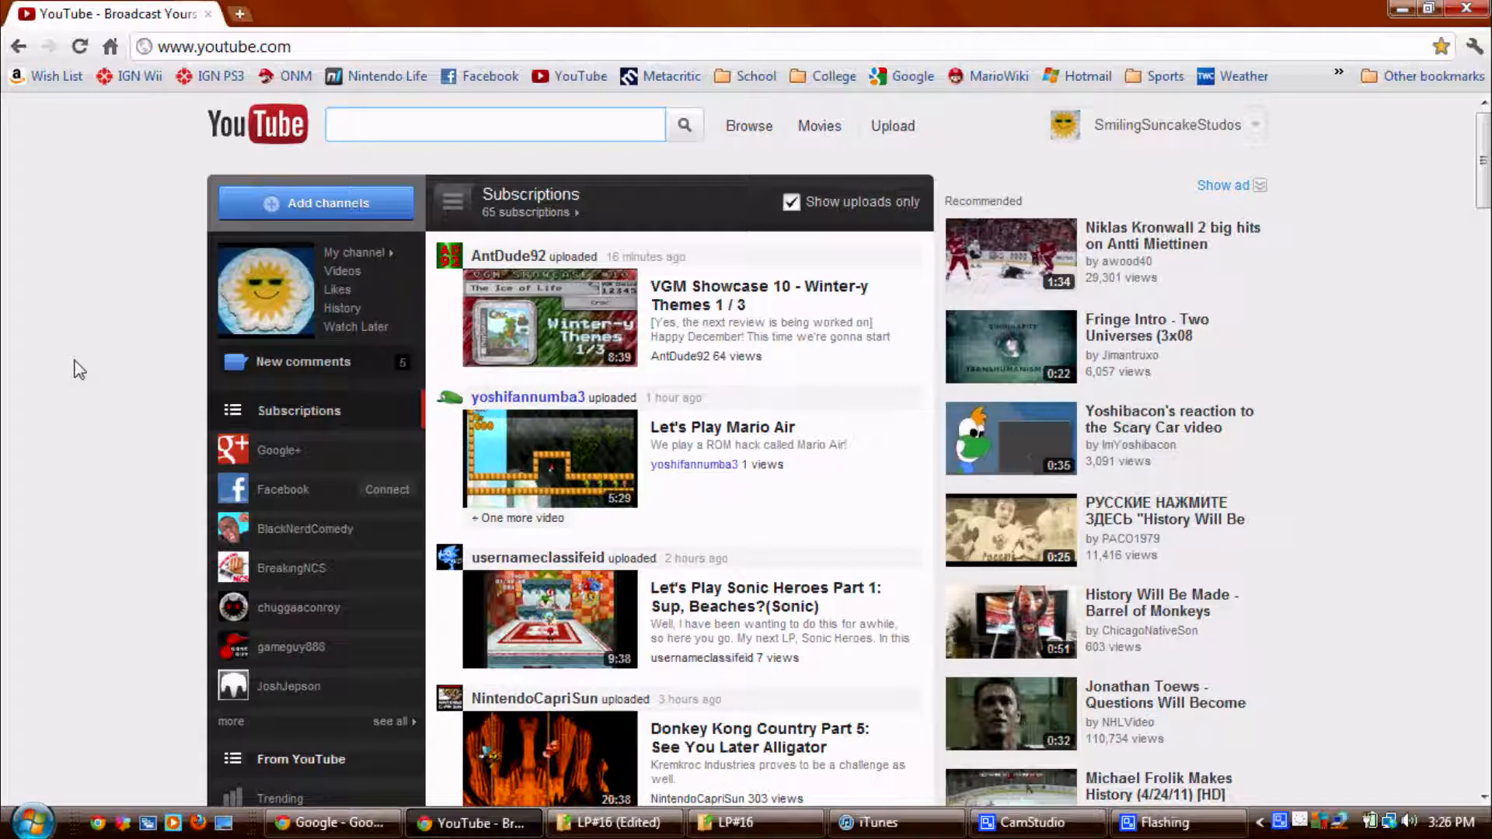
mouse_move(50, 328)
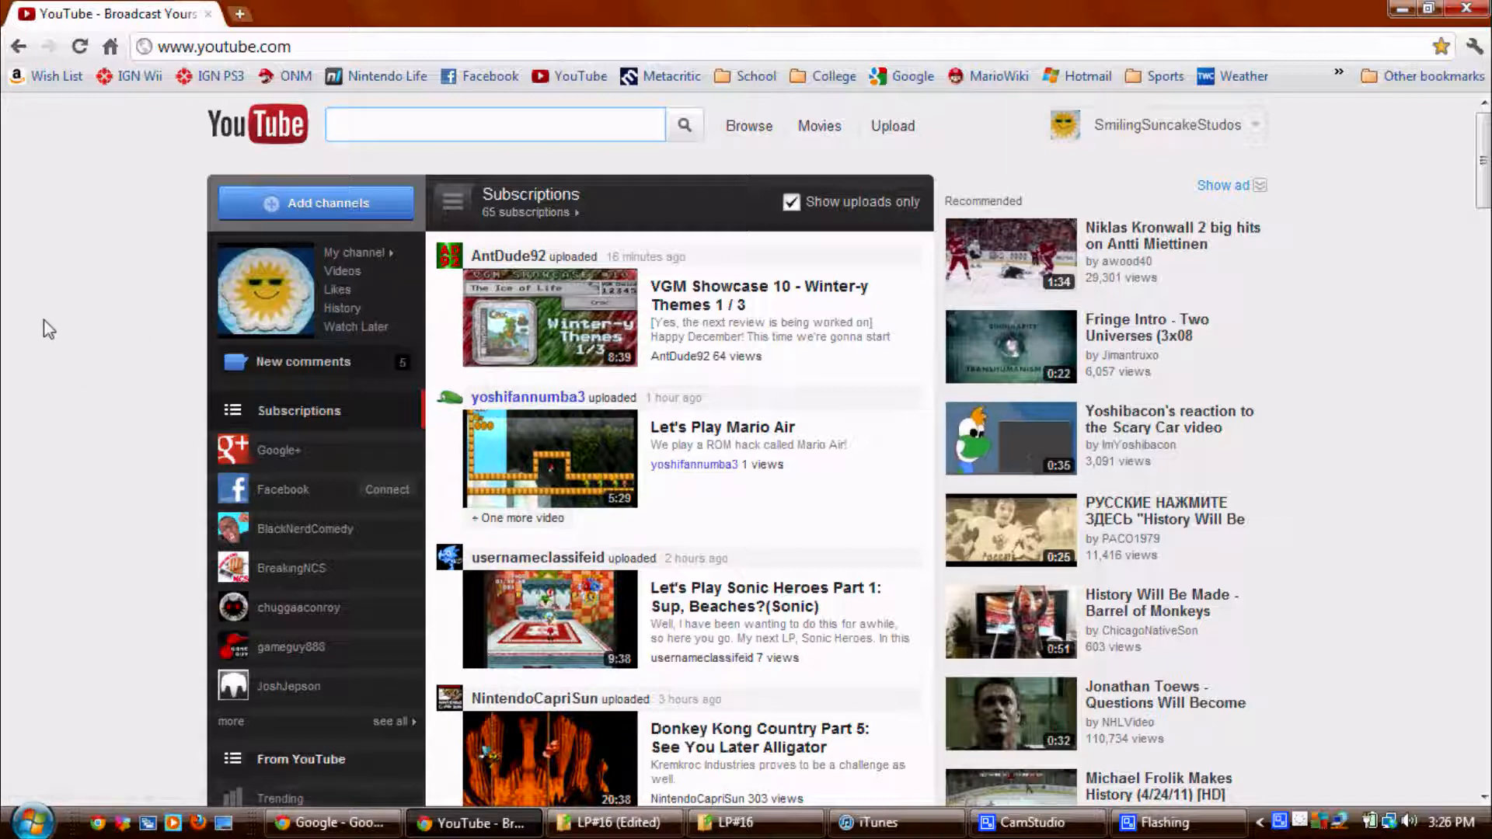
mouse_move(1433, 207)
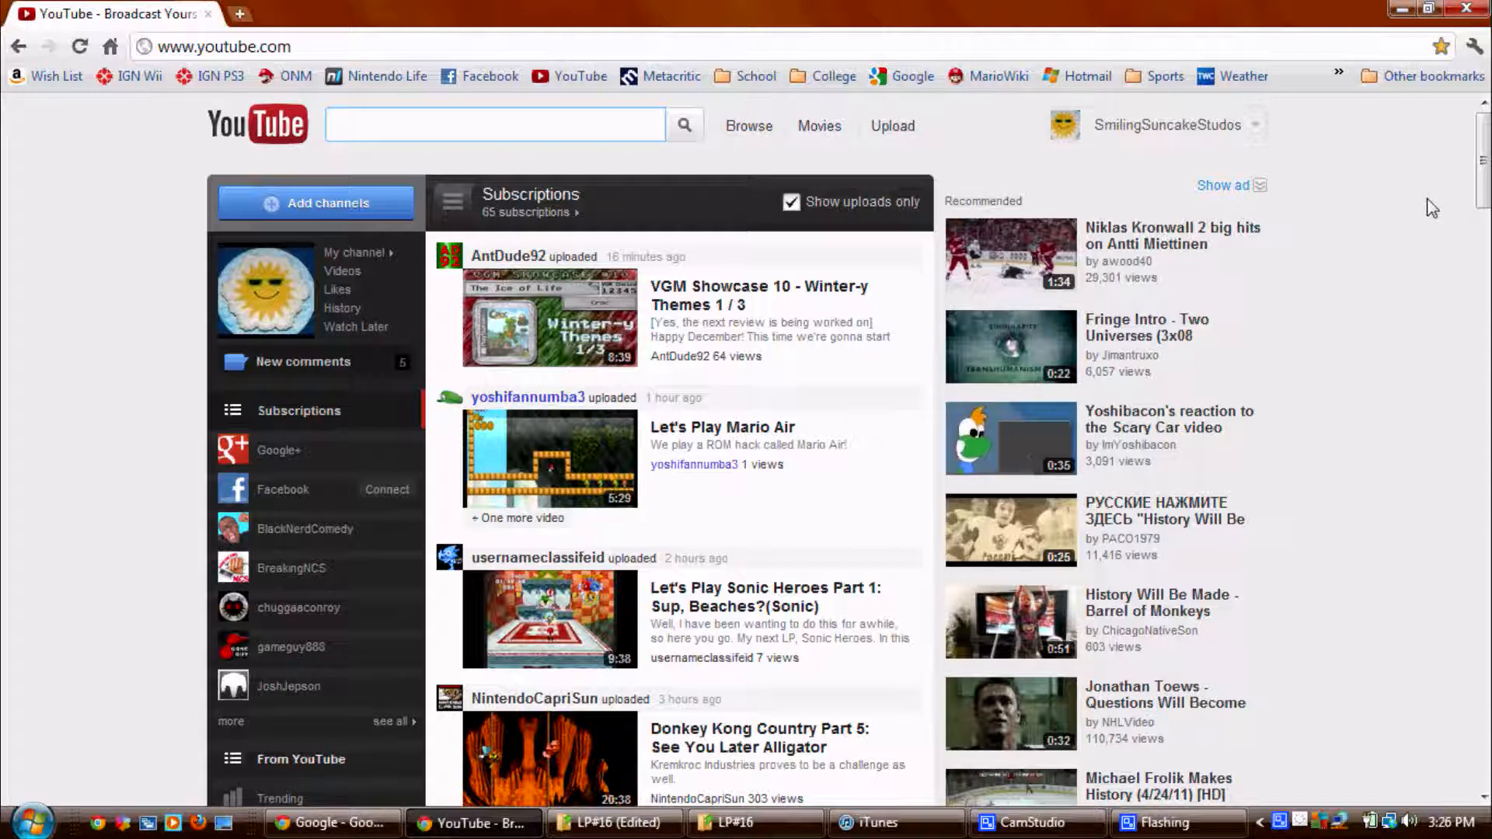
left_click(495, 124)
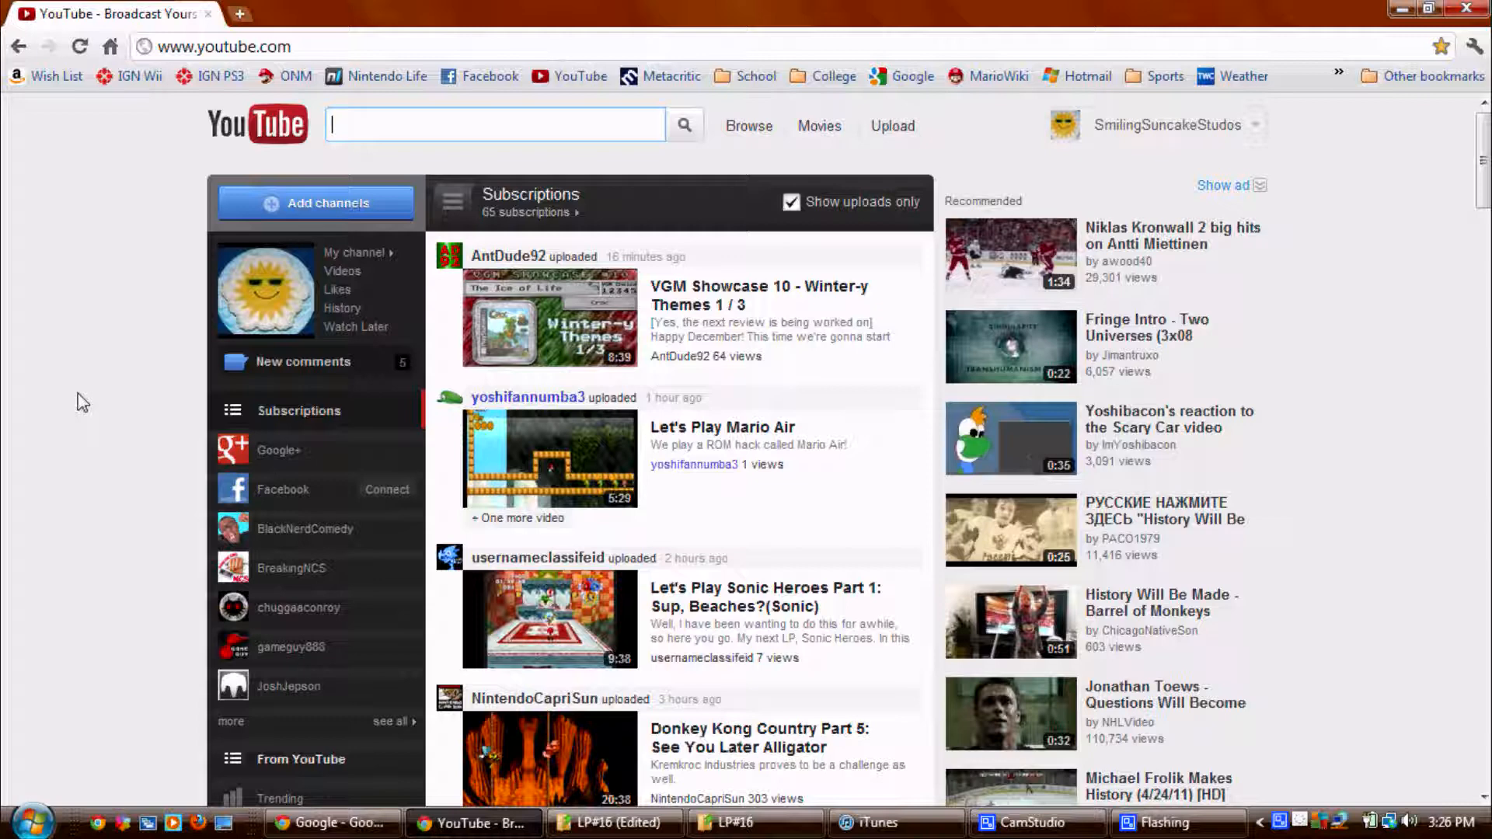
mouse_move(78, 374)
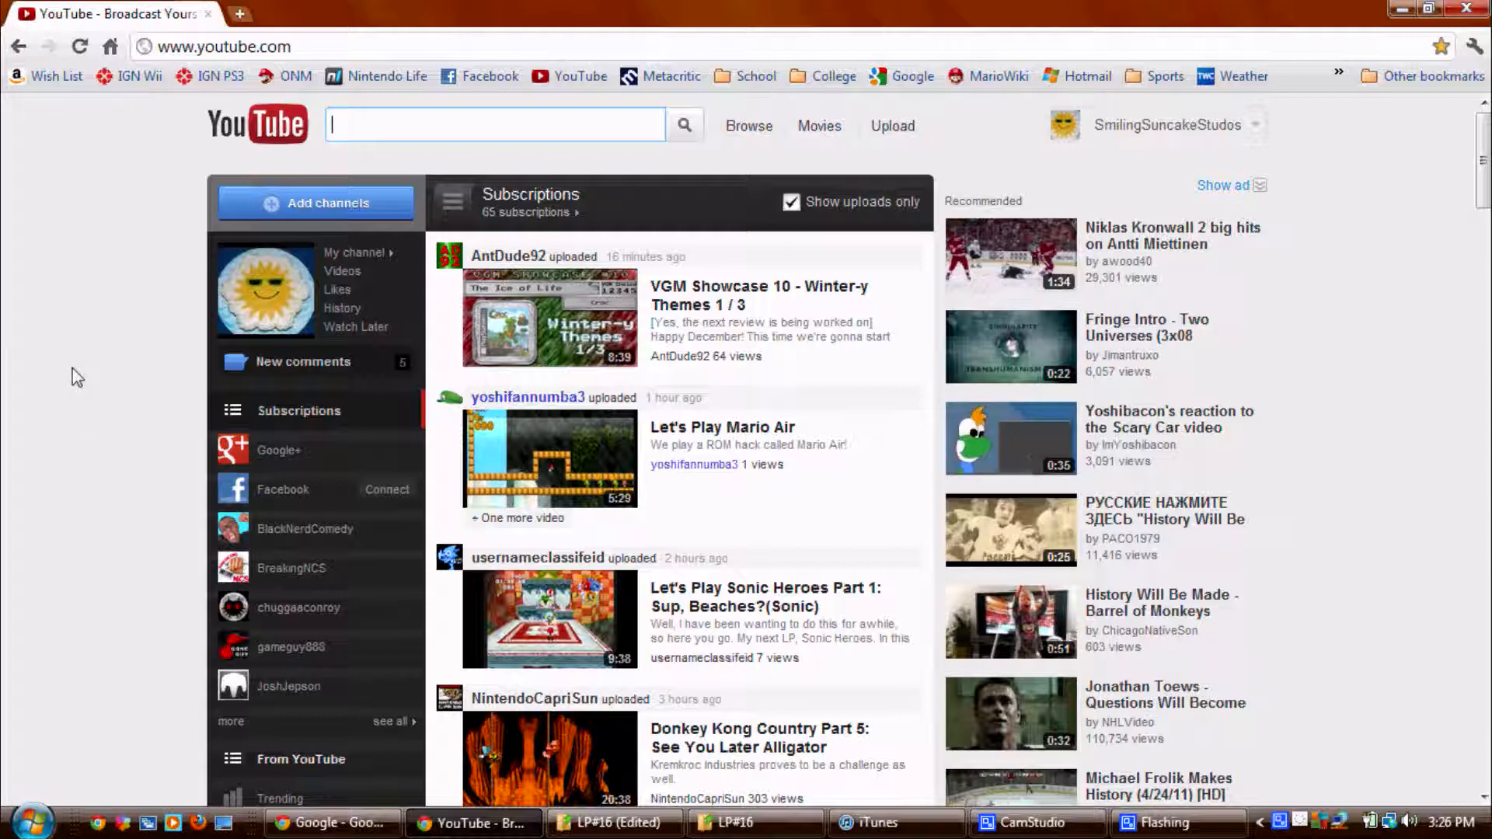
mouse_move(5, 476)
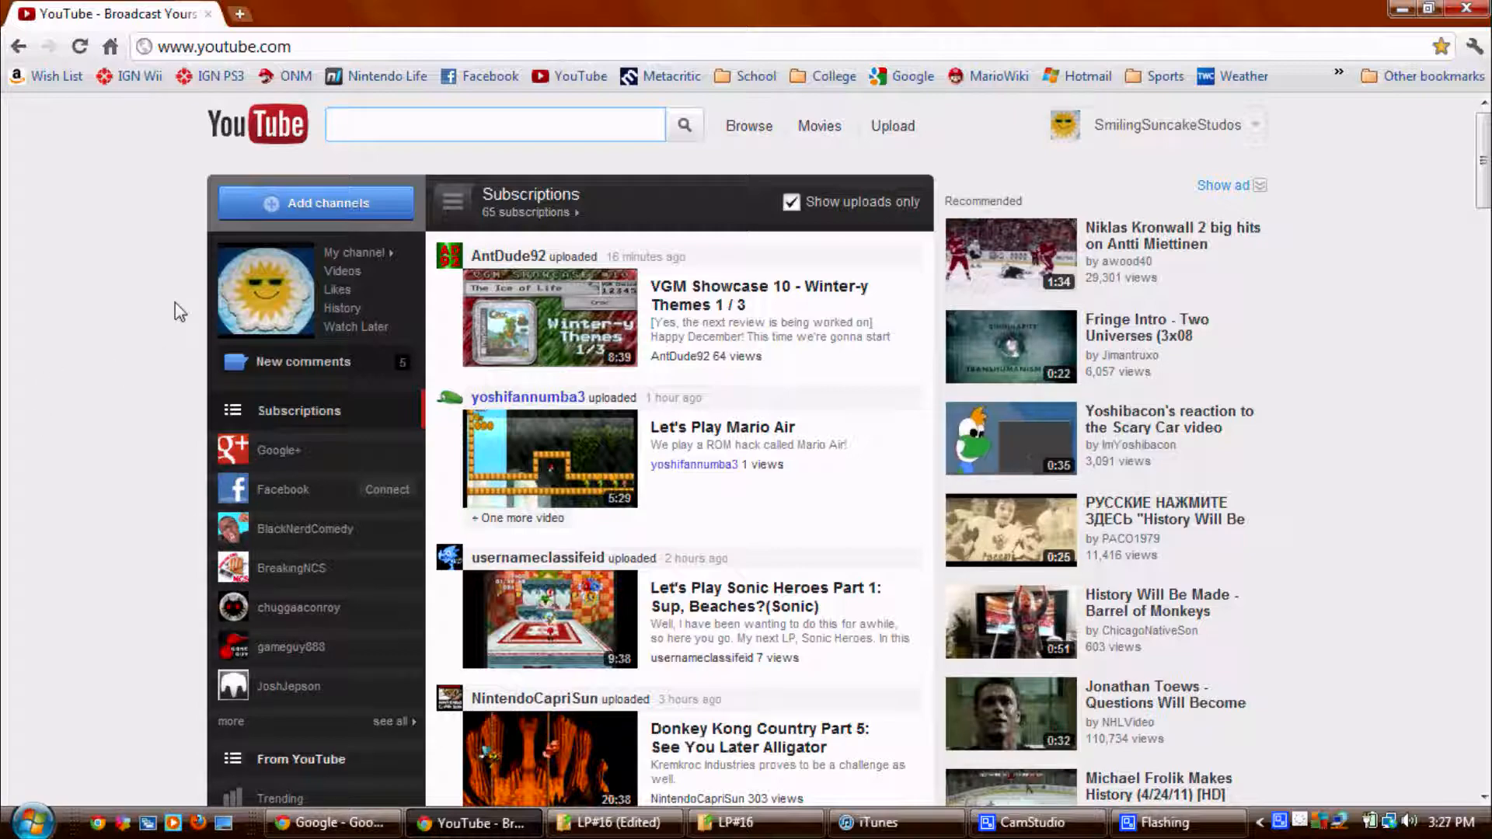
scroll("down", 3)
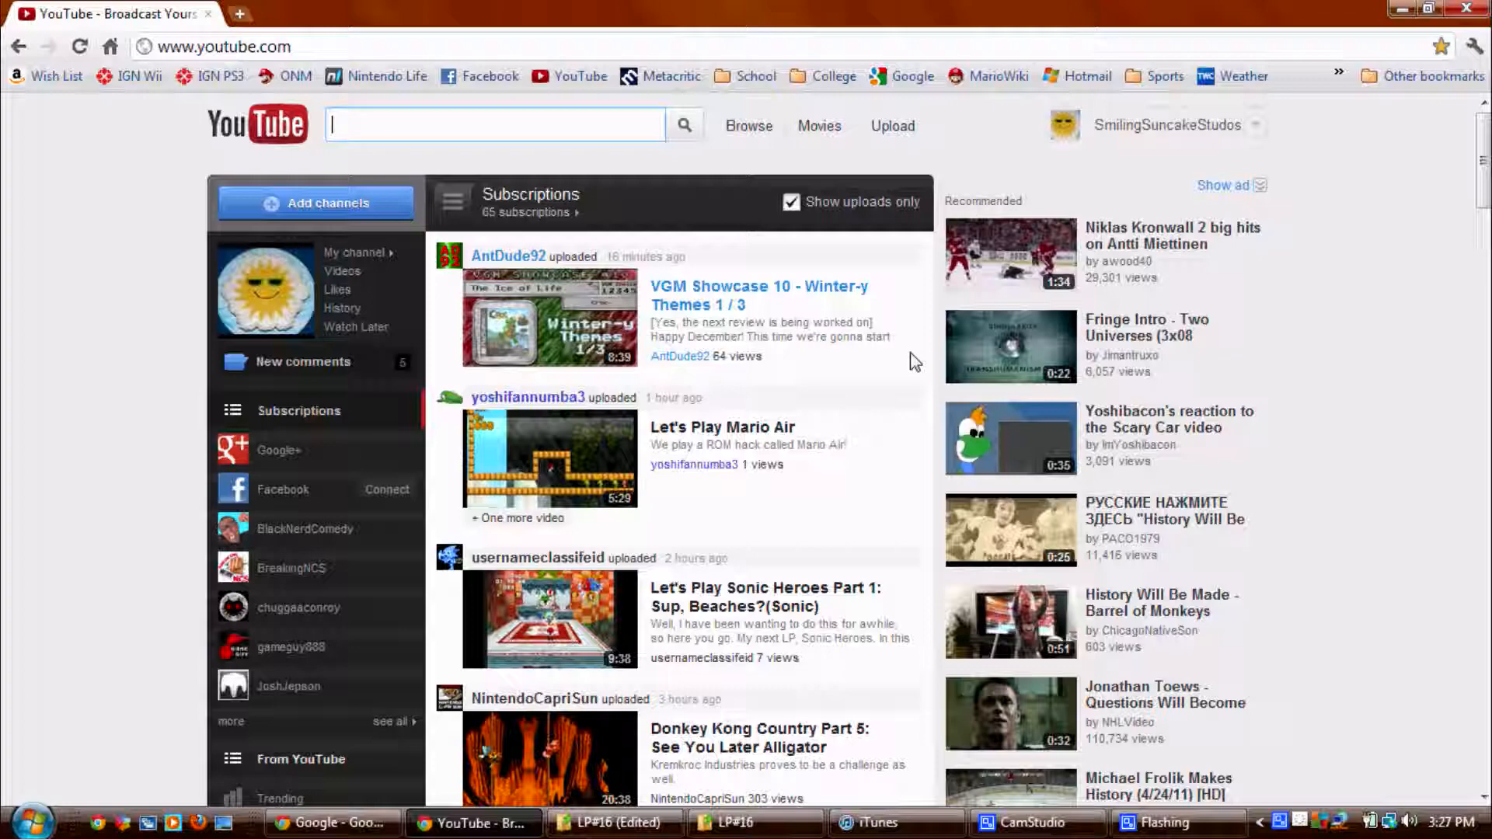
scroll("down", 3)
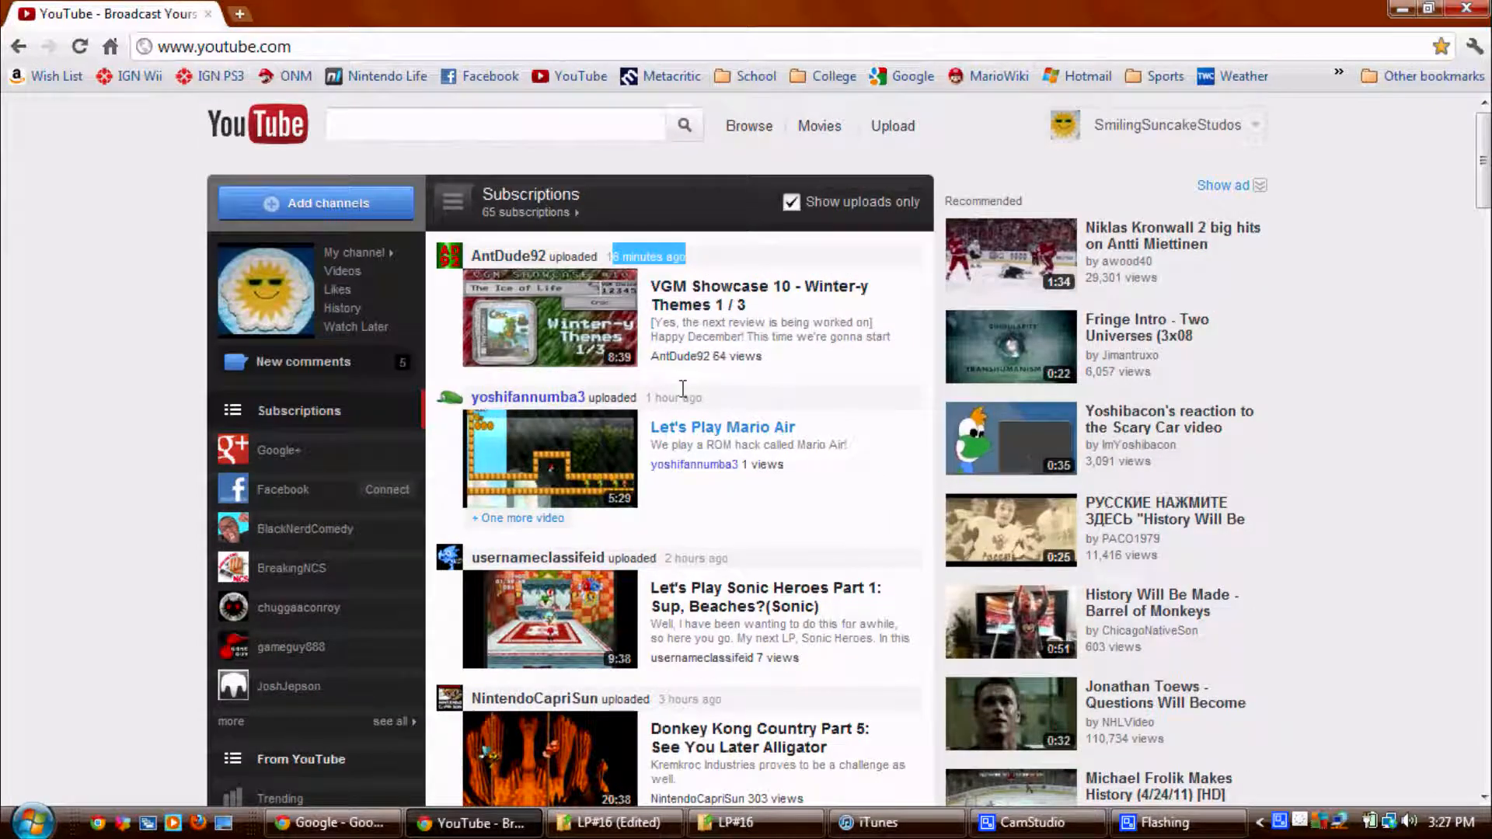
mouse_move(742, 561)
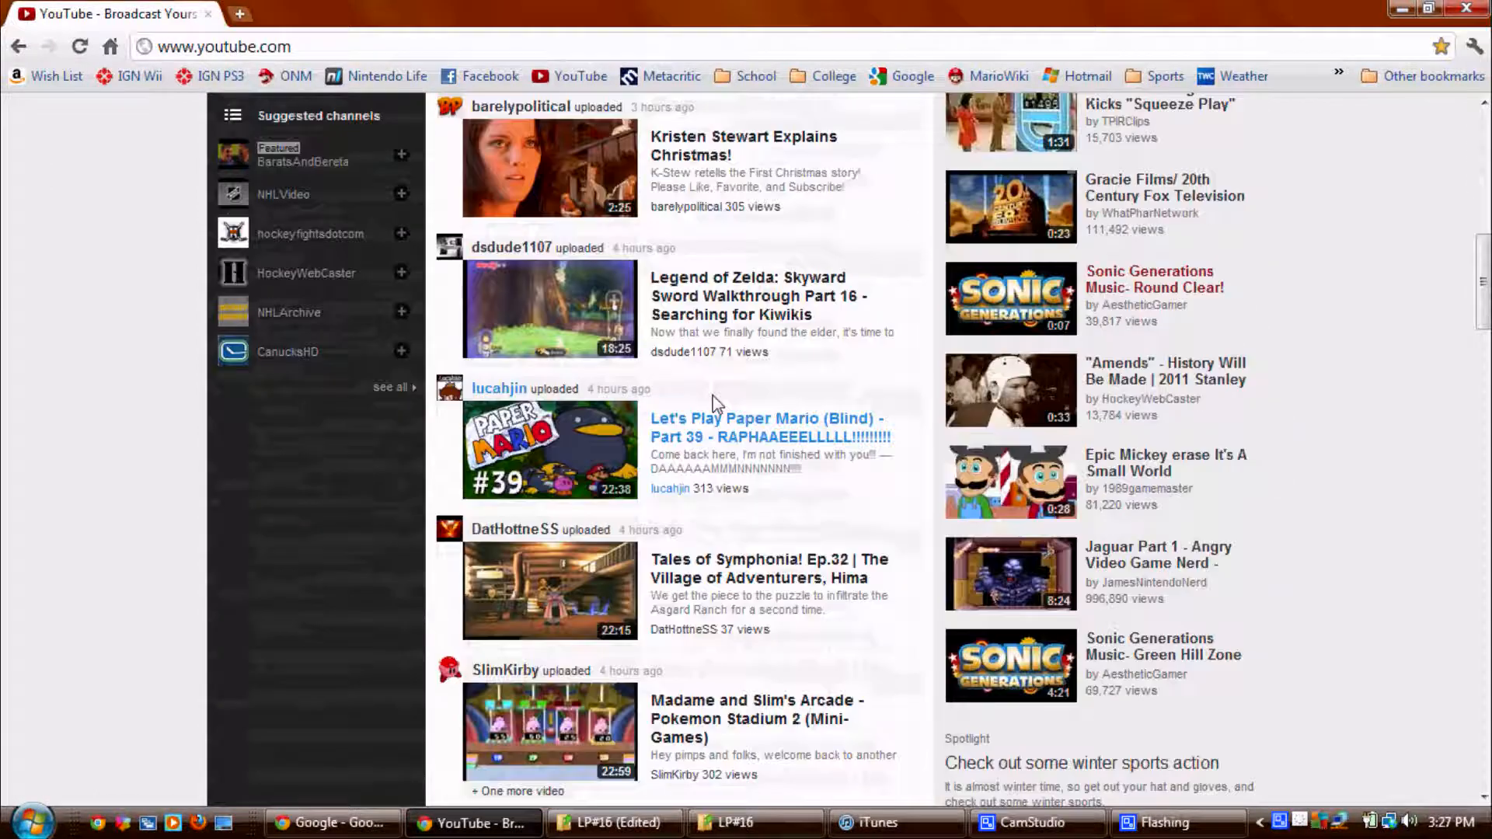
scroll("down", 3)
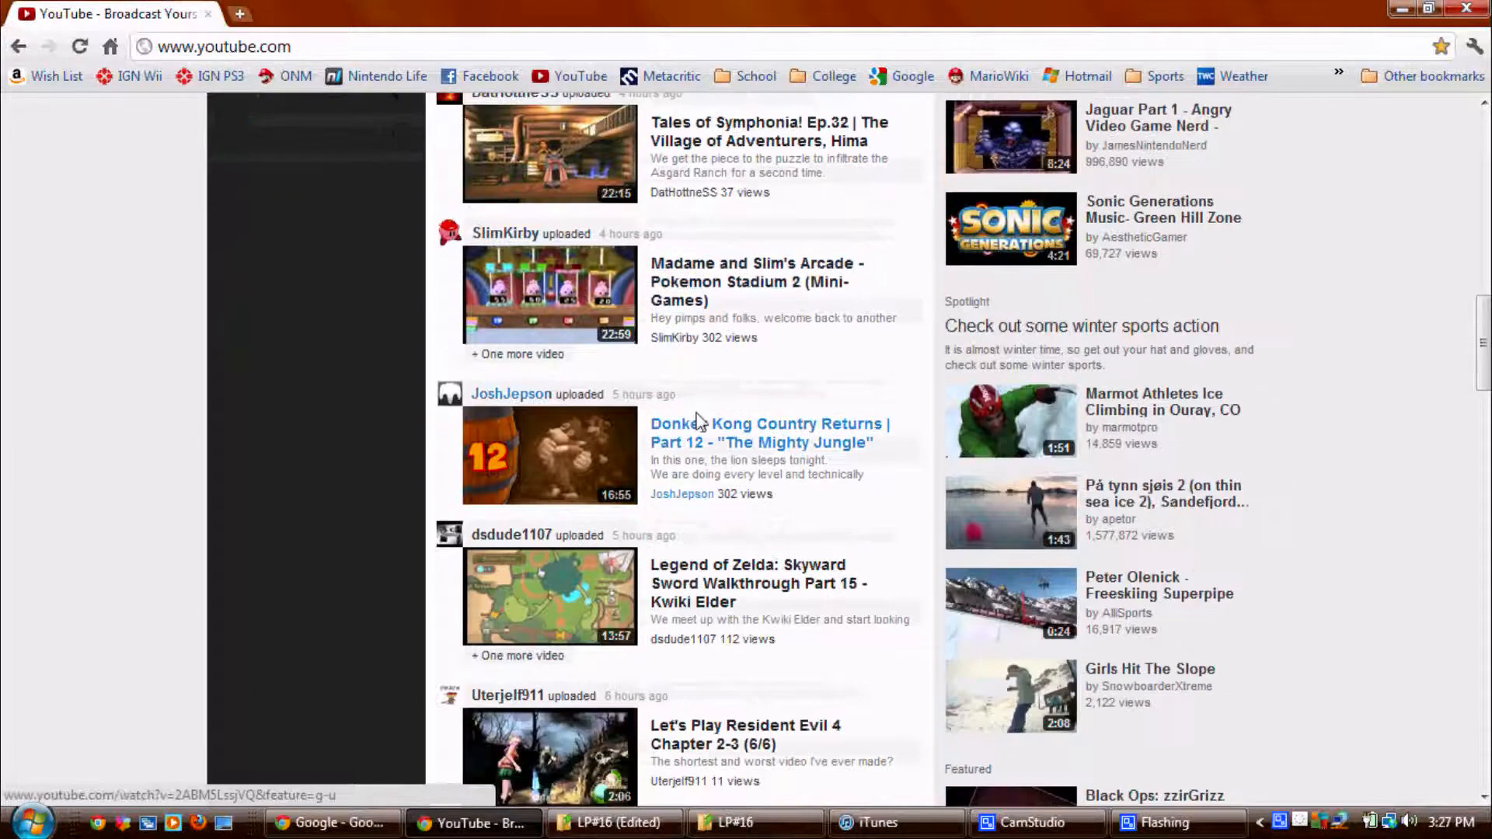
scroll("down", 3)
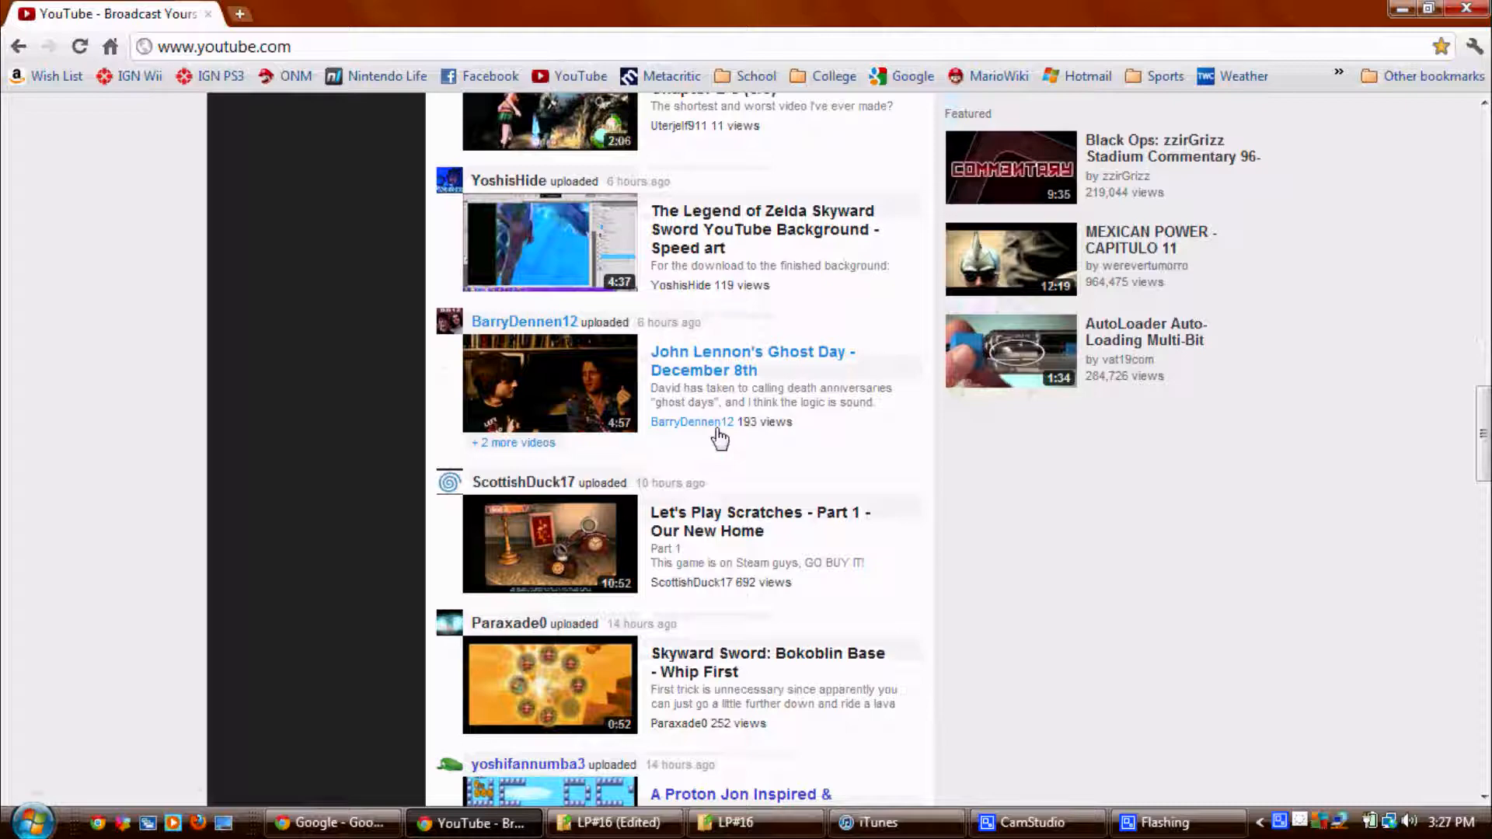
scroll("down", 3)
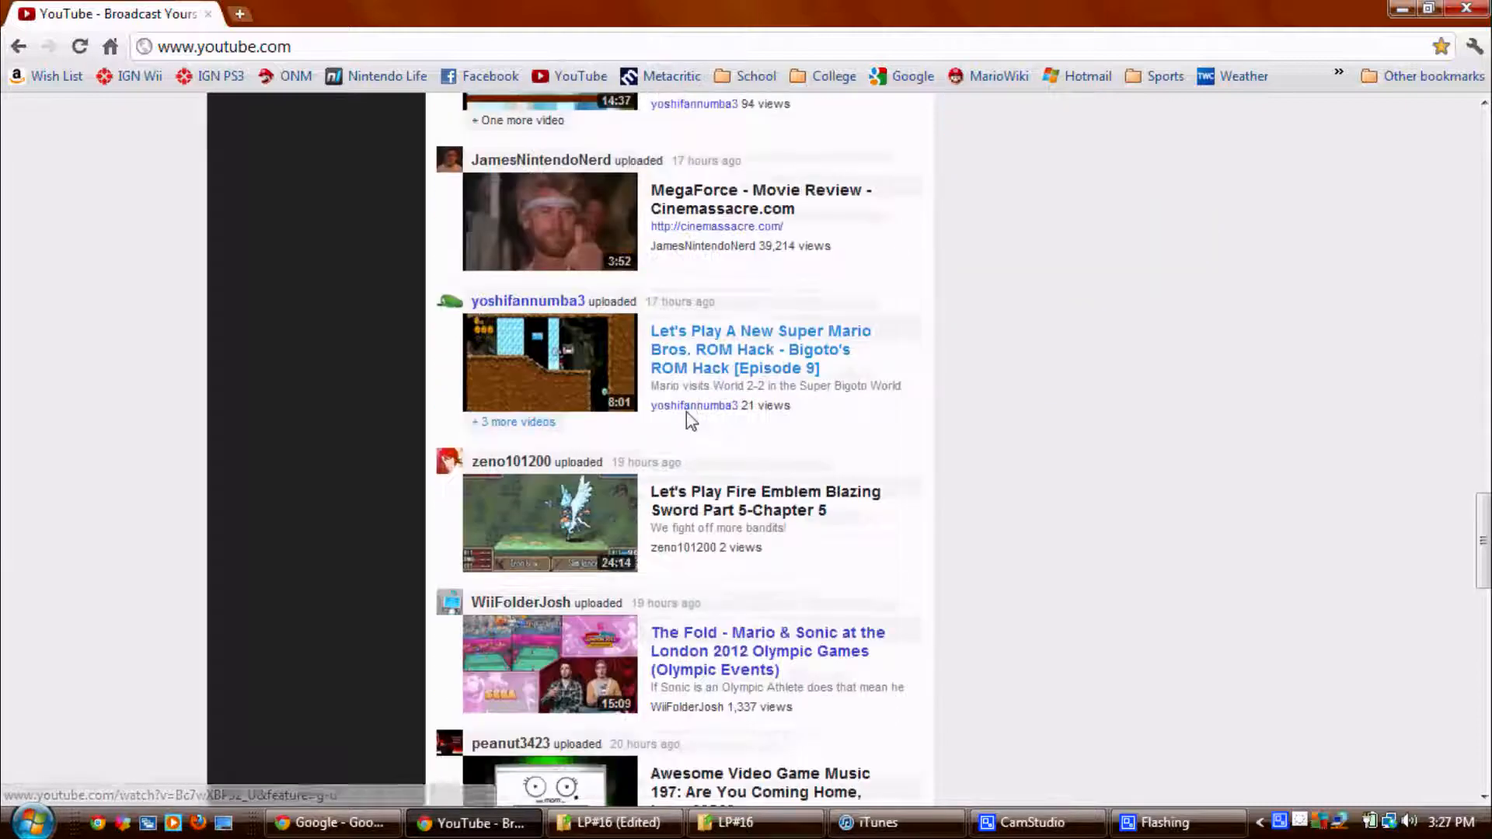
scroll("down", 3)
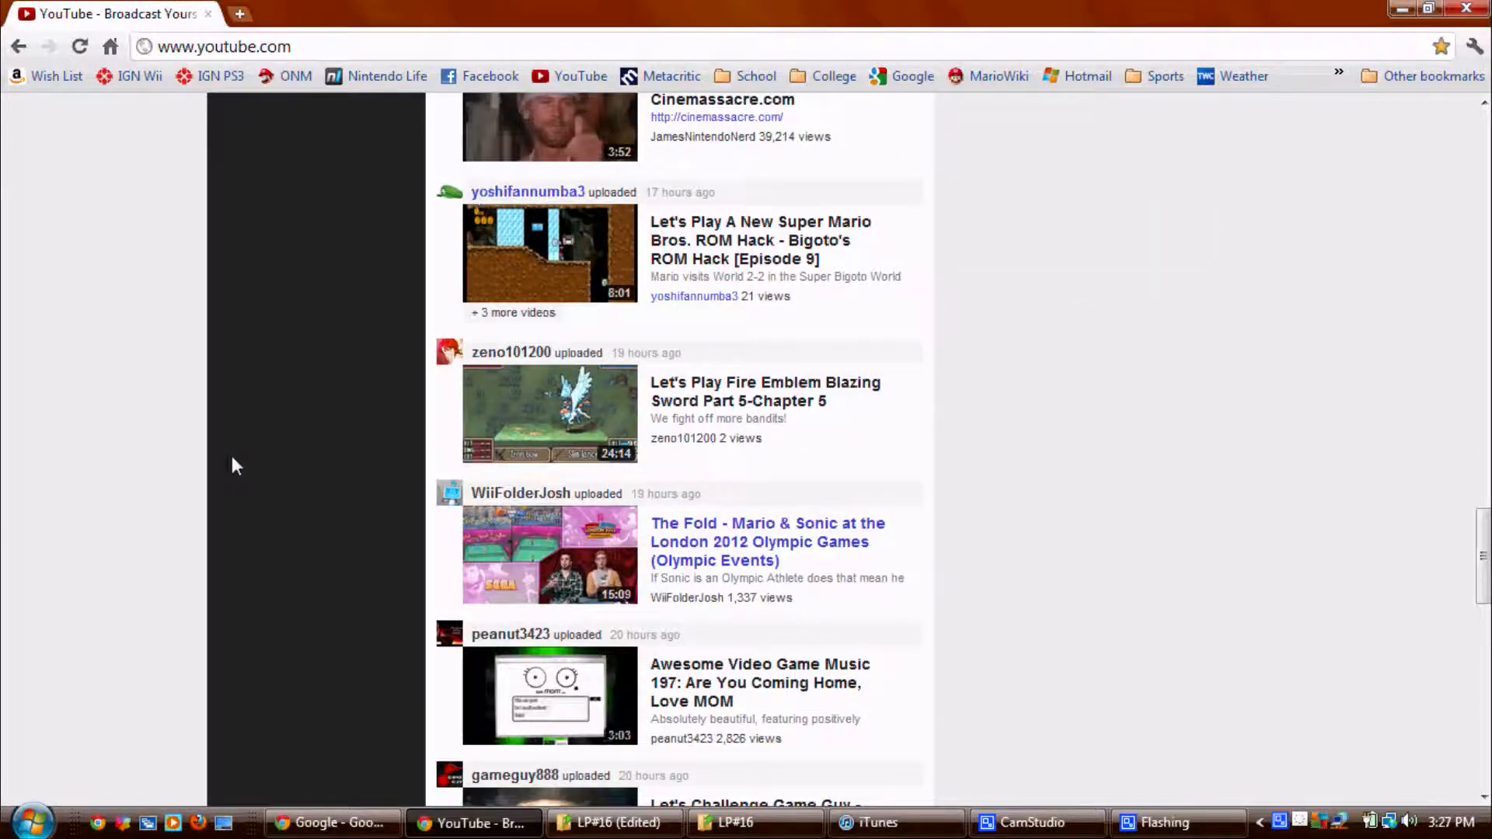
scroll("down", 3)
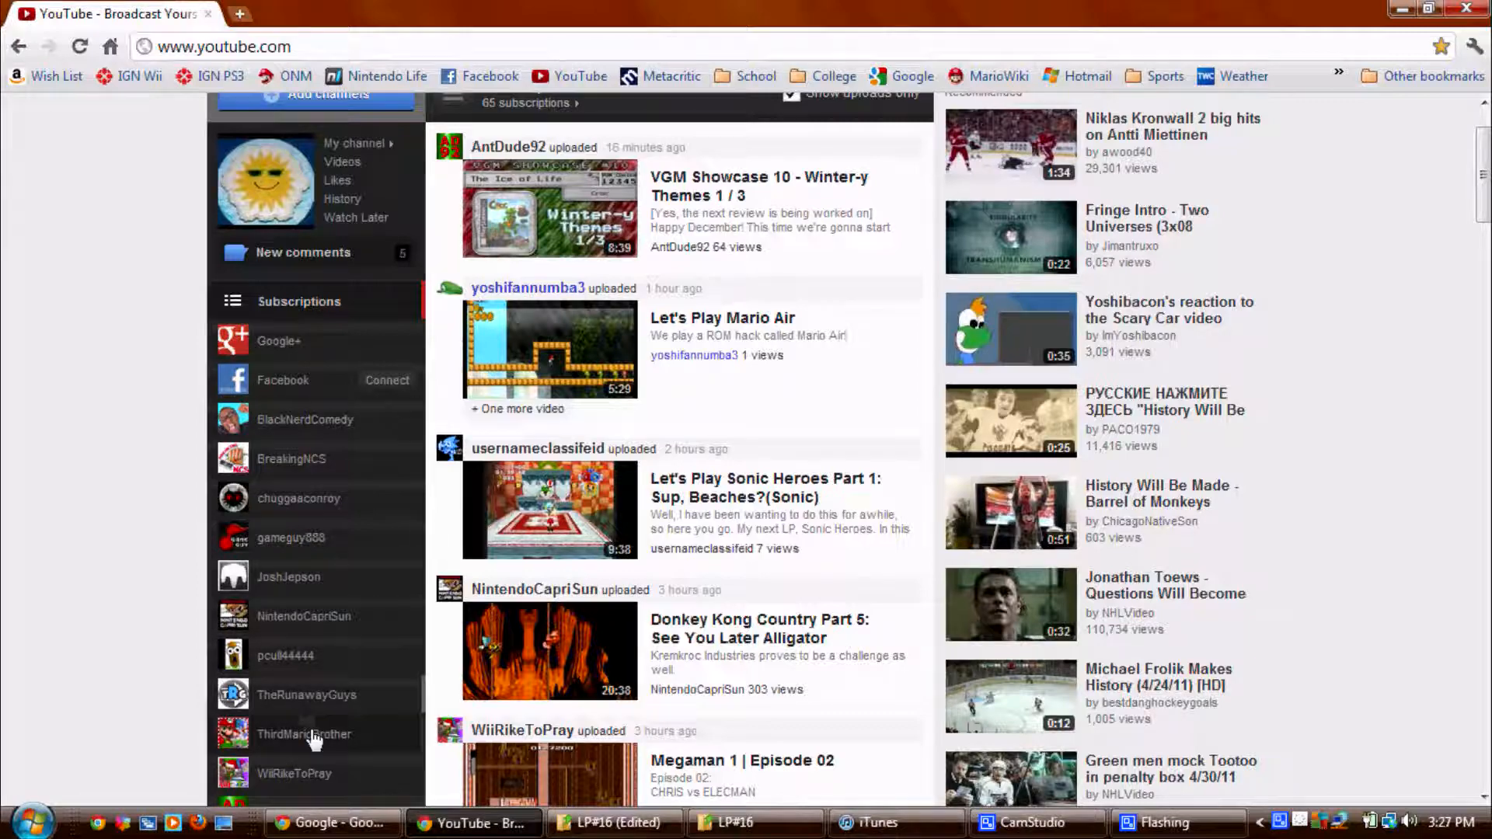
scroll("down", 3)
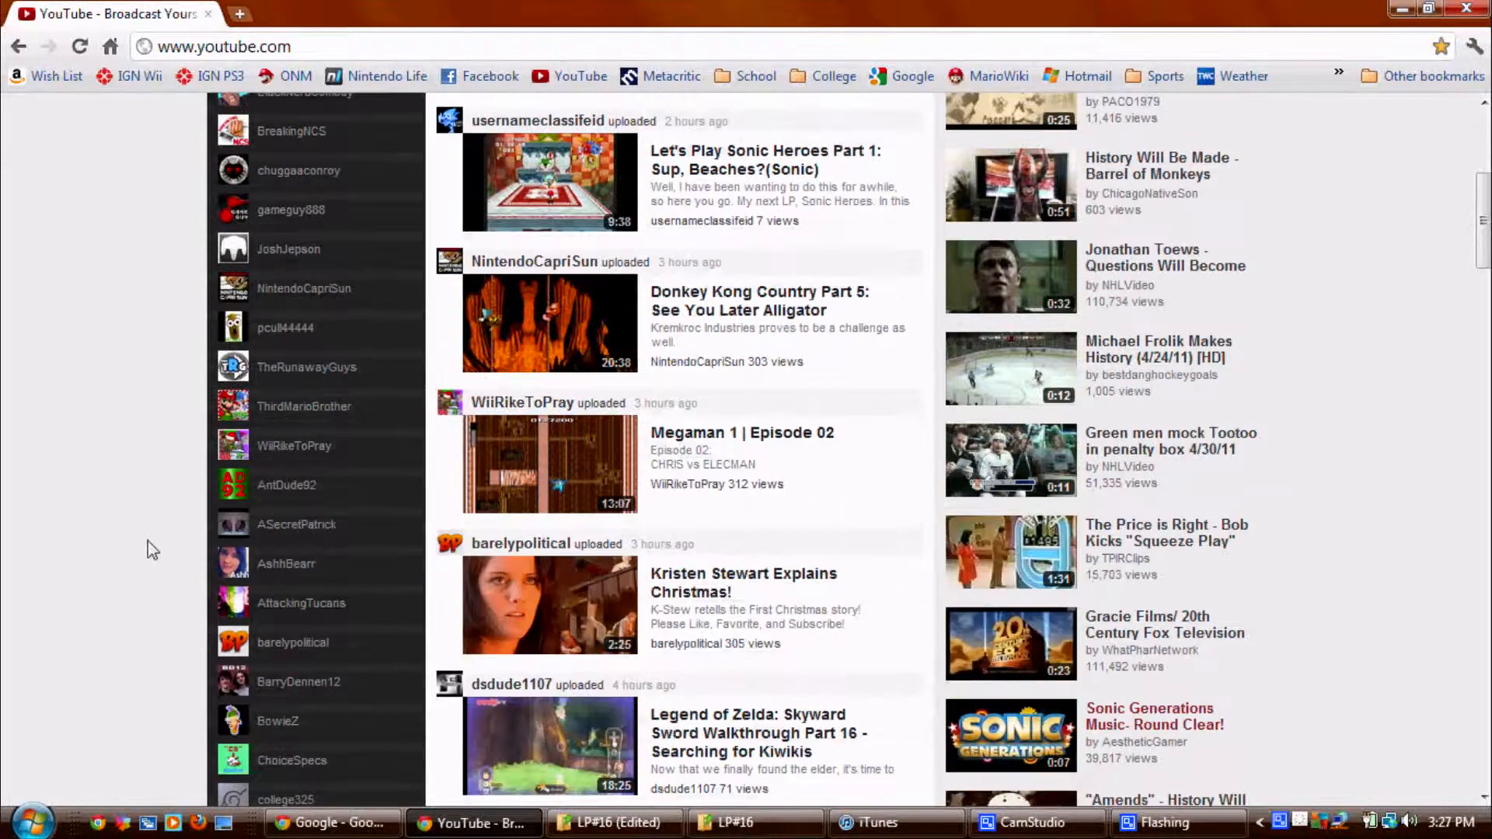
scroll("down", 3)
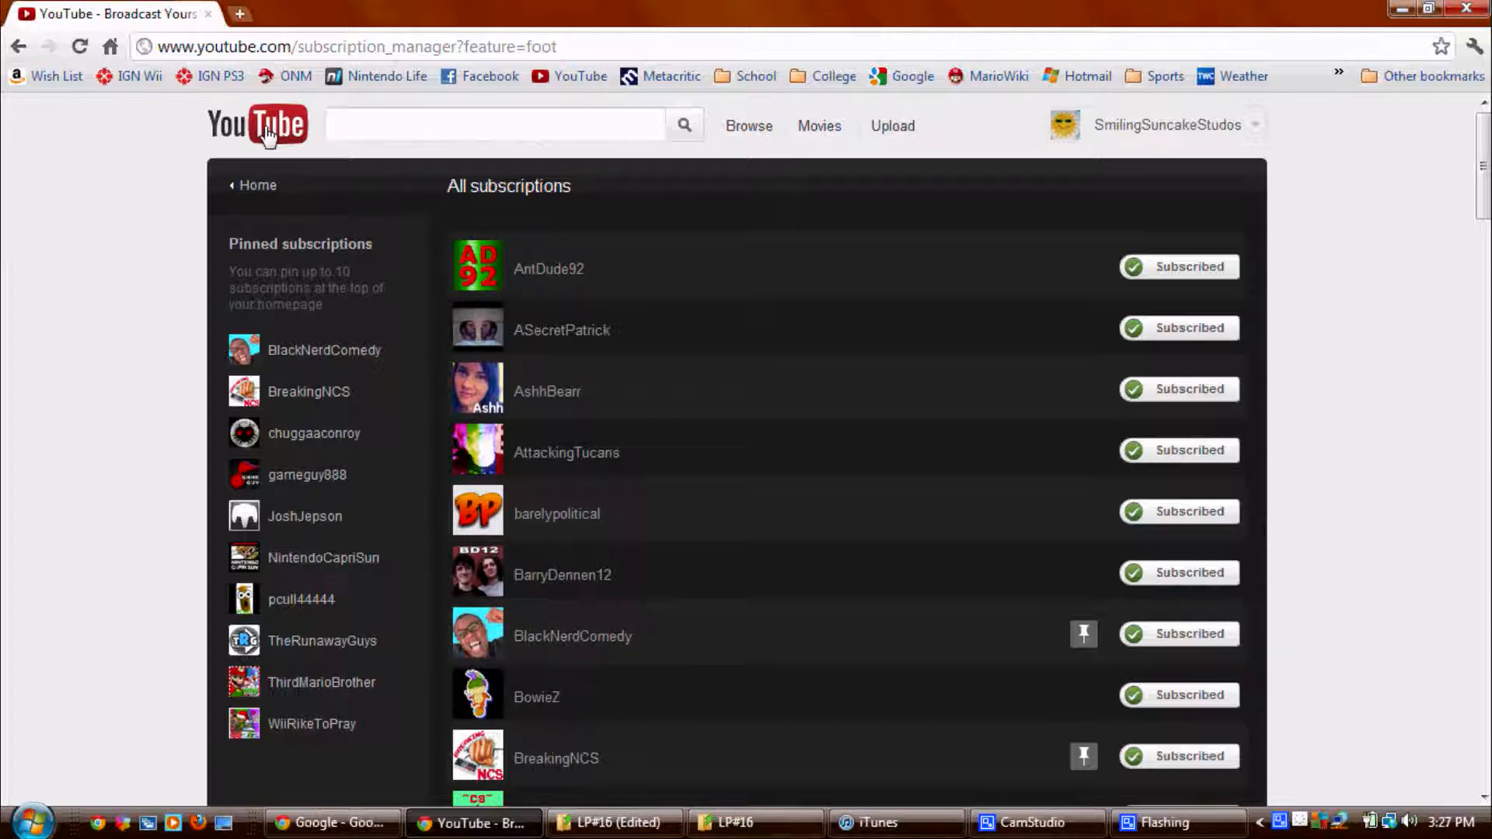
left_click(257, 124)
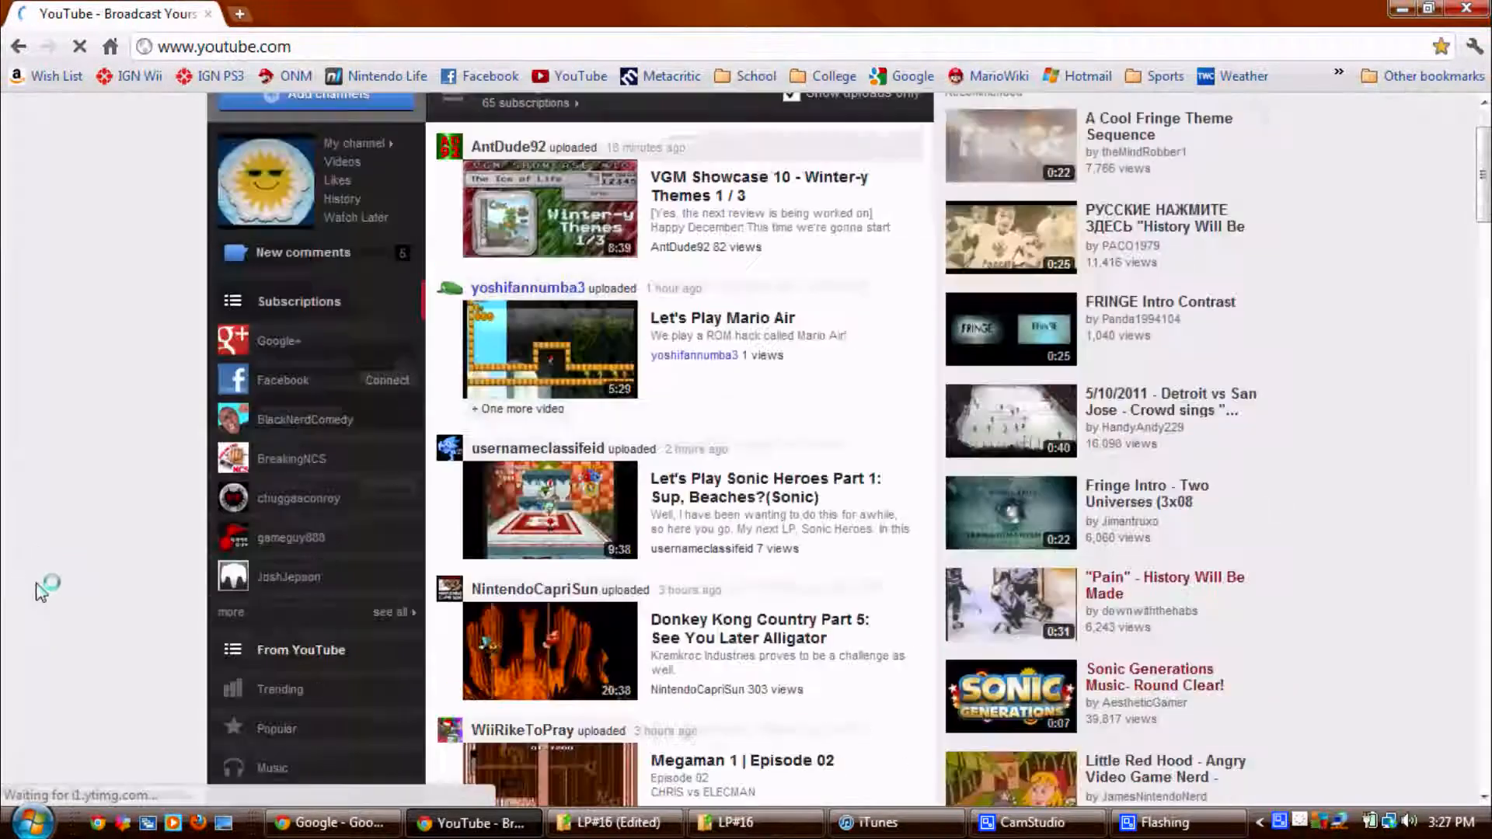
scroll("down", 3)
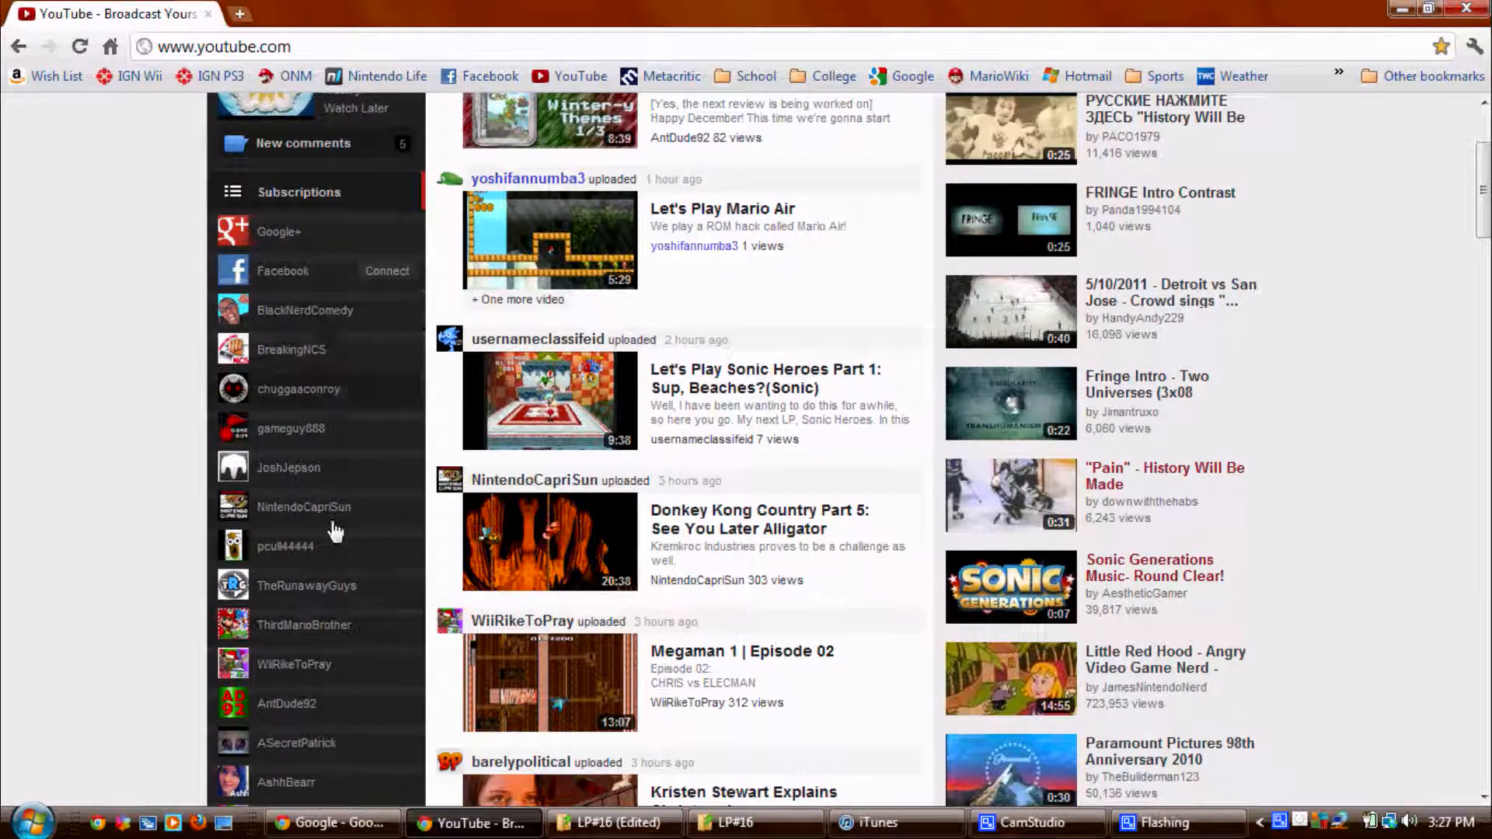
scroll("down", 3)
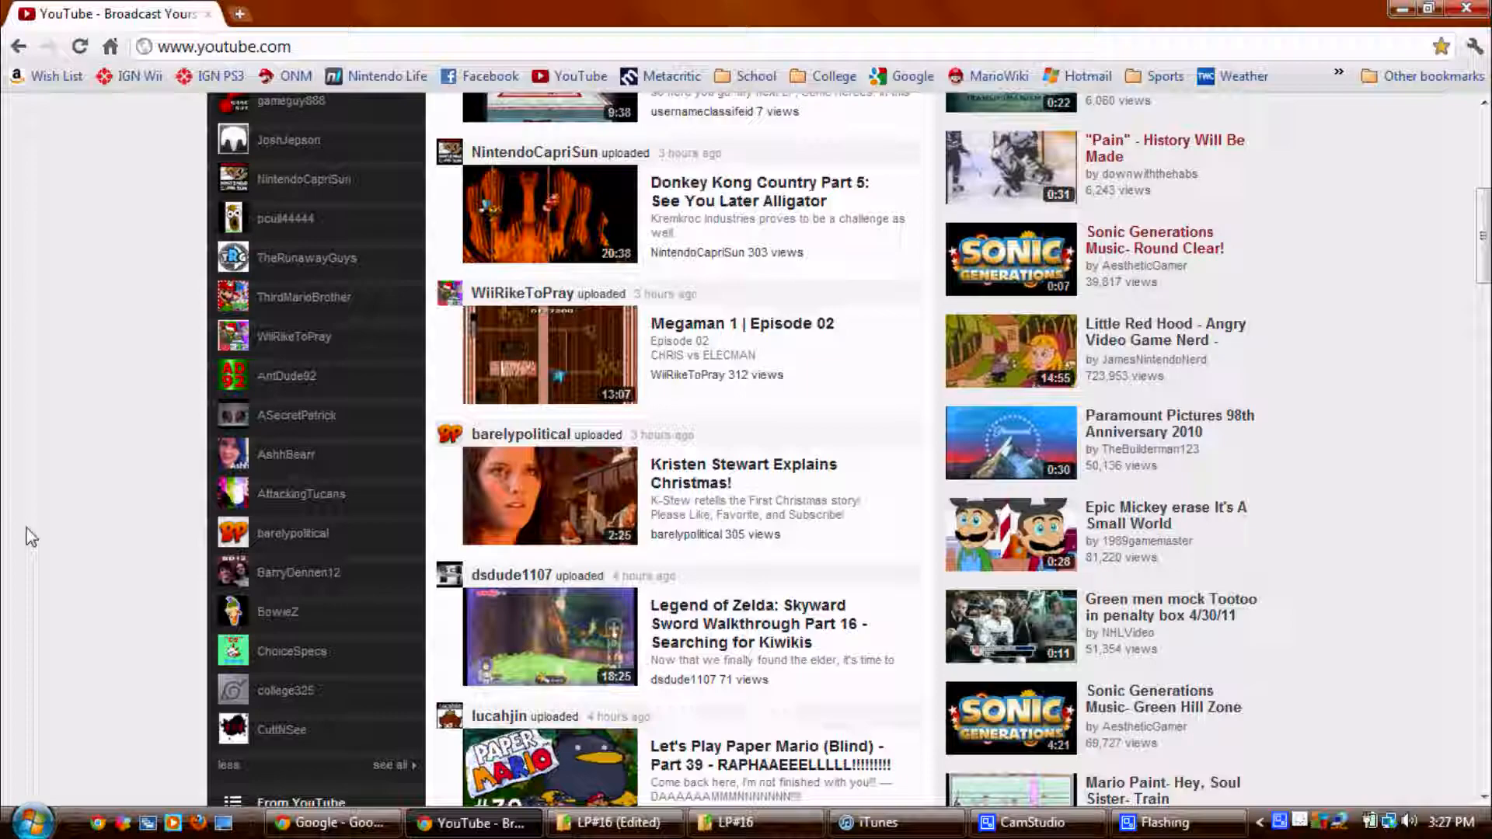
scroll("down", 3)
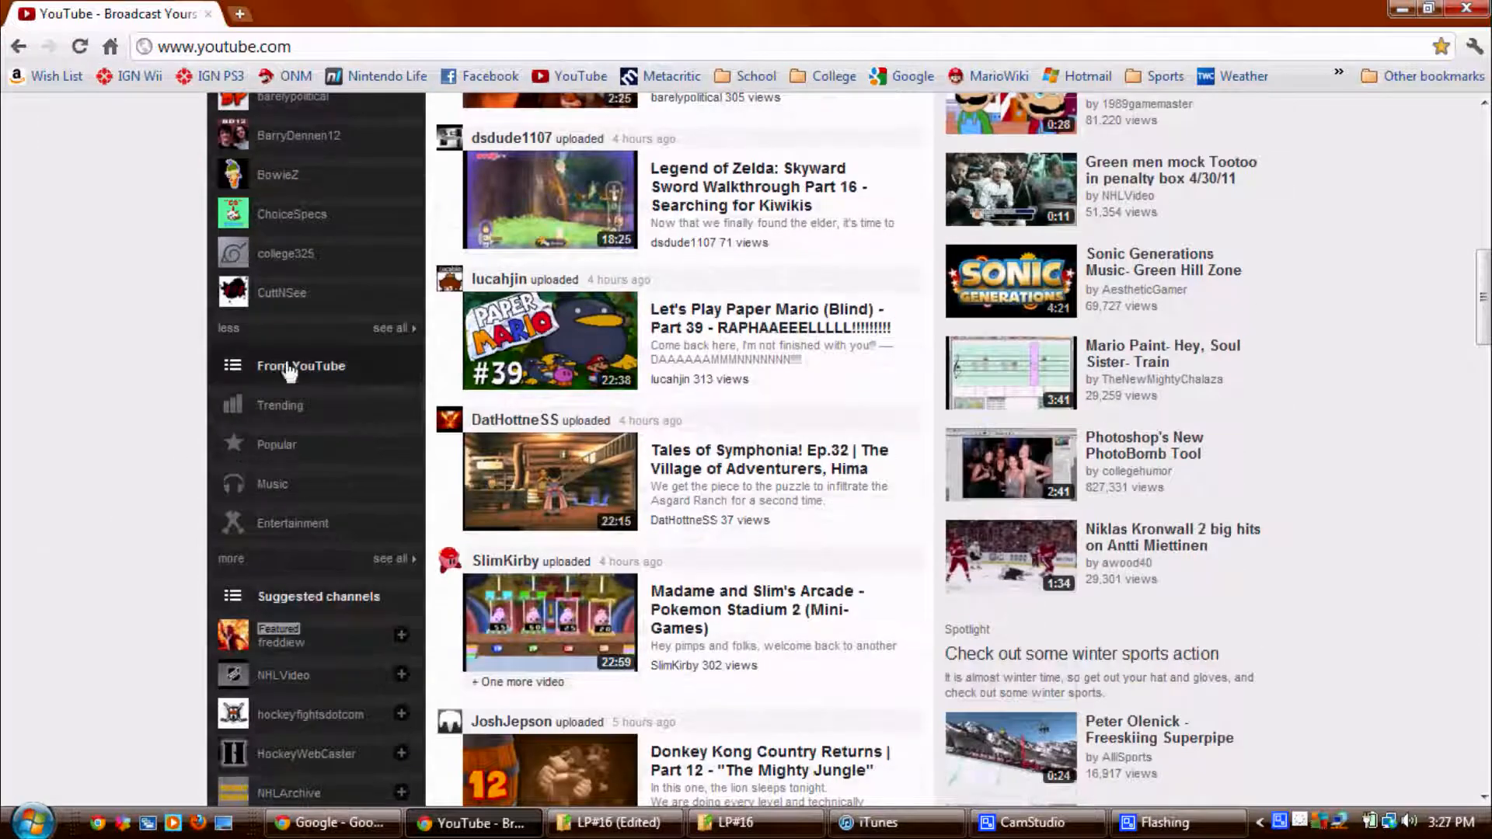
scroll("down", 3)
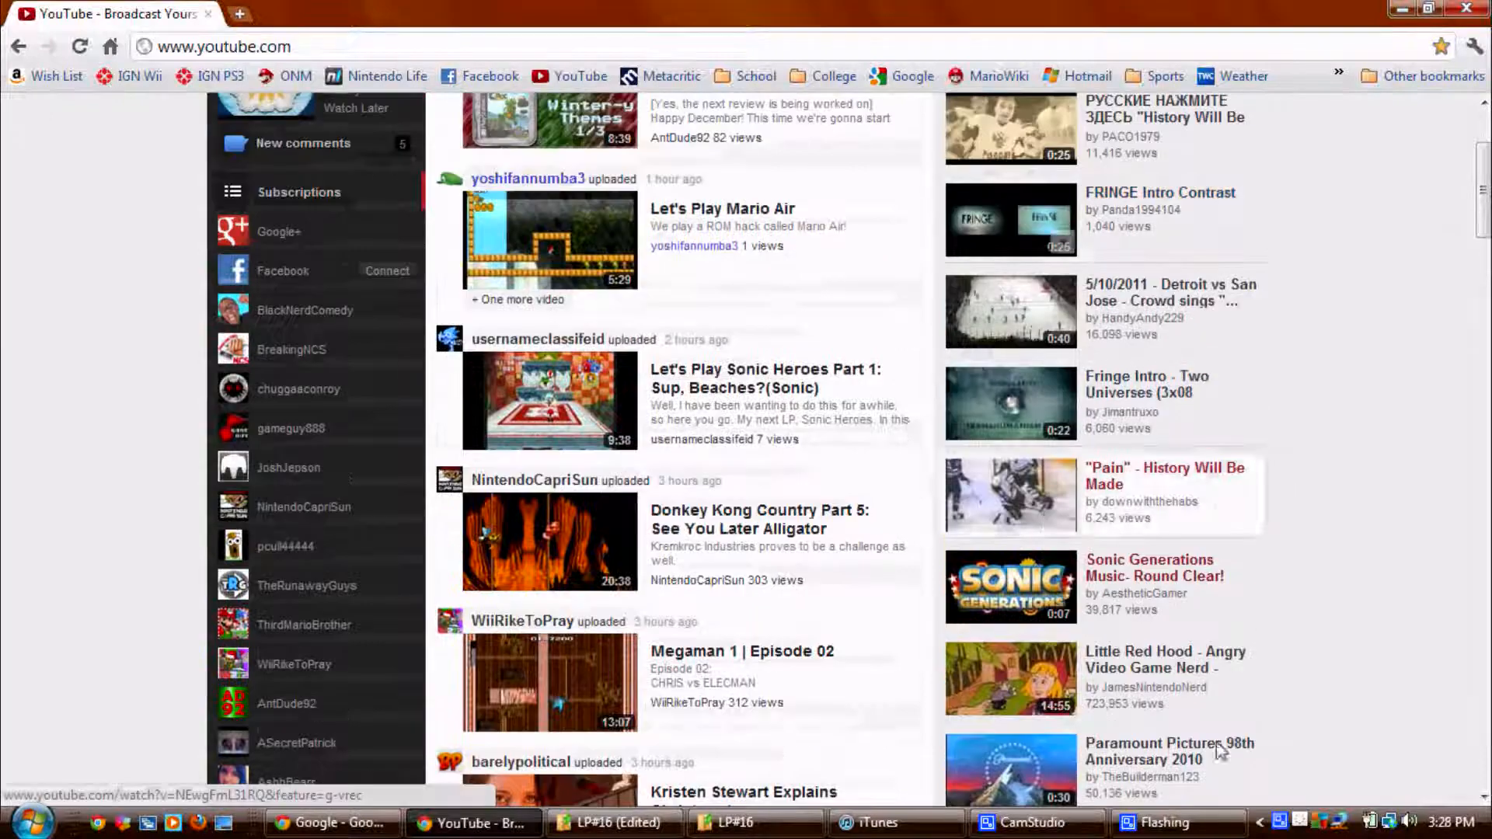
scroll("down", 3)
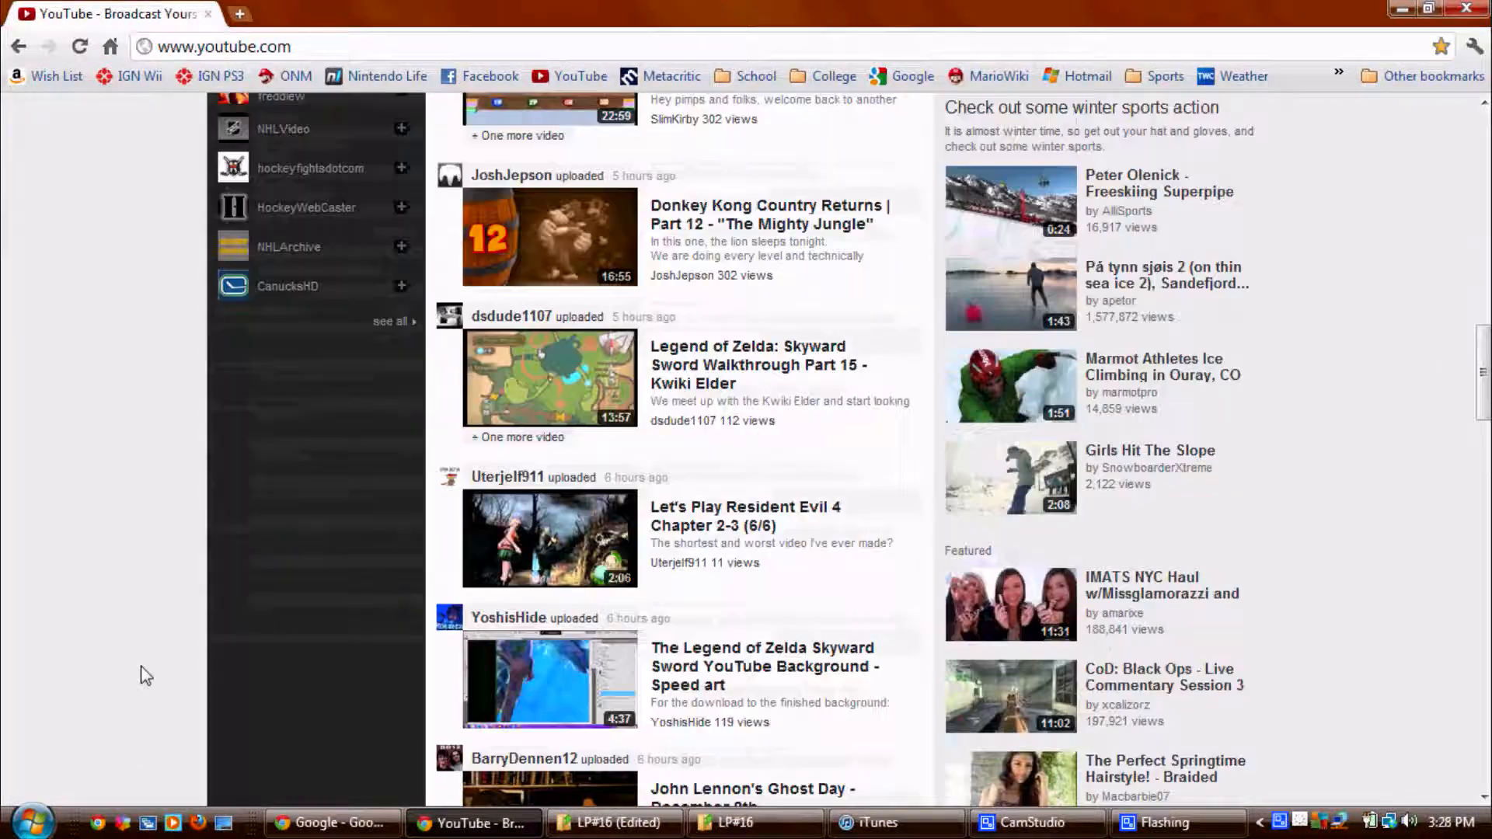
scroll("down", 3)
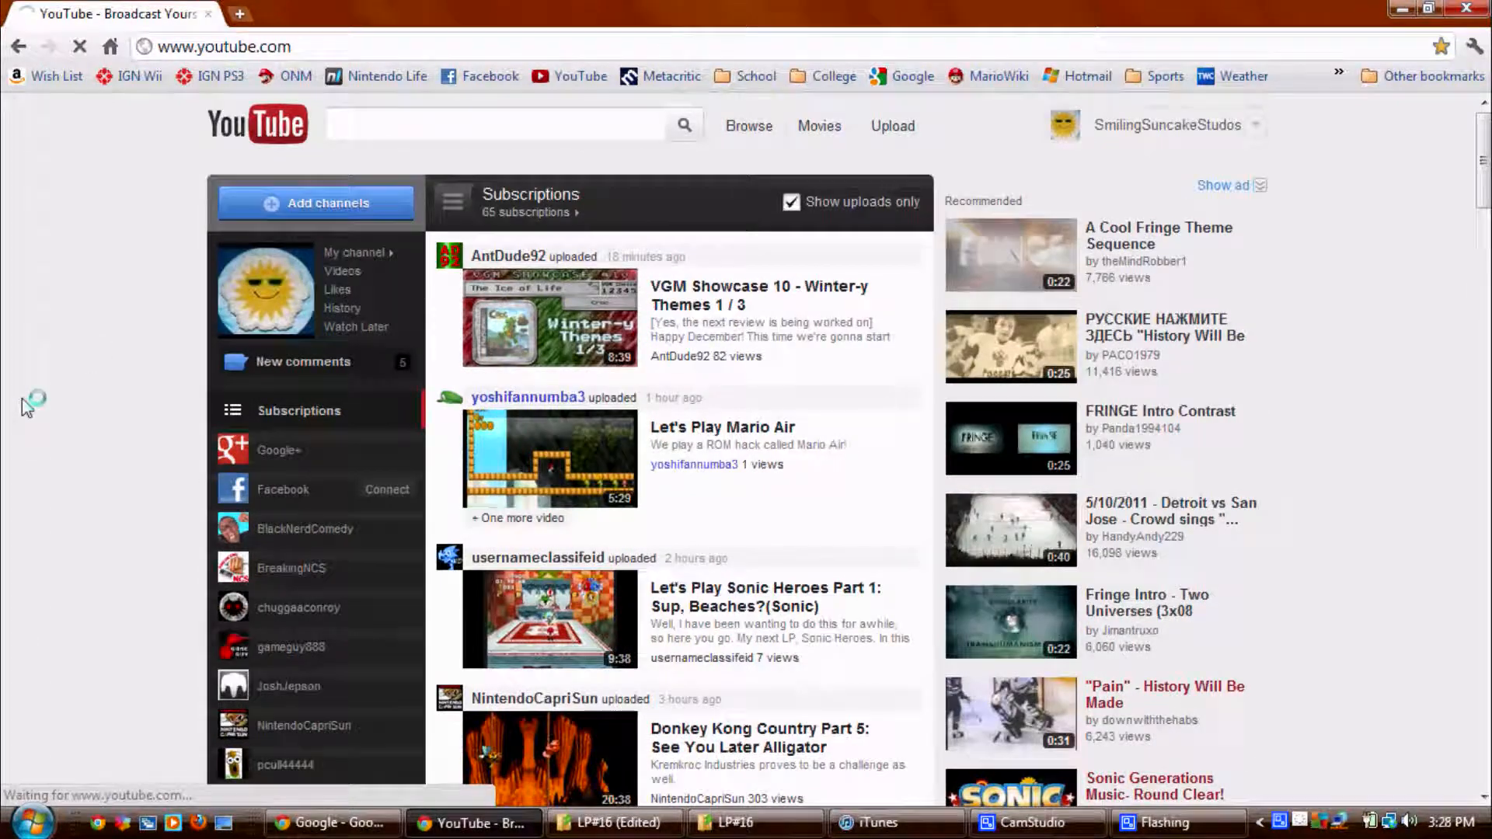
Step: Open the SmilingSuncakeStudios channel via My channel and scroll to the featured-video editor
left_click(1166, 125)
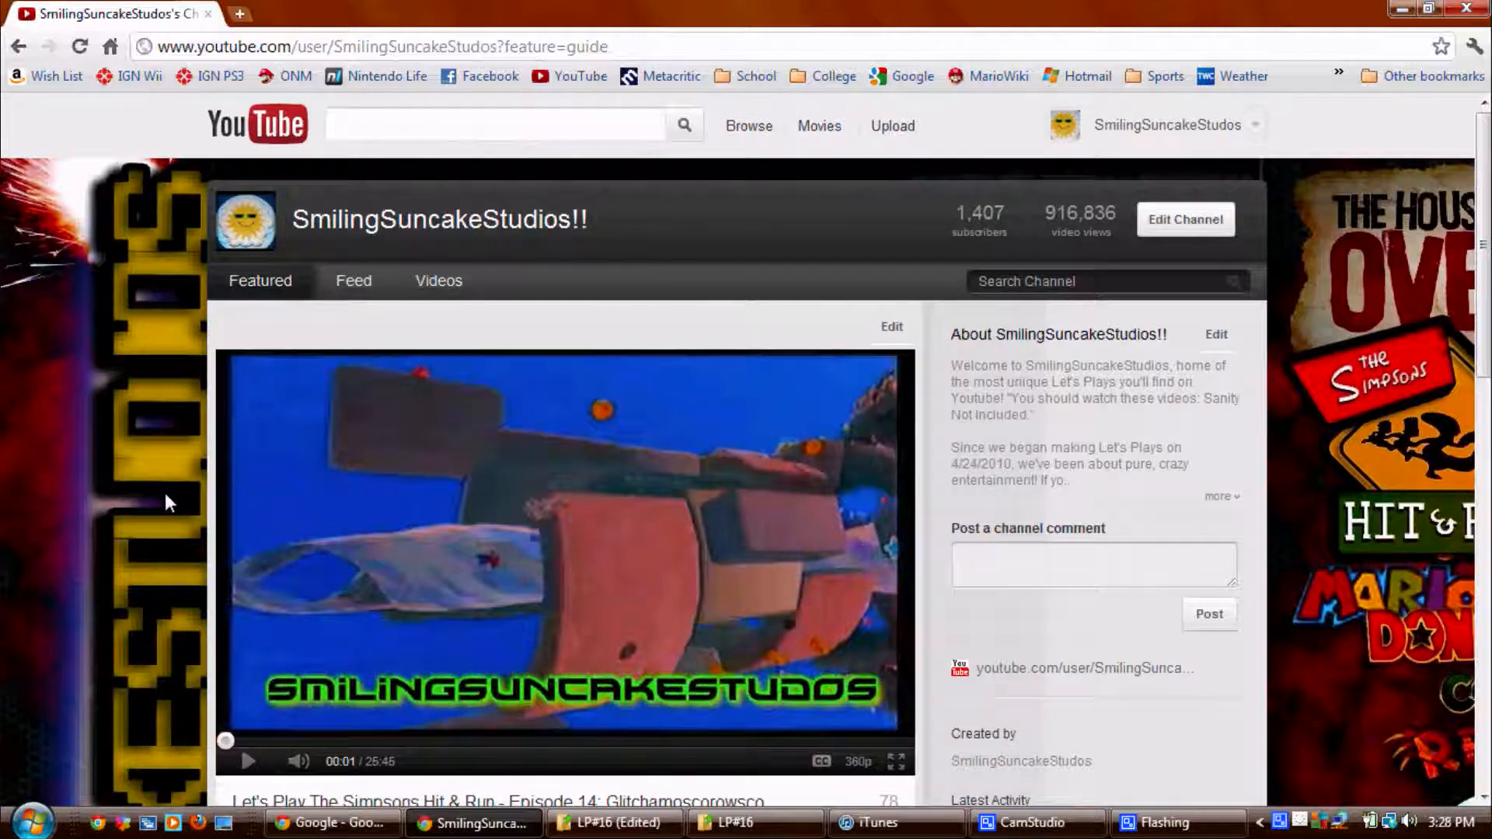
scroll("down", 3)
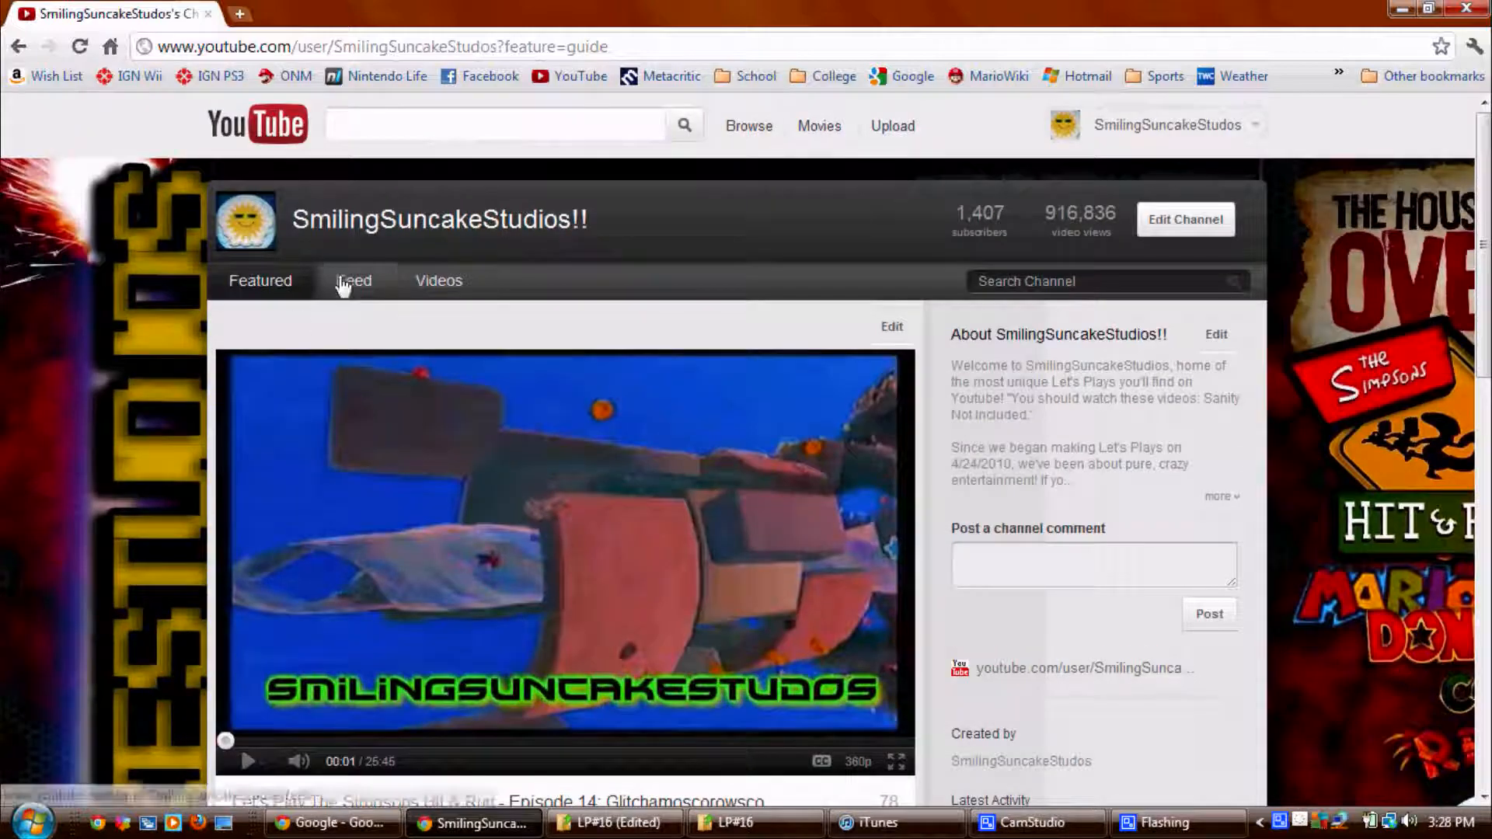
scroll("down", 3)
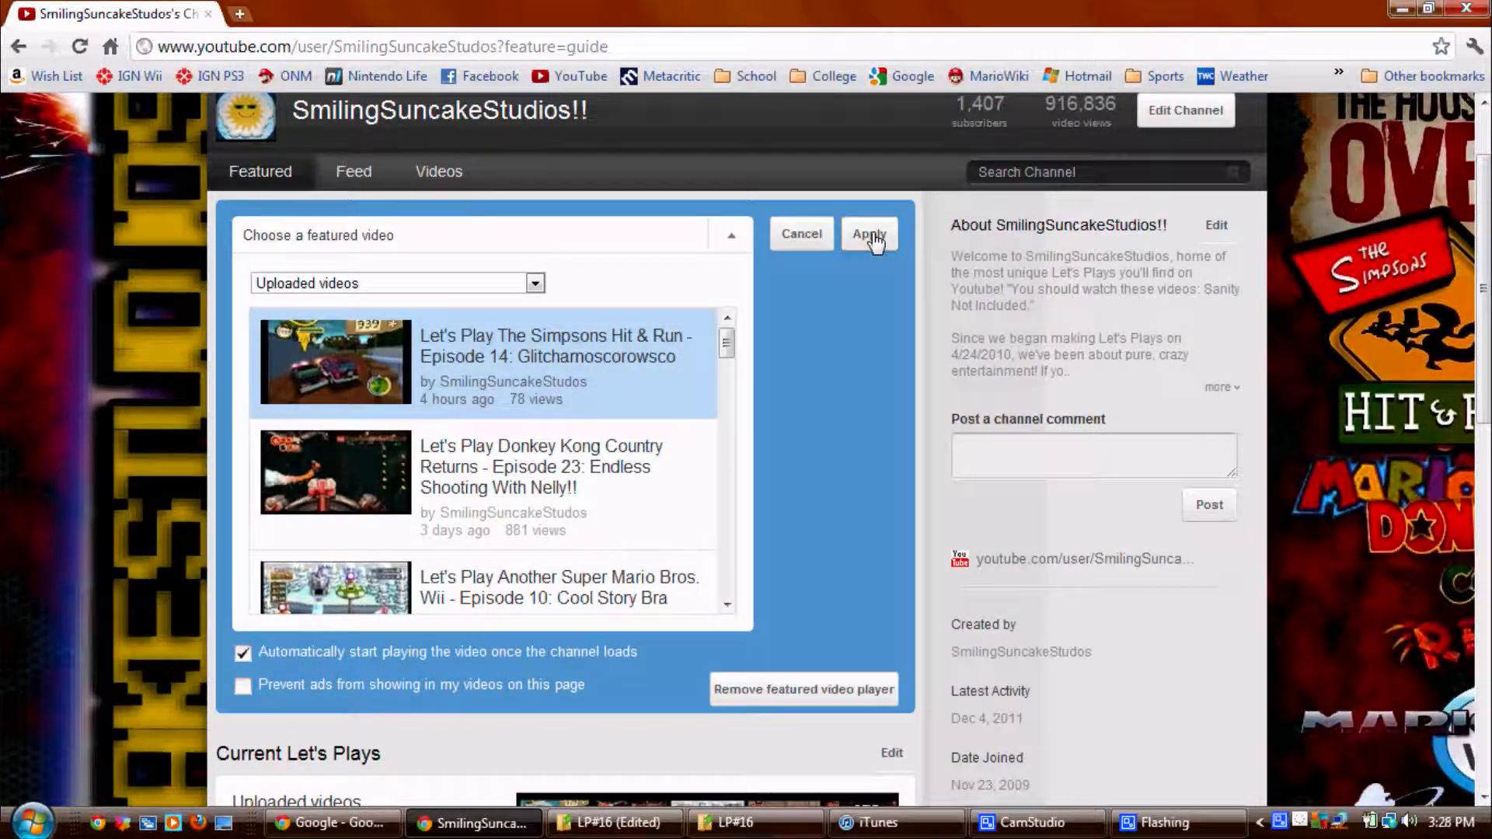
Step: Apply Simpsons Hit & Run Episode 14 as featured video and expand the full About text
left_click(867, 234)
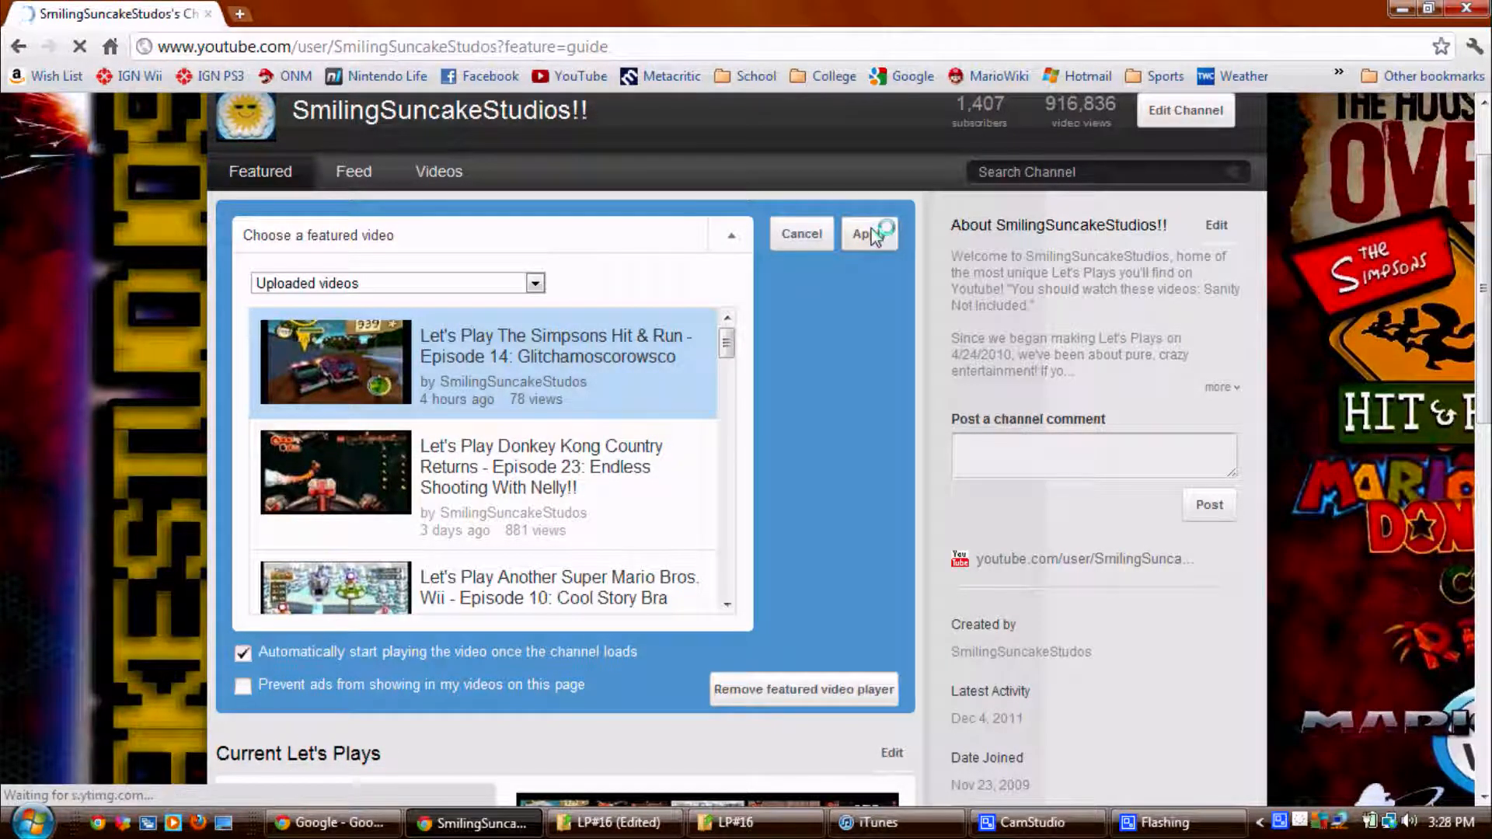
left_click(862, 234)
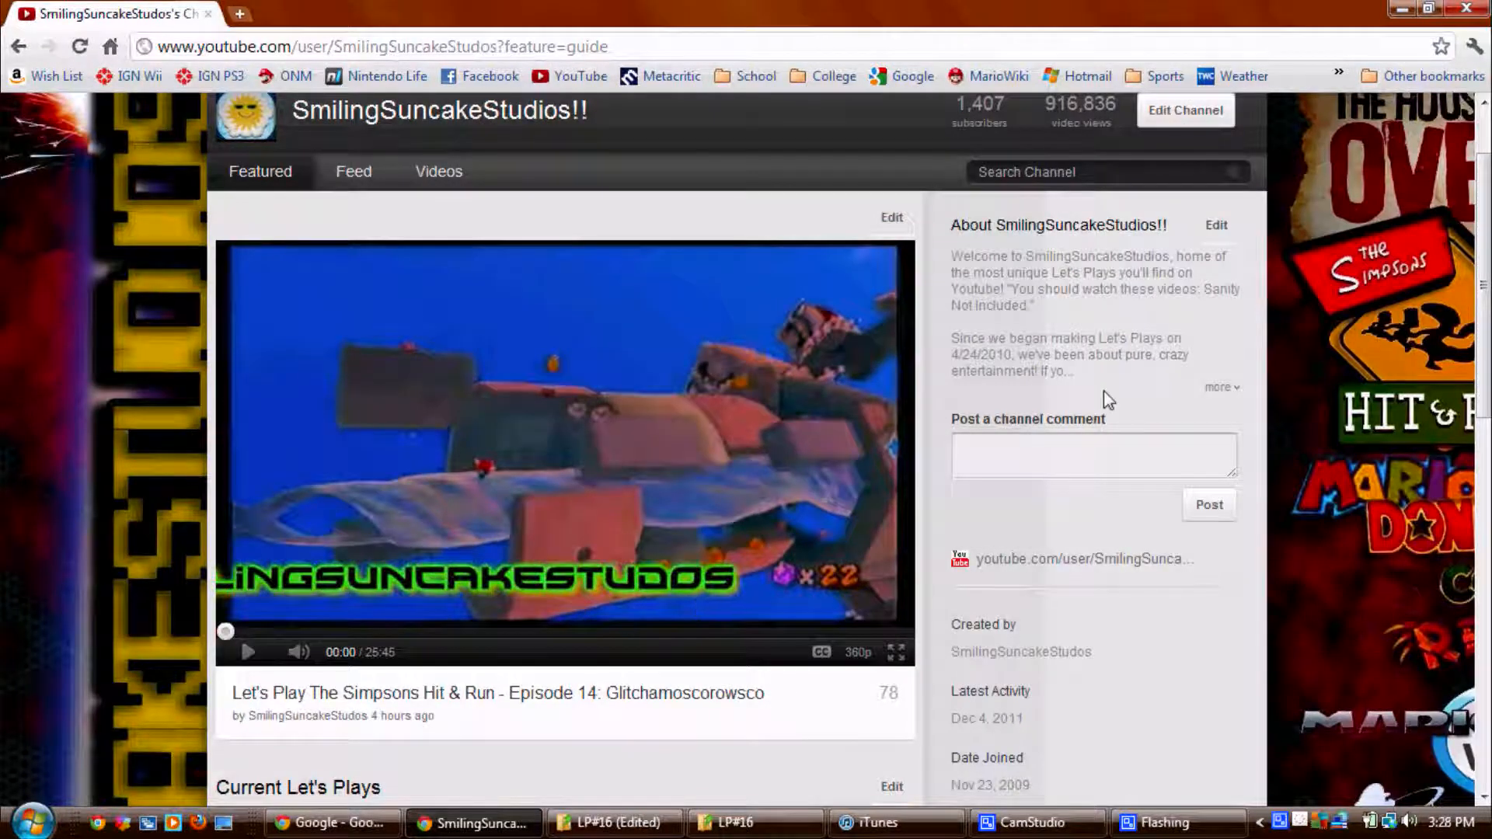
left_click(1221, 386)
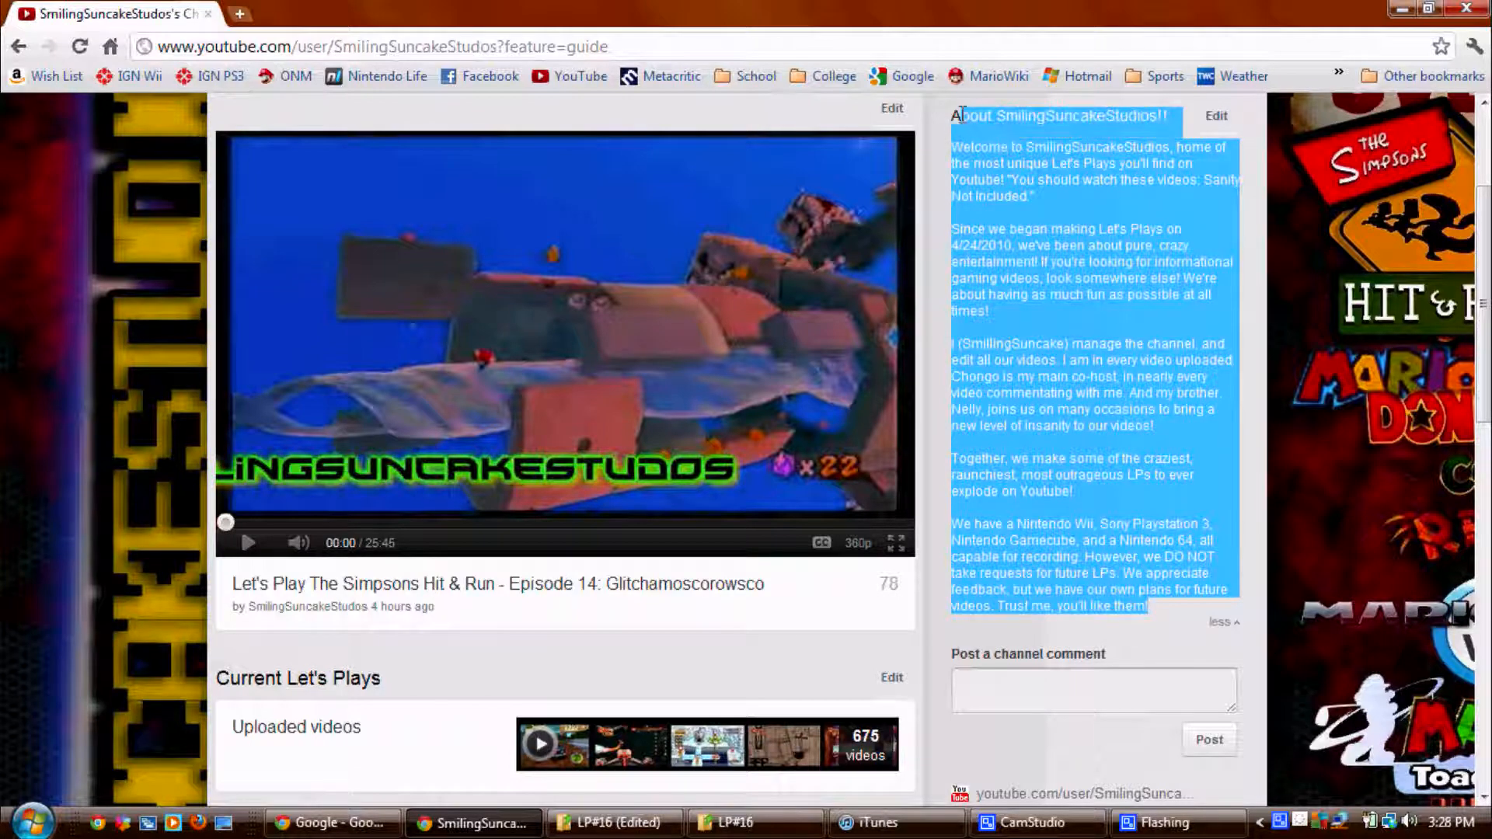
left_click(1046, 208)
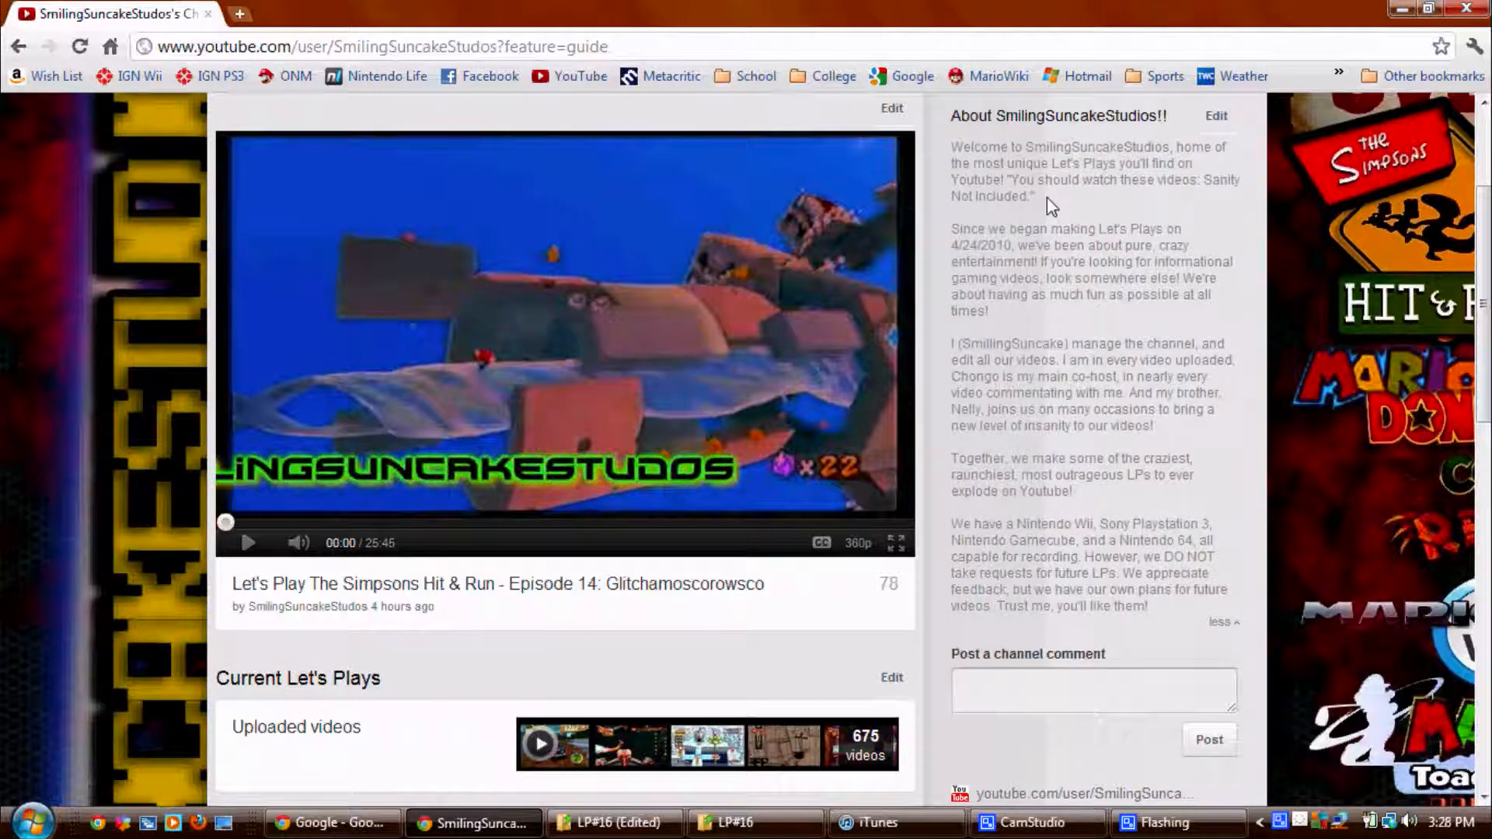
mouse_move(1071, 220)
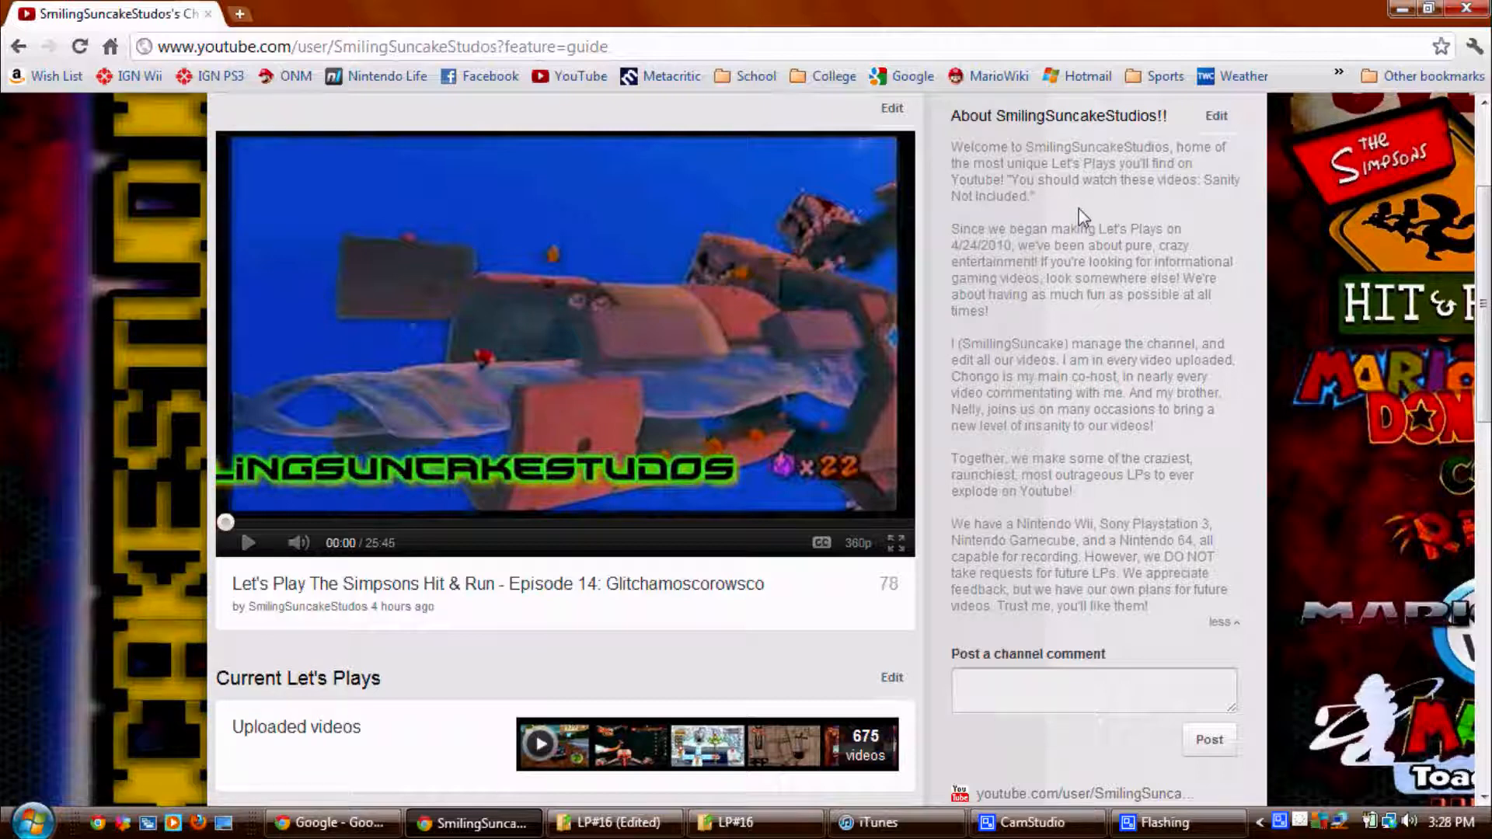
mouse_move(1015, 729)
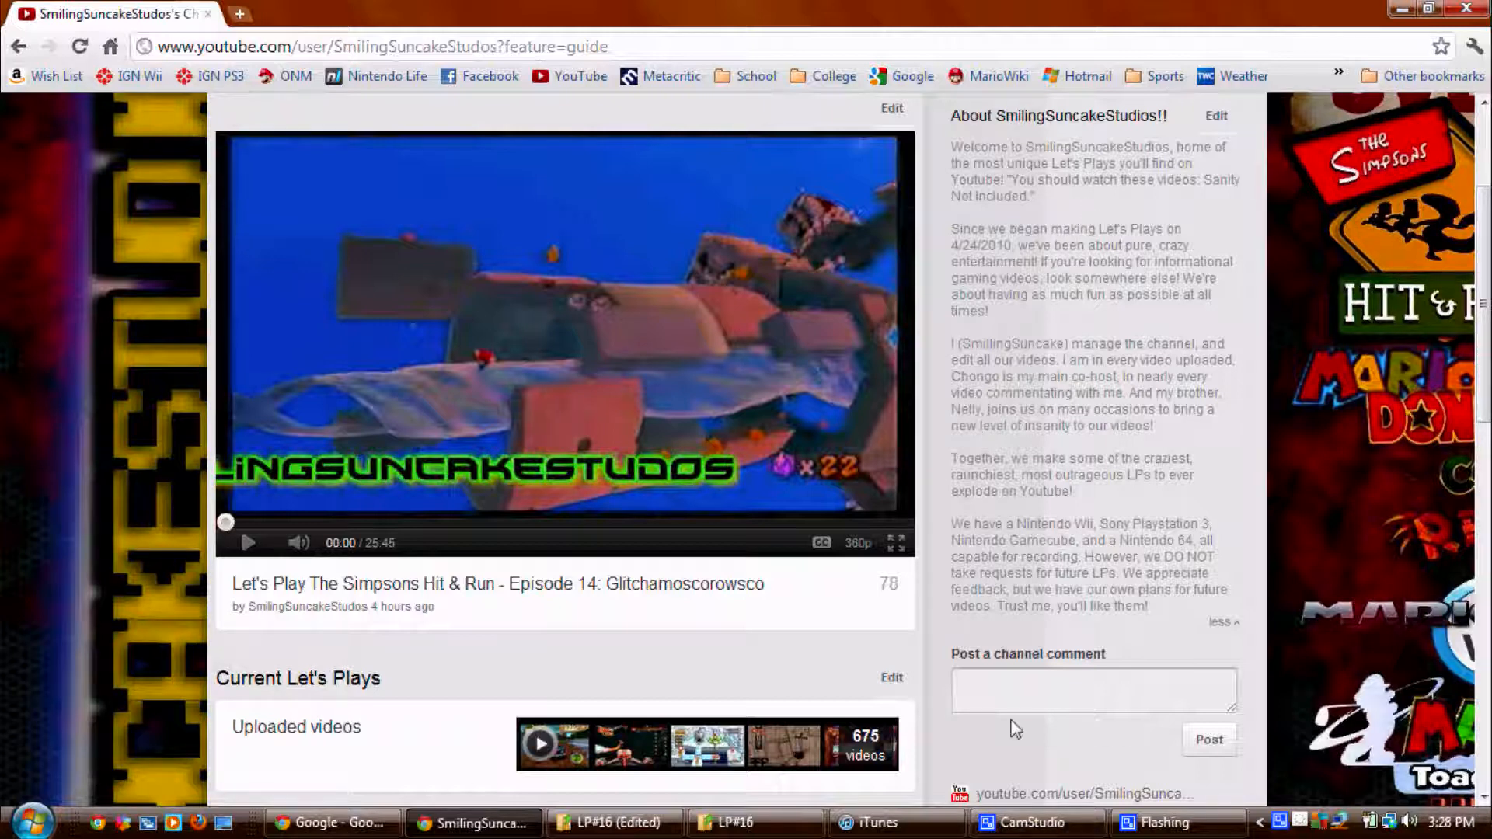
left_click_drag(957, 229, 1152, 606)
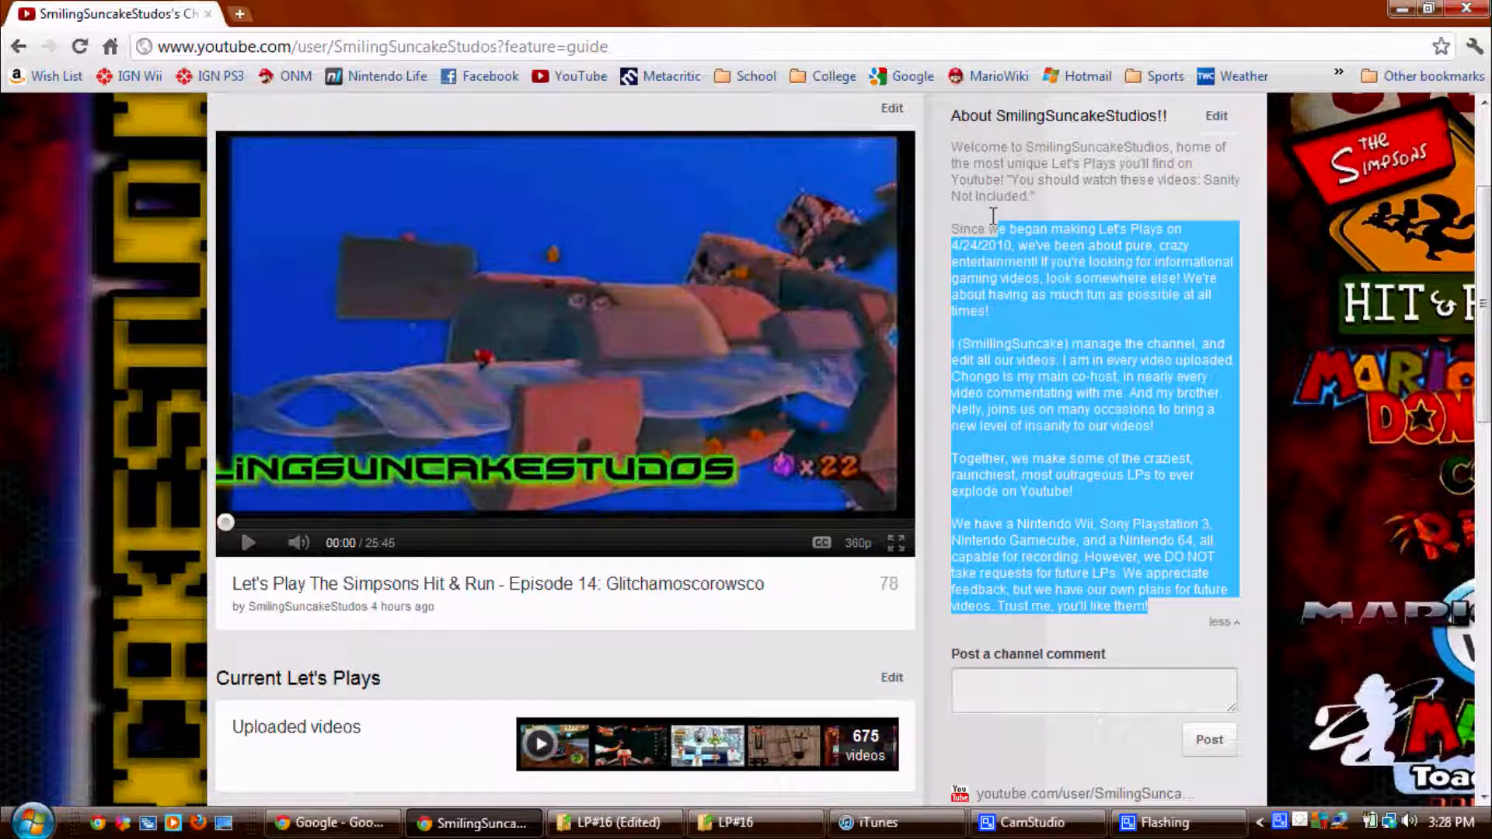
left_click(1047, 212)
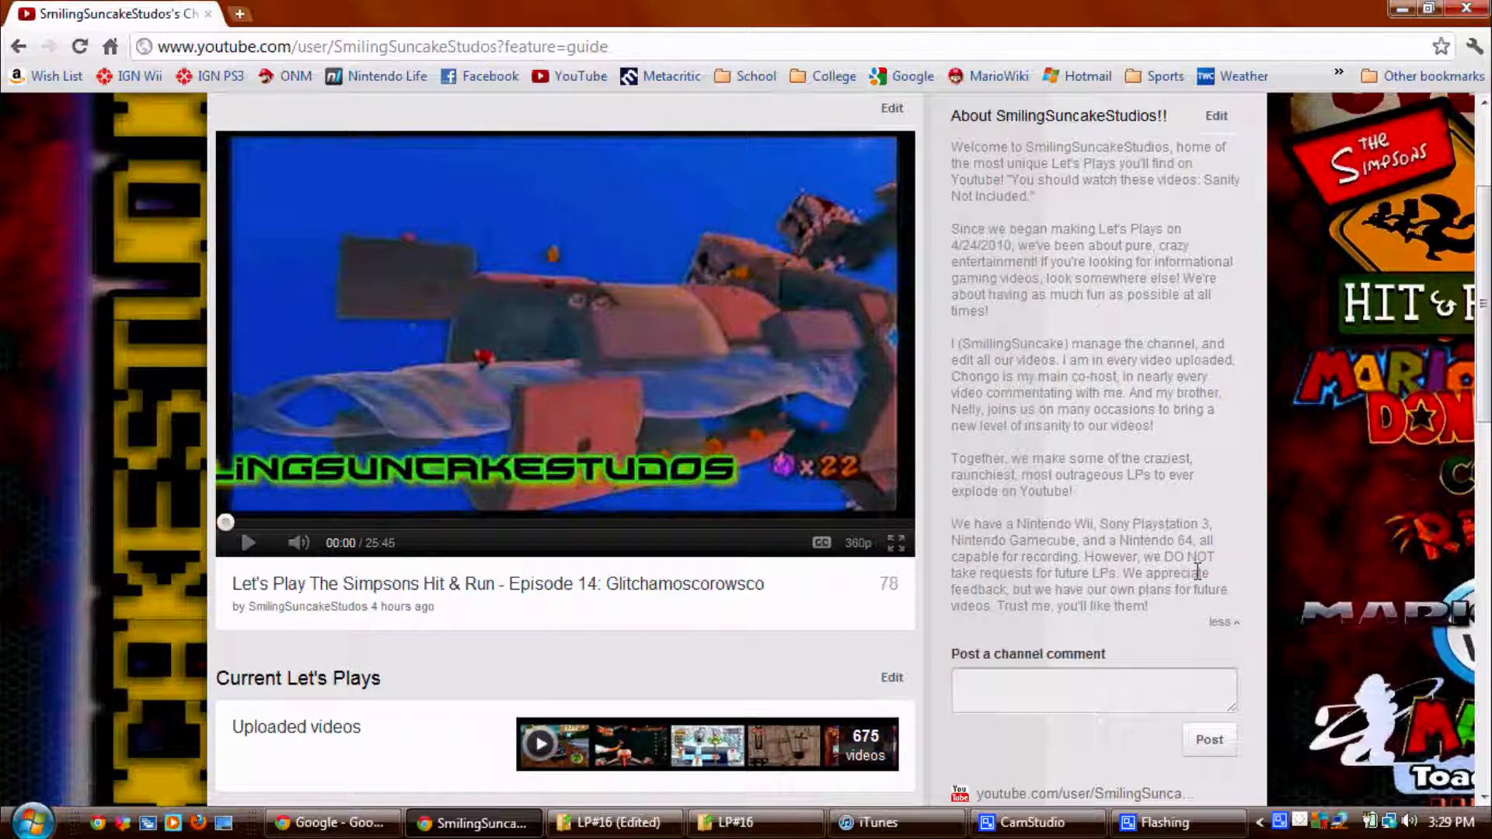
left_click(1228, 623)
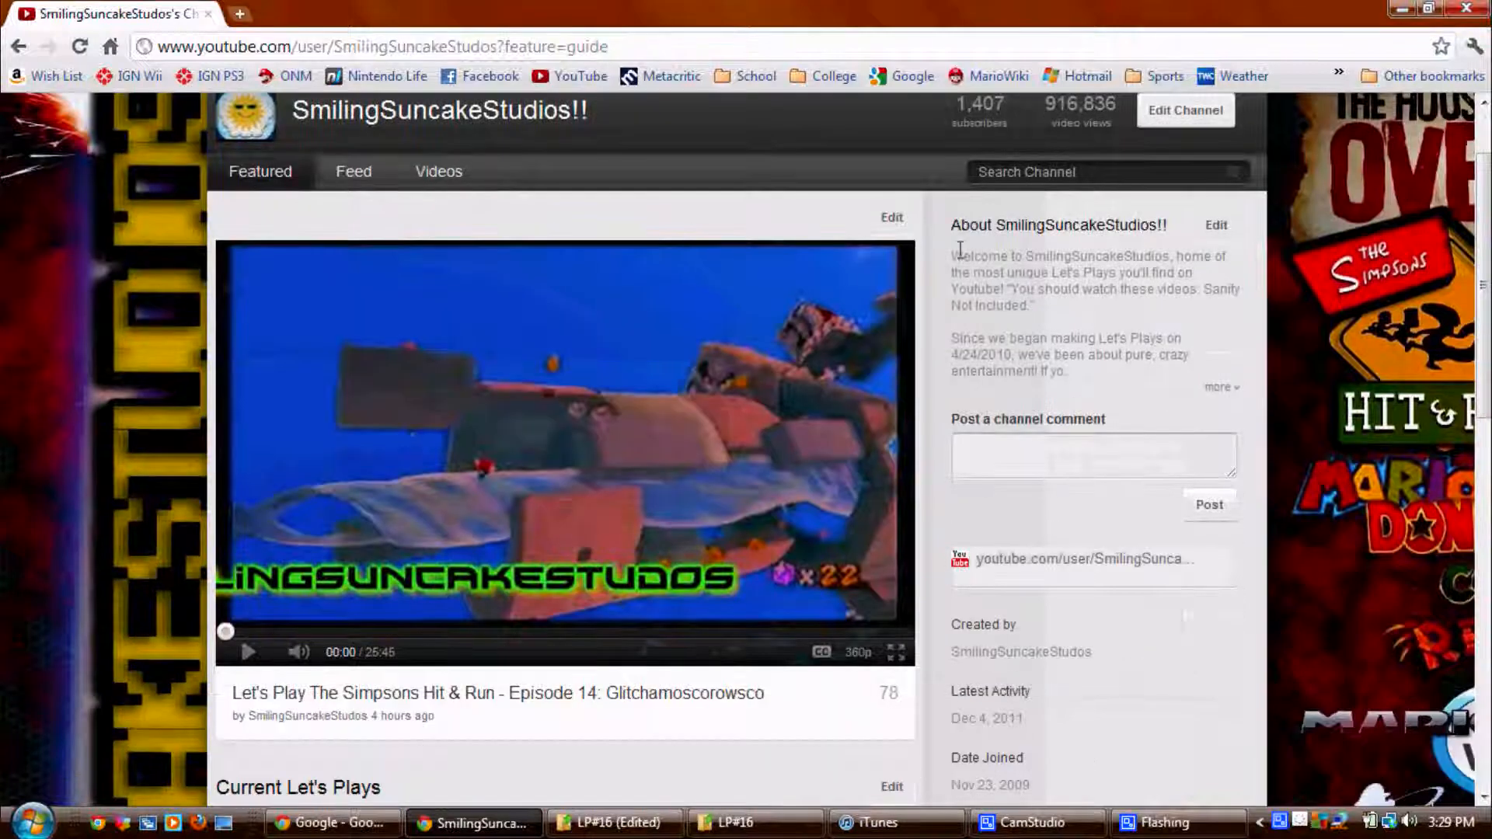
left_click(1220, 386)
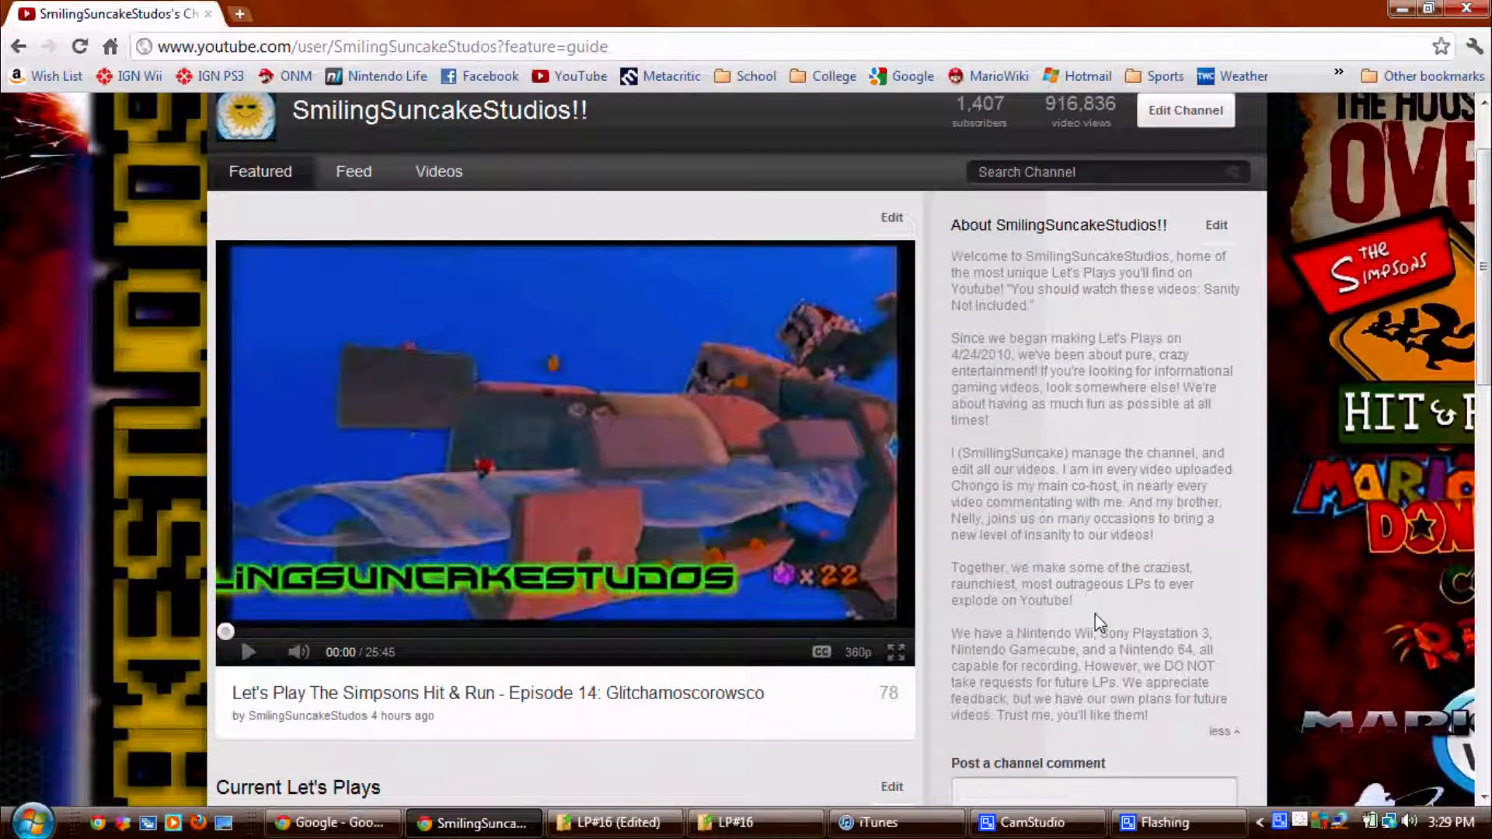
Step: Expand About this user to show subscriber accomplishments, hometown and country
scroll("down", 3)
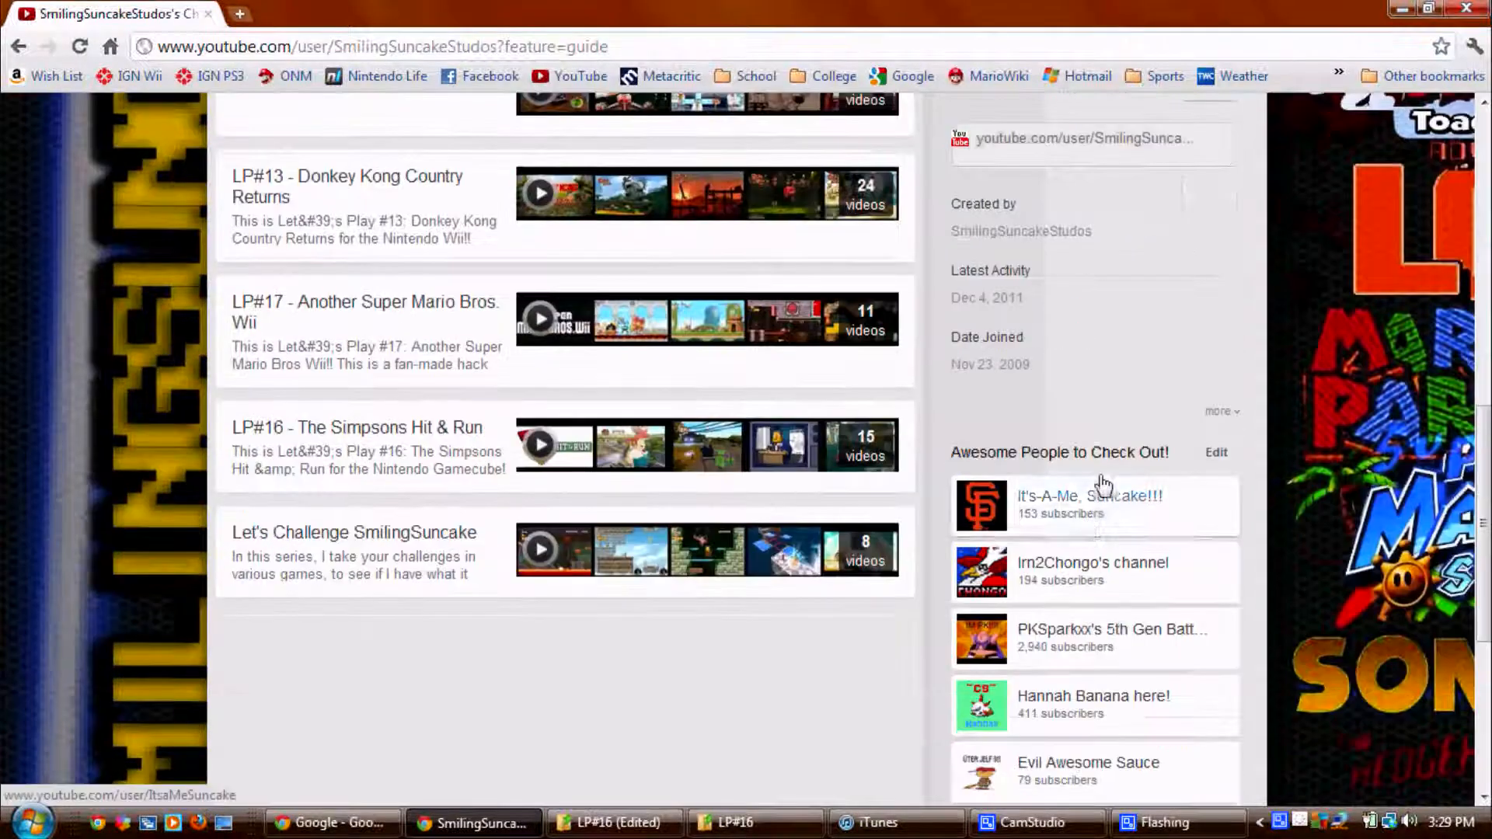
left_click(1220, 410)
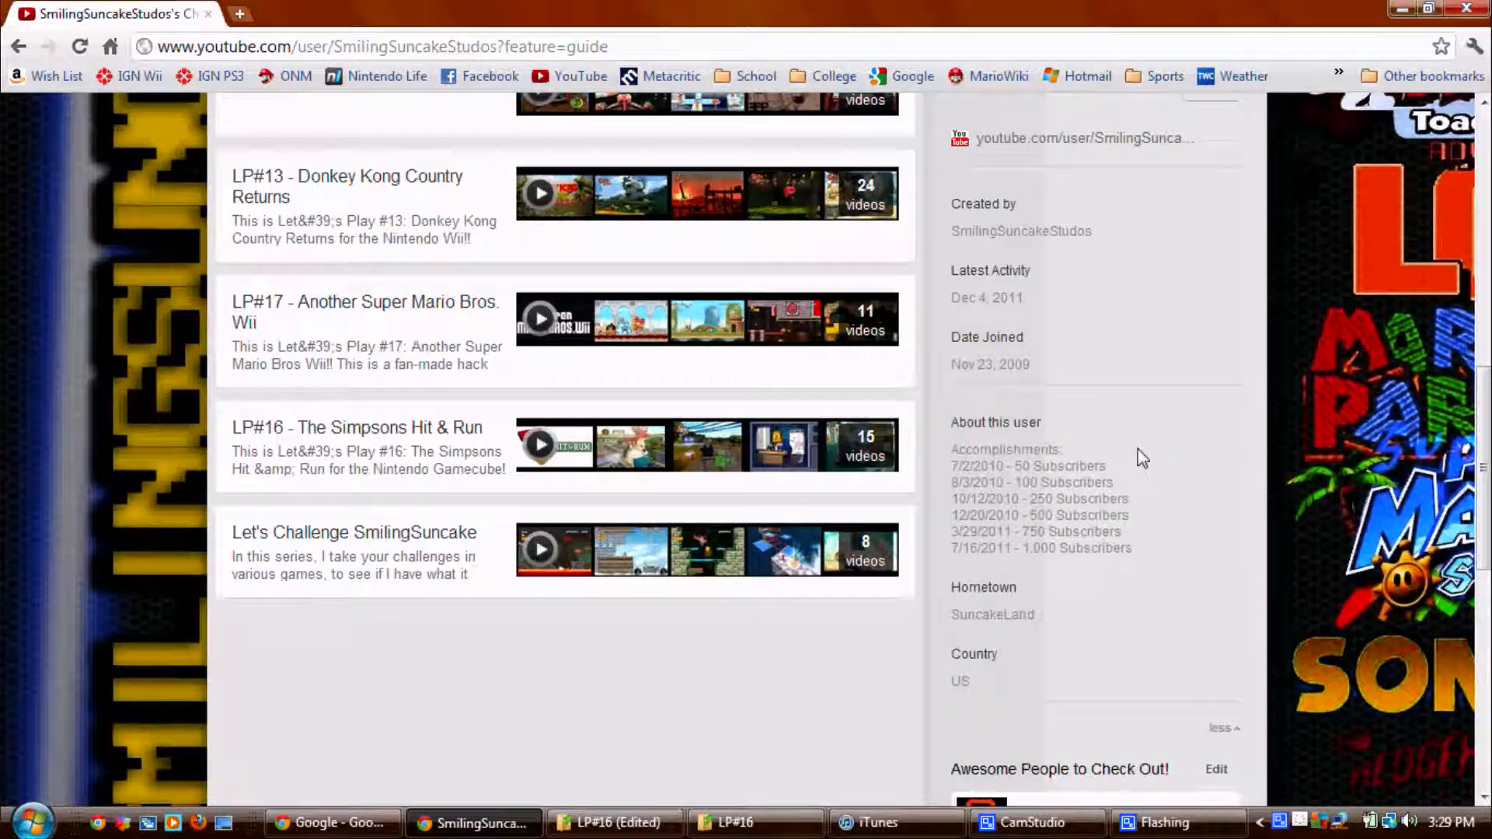
scroll("down", 3)
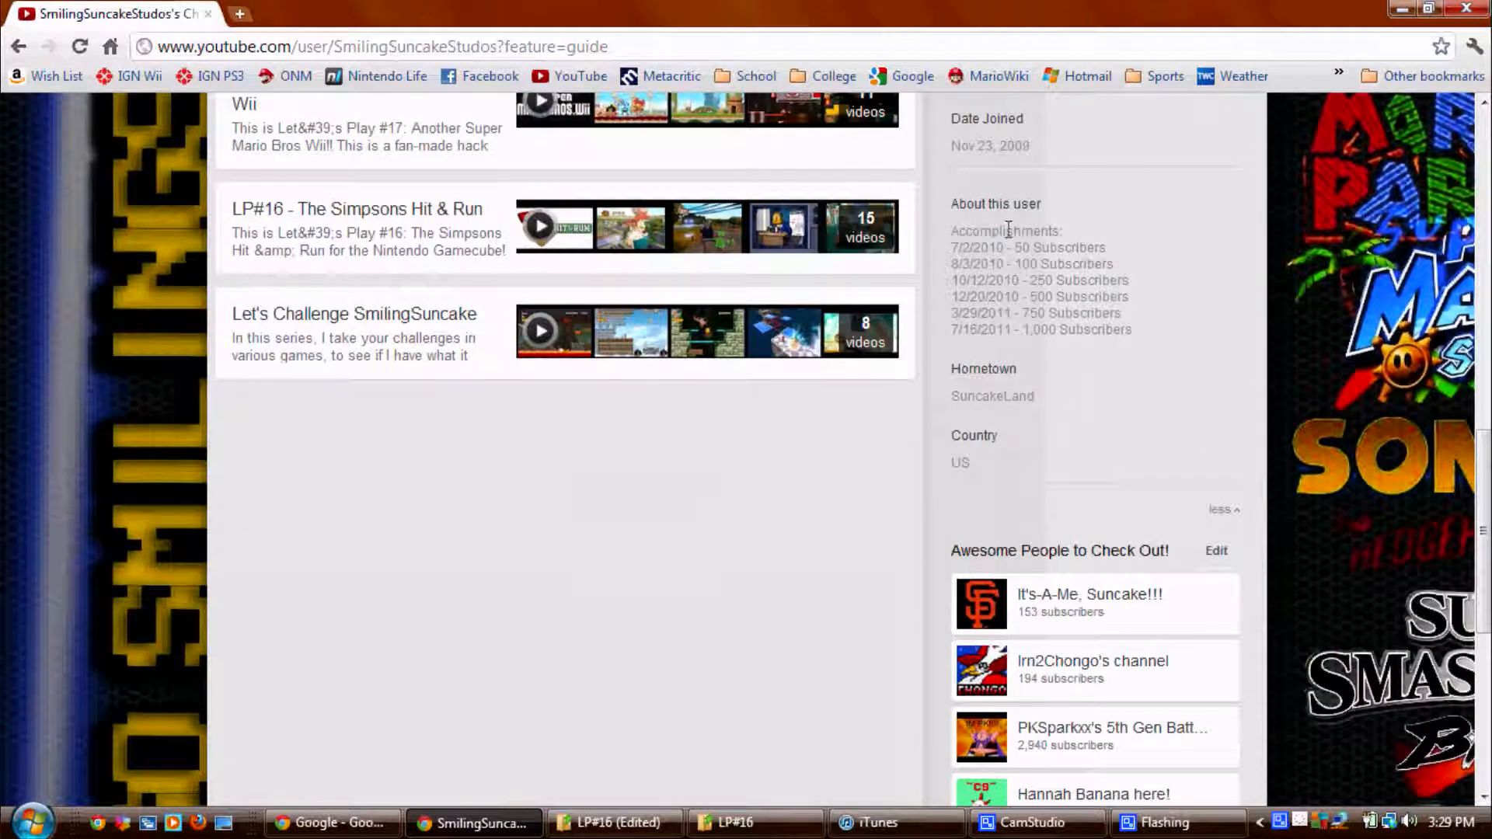
mouse_move(708, 331)
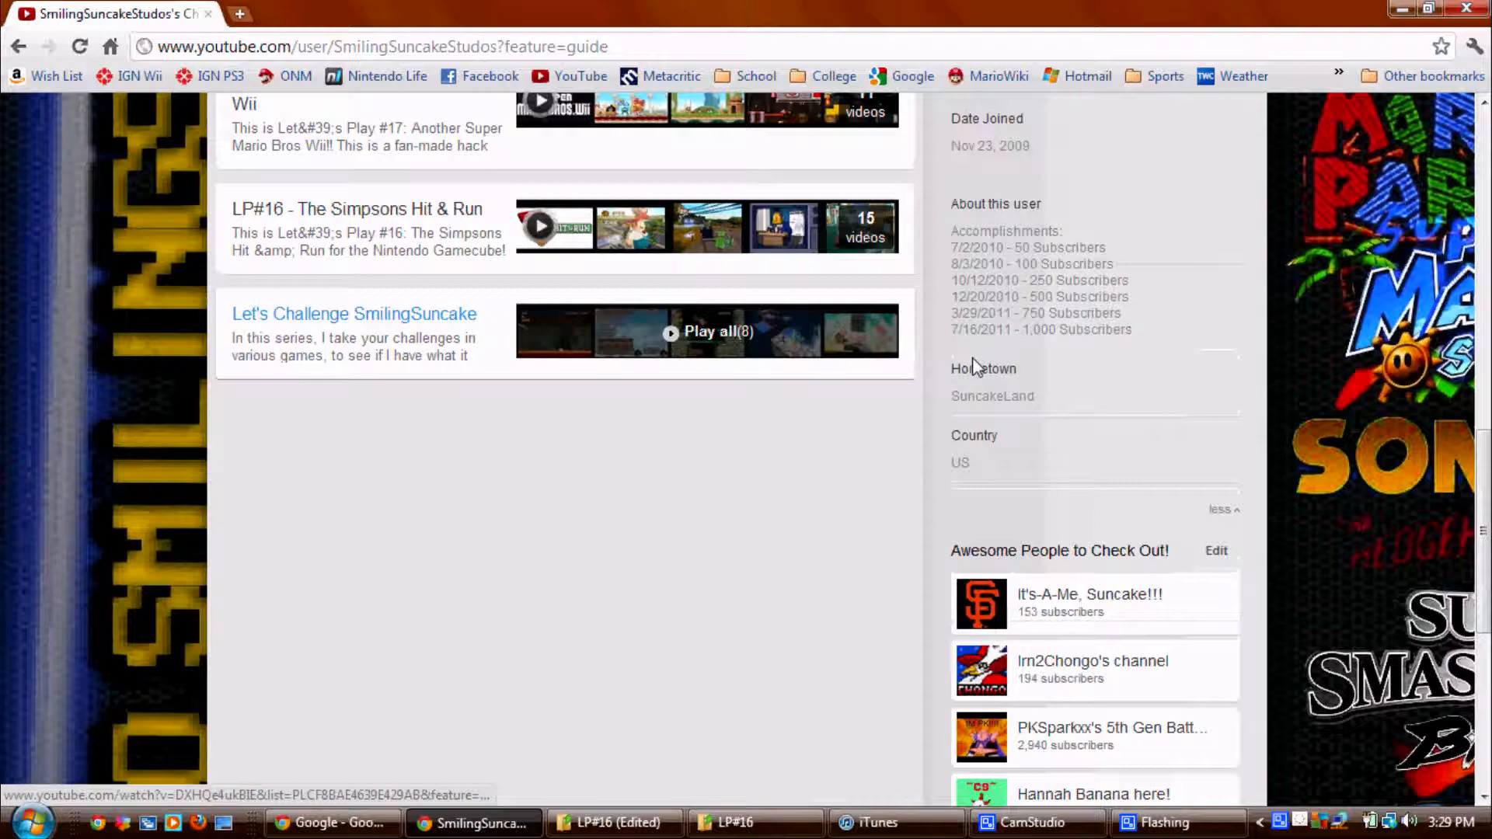
scroll("down", 3)
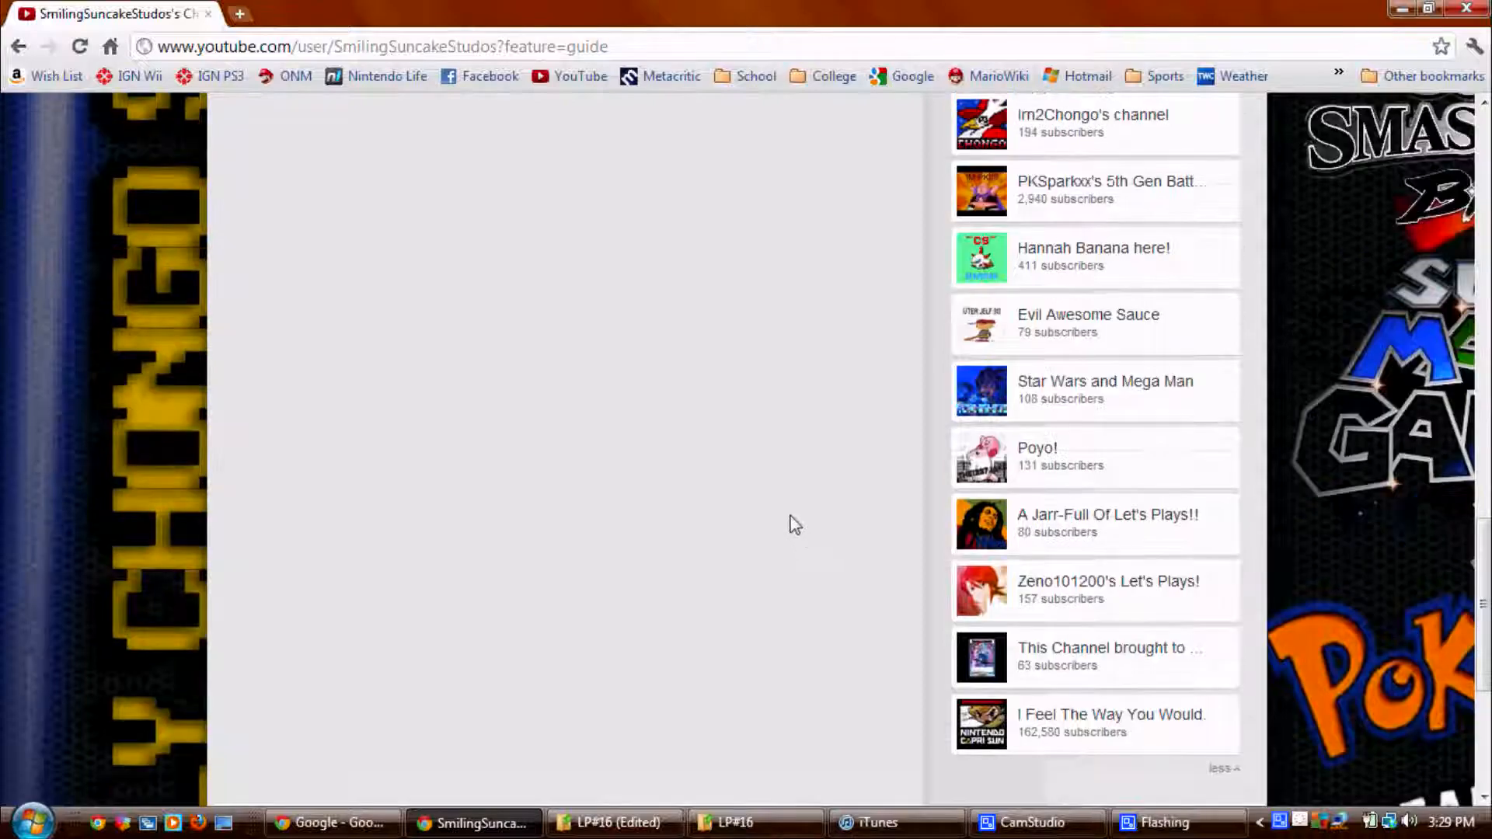
scroll("up", 3)
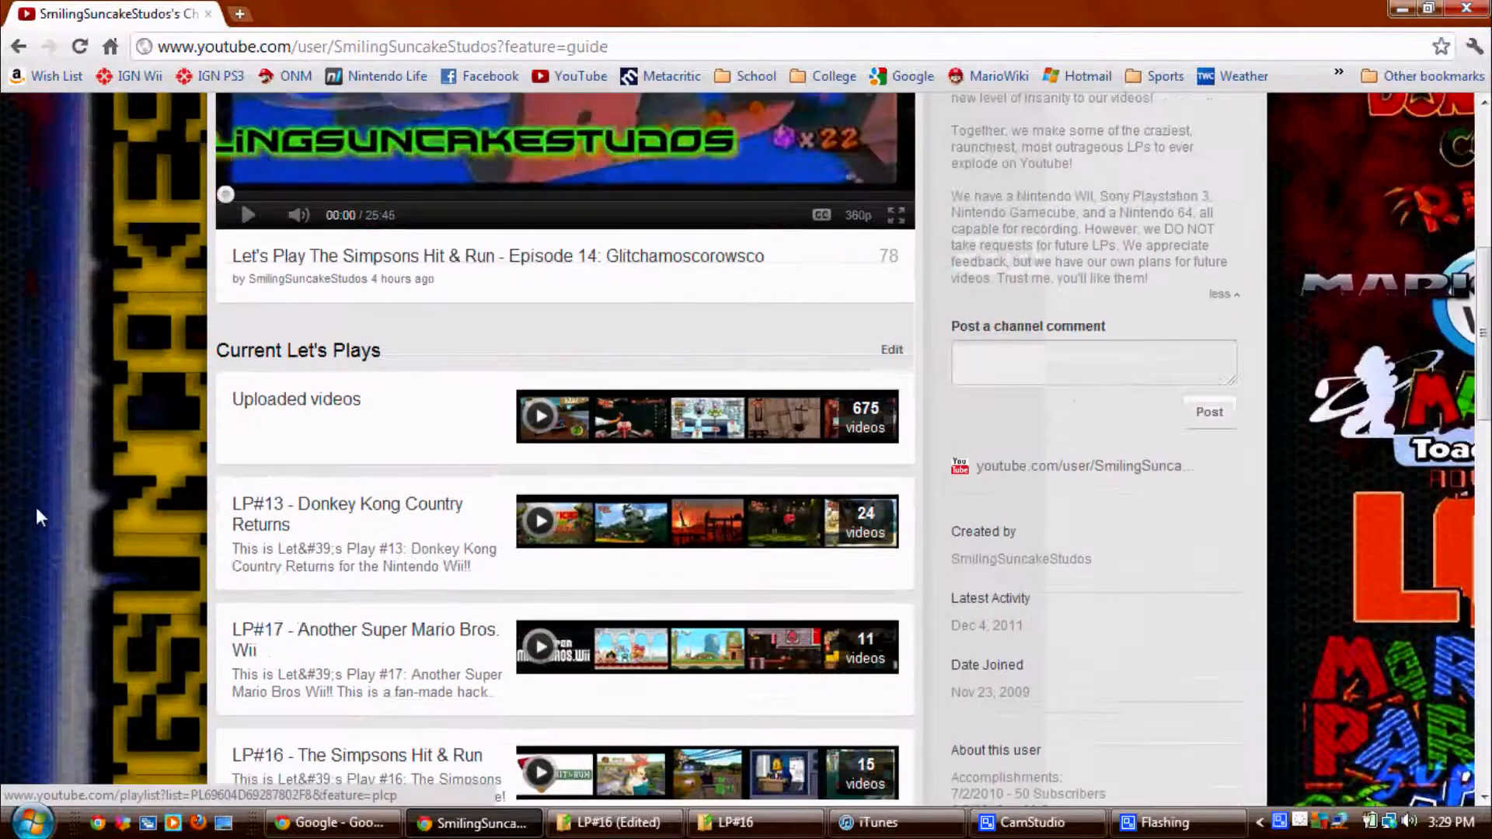
scroll("down", 3)
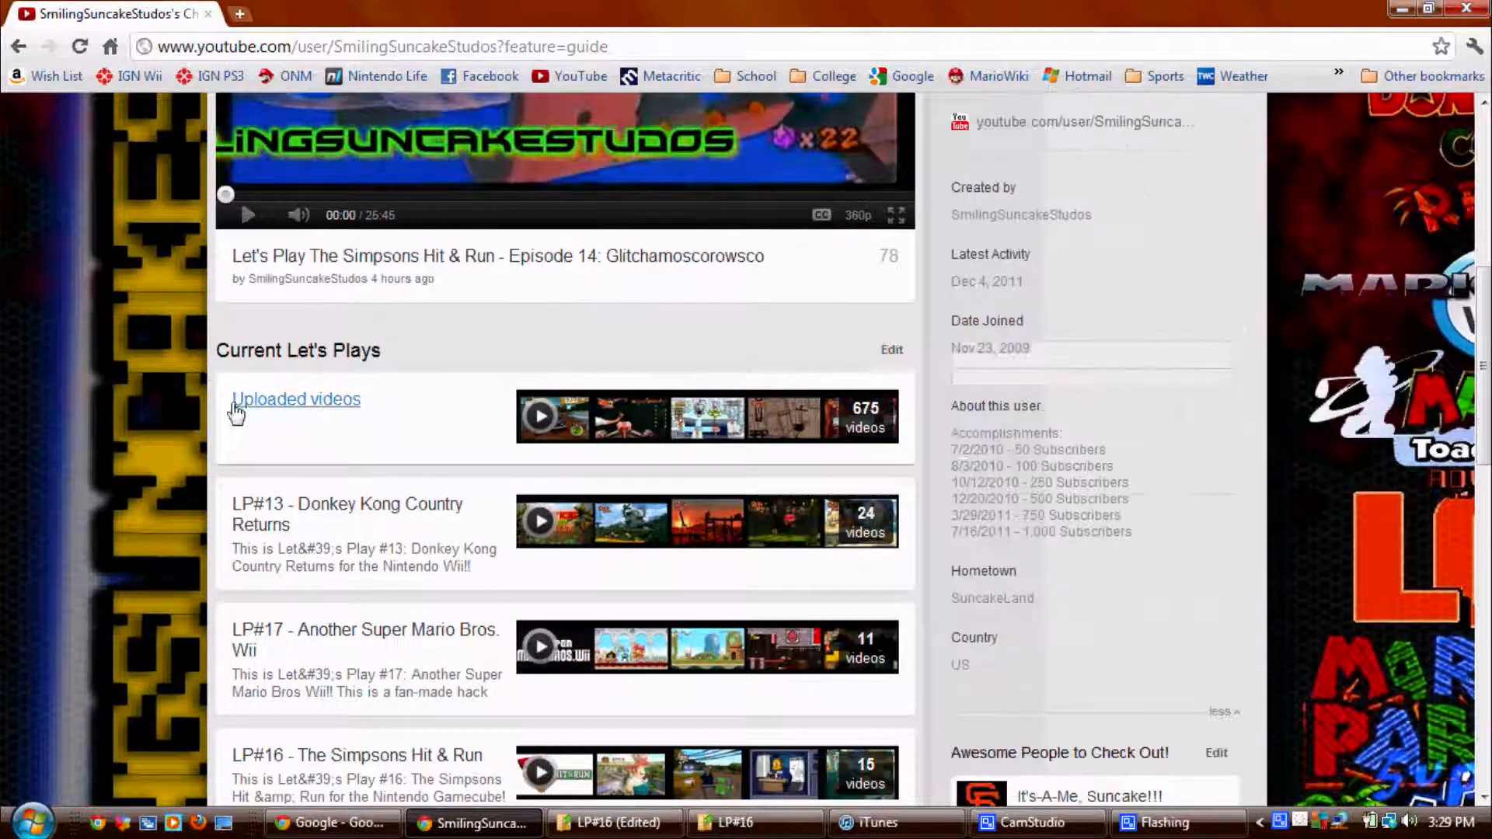
mouse_move(245, 377)
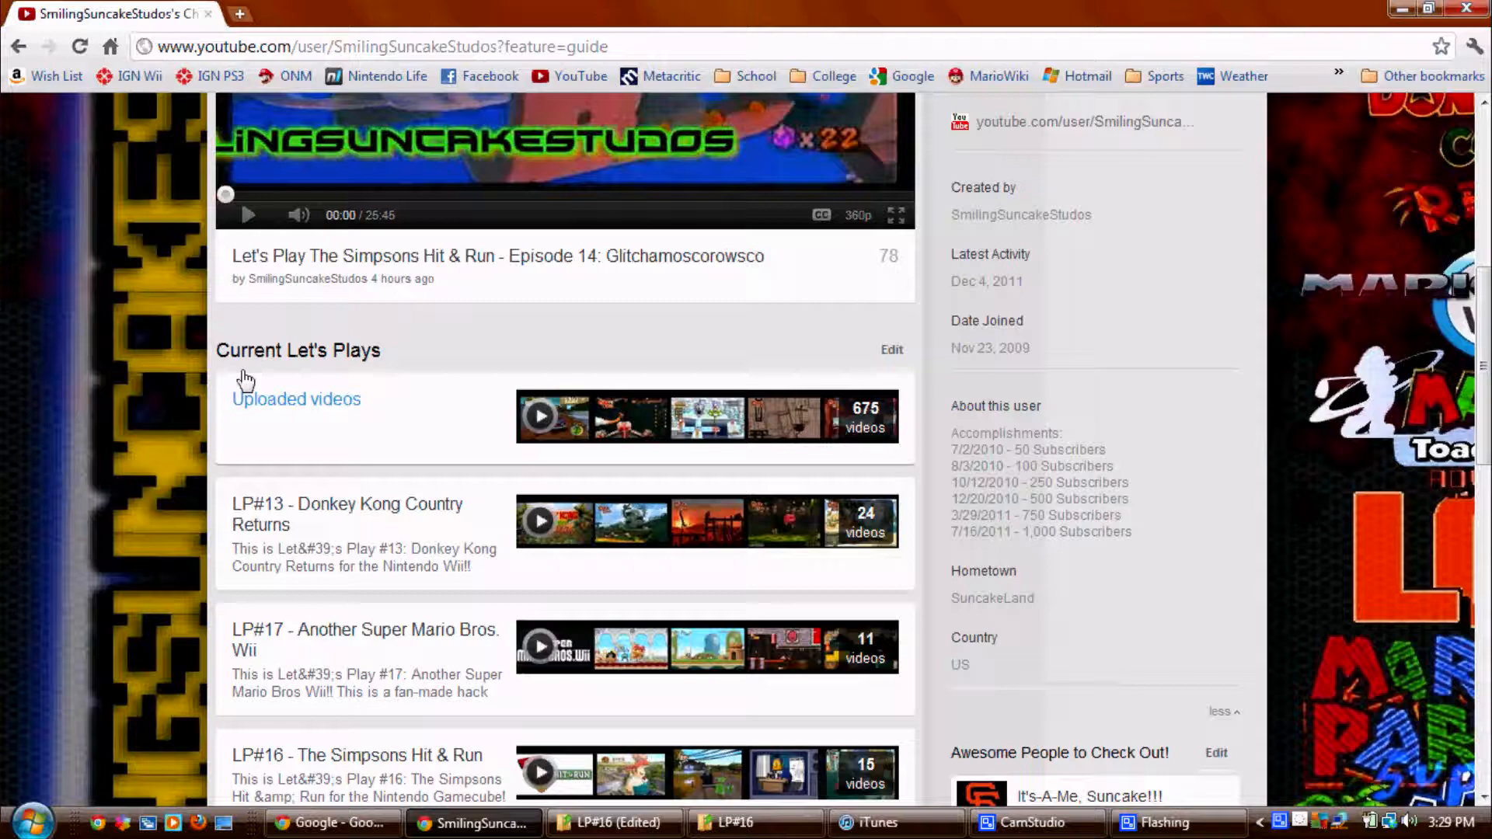
mouse_move(243, 357)
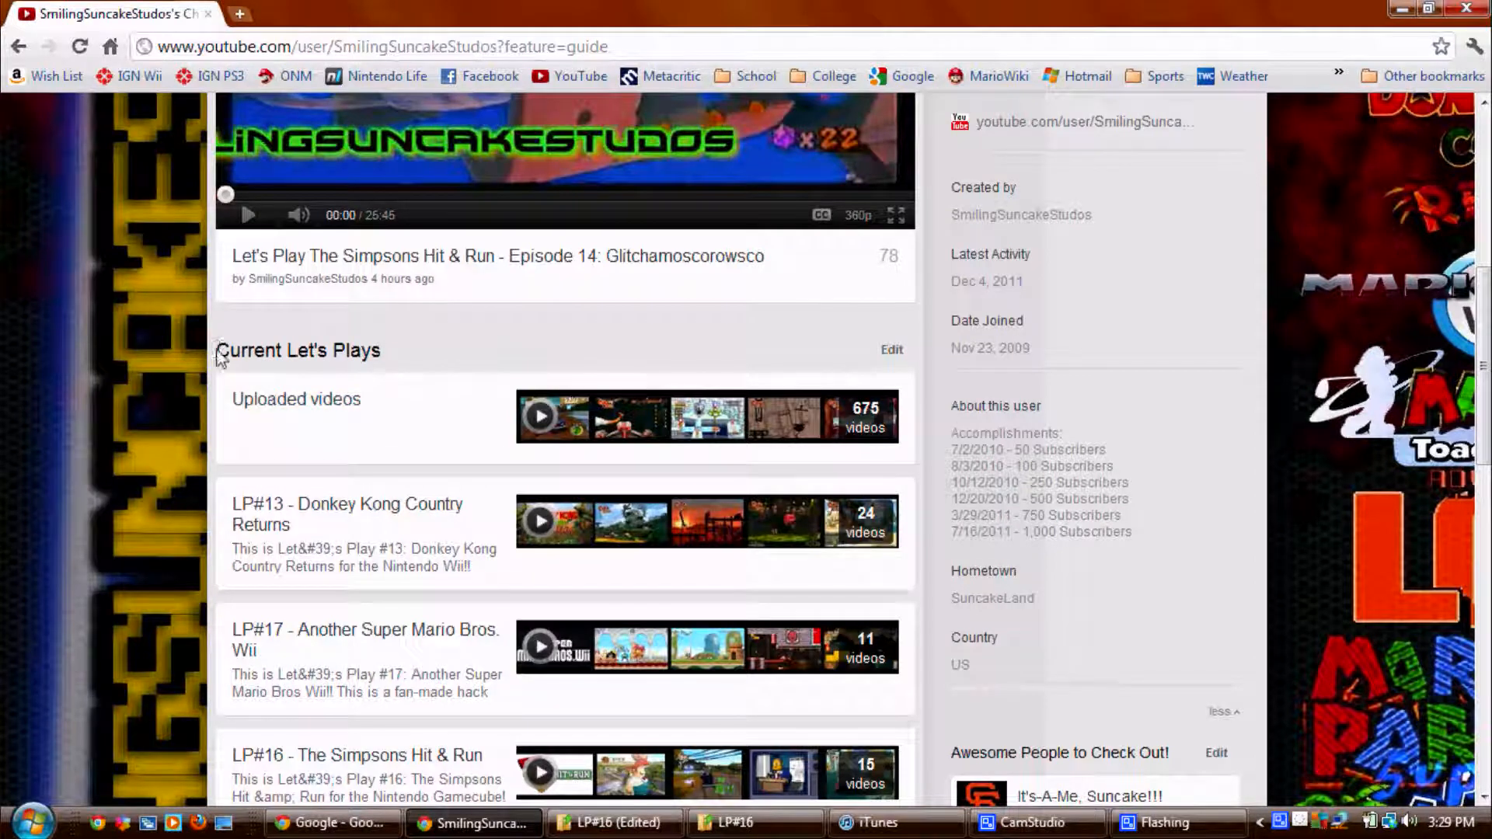
left_click(890, 349)
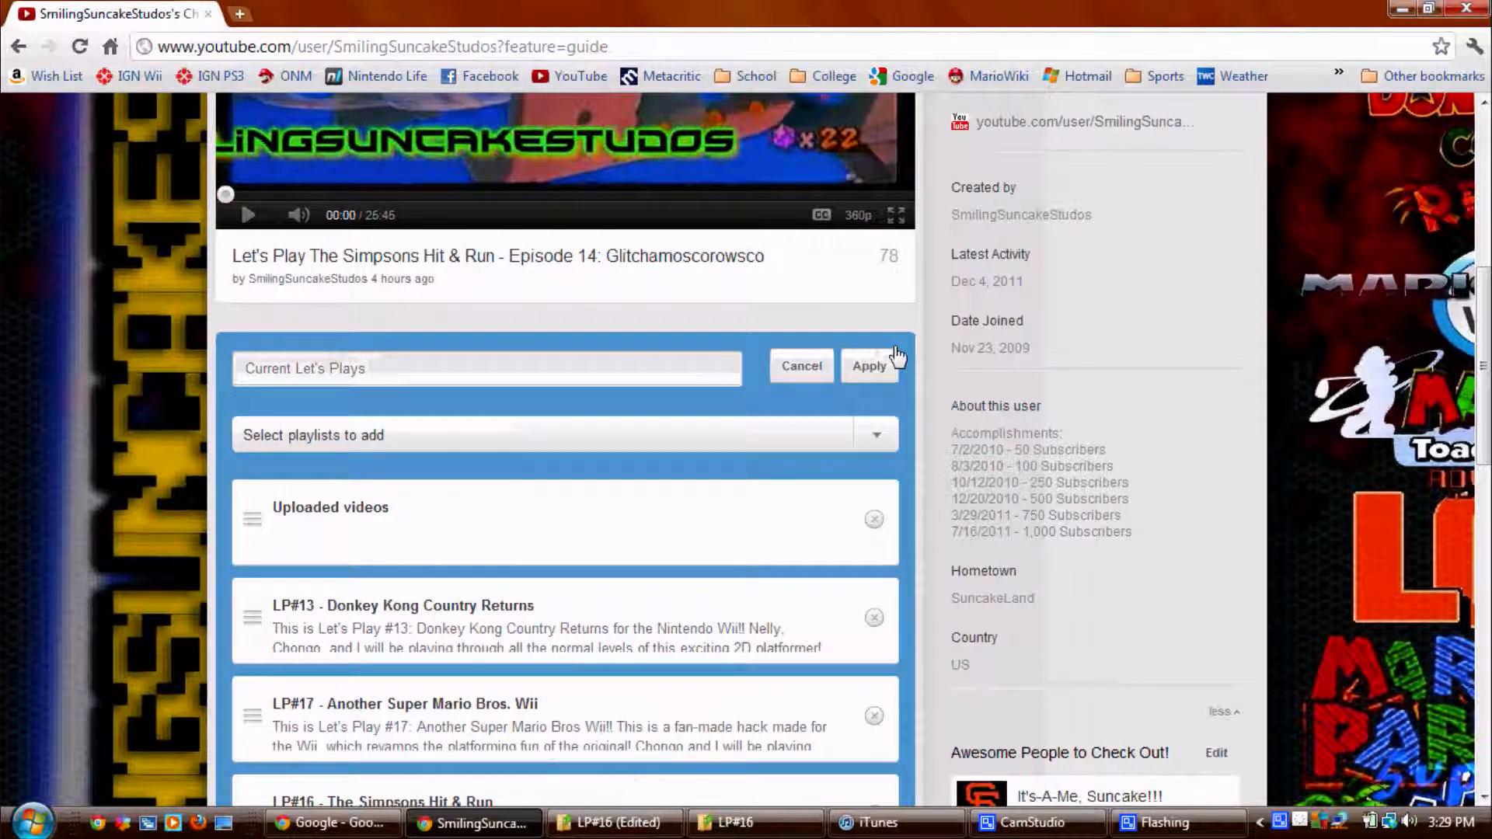
scroll("down", 3)
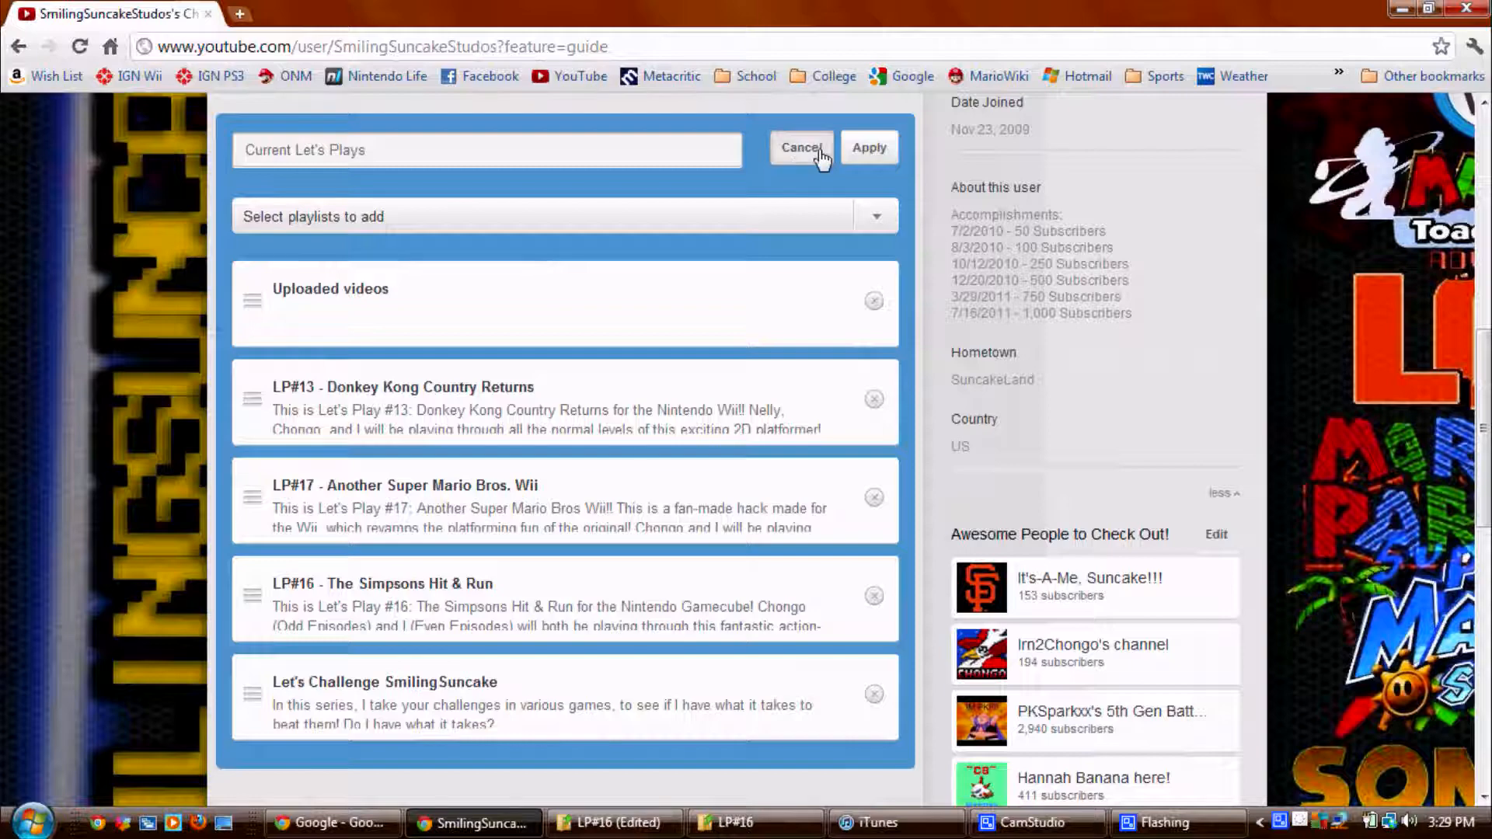
left_click(801, 147)
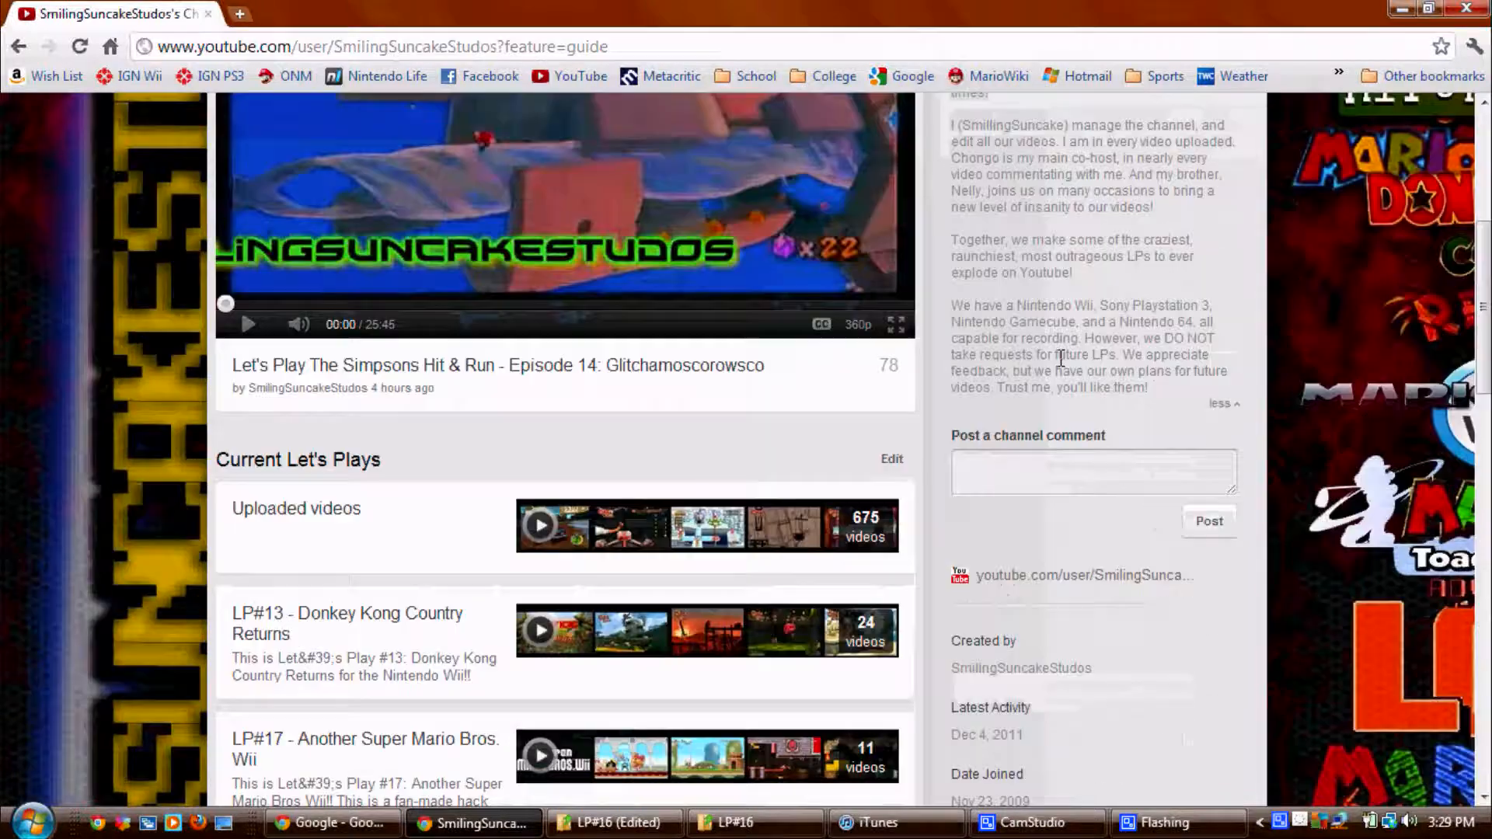
scroll("down", 3)
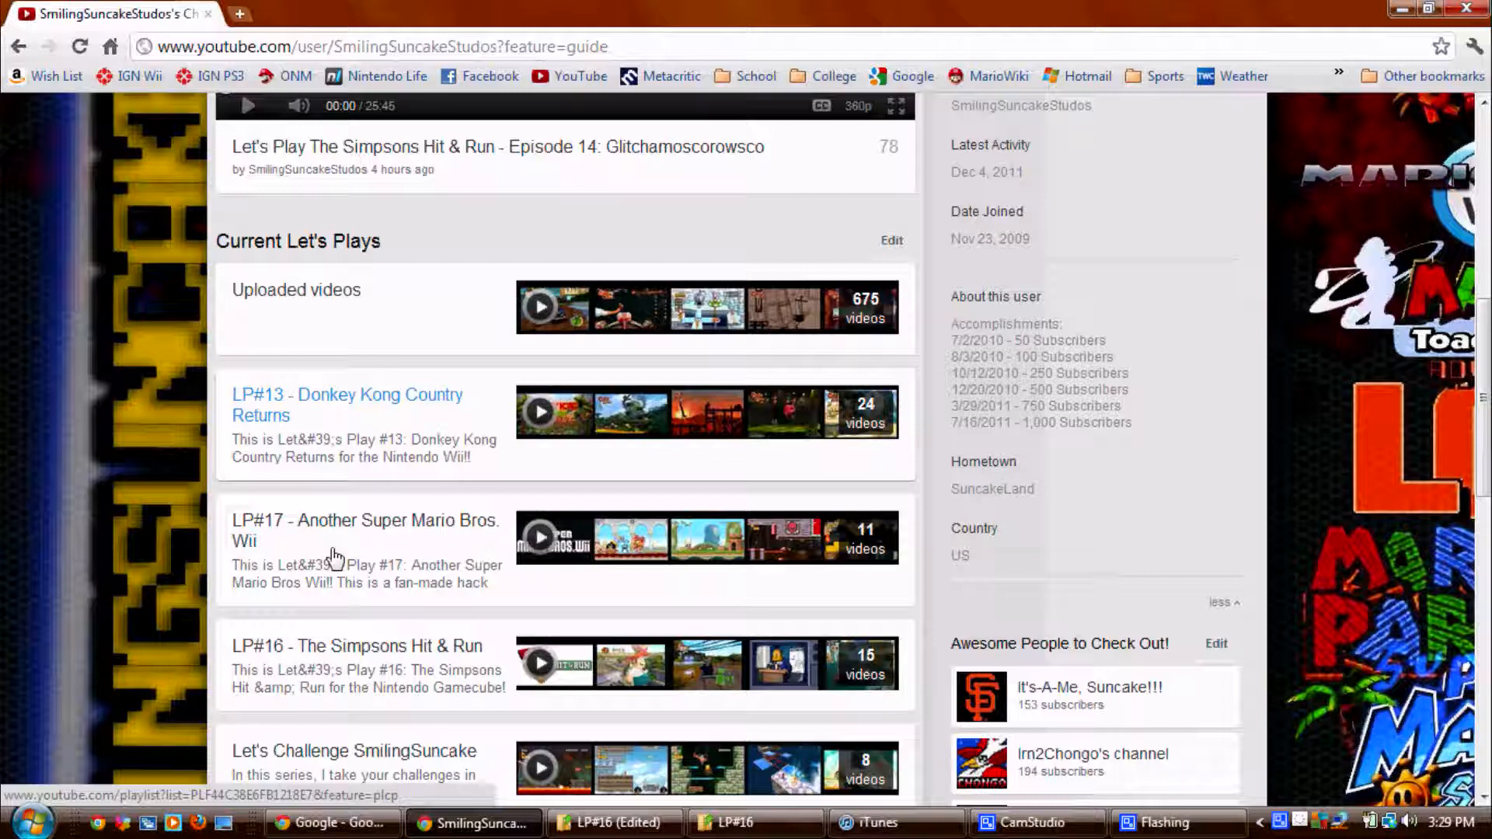
scroll("down", 3)
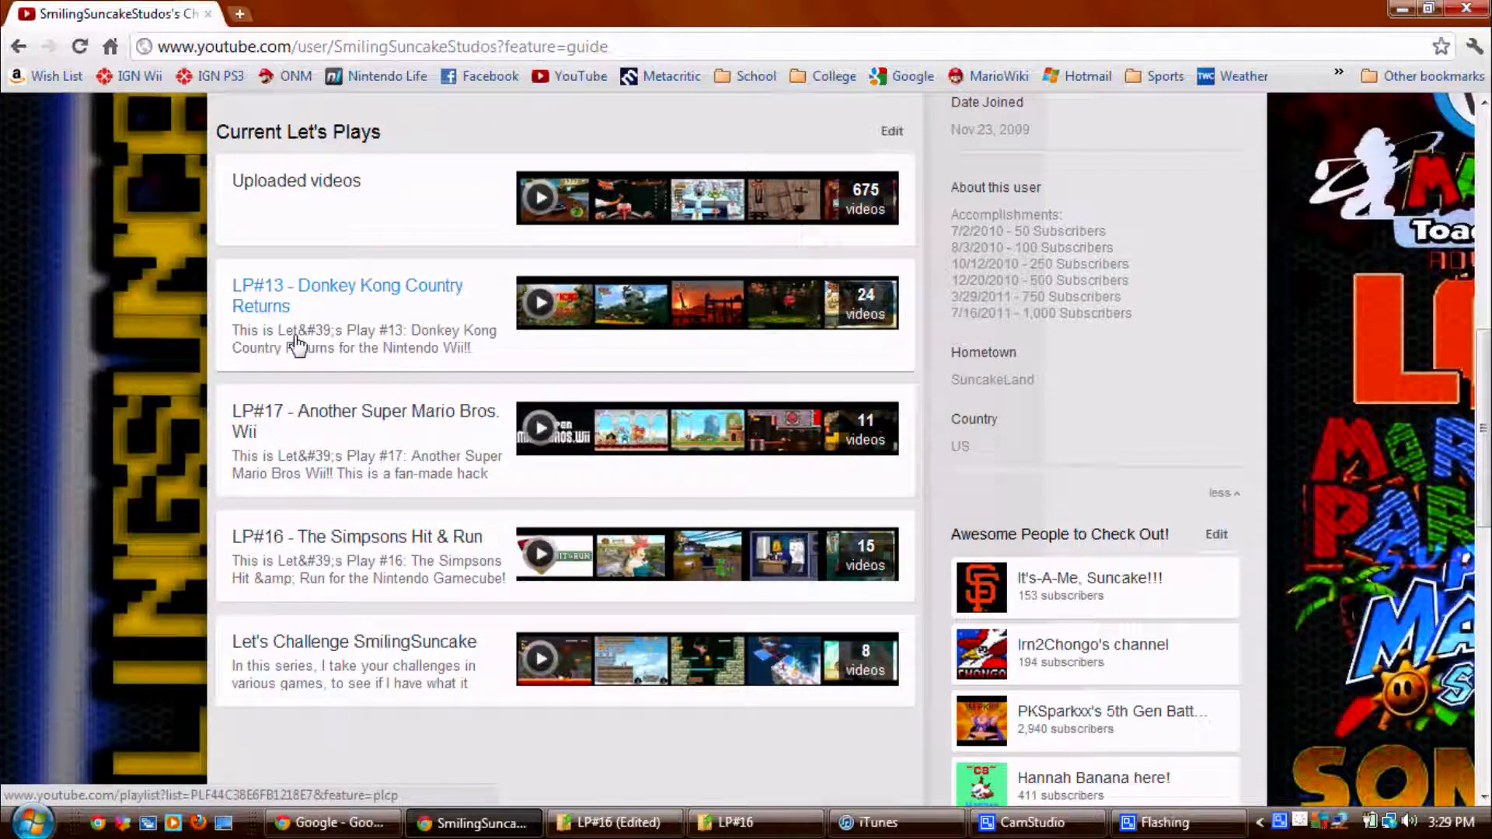
scroll("up", 3)
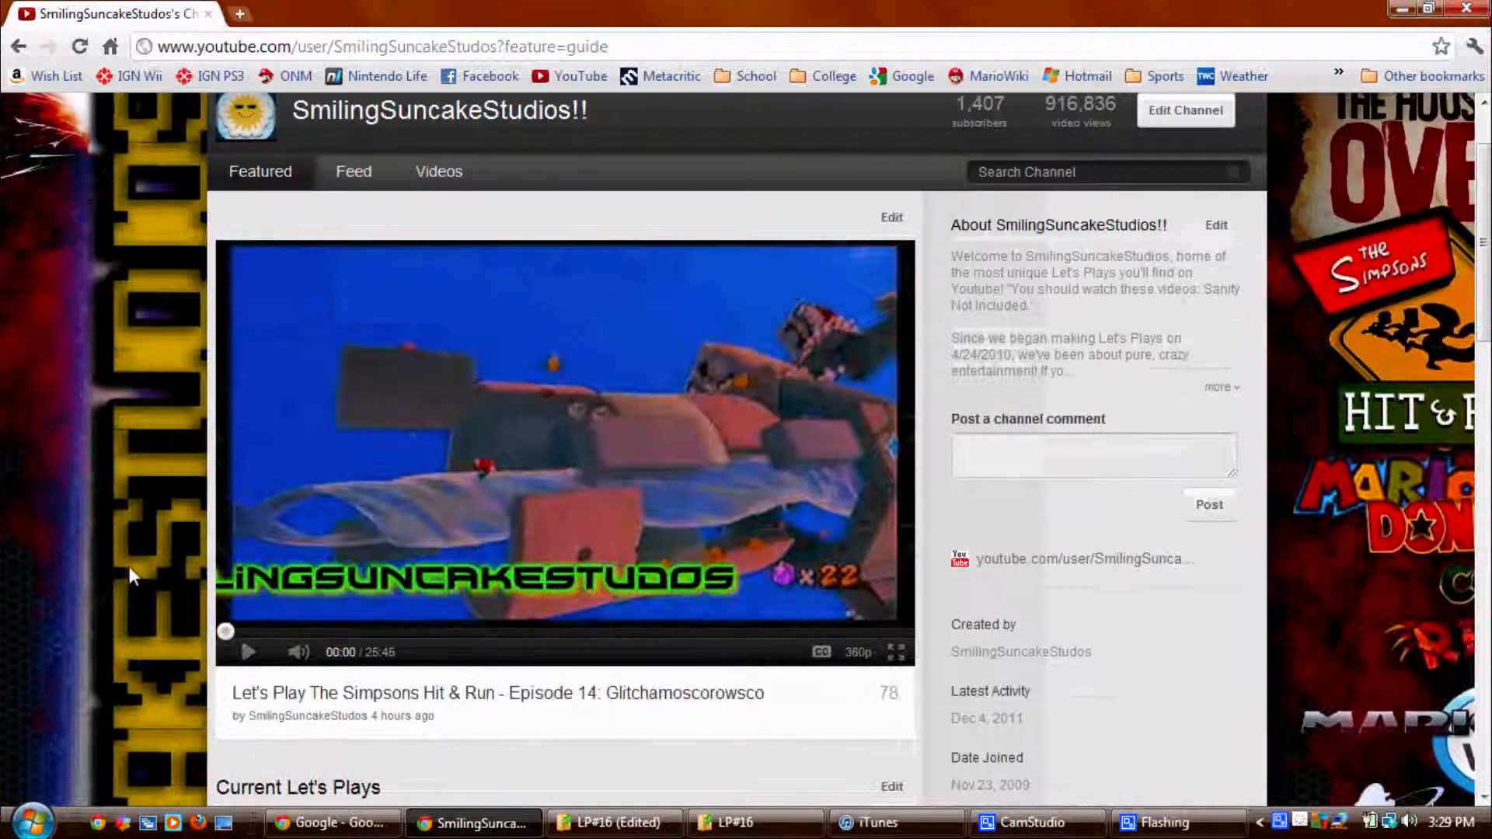
scroll("down", 3)
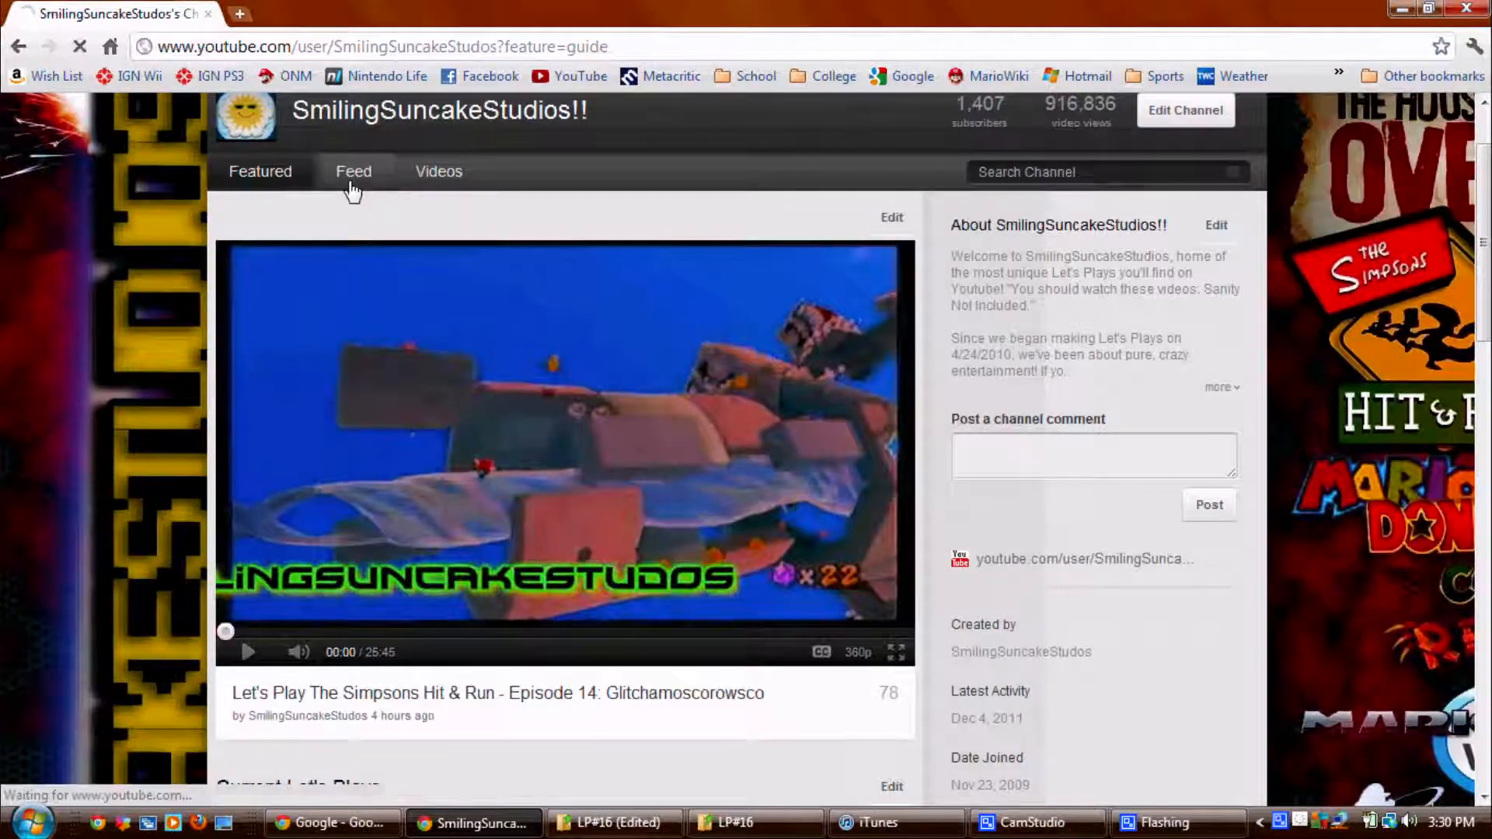
Step: Open the channel Feed tab and scroll through uploads and playlist additions like Episode 14
left_click(353, 171)
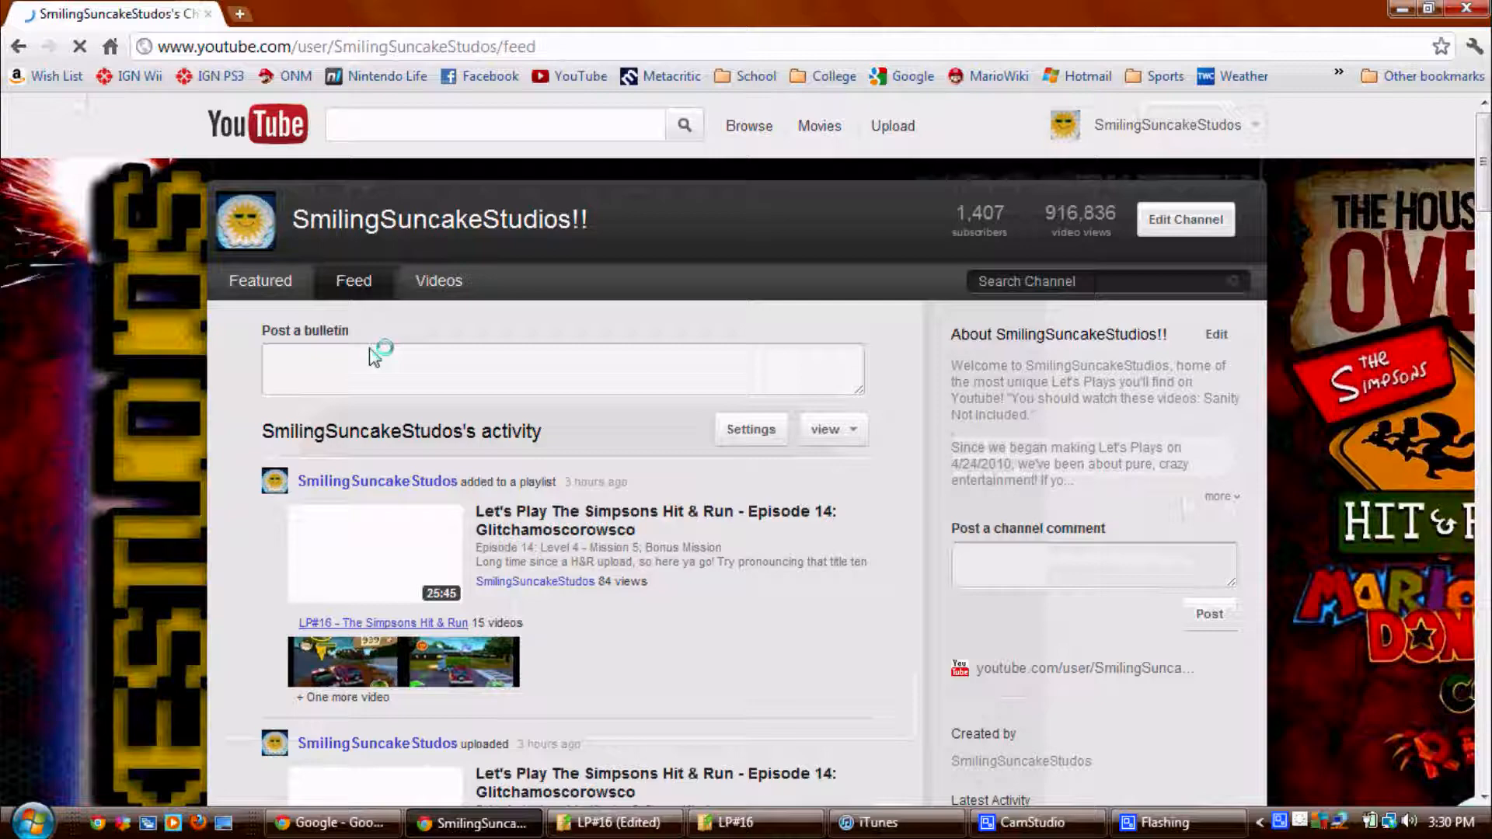
scroll("down", 3)
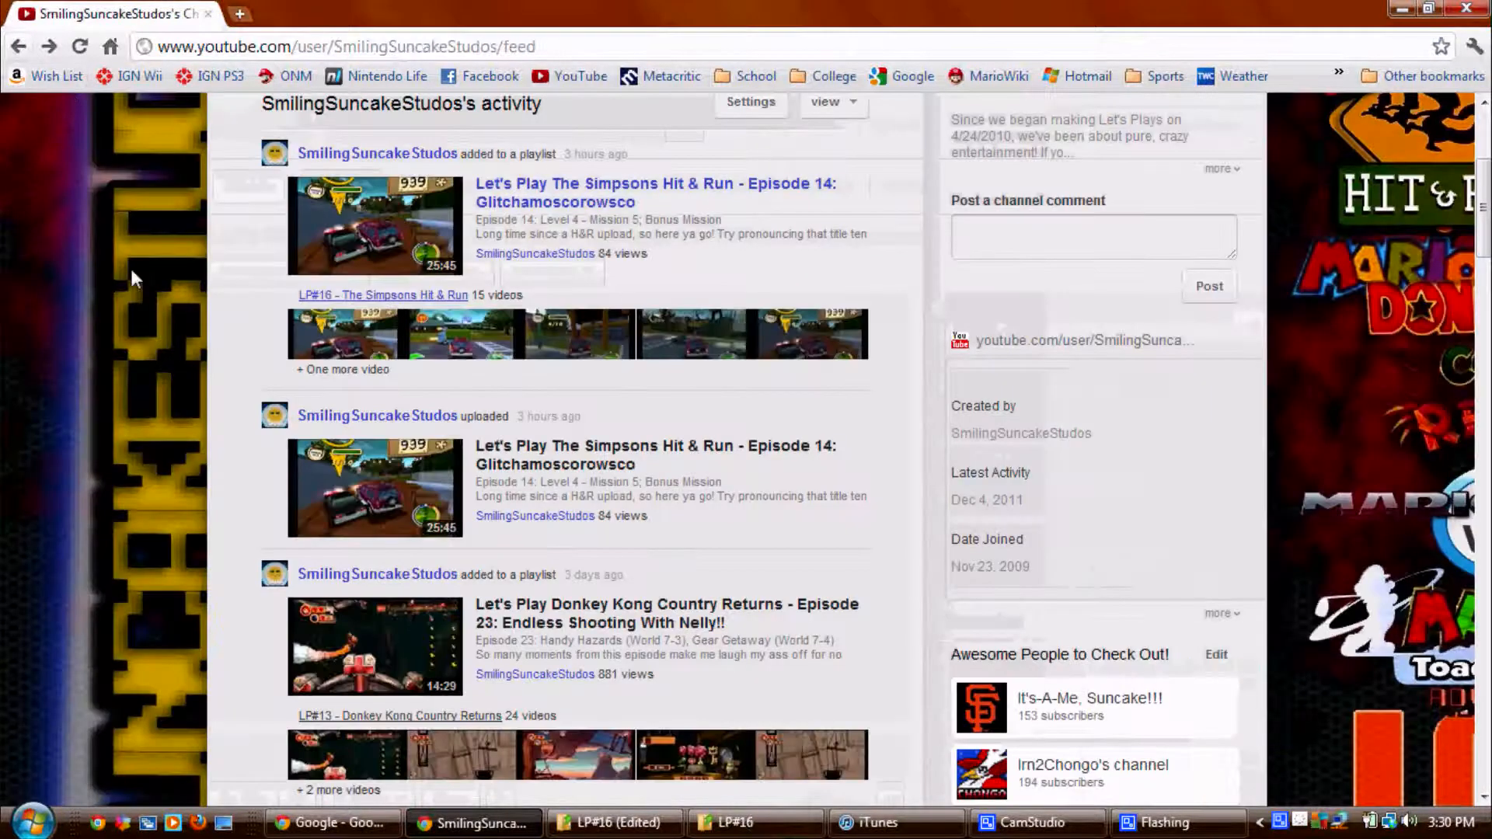
mouse_move(610, 471)
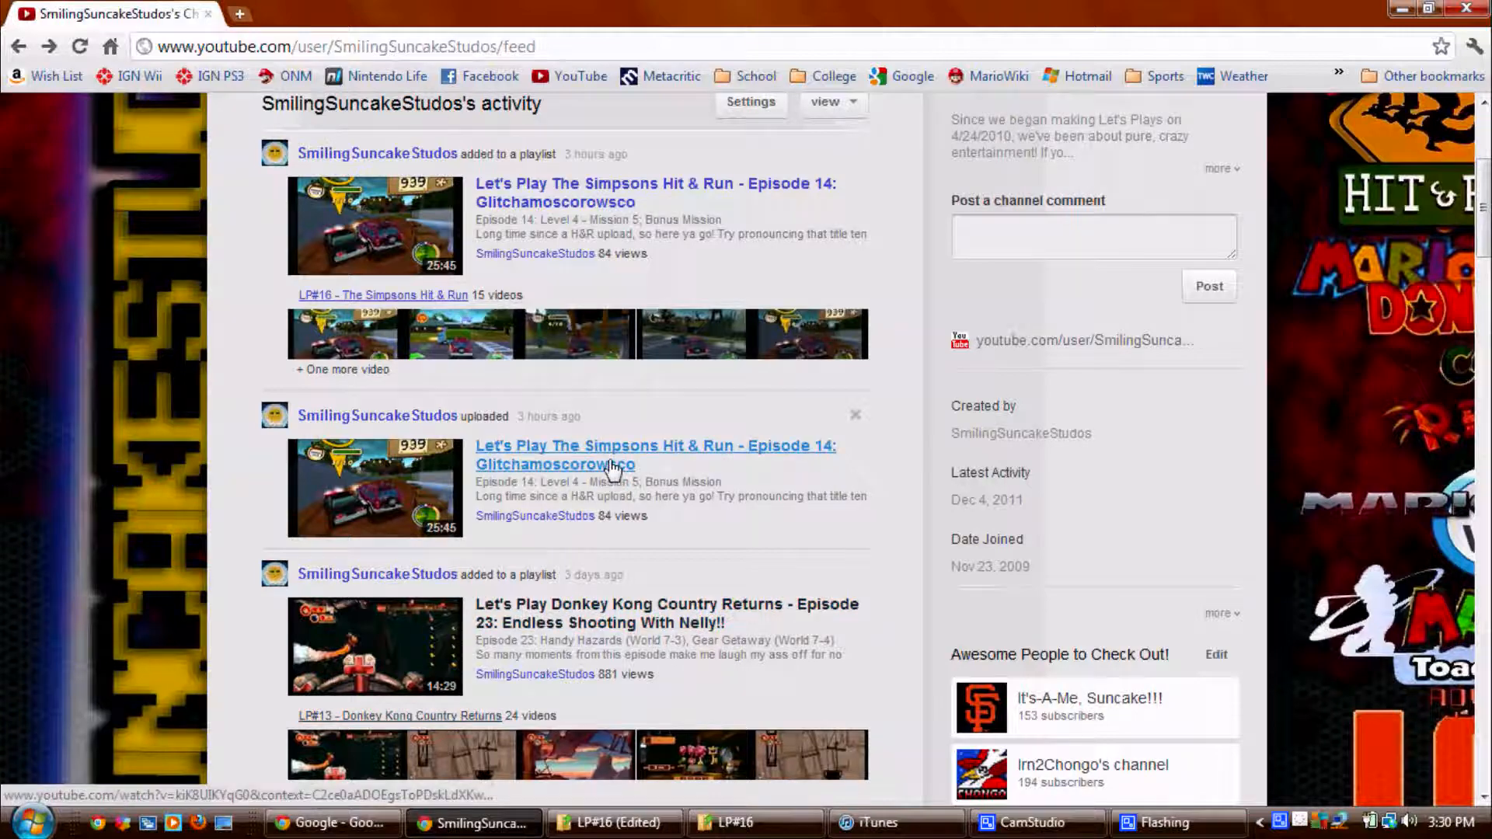
scroll("down", 3)
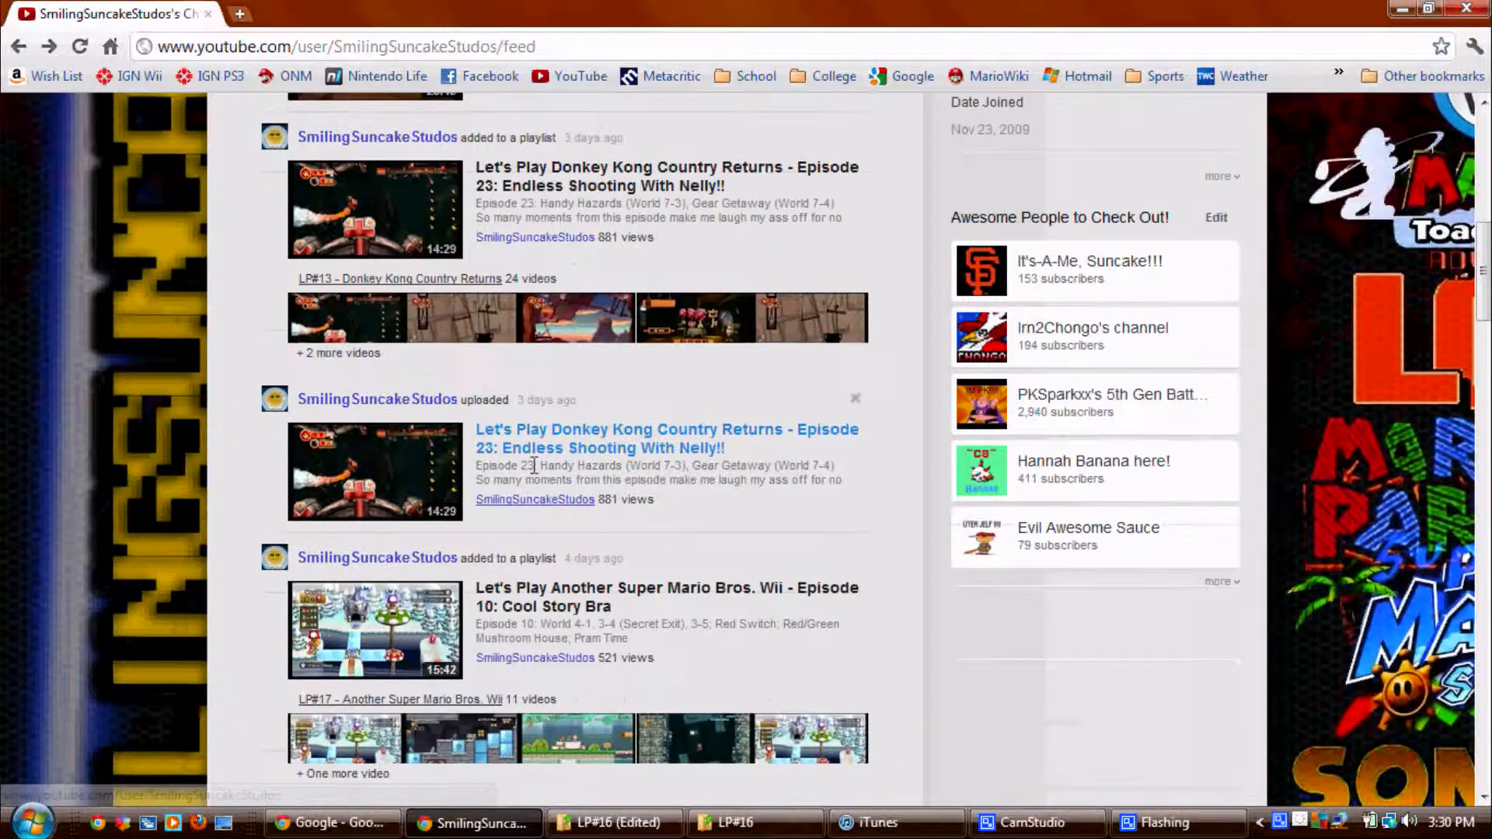
scroll("down", 3)
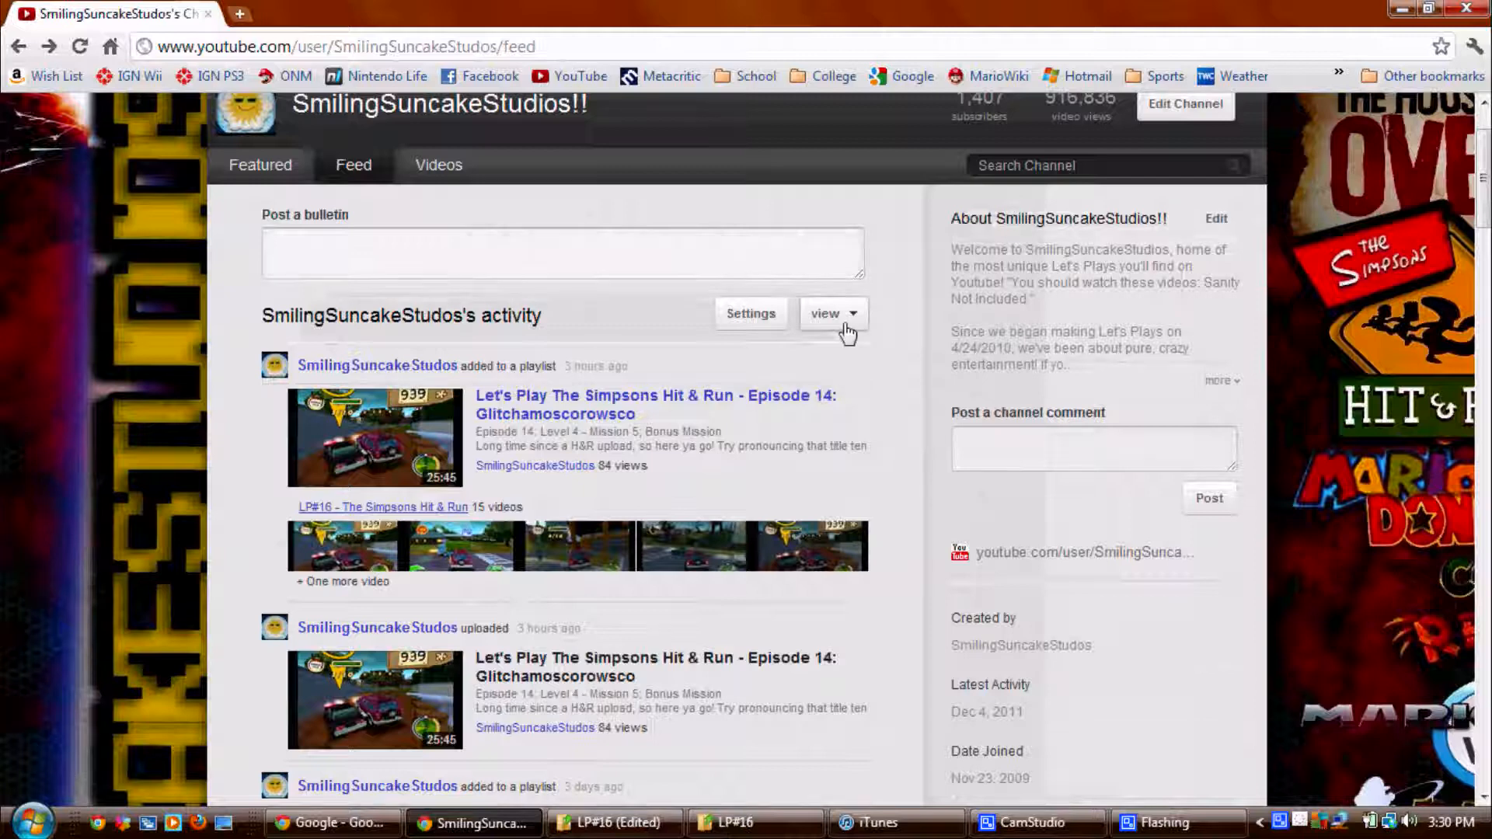
Step: Filter the channel feed to 'comments only' and scroll through visitors' comments
left_click(832, 314)
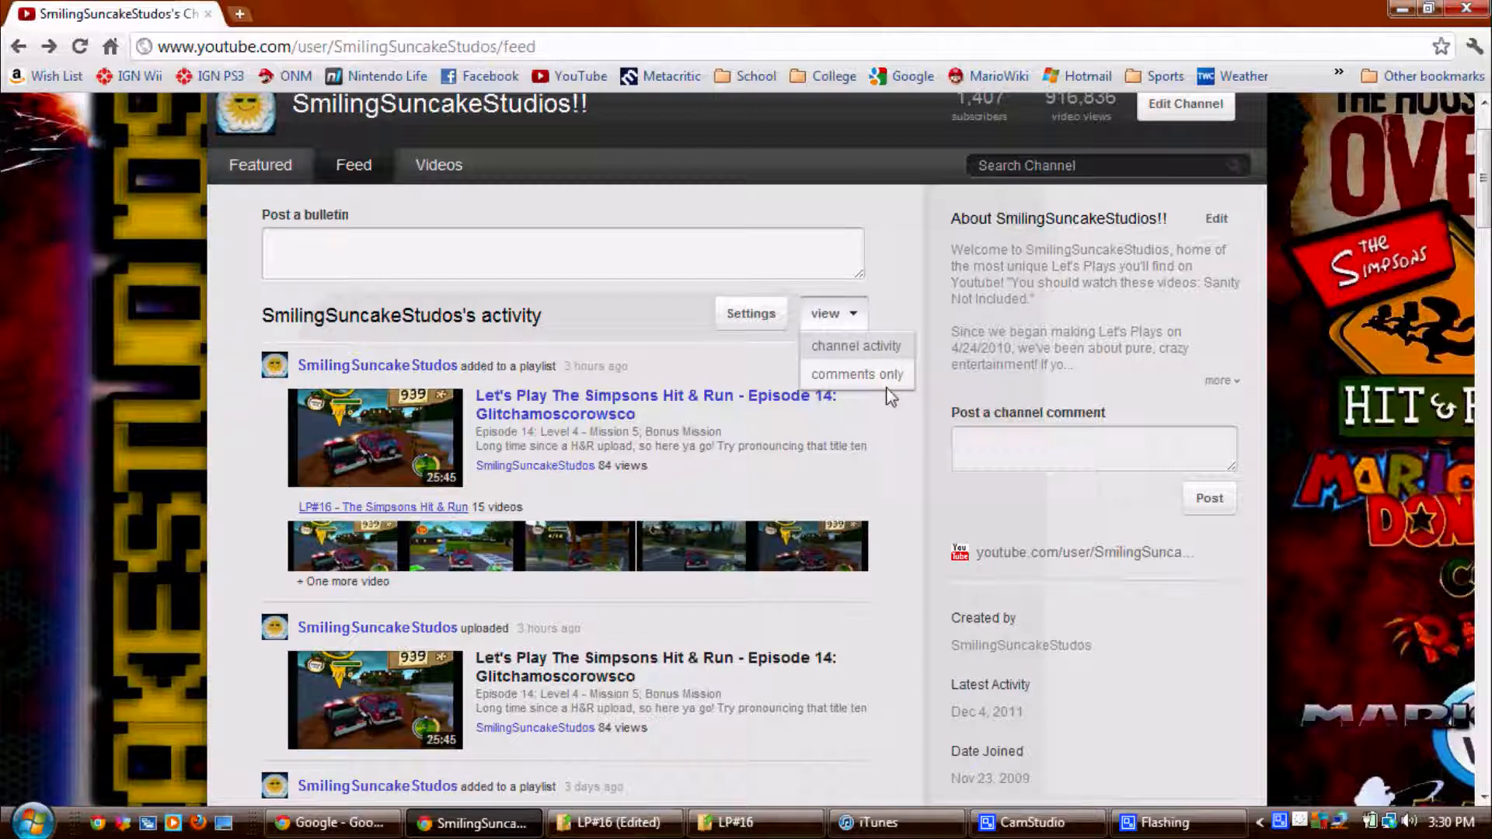
left_click(855, 374)
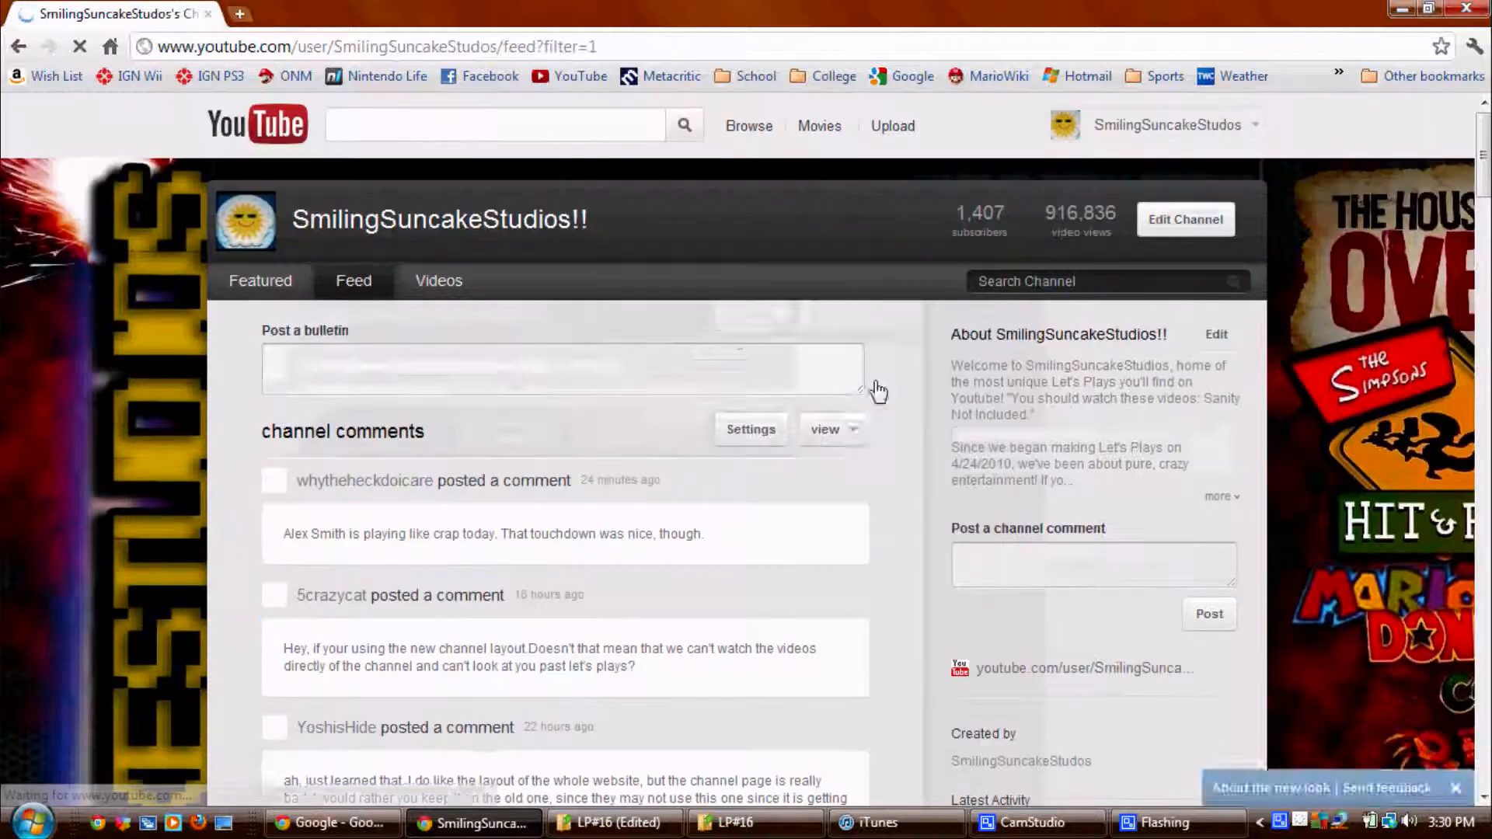
scroll("down", 3)
type("Suncake is ")
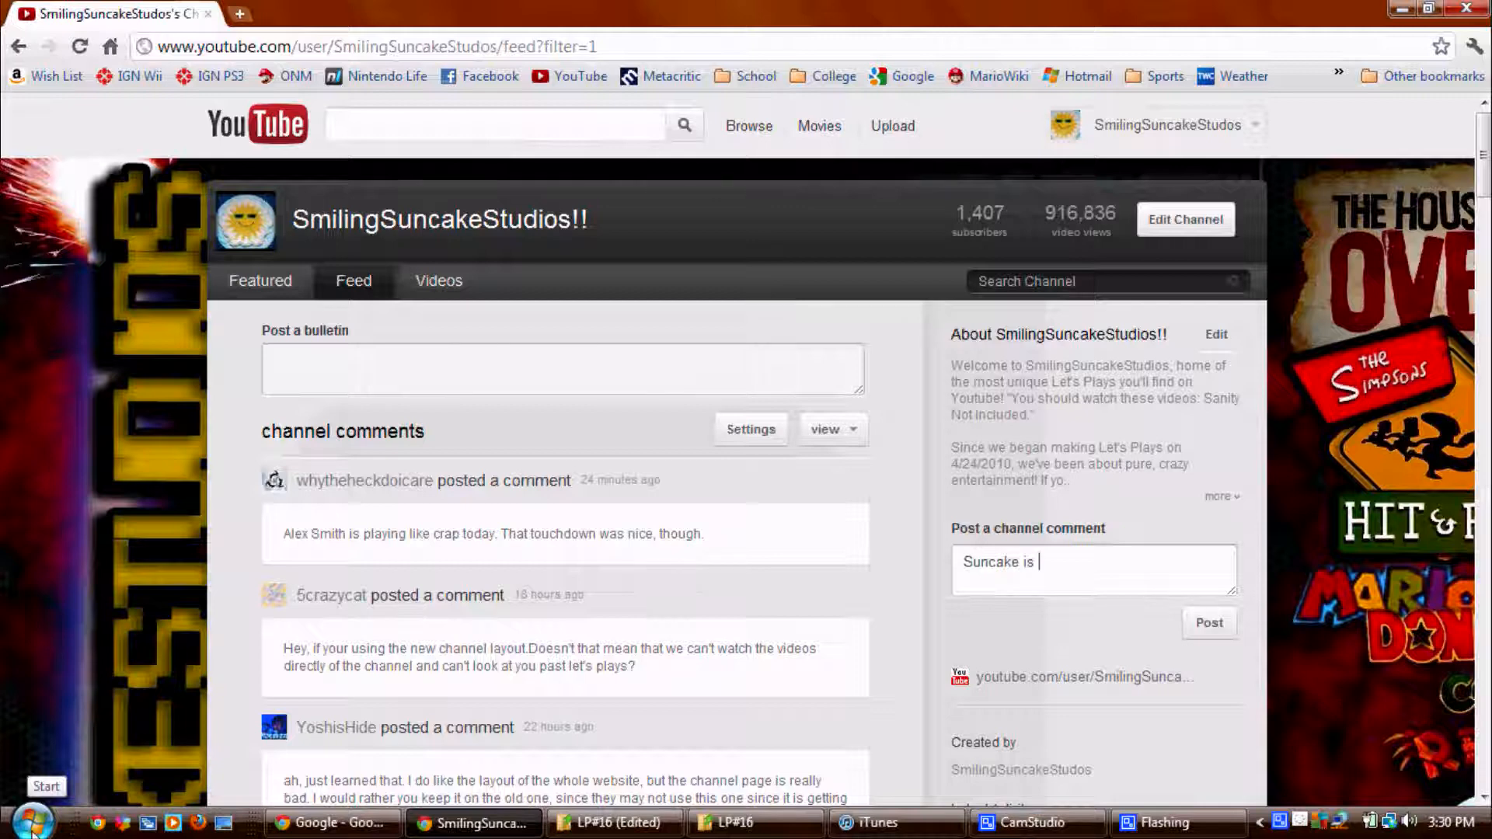
type("sexdyyy")
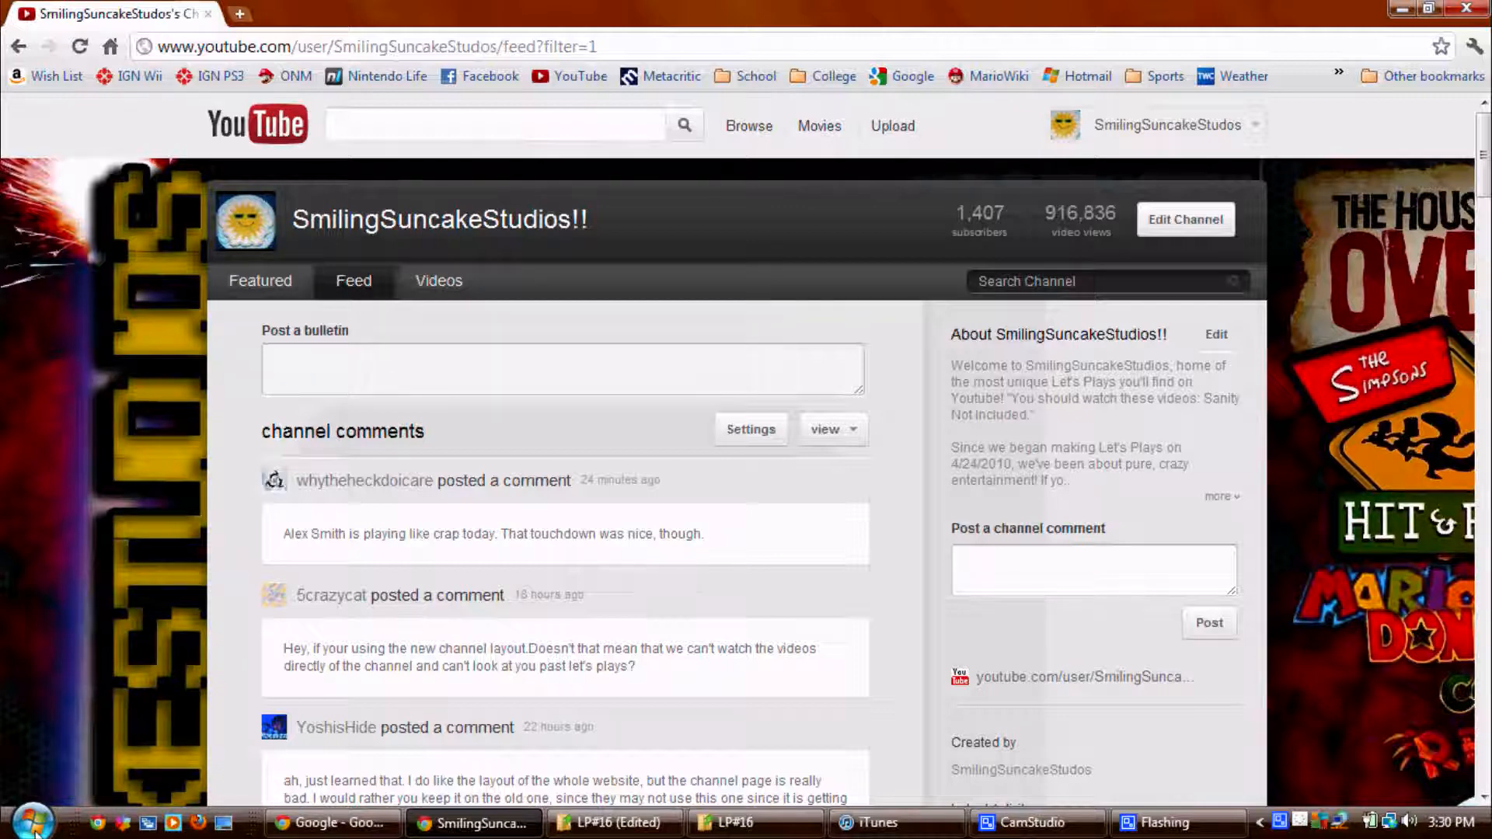
scroll("down", 3)
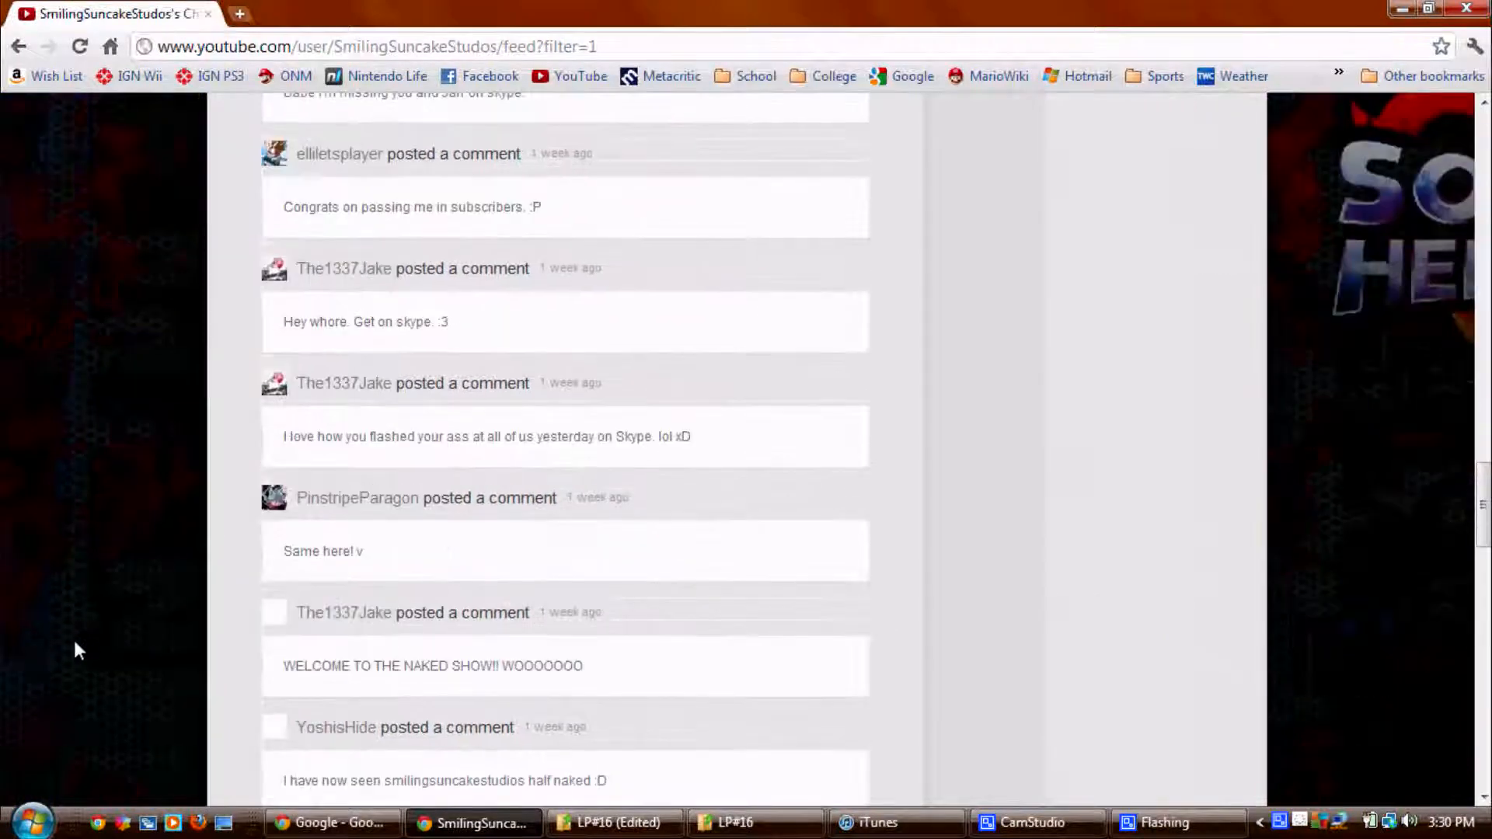
scroll("down", 3)
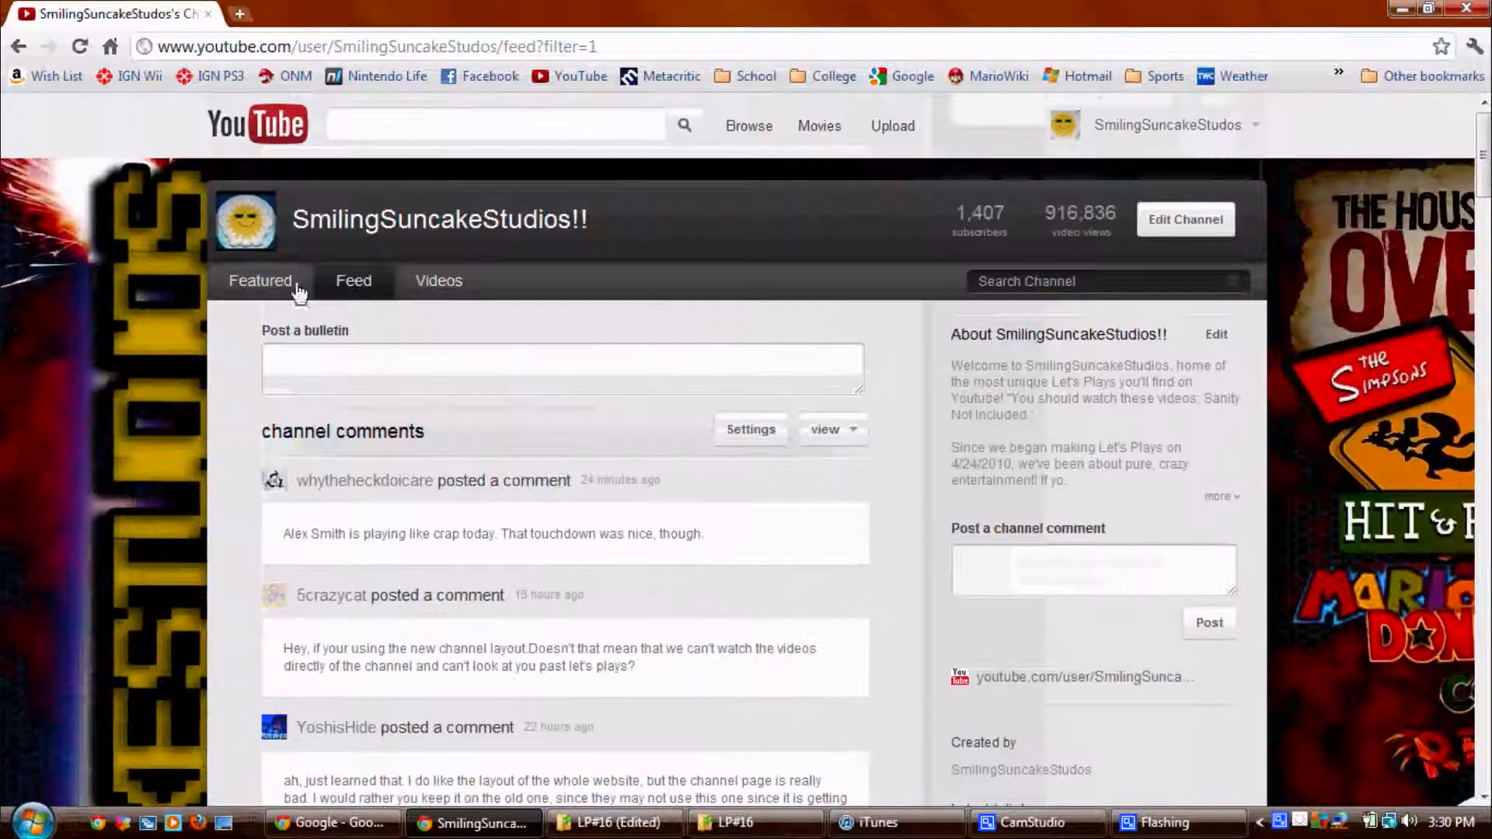
Step: Open the Videos tab, check the 'Date added' sort options, and browse the 675 uploads
left_click(438, 281)
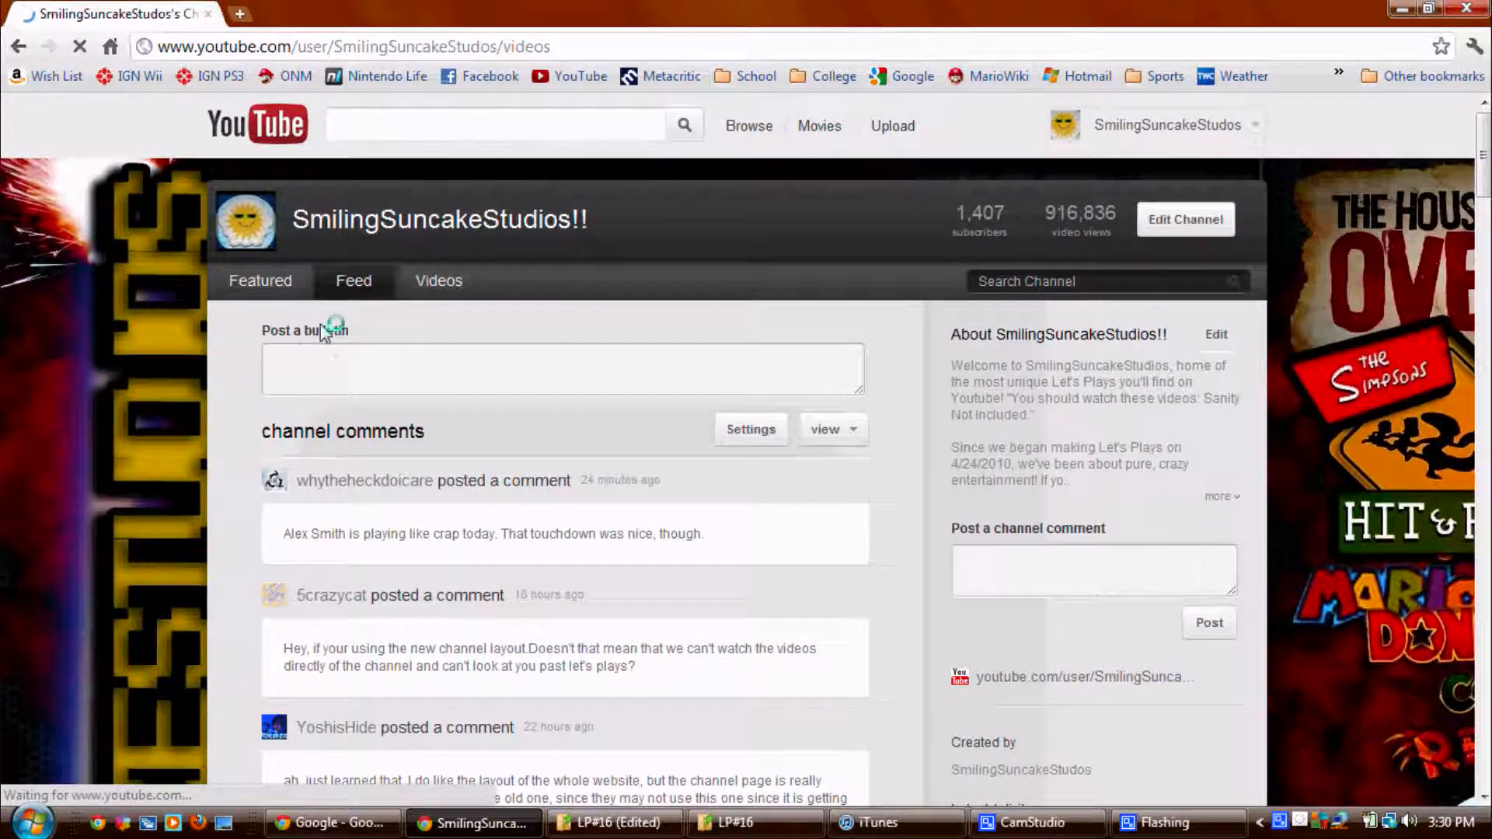
left_click(438, 281)
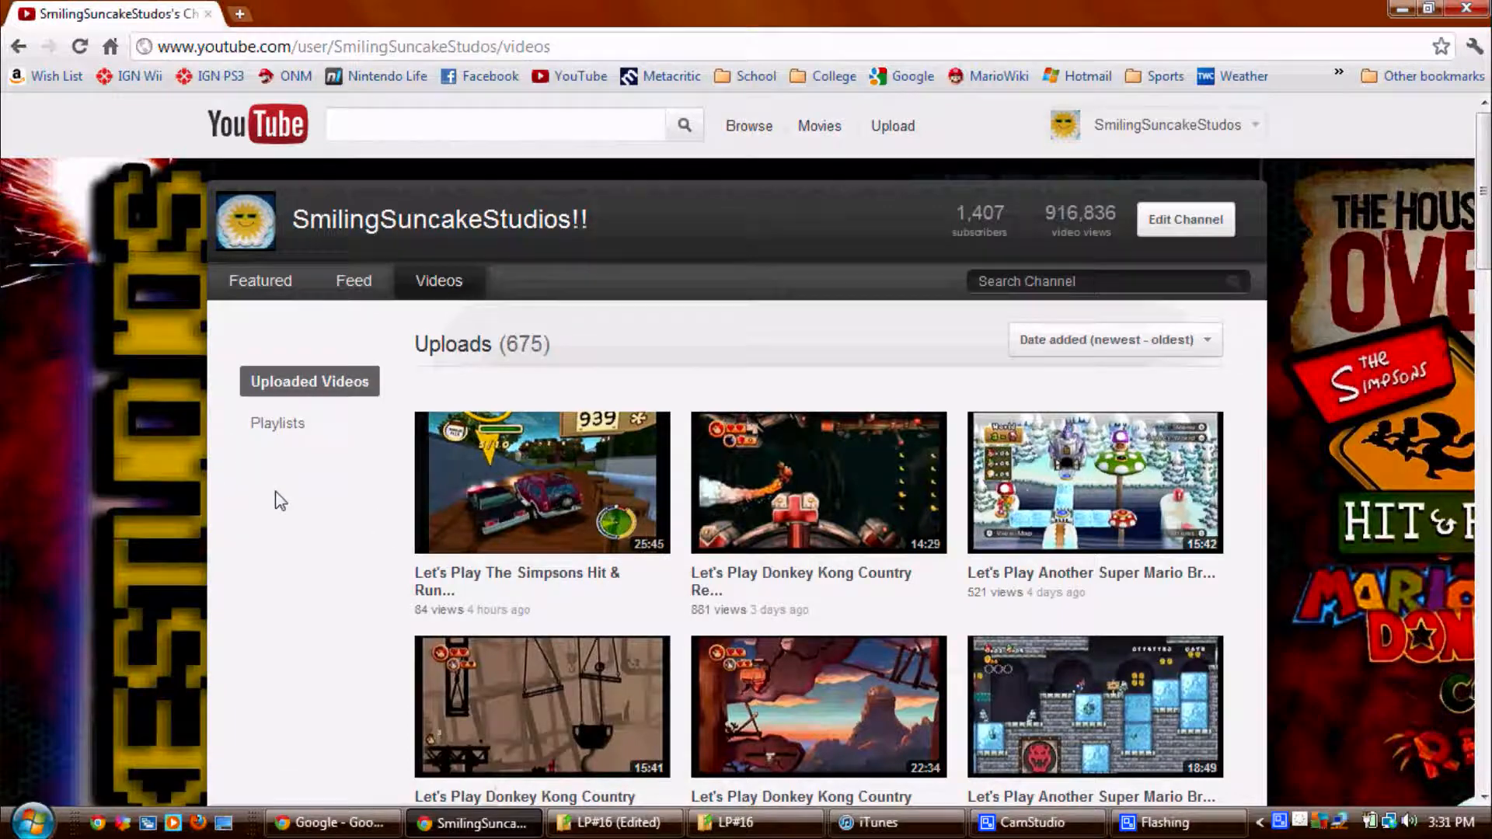
scroll("down", 3)
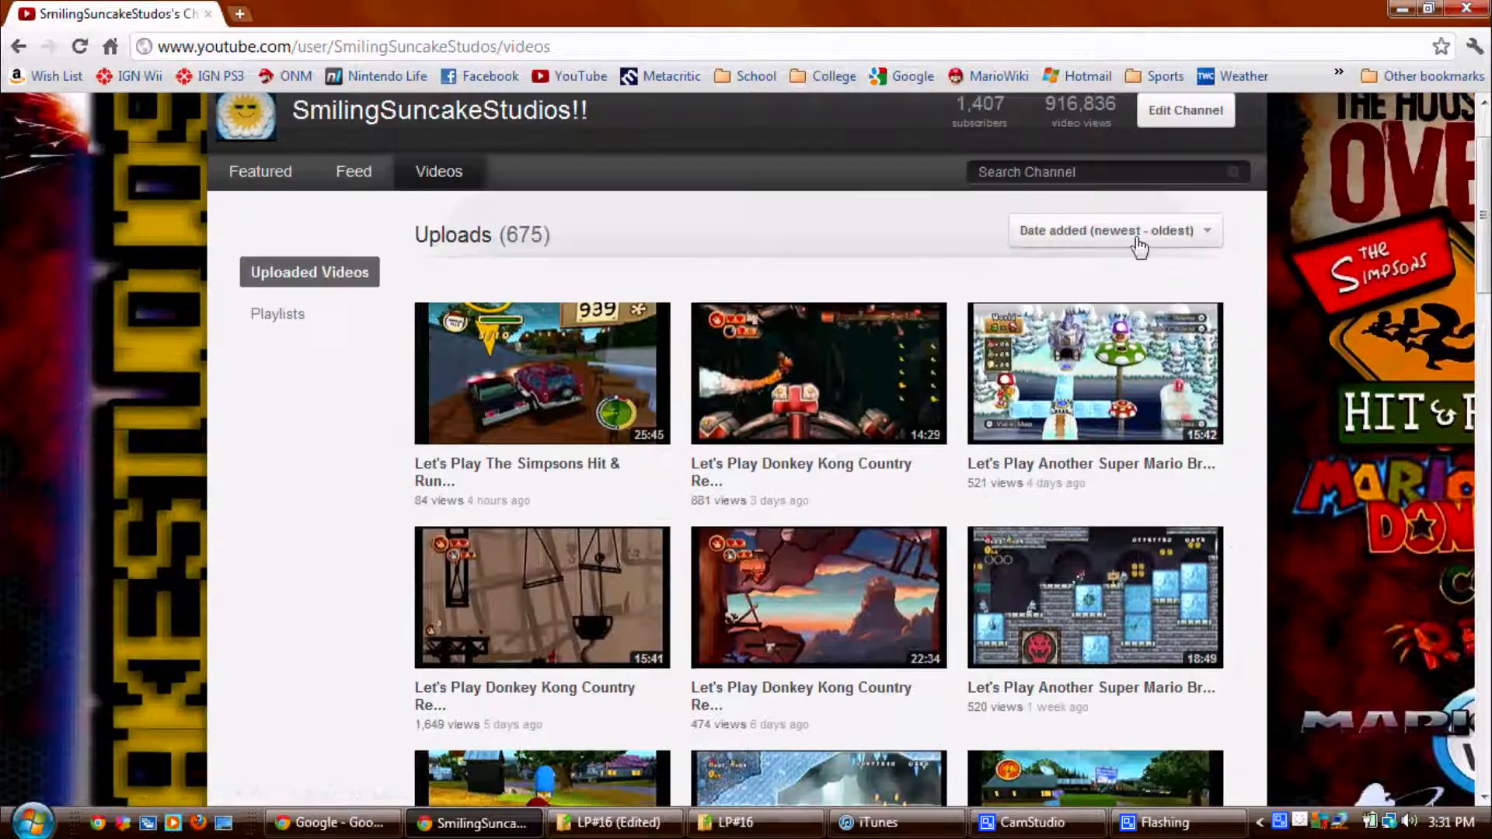
left_click(1114, 229)
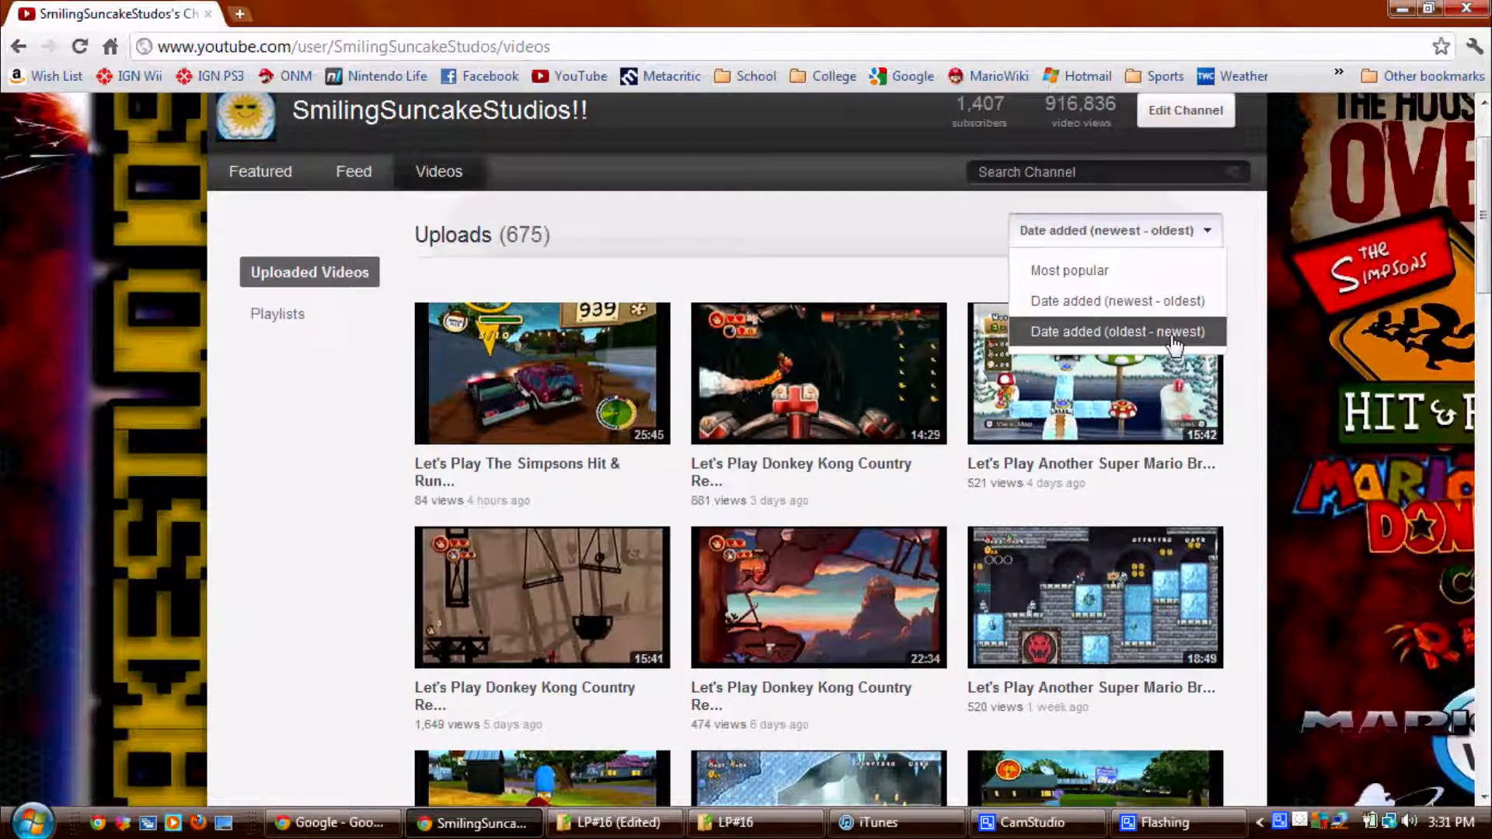
scroll("down", 3)
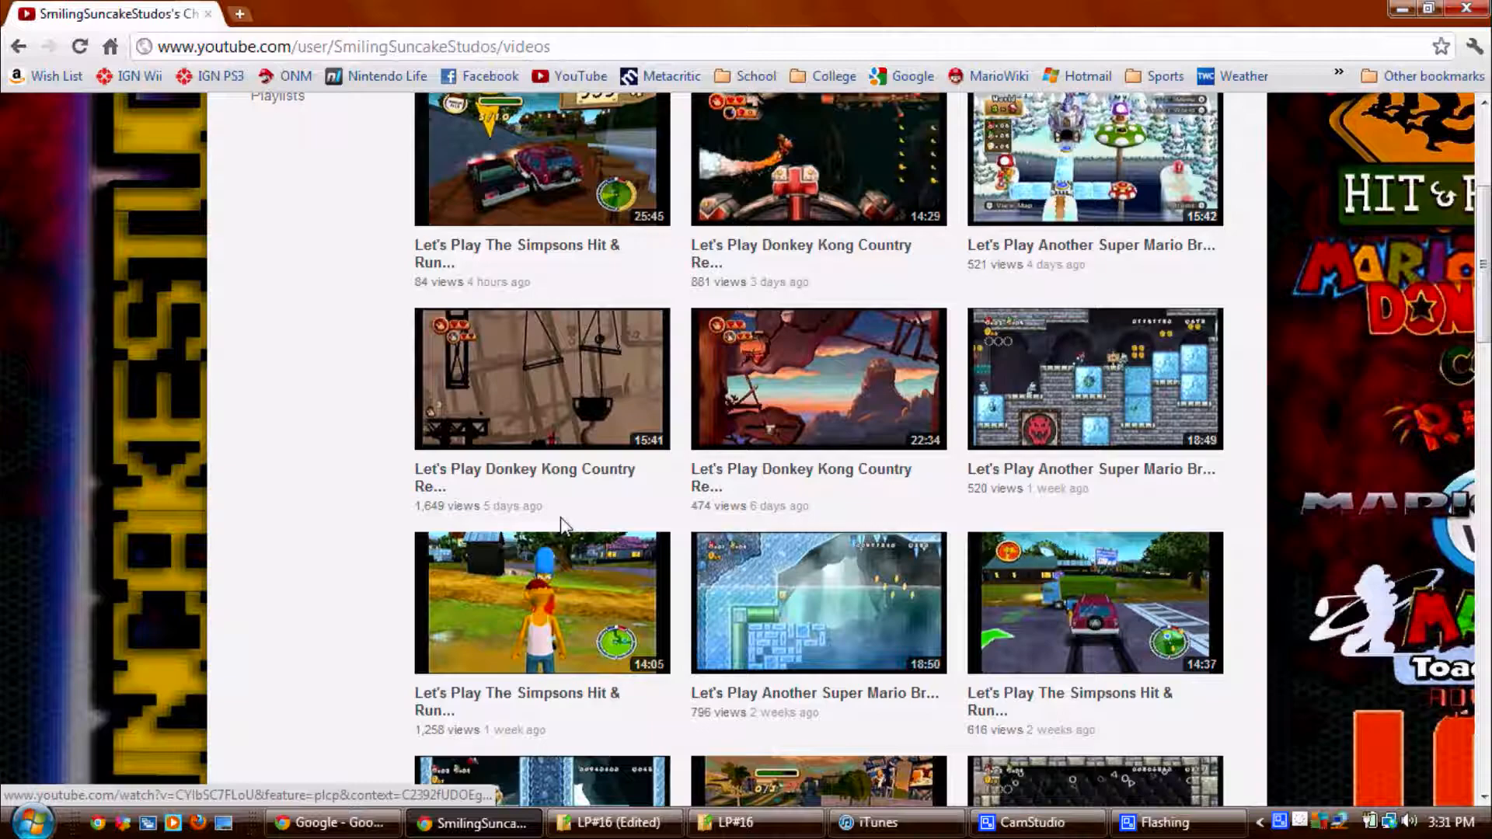
scroll("down", 3)
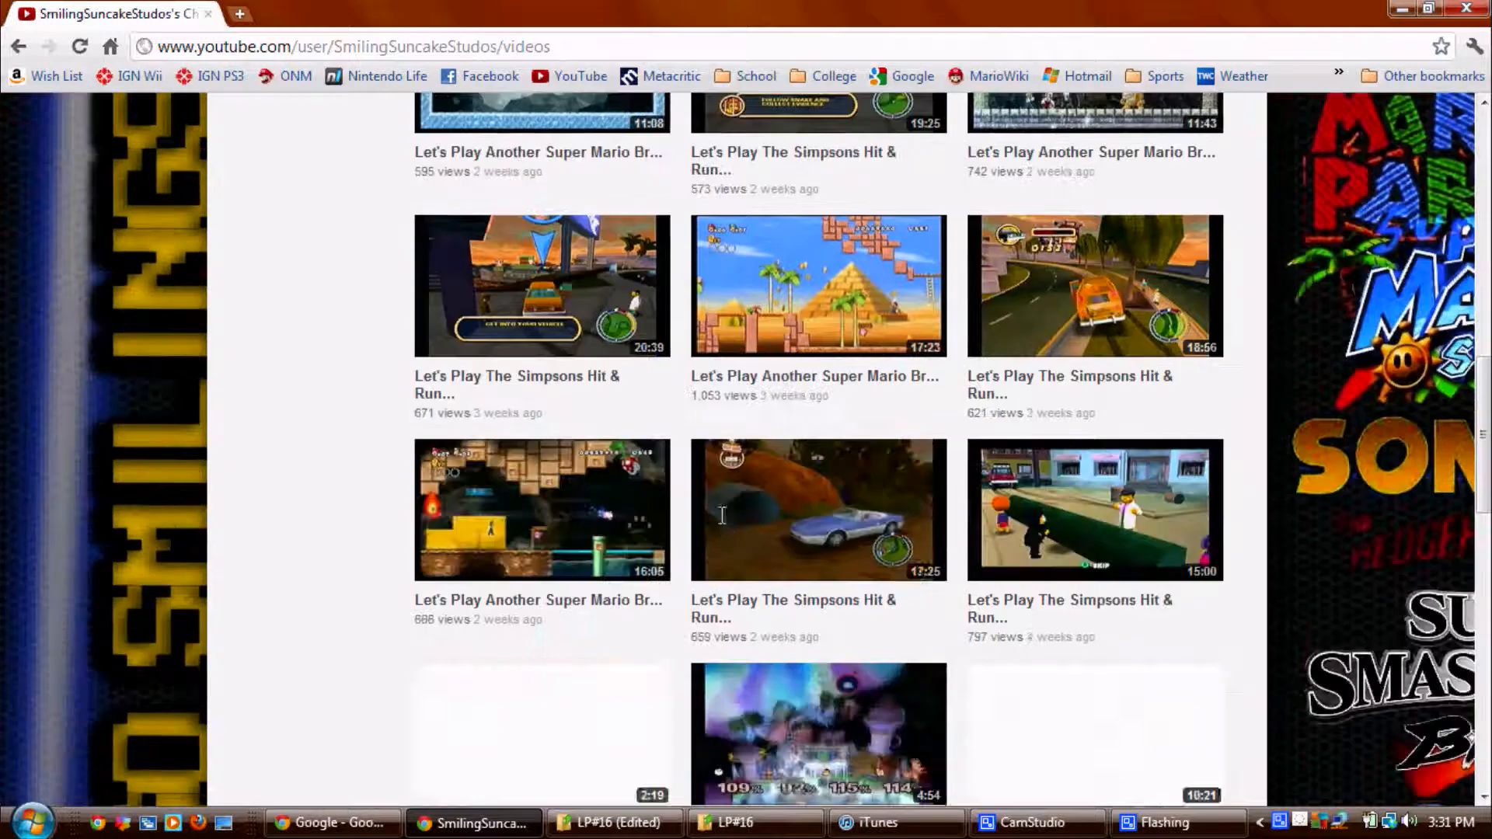
scroll("down", 3)
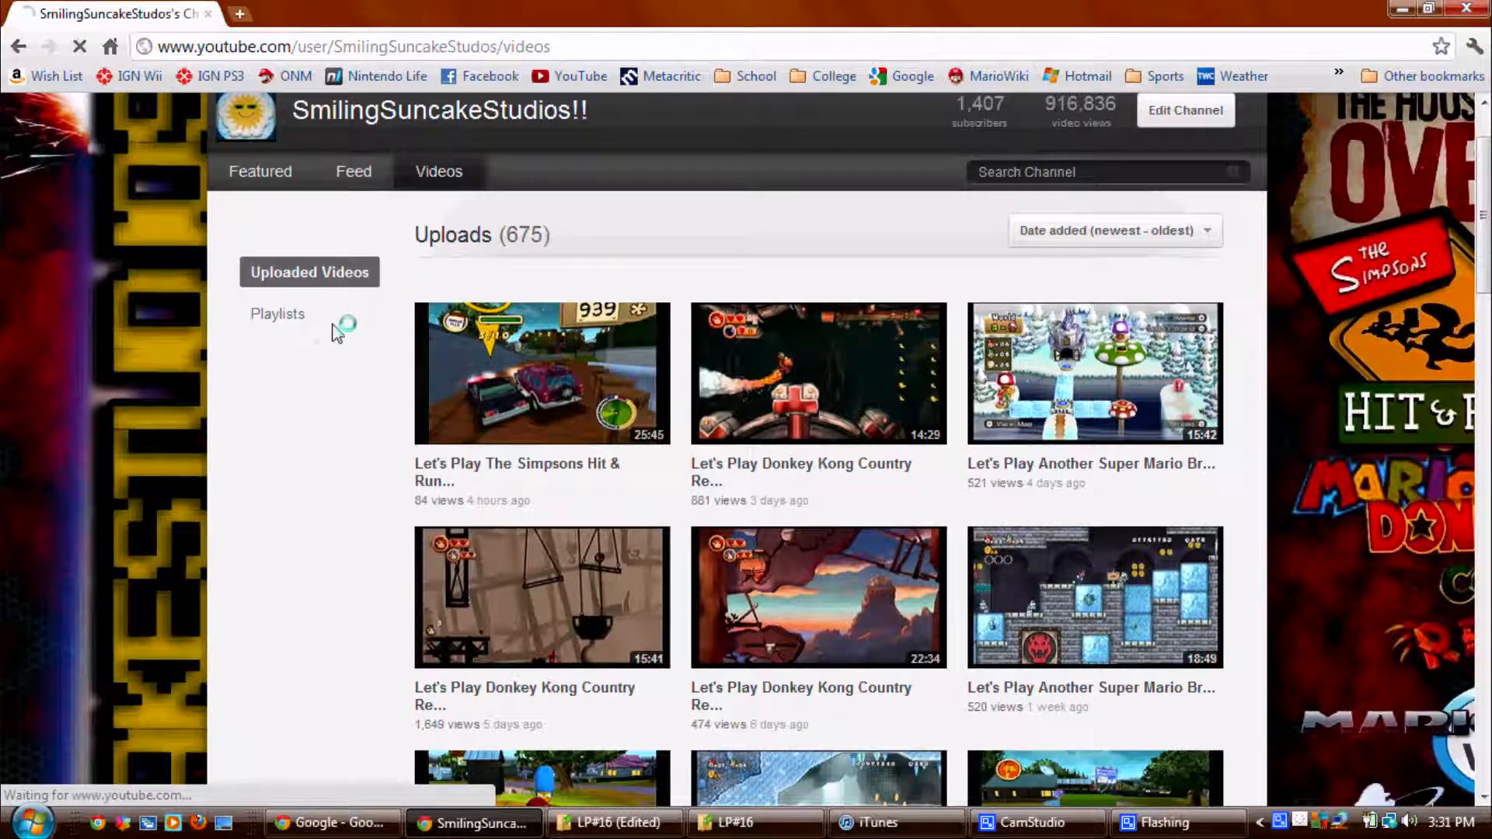
Step: Switch to Playlists and scroll the 21 playlists, starting with LP#17 Another Super Mario
left_click(276, 313)
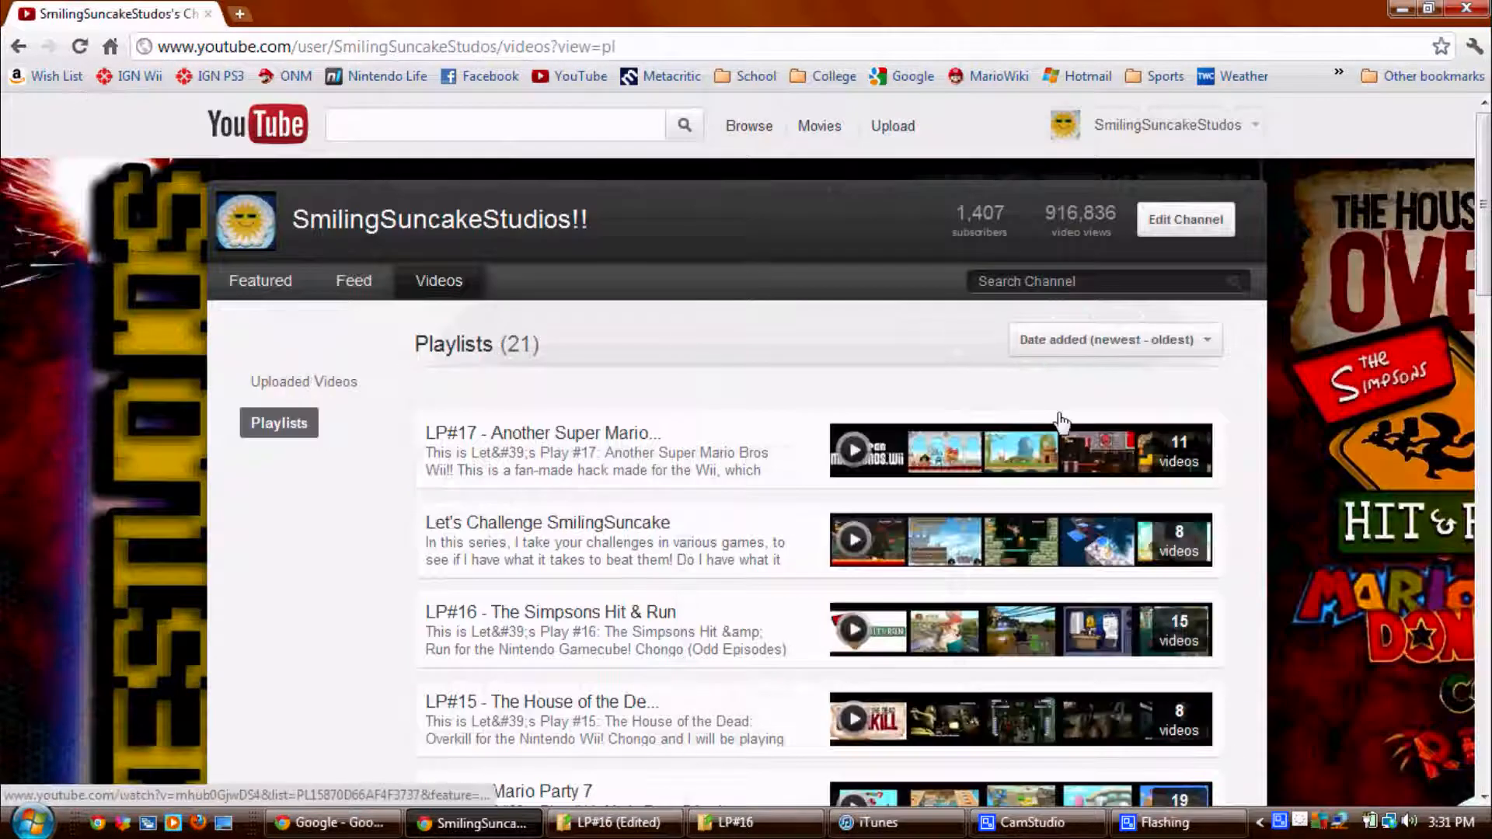
mouse_move(571, 433)
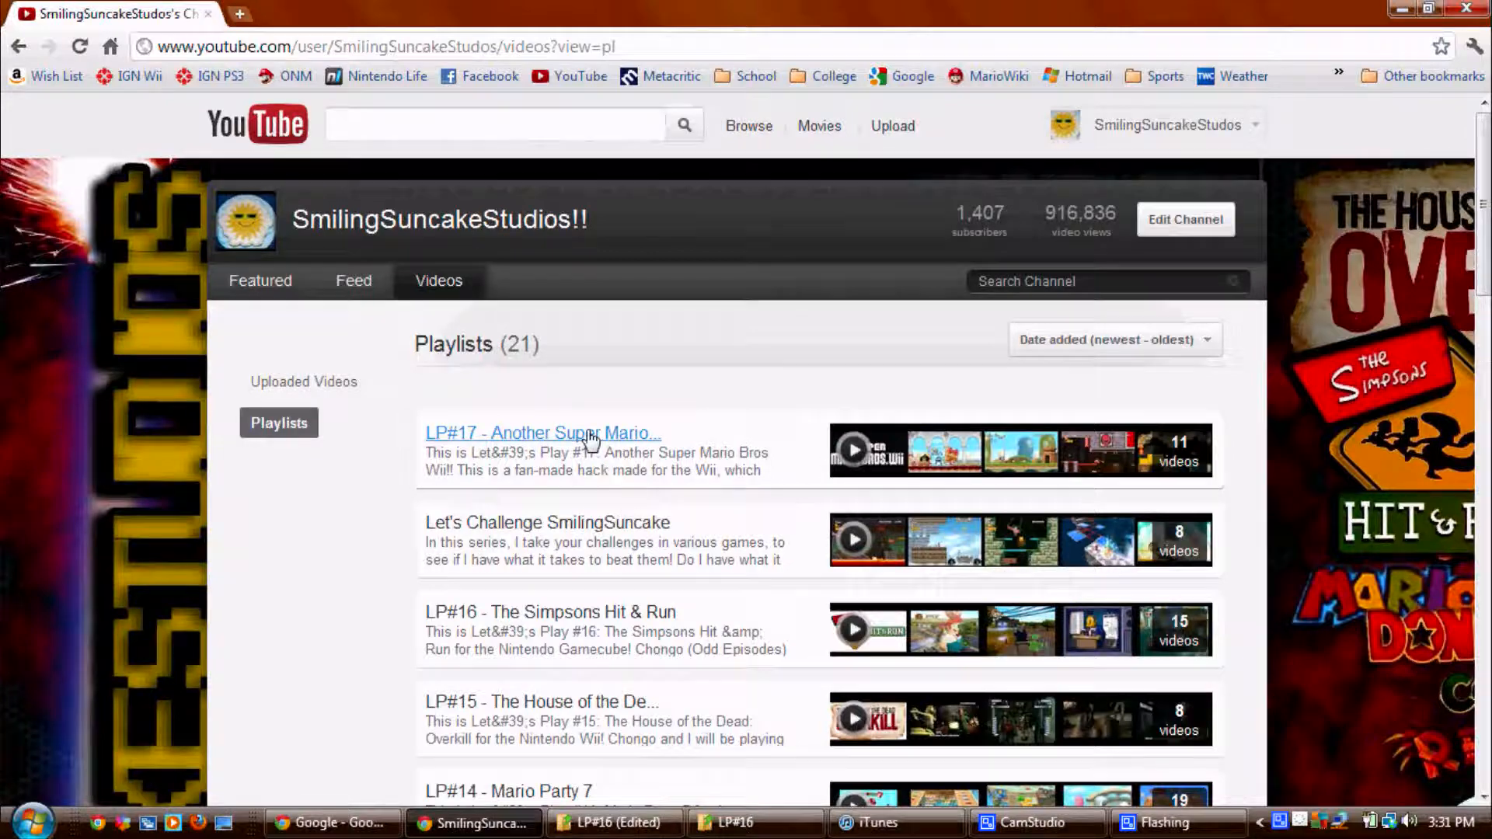
scroll("down", 3)
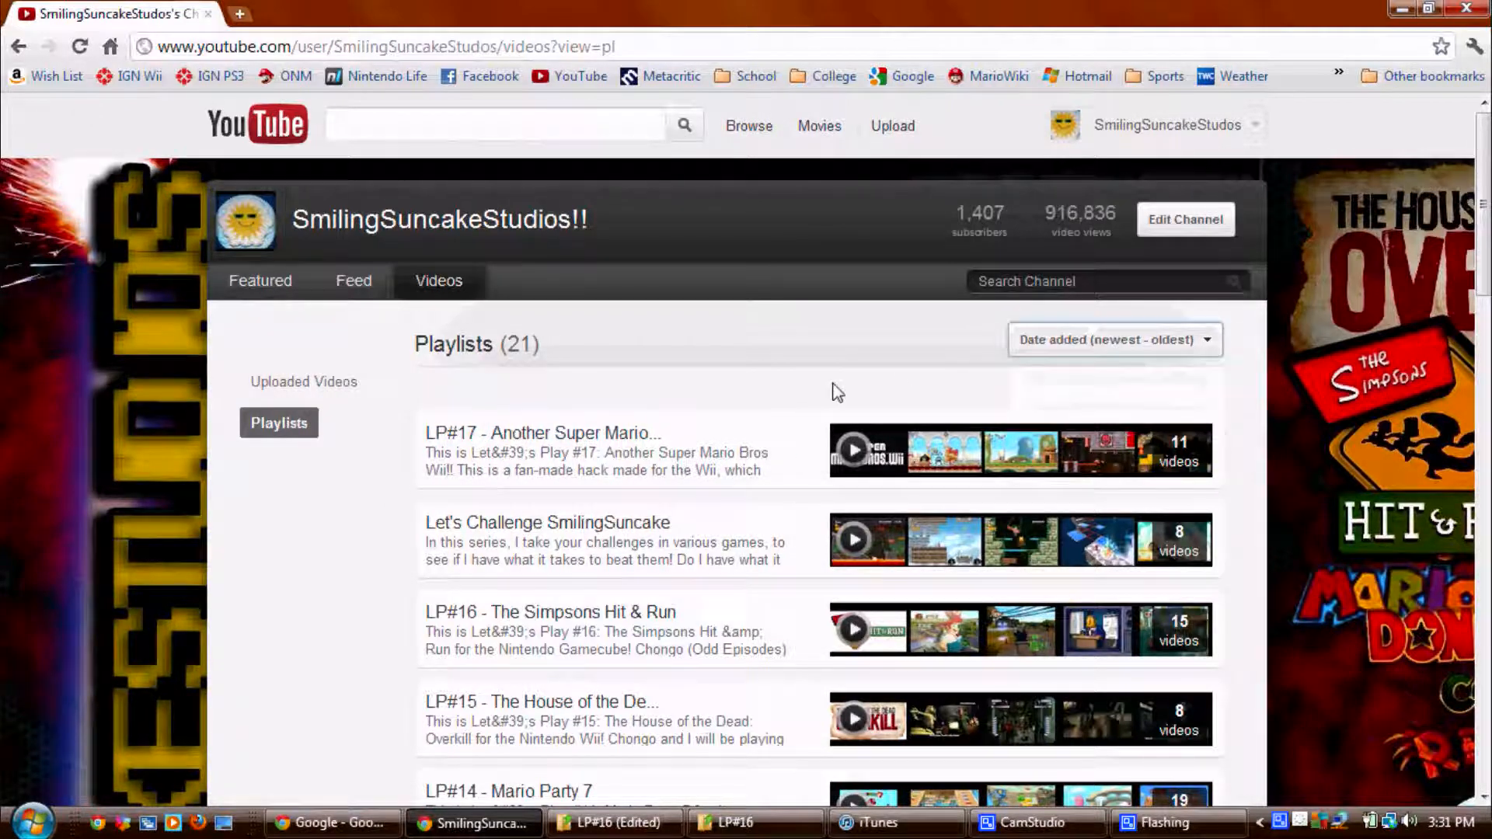
scroll("down", 3)
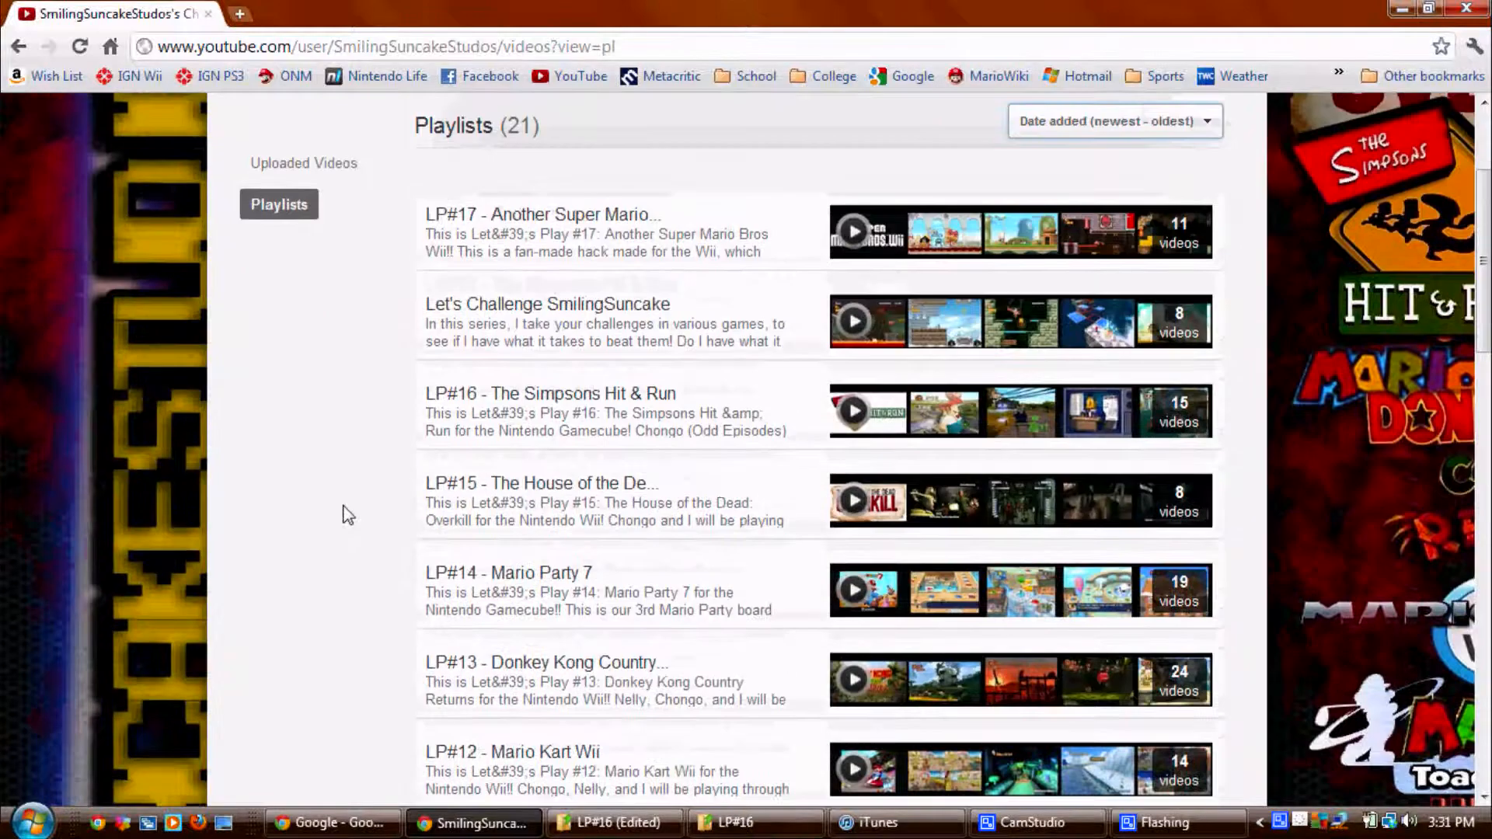
scroll("down", 3)
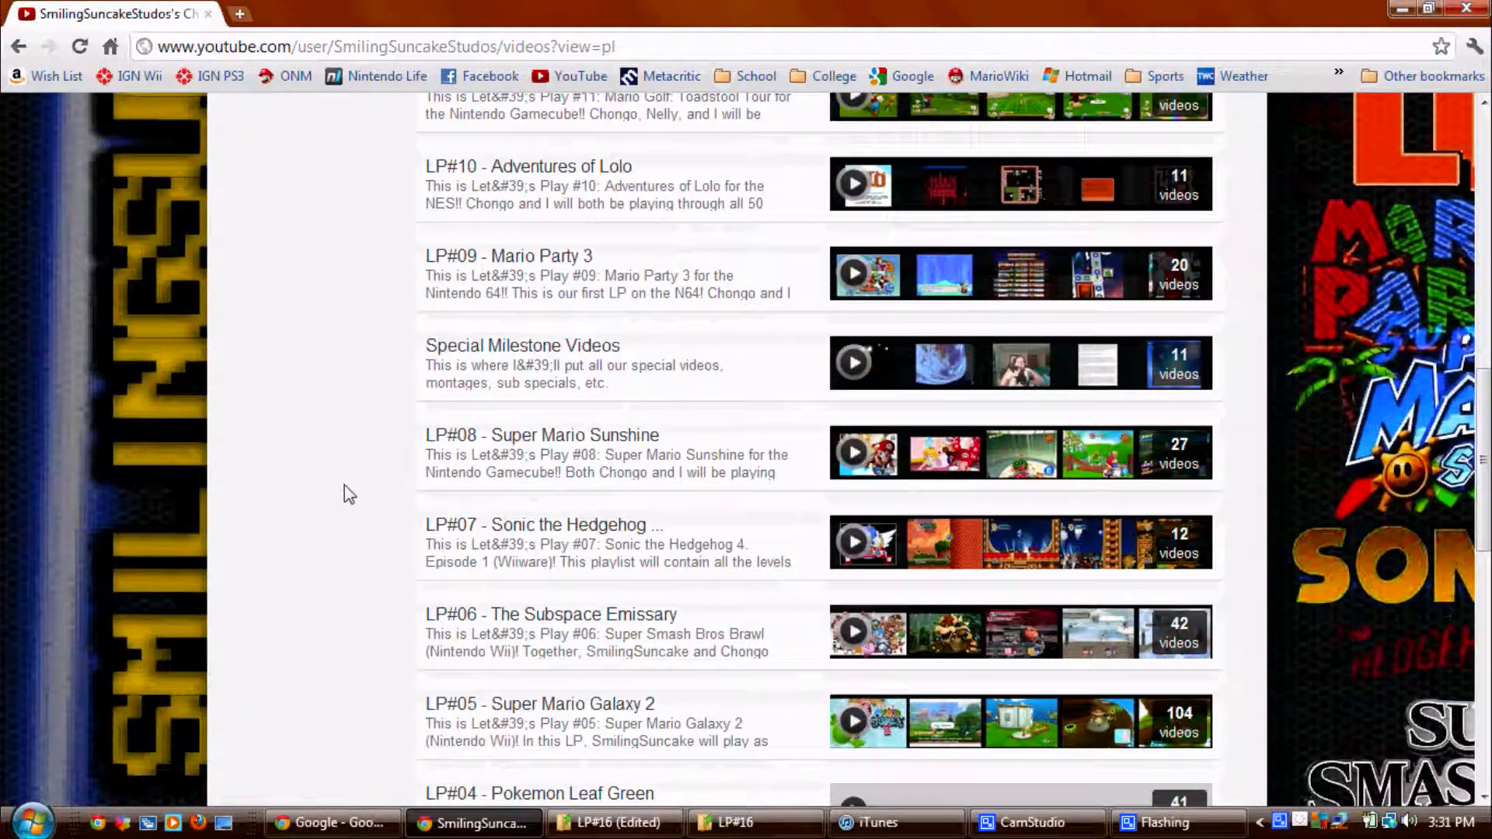
scroll("down", 3)
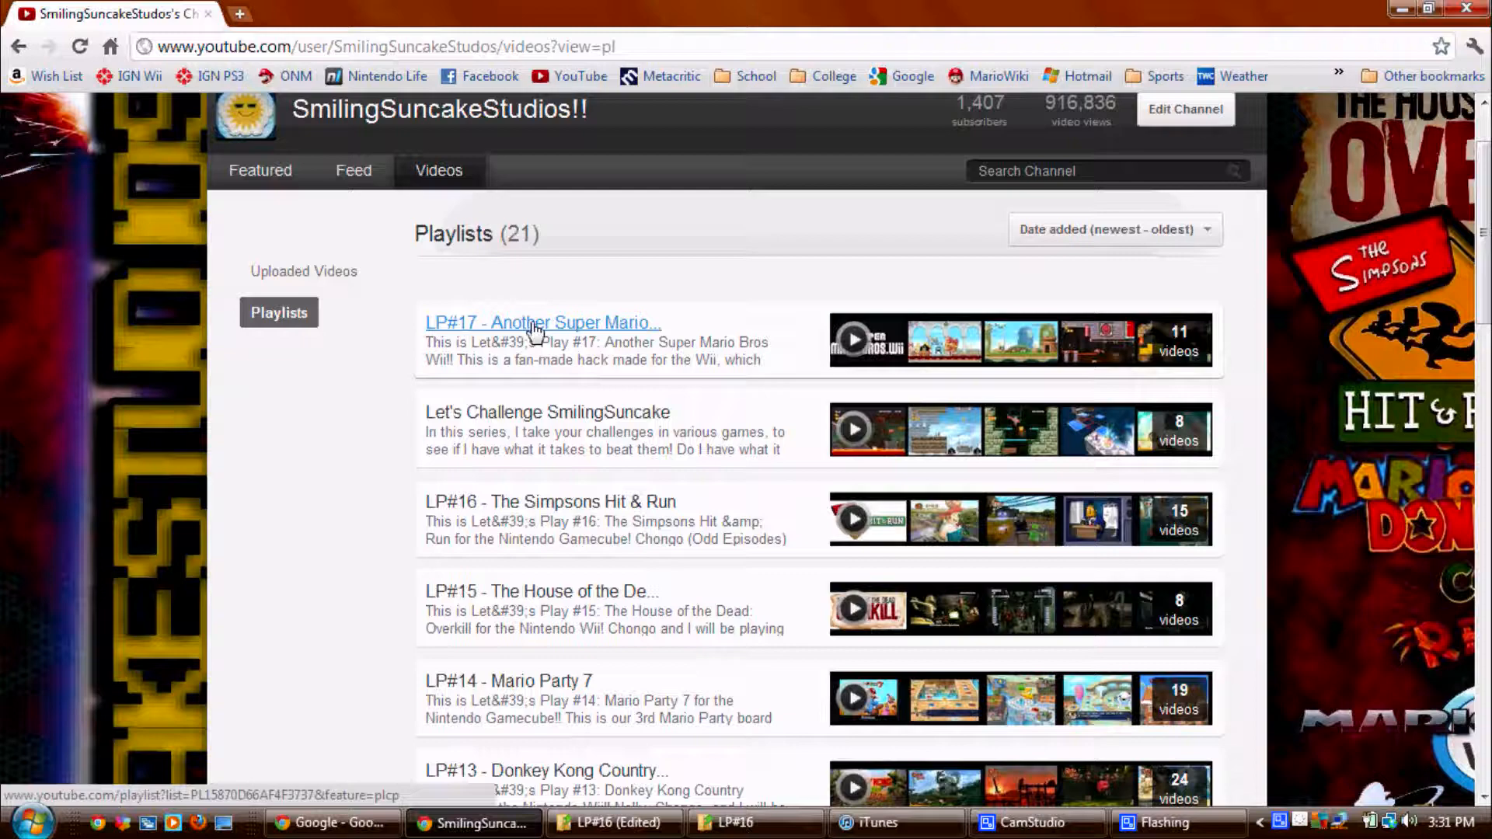
Step: View the LP#17 Another Super Mario Bros. Wii playlist's full description, then return to Playlists
left_click(542, 321)
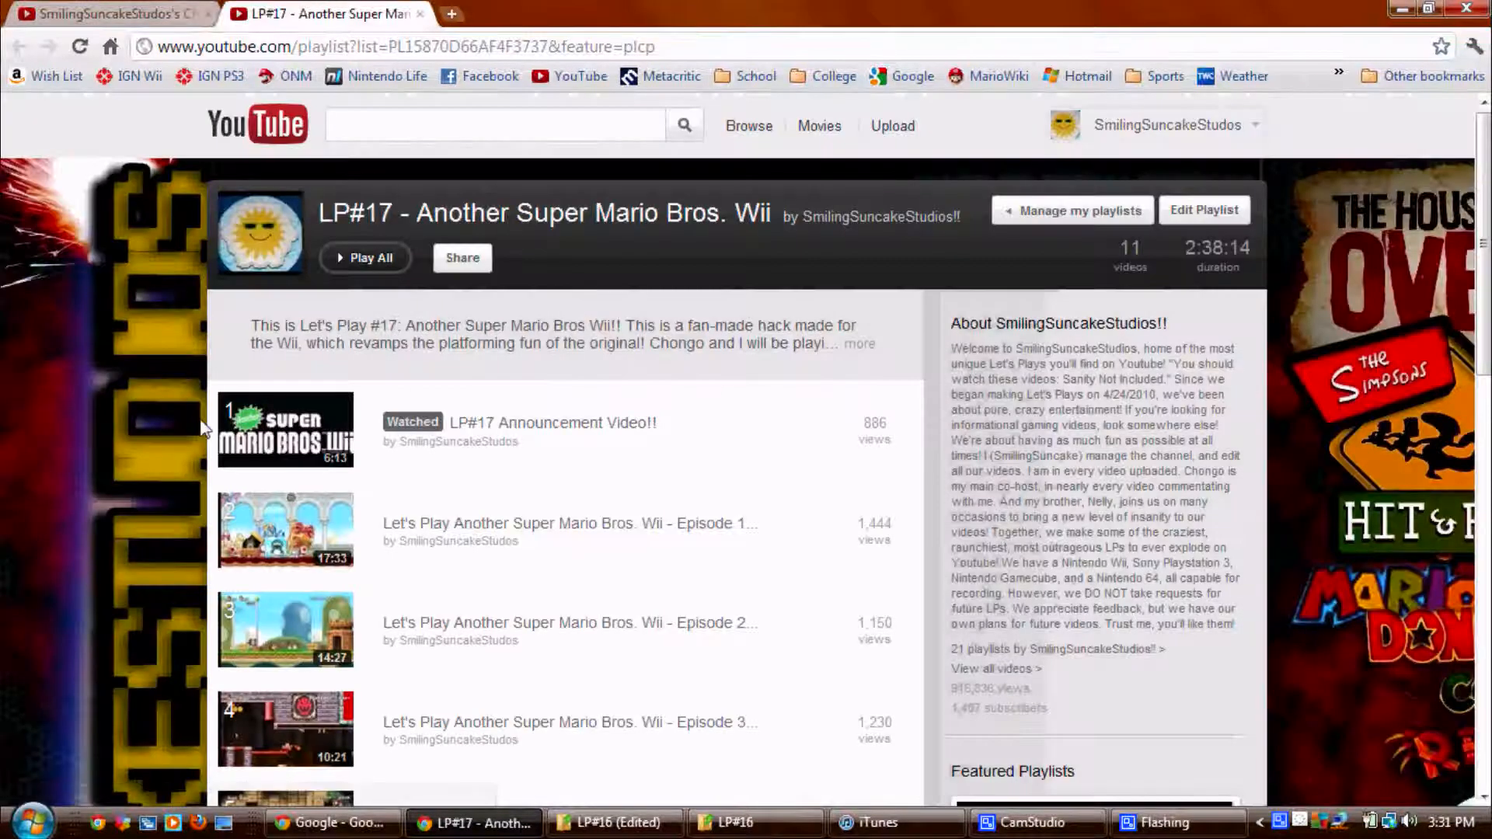
scroll("down", 3)
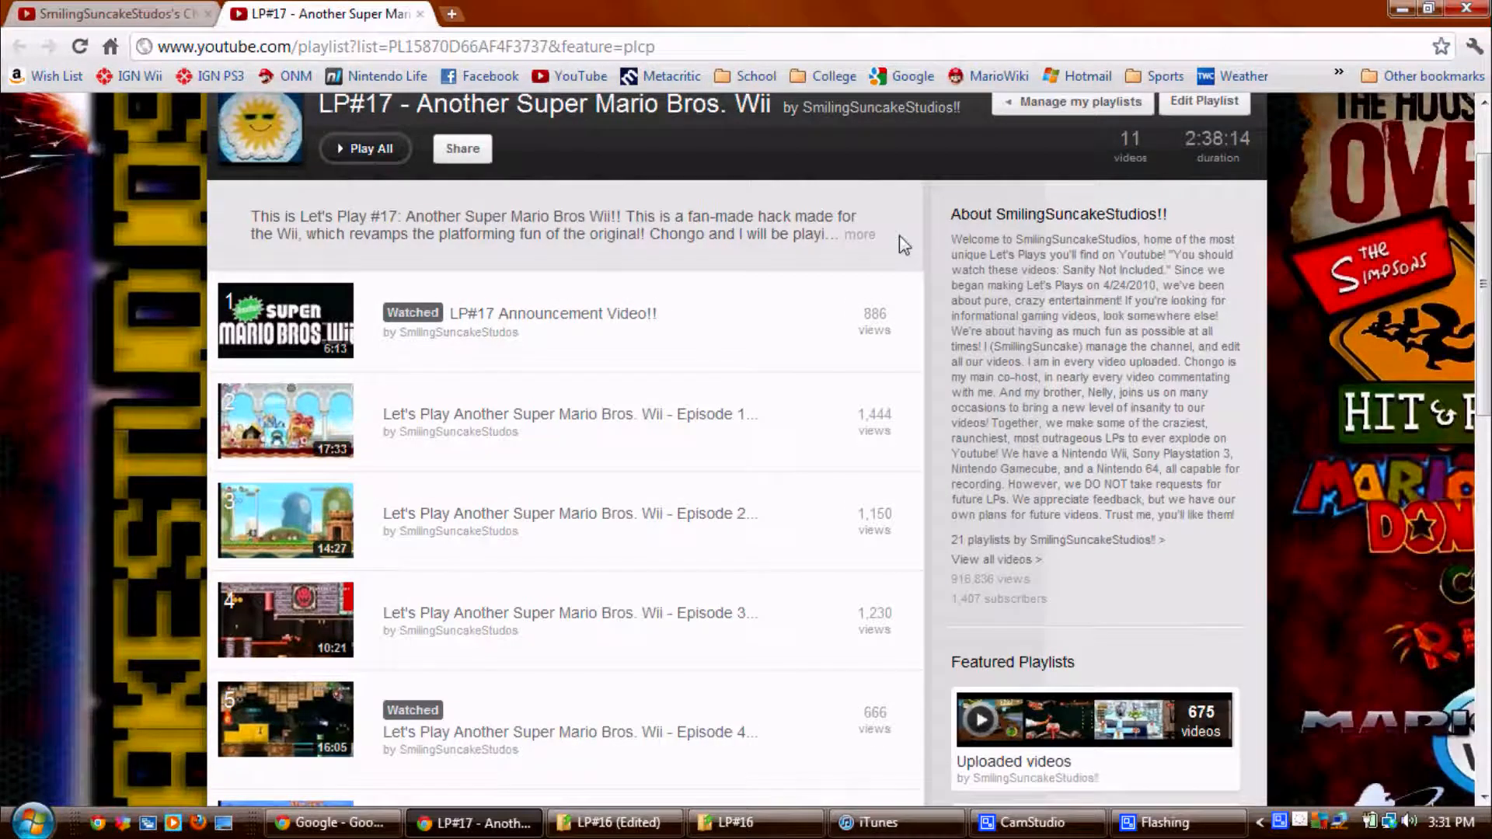
left_click(859, 234)
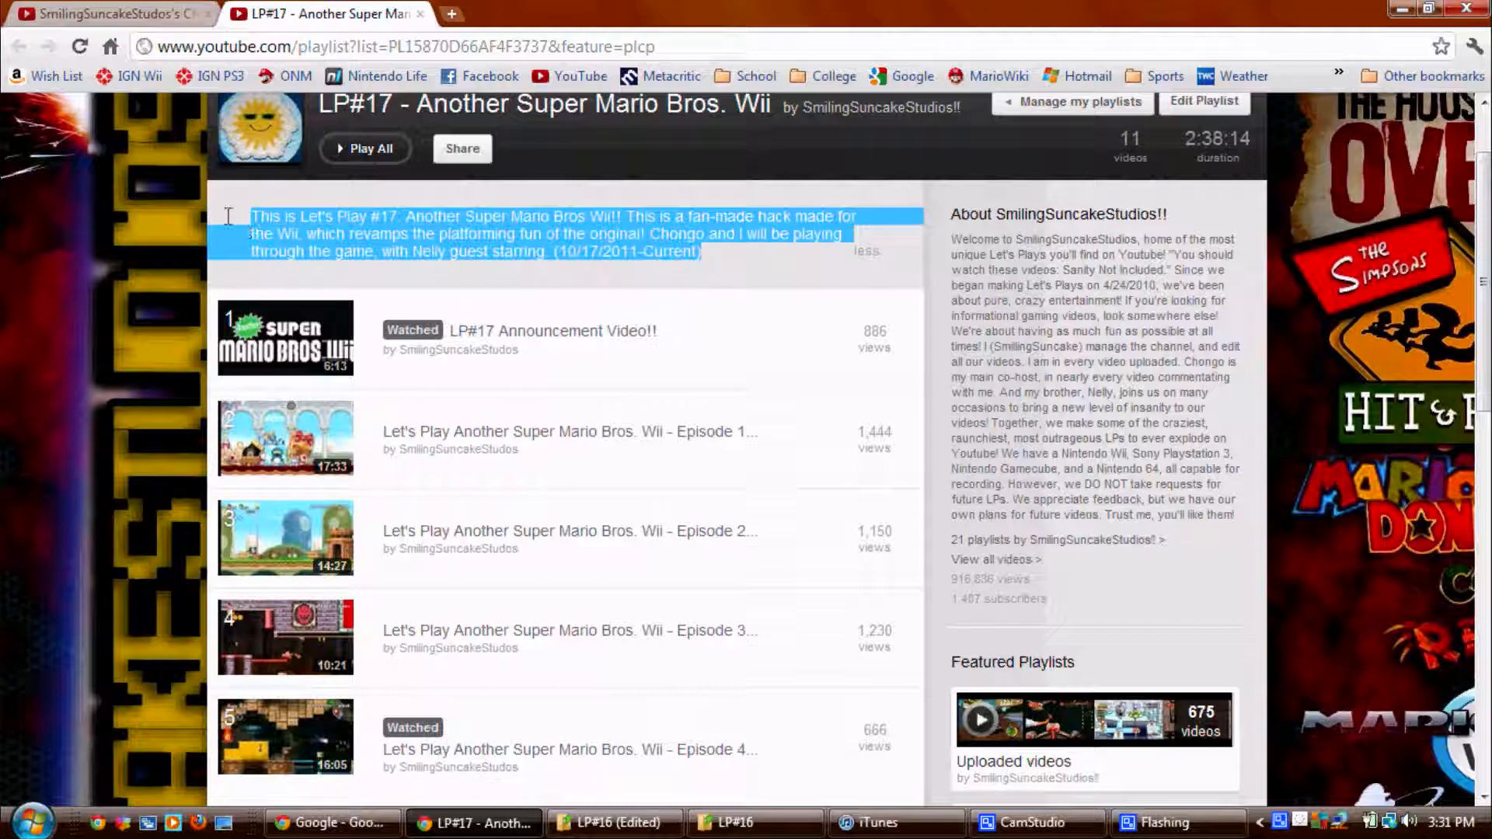
scroll("down", 3)
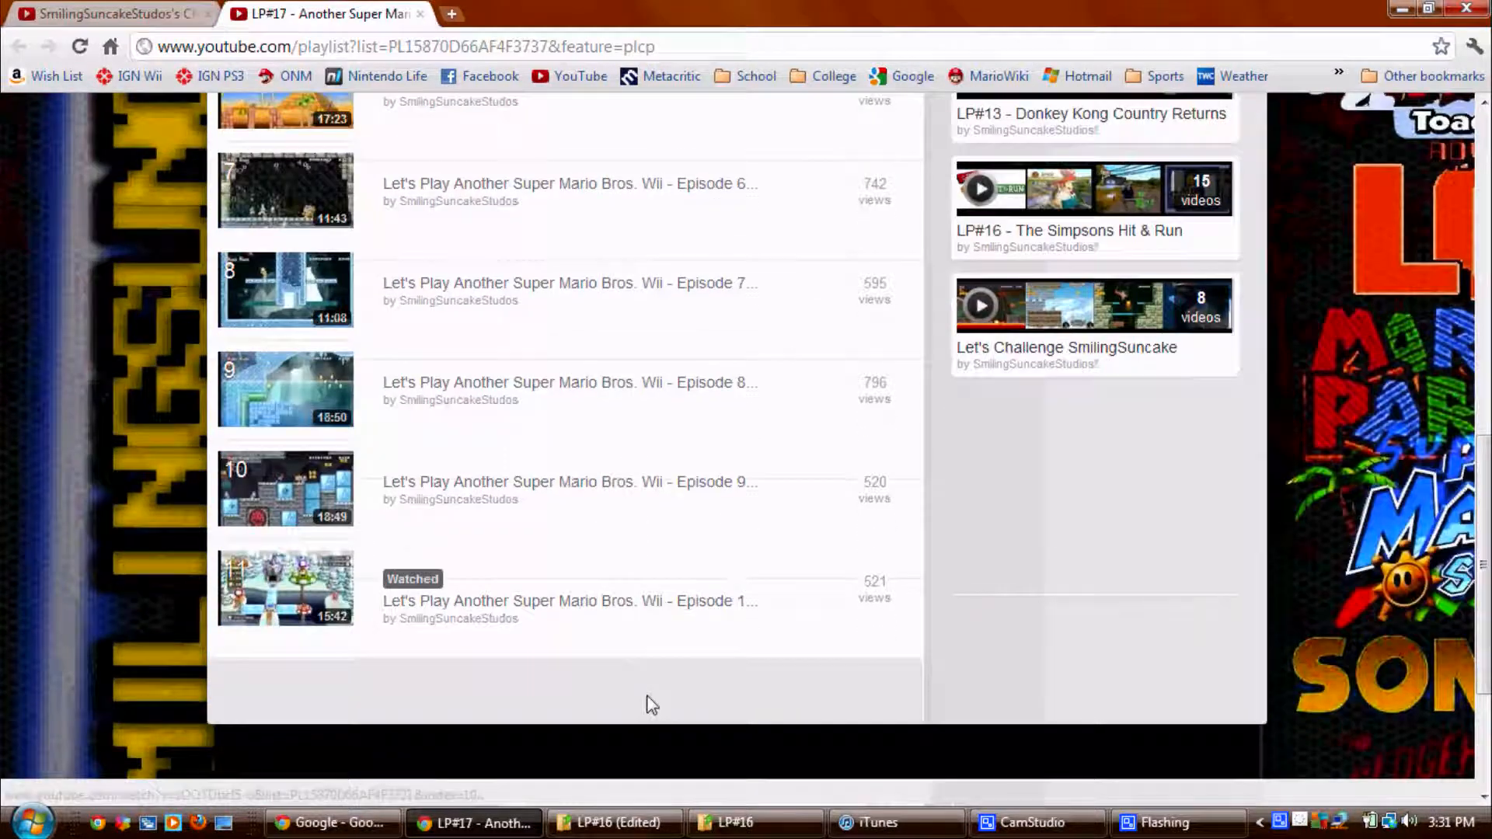
left_click(105, 14)
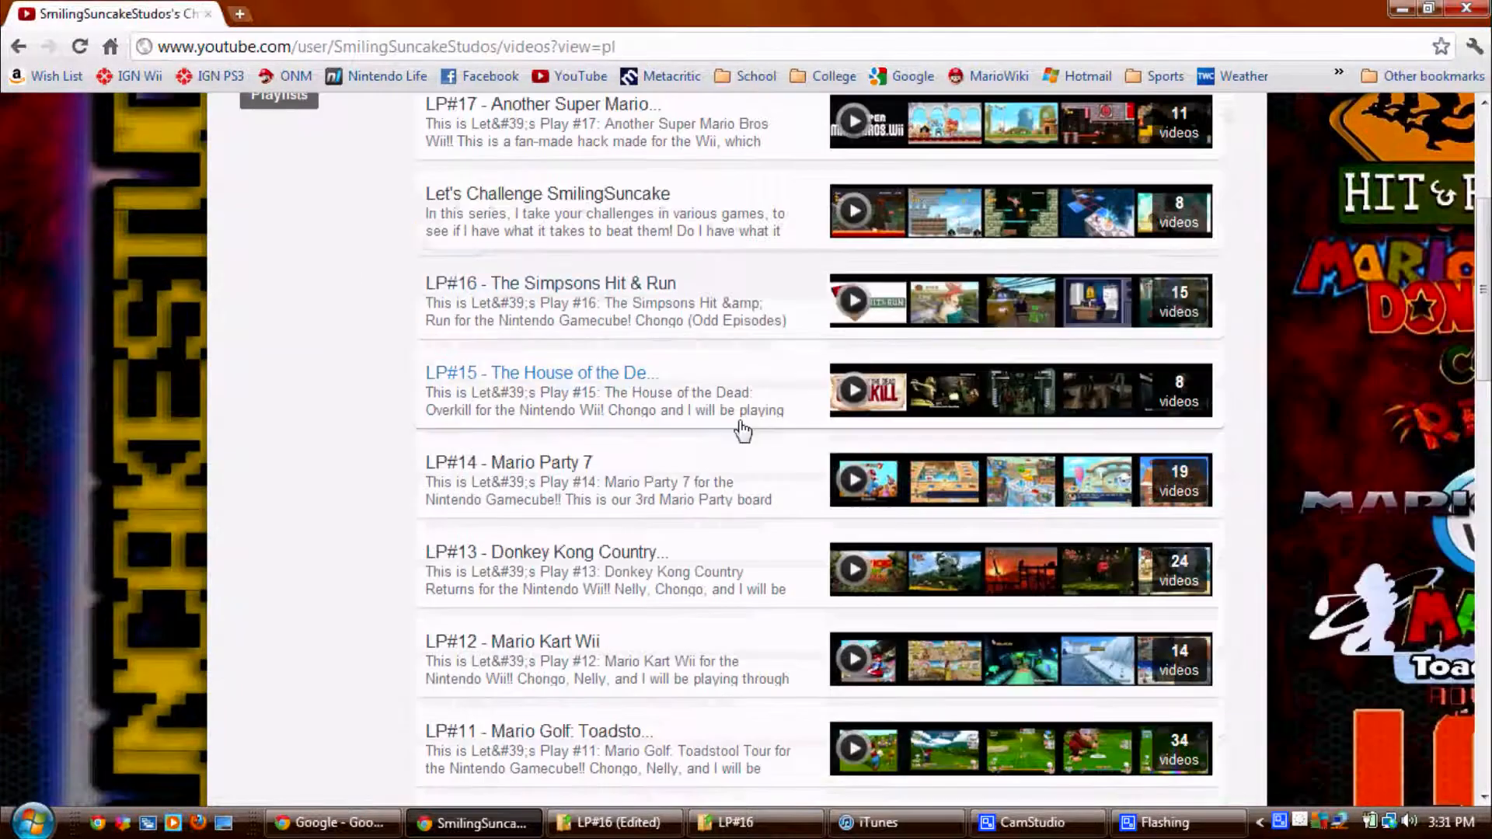
scroll("down", 3)
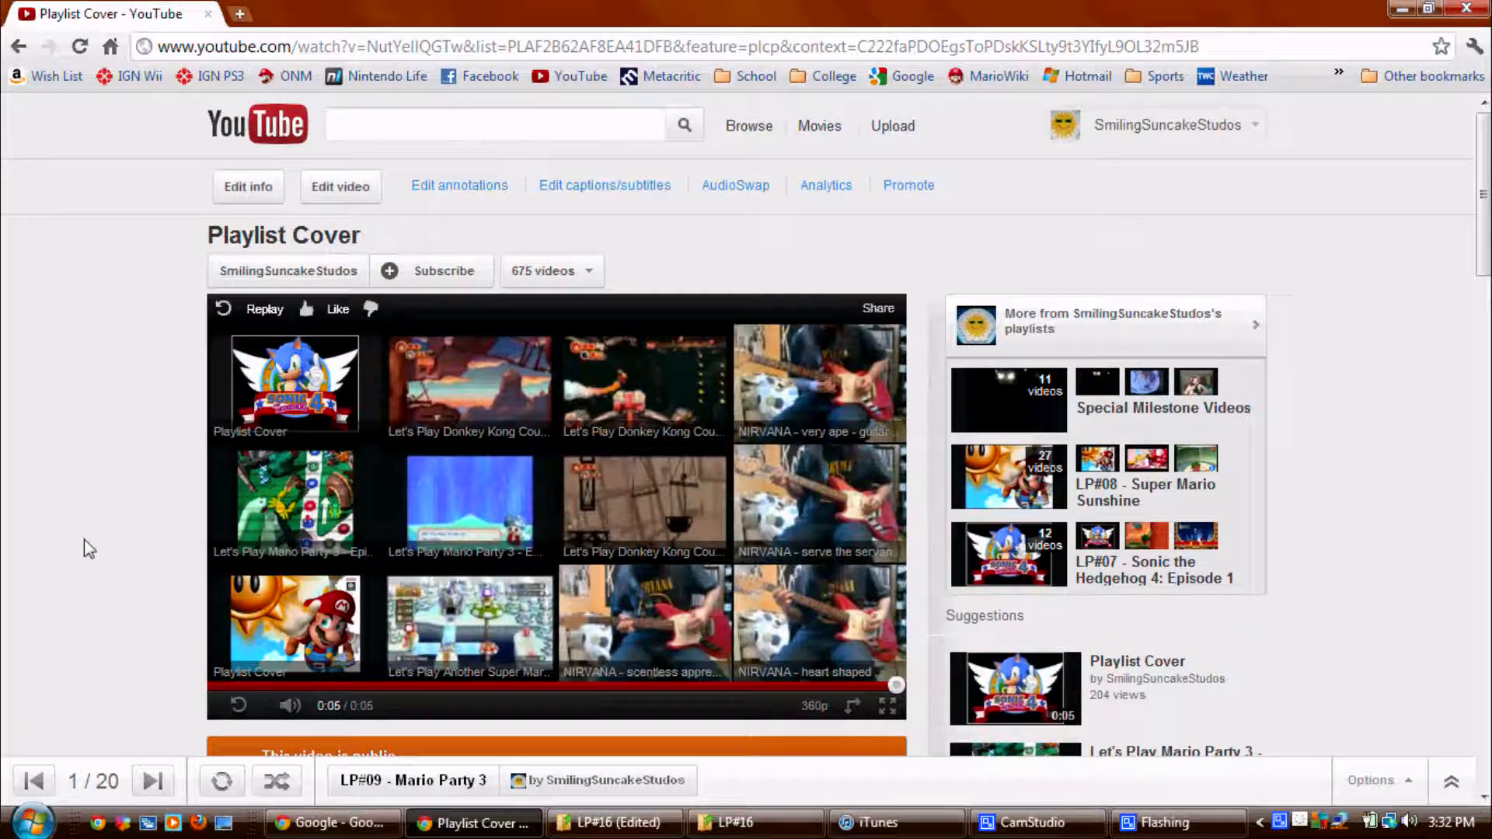
Step: Skip to Mario Party 3 Episode 1, then open My Channel from the account menu
left_click(150, 780)
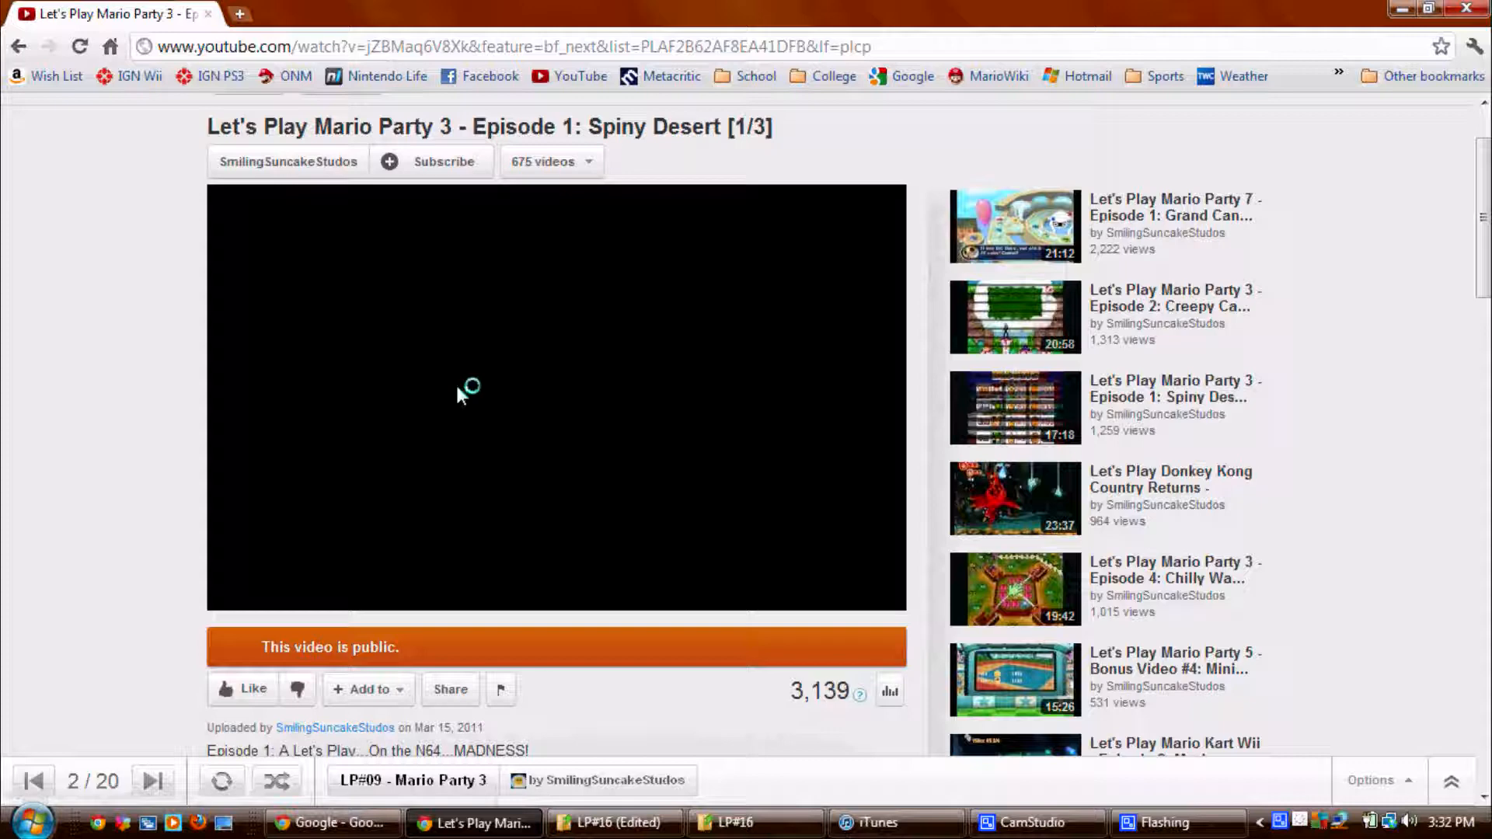
scroll("down", 3)
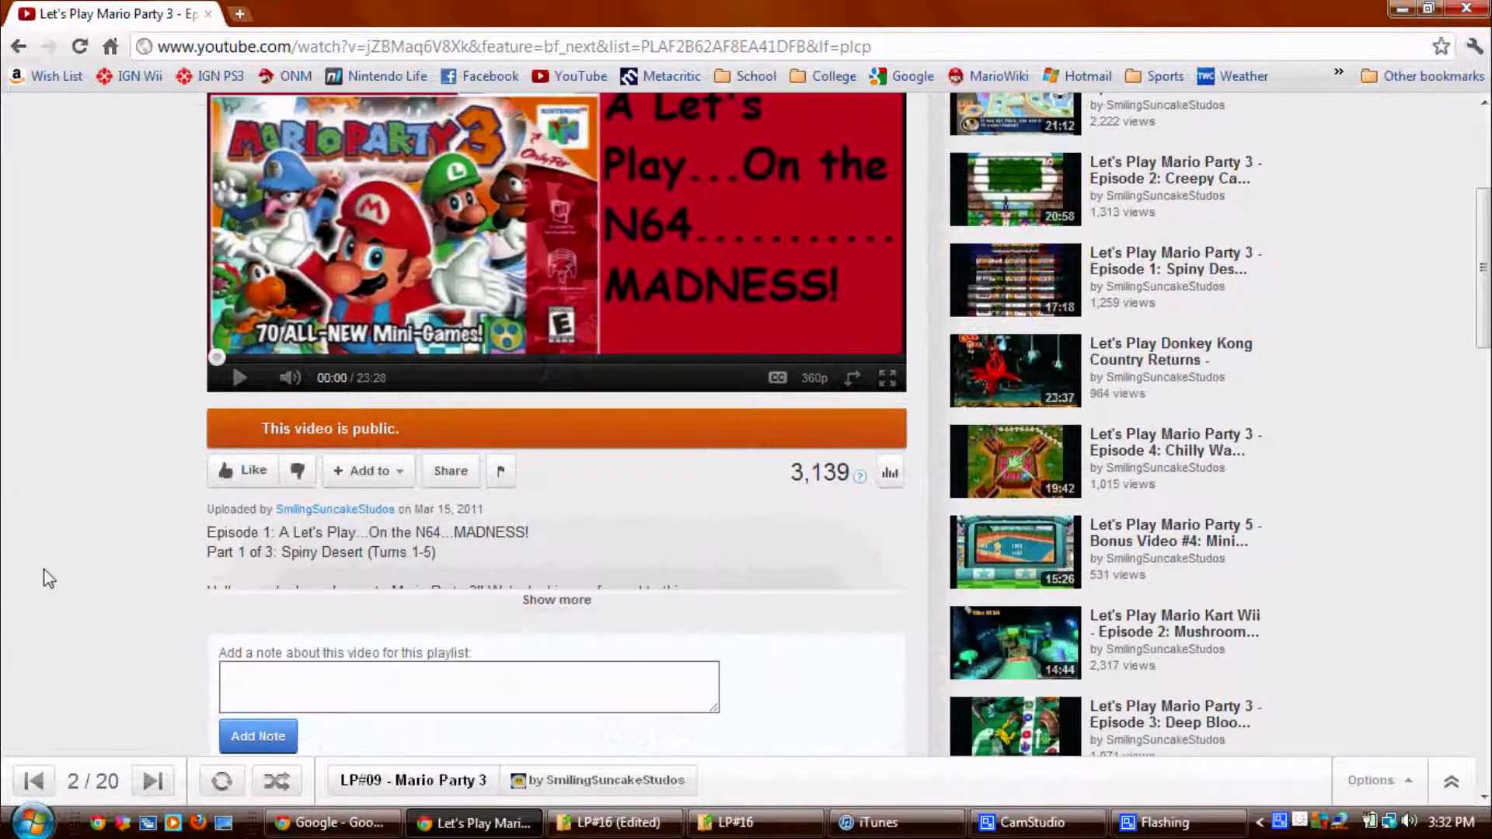
scroll("down", 3)
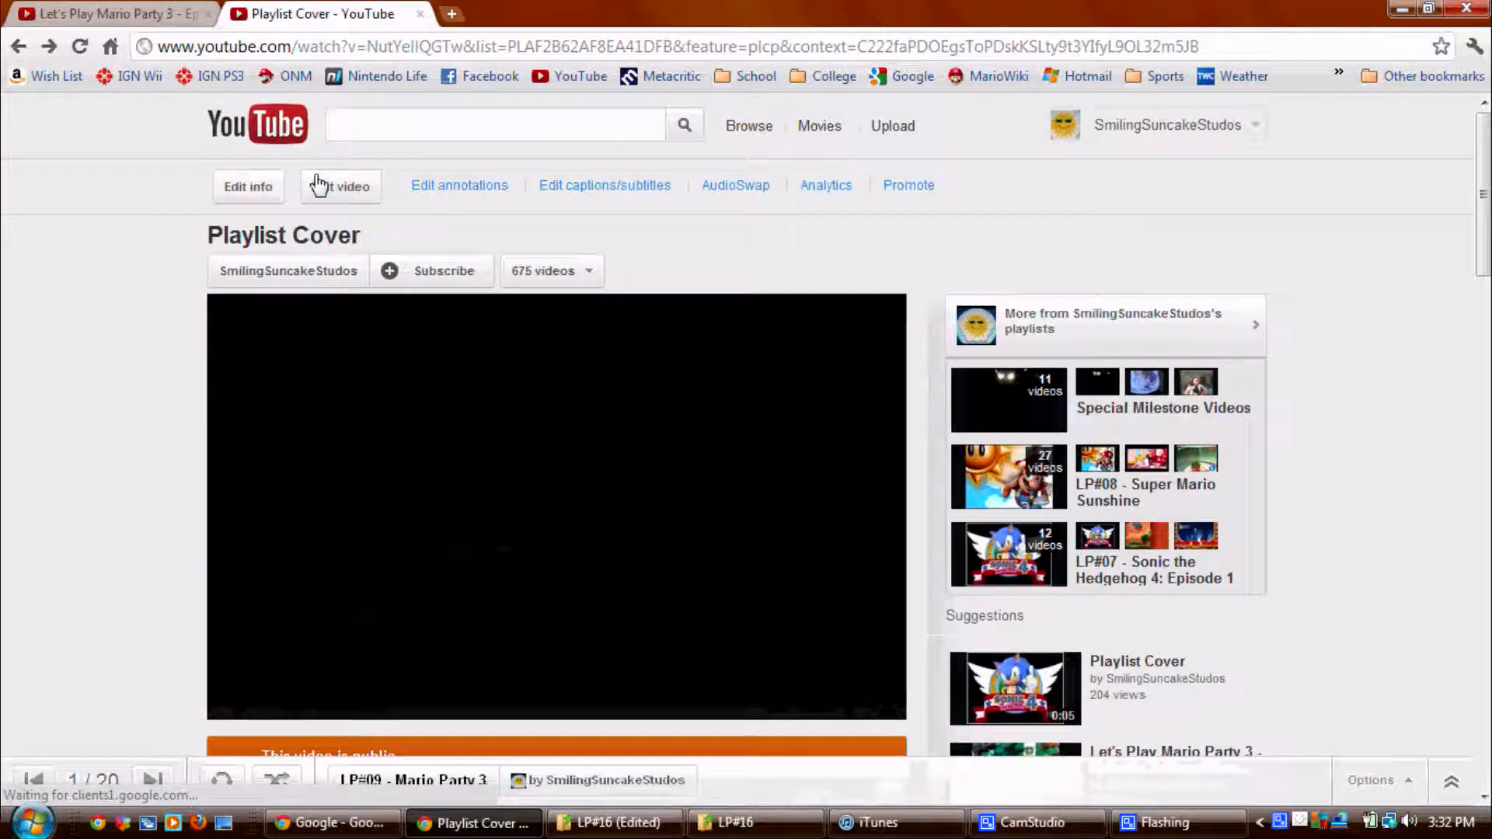
left_click(1167, 125)
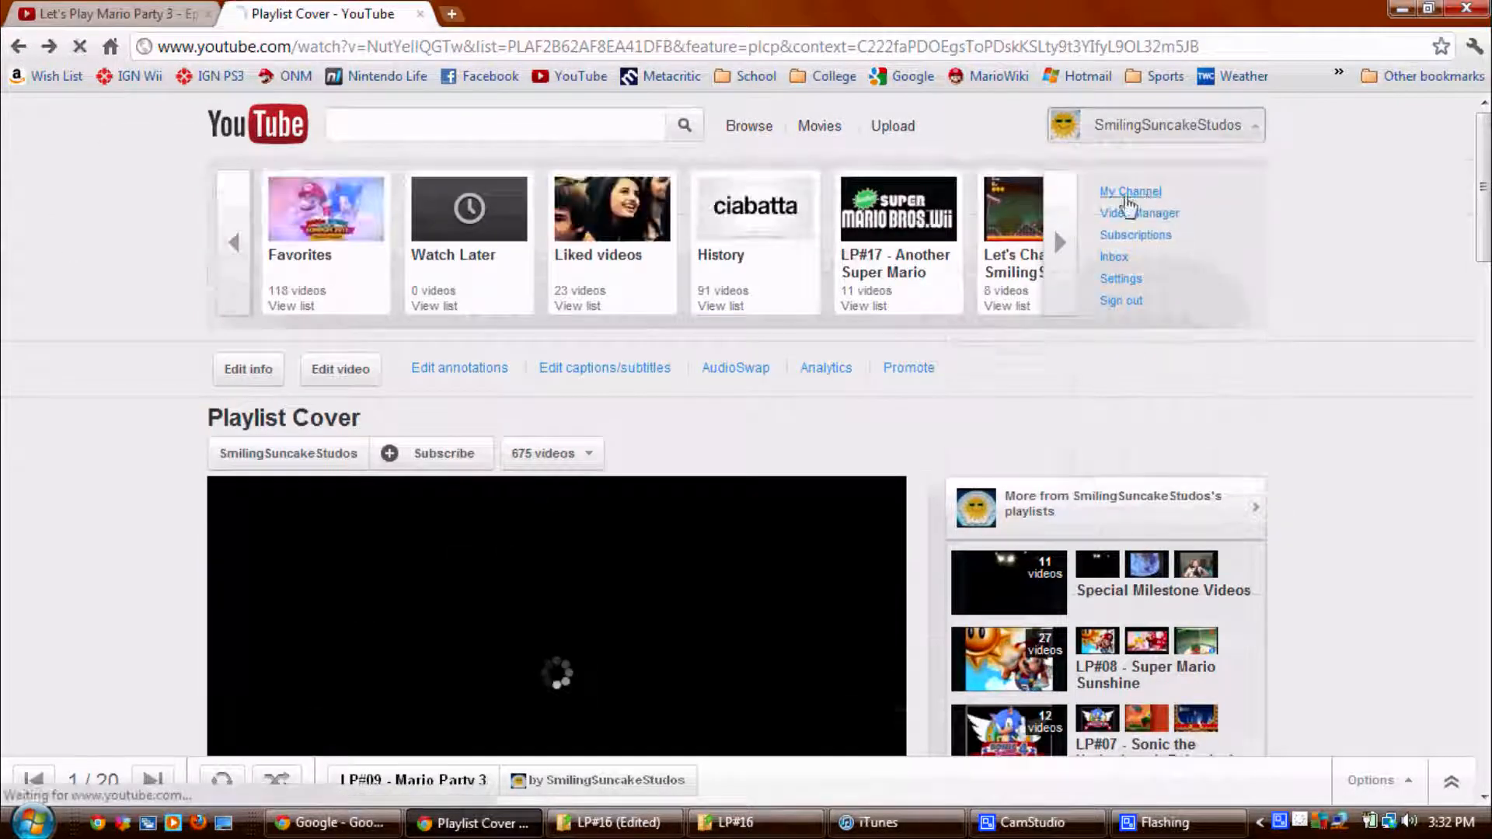
left_click(1130, 191)
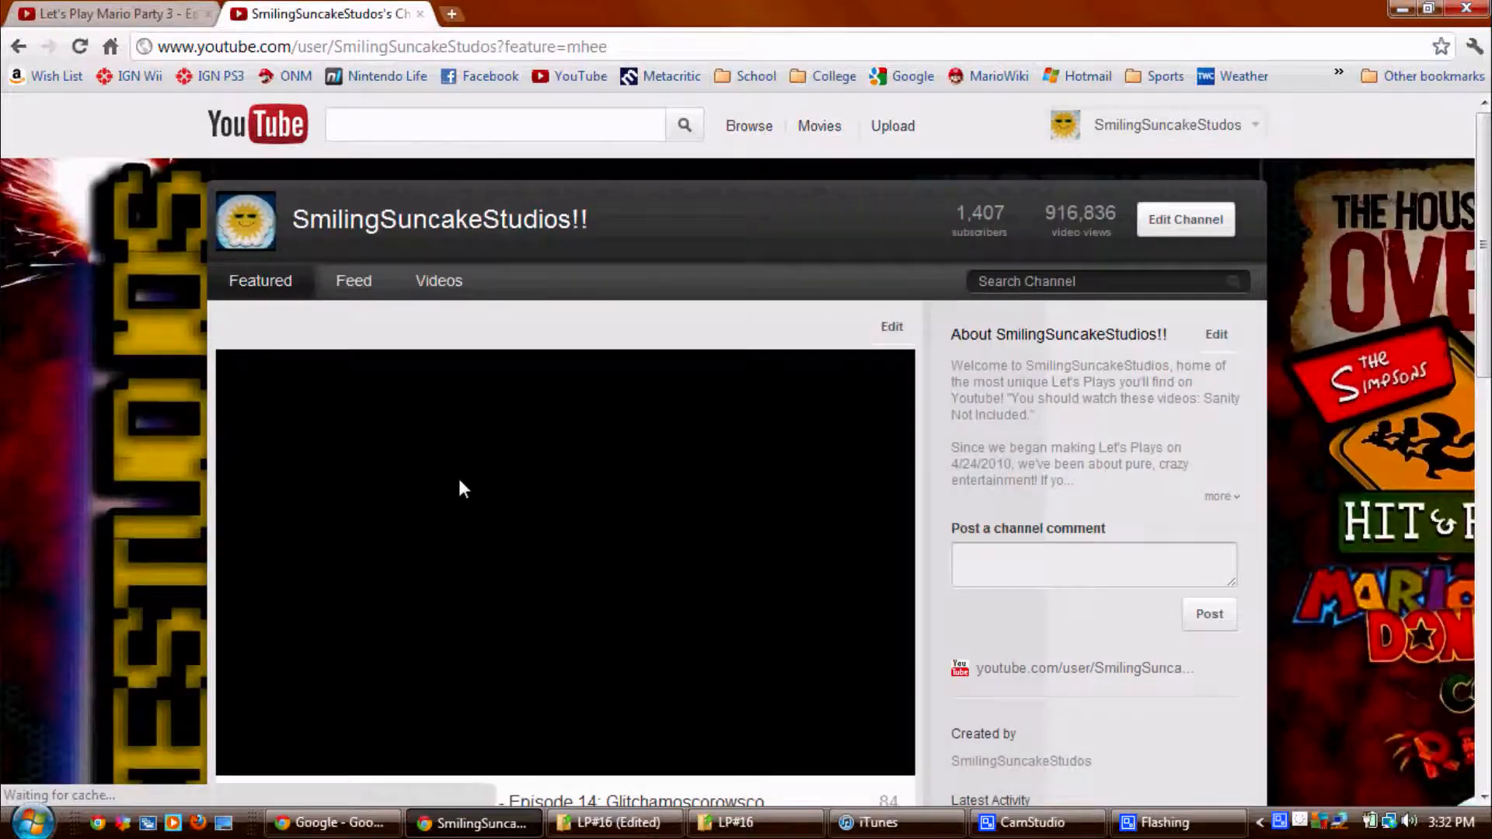
Step: Scroll the channel page, then switch back to the 'Let's Play Mario Party 3' episode tab
scroll("down", 3)
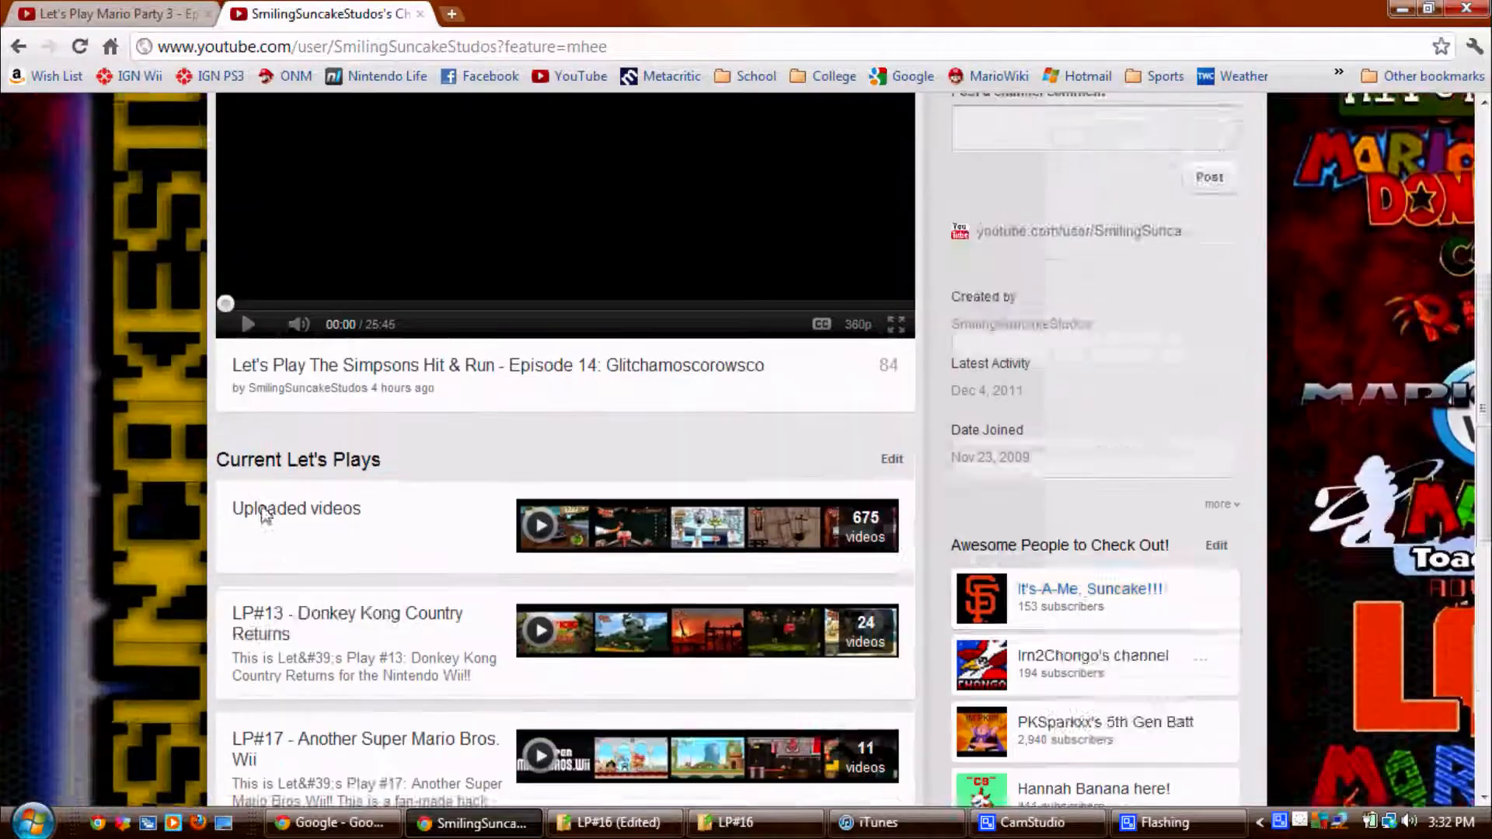
scroll("down", 3)
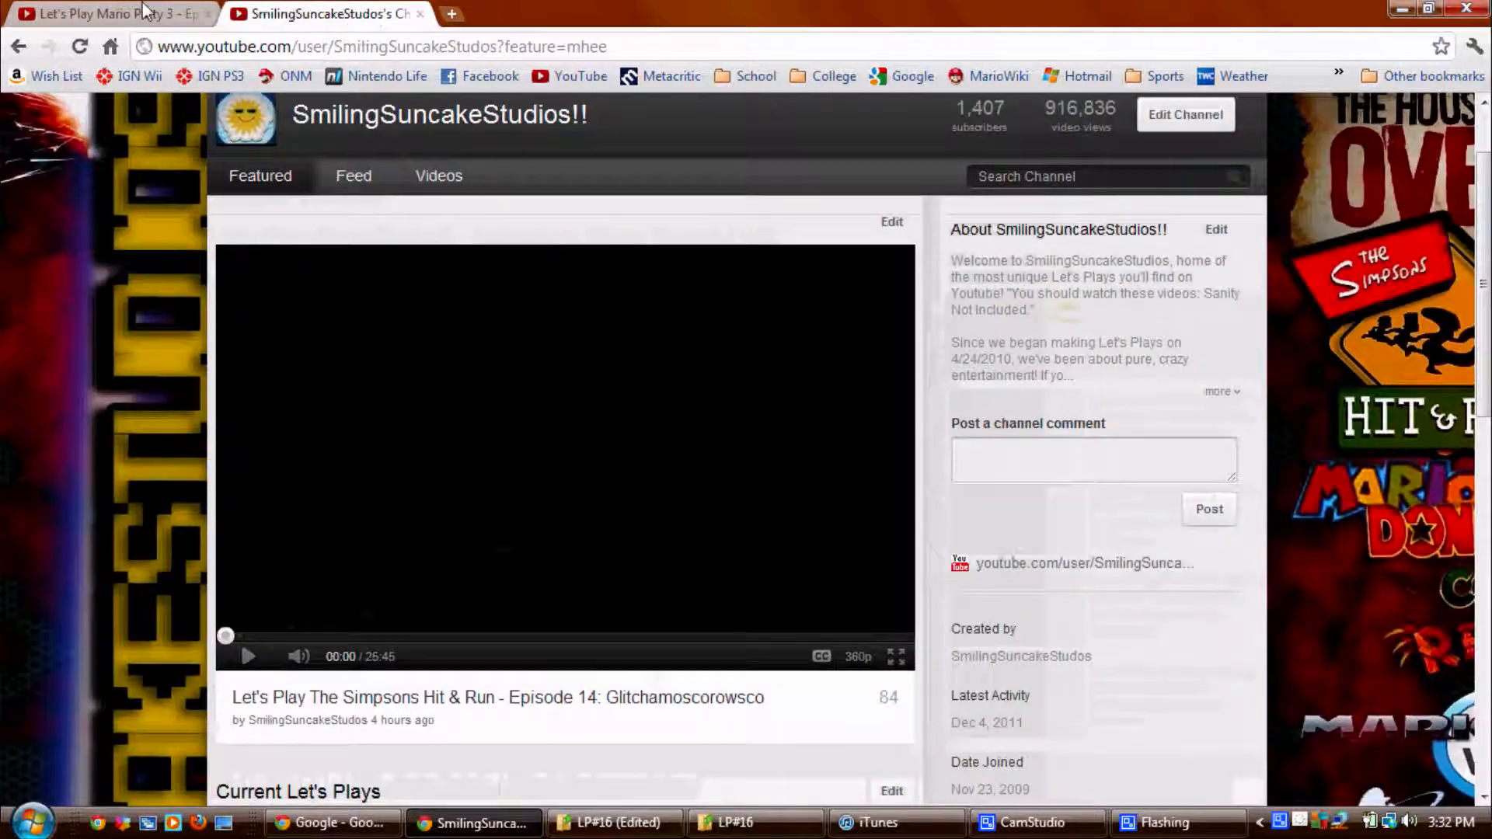
left_click(105, 13)
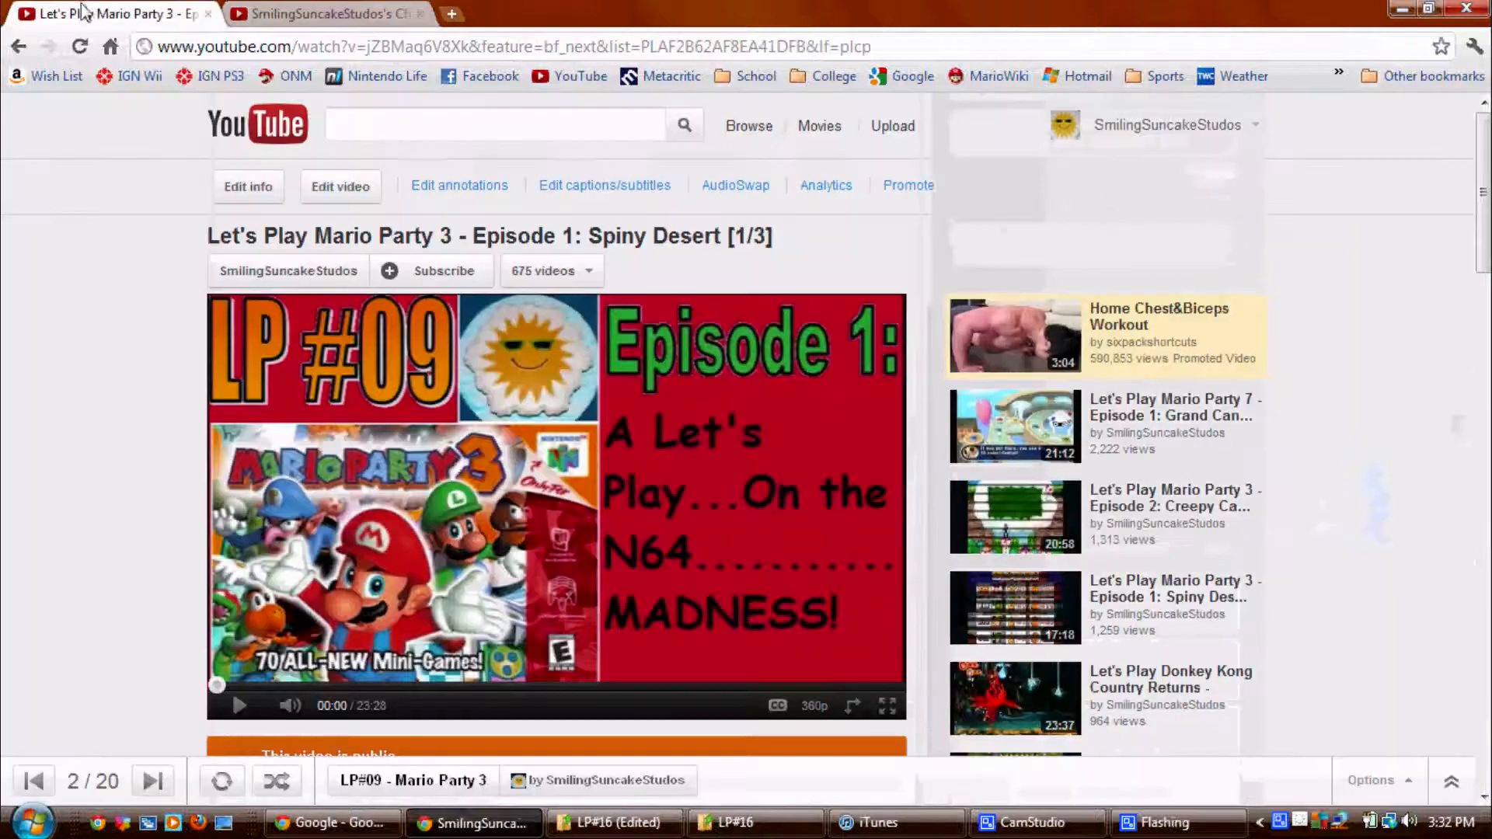
Step: Expand the Mario Party 3 episode's full description and view statistics, then scroll toward the comments
scroll("down", 3)
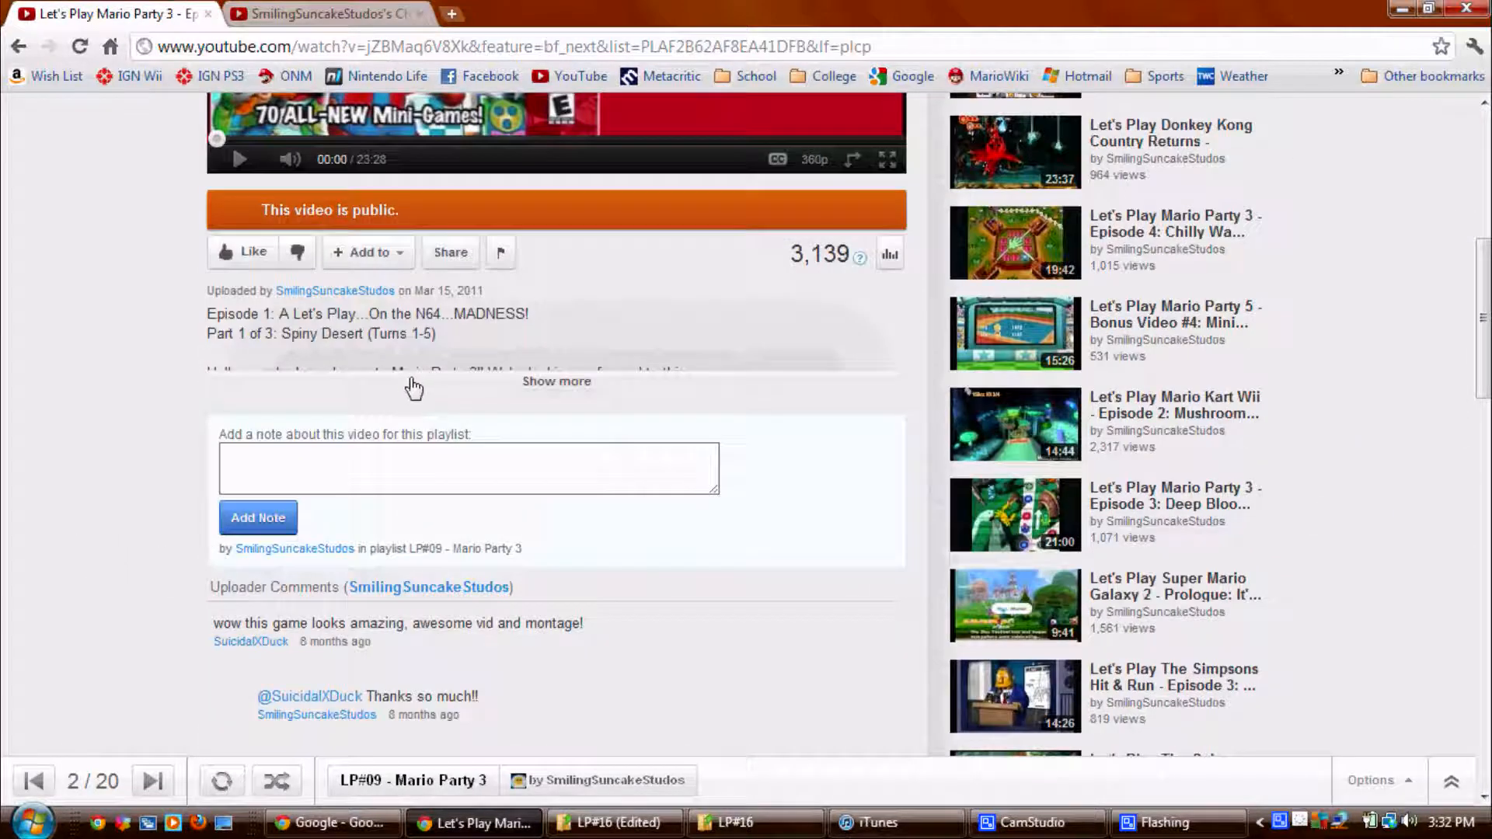
left_click(556, 381)
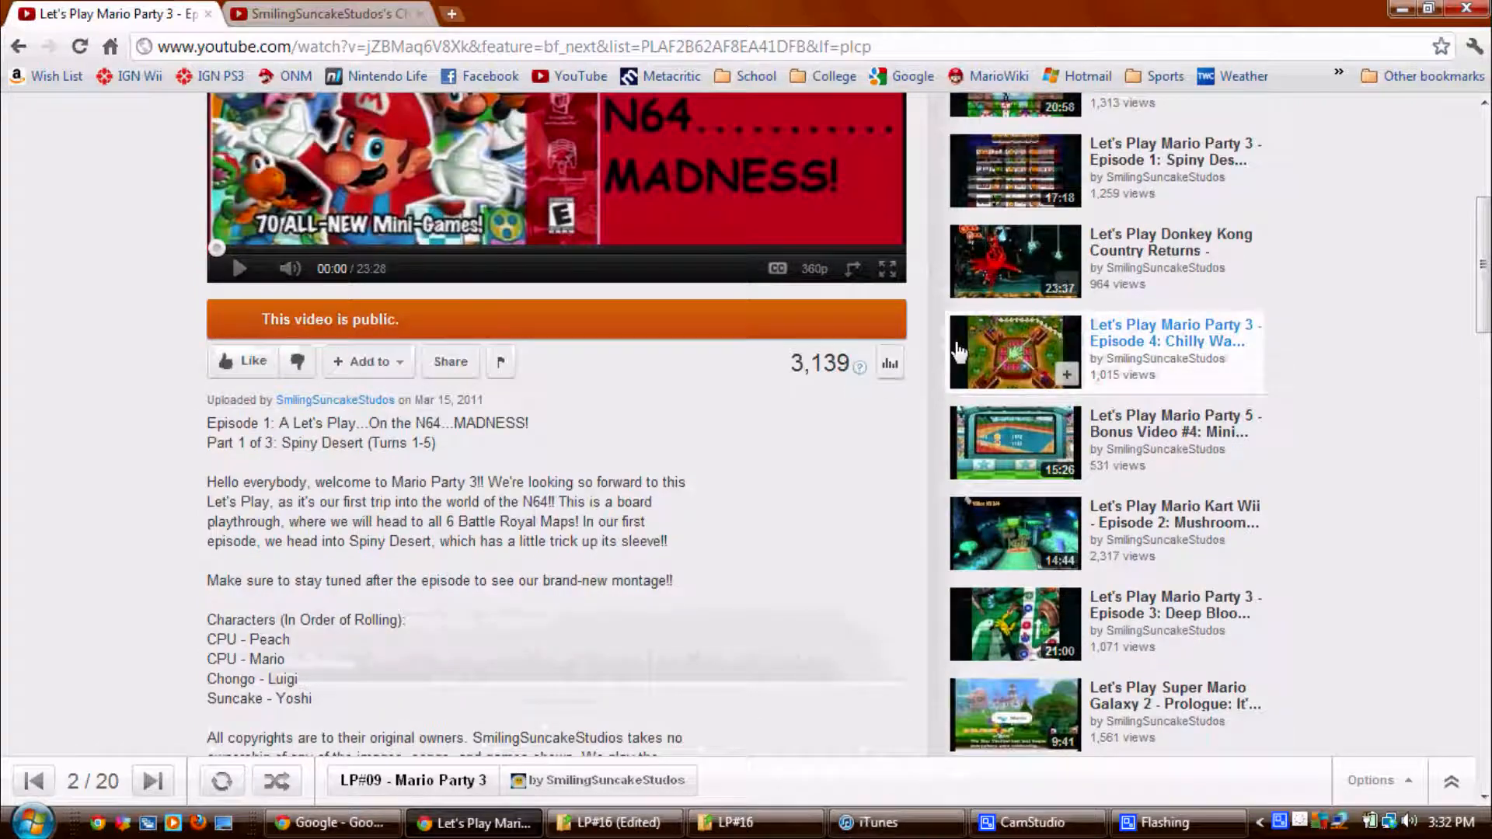
left_click(889, 362)
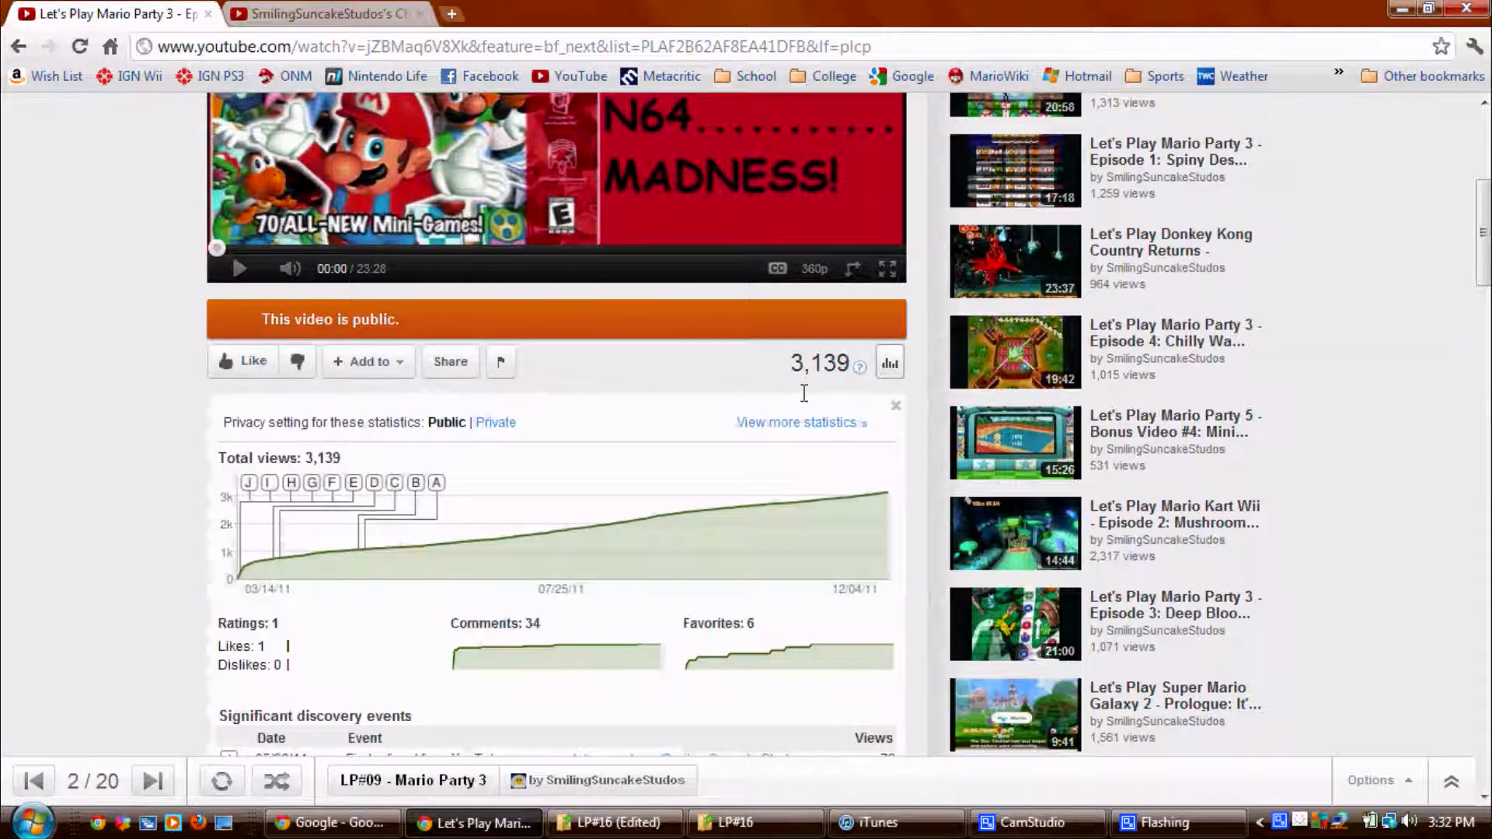
scroll("down", 3)
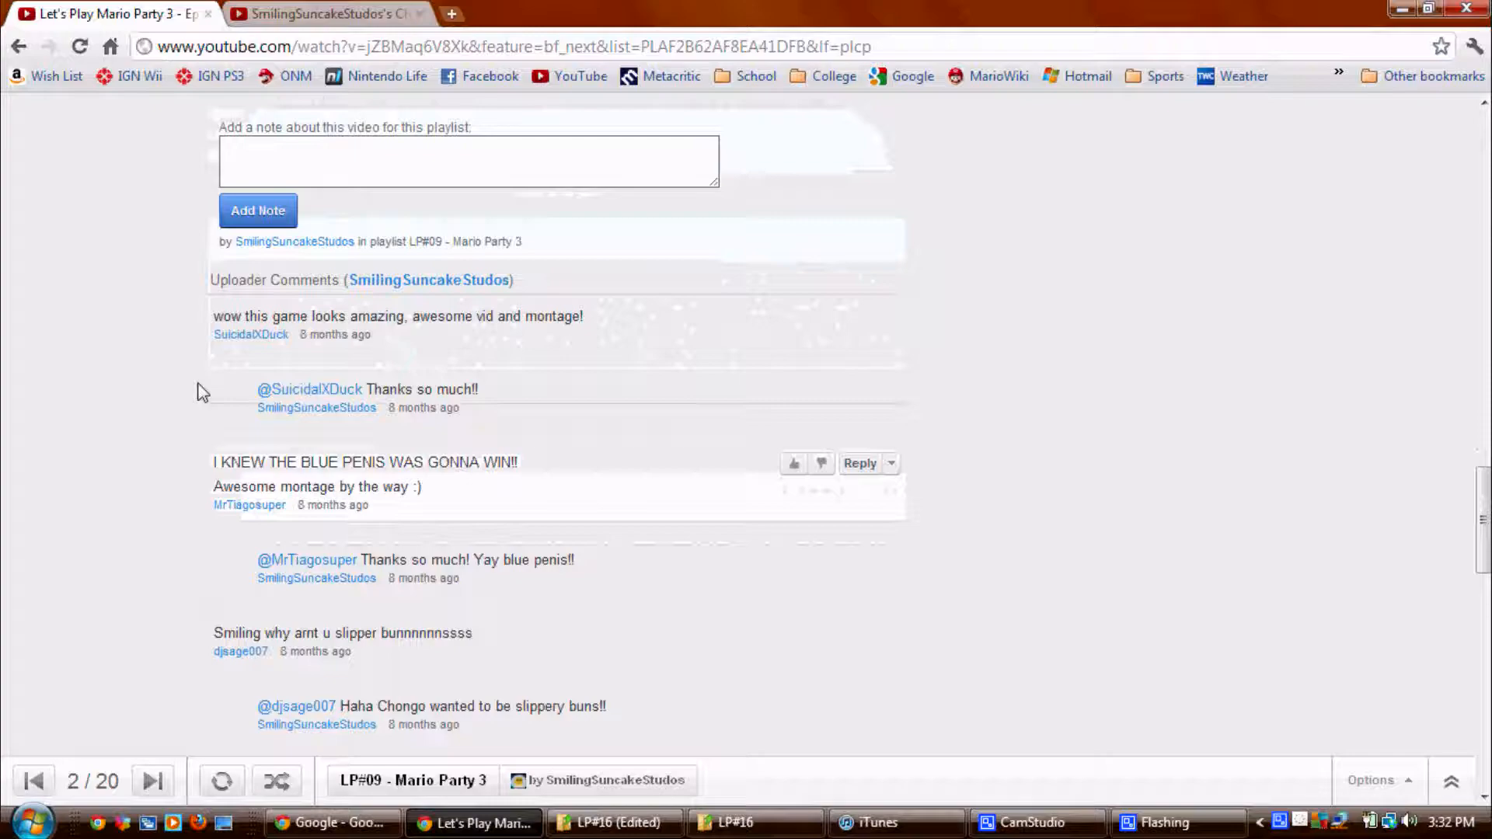
scroll("down", 3)
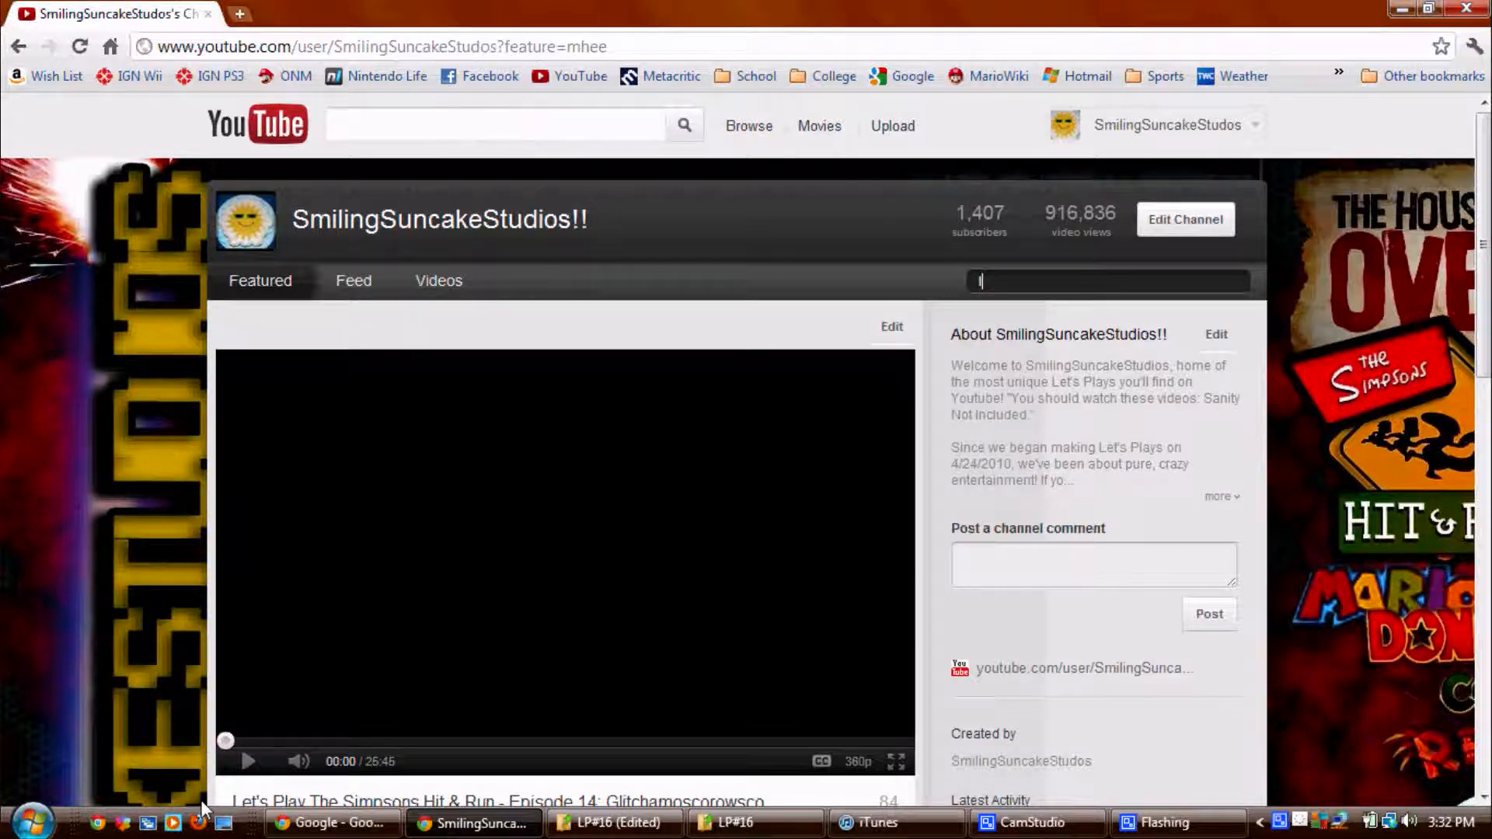
type("let's play s")
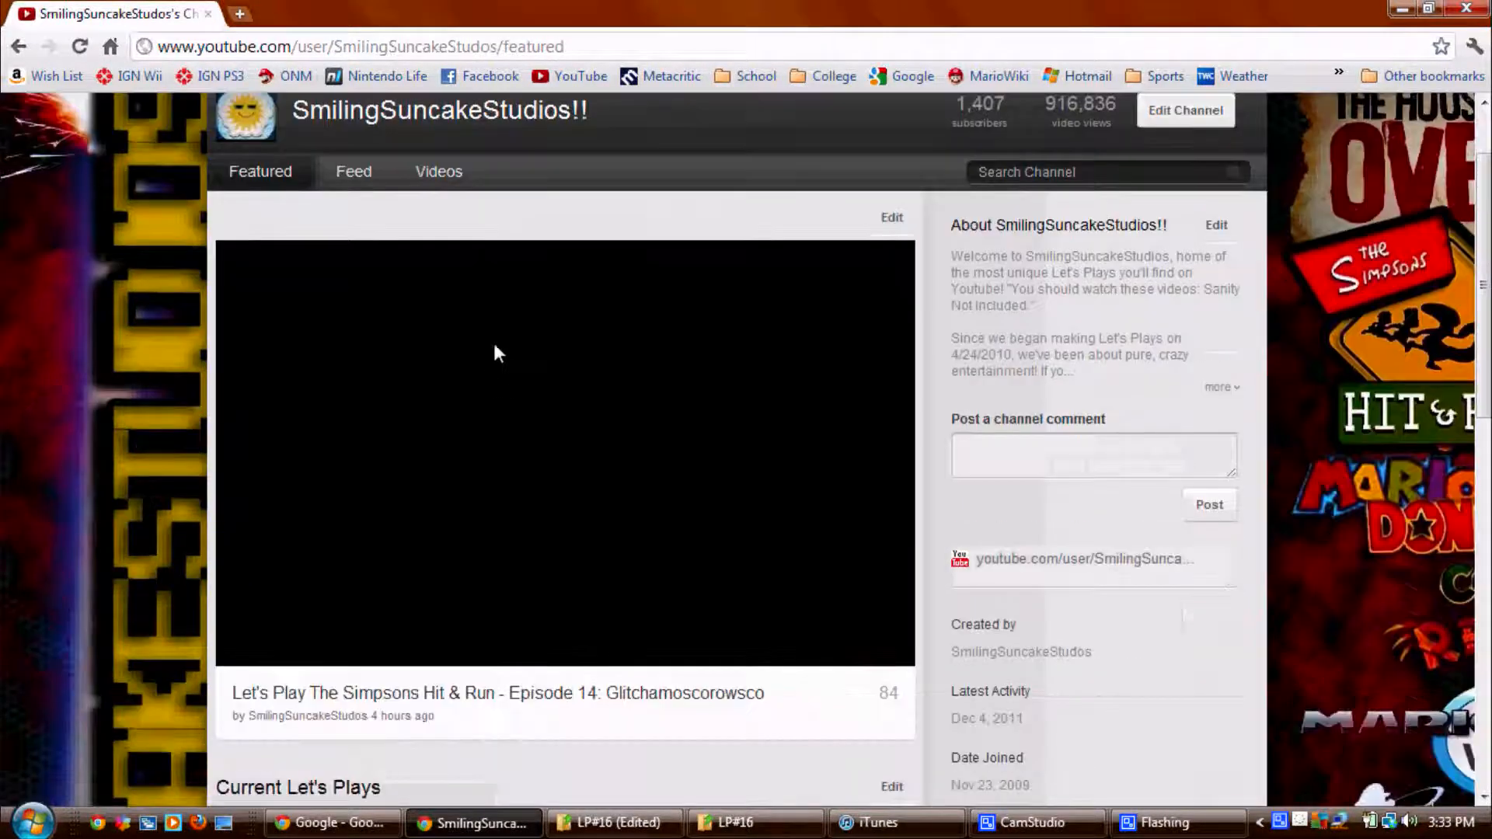
scroll("down", 3)
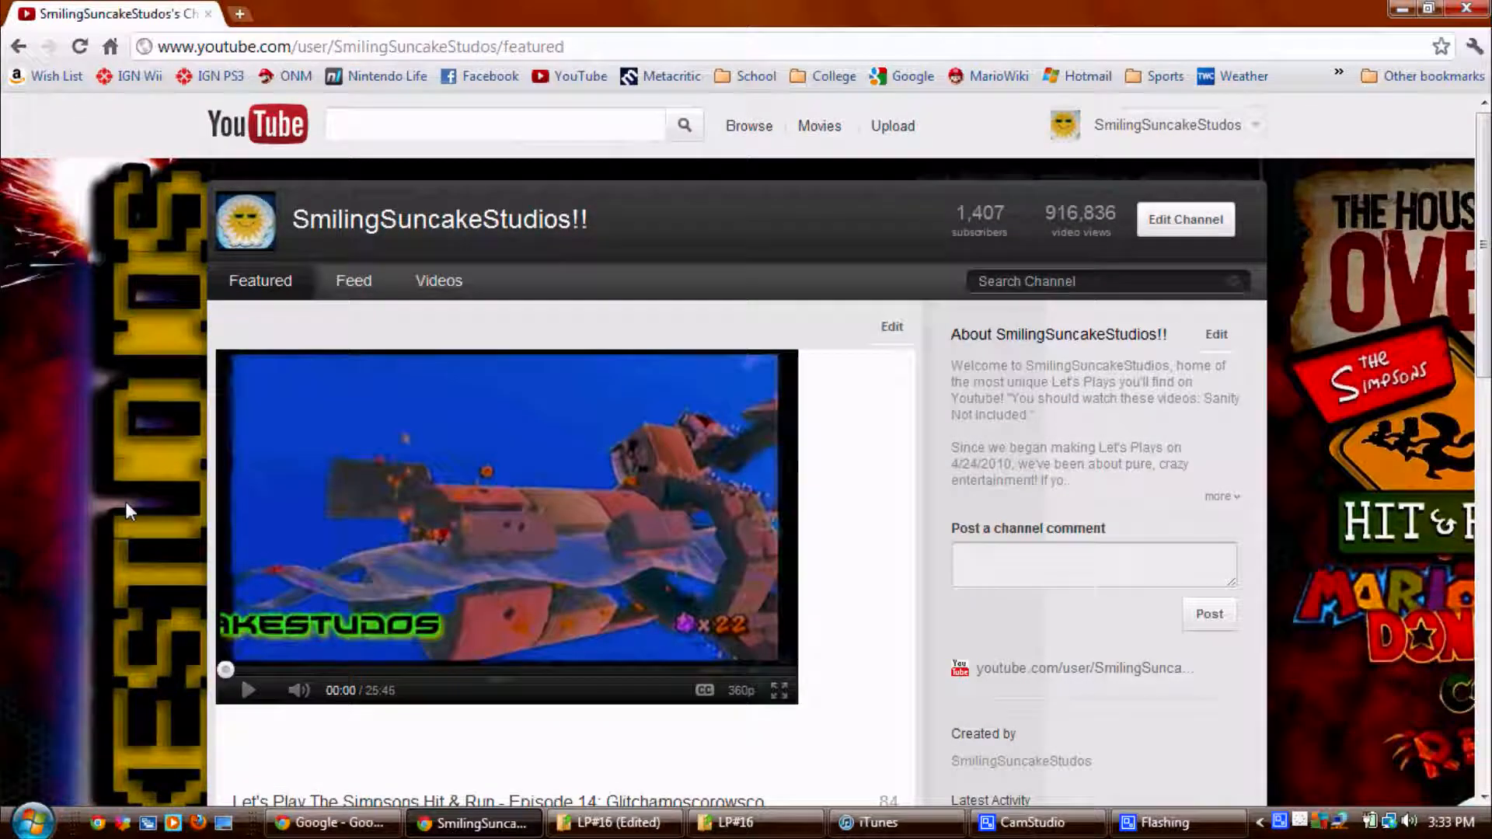
scroll("down", 3)
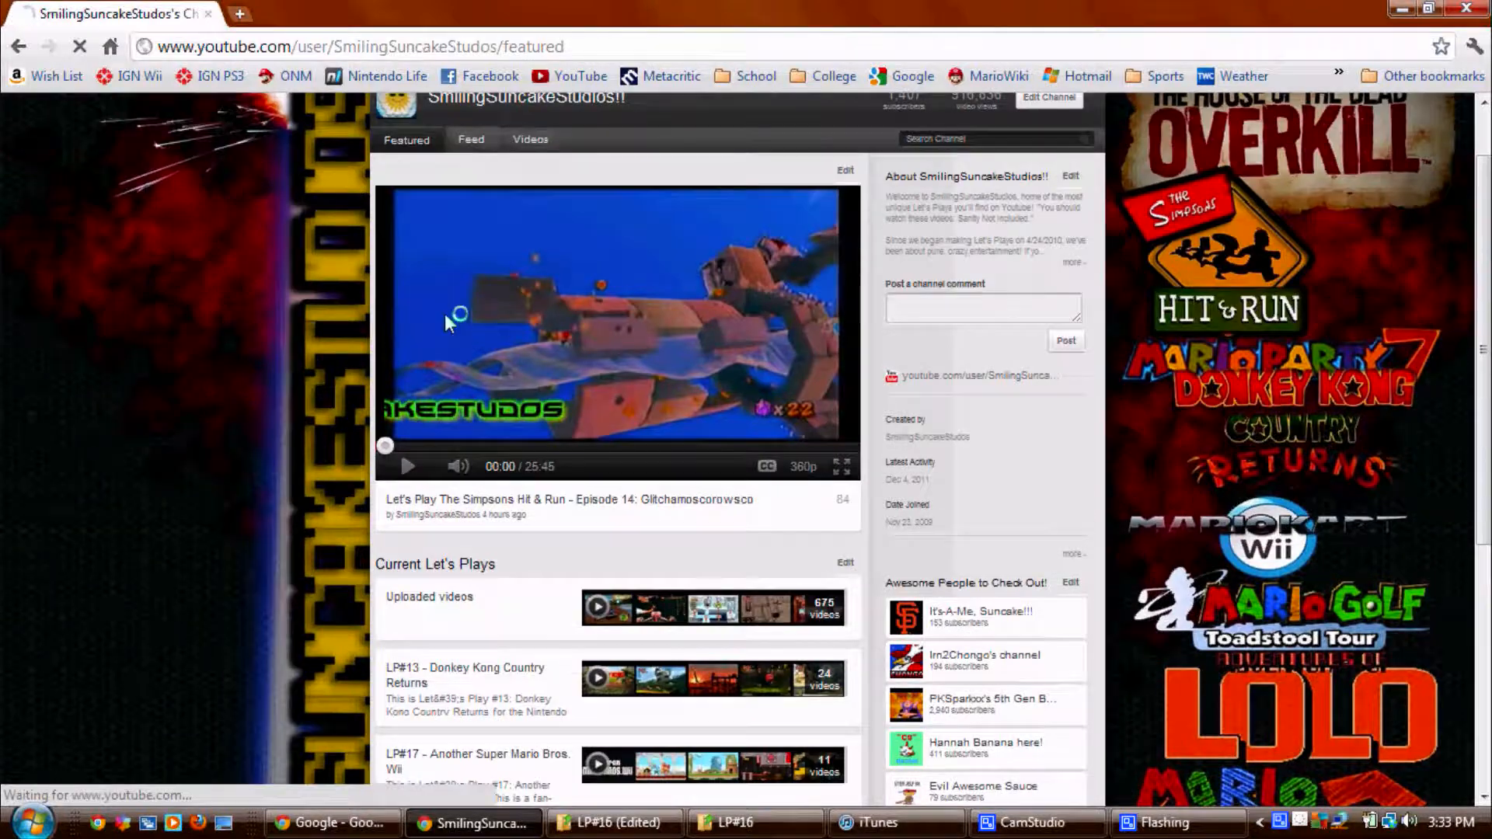
left_click(470, 140)
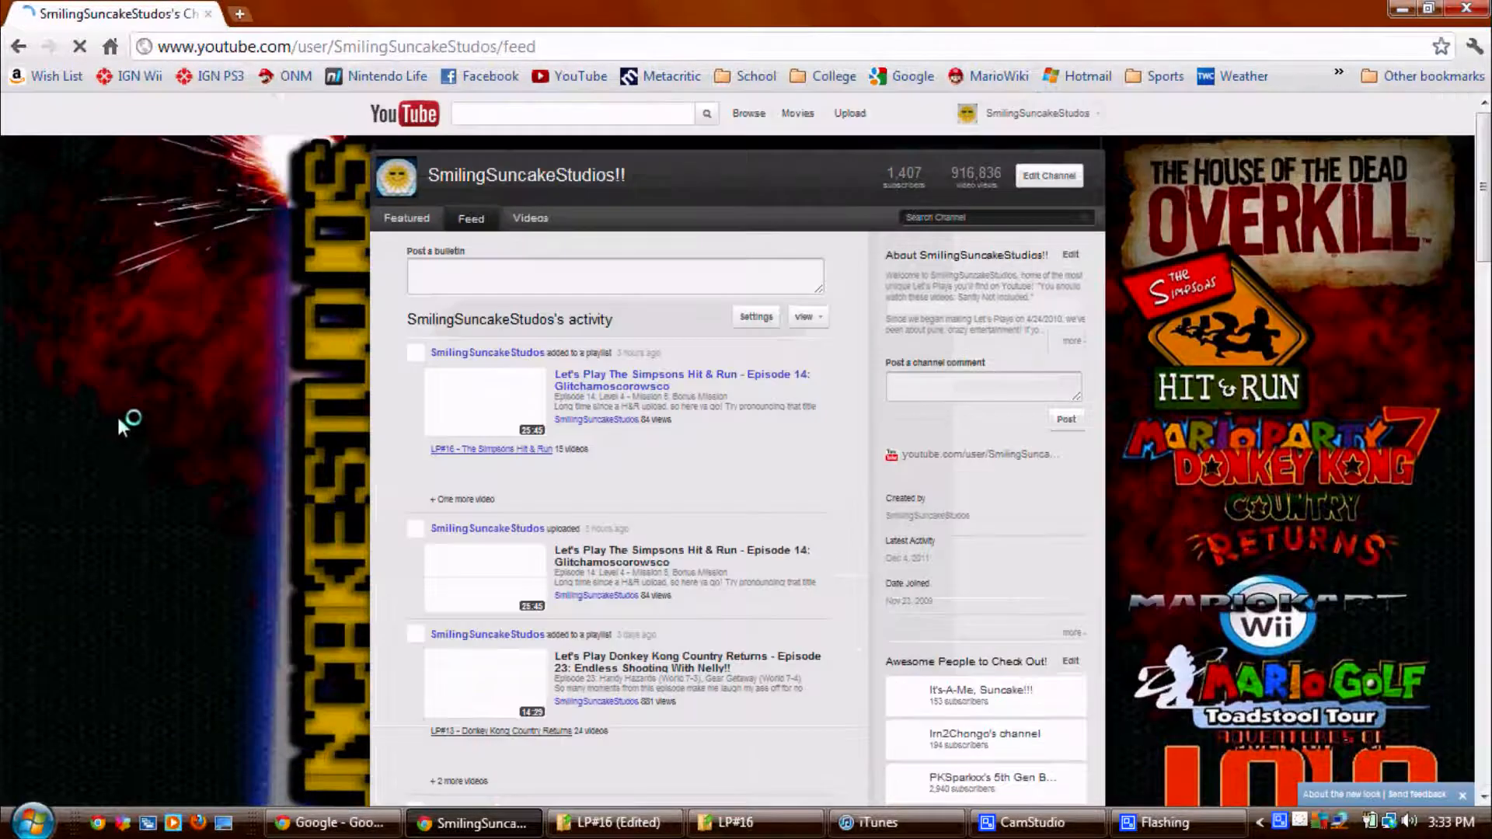
scroll("down", 3)
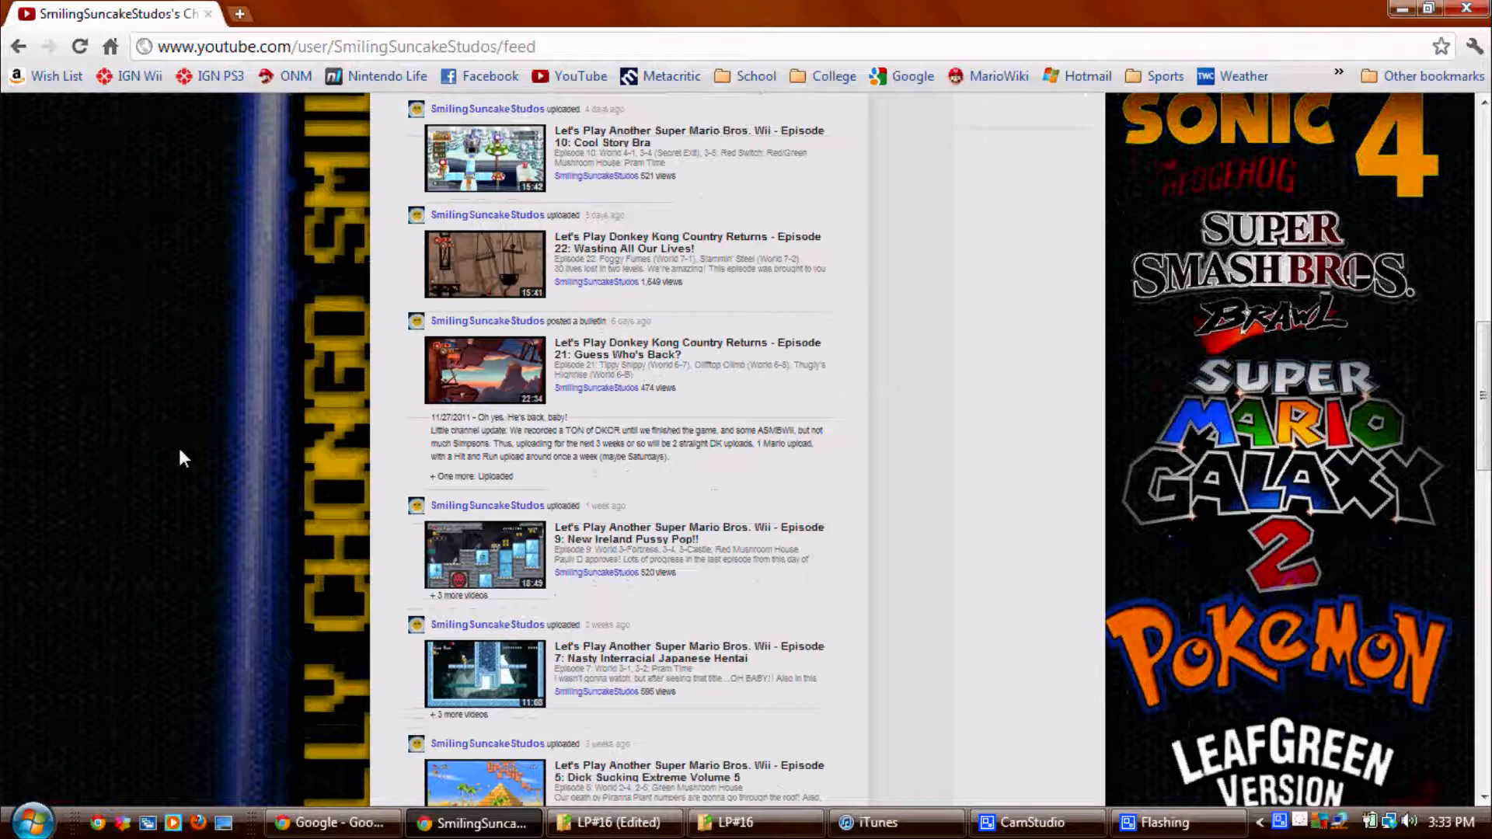
scroll("down", 3)
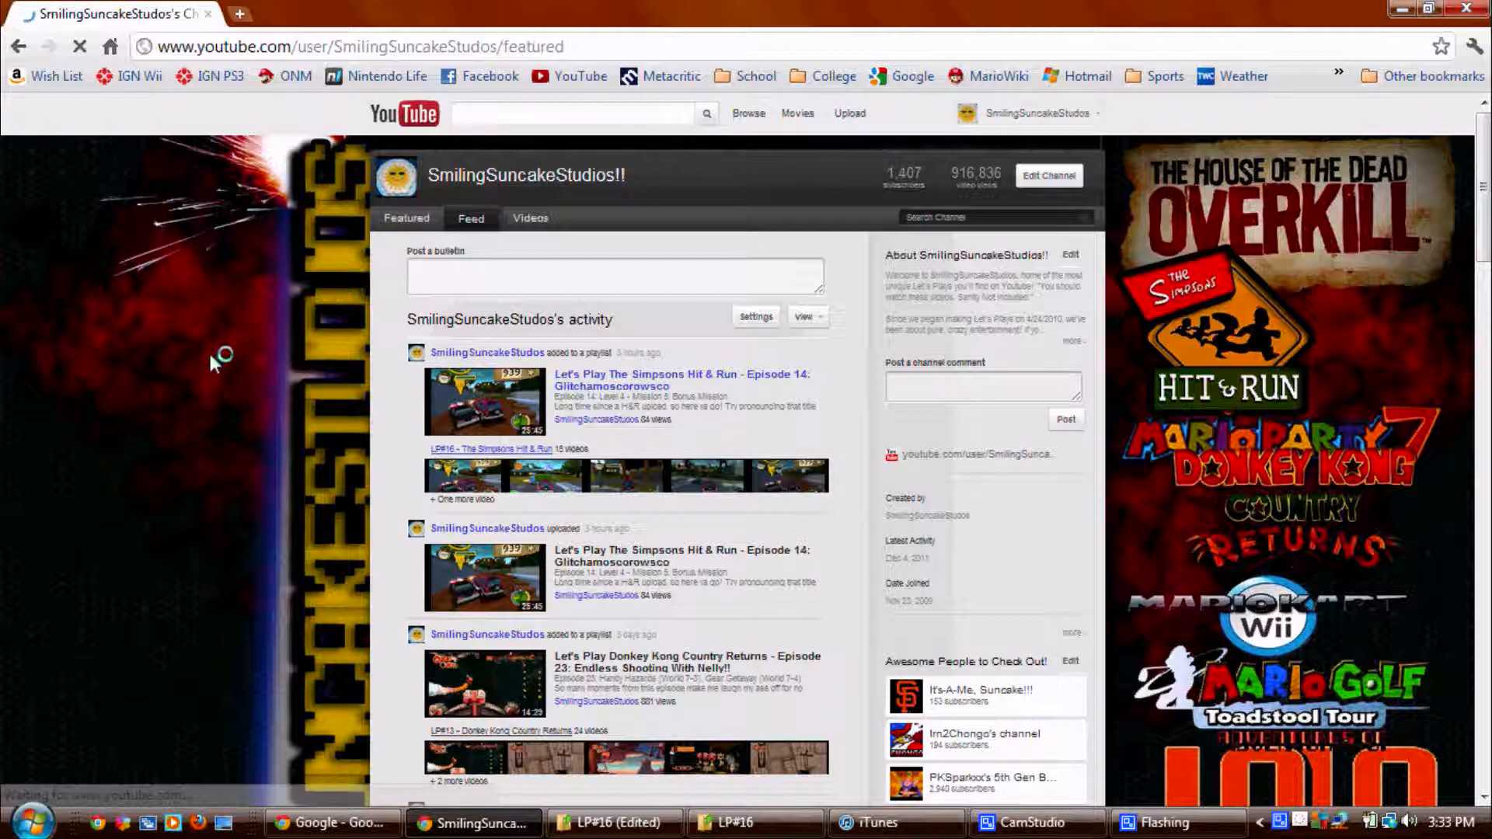
left_click(407, 218)
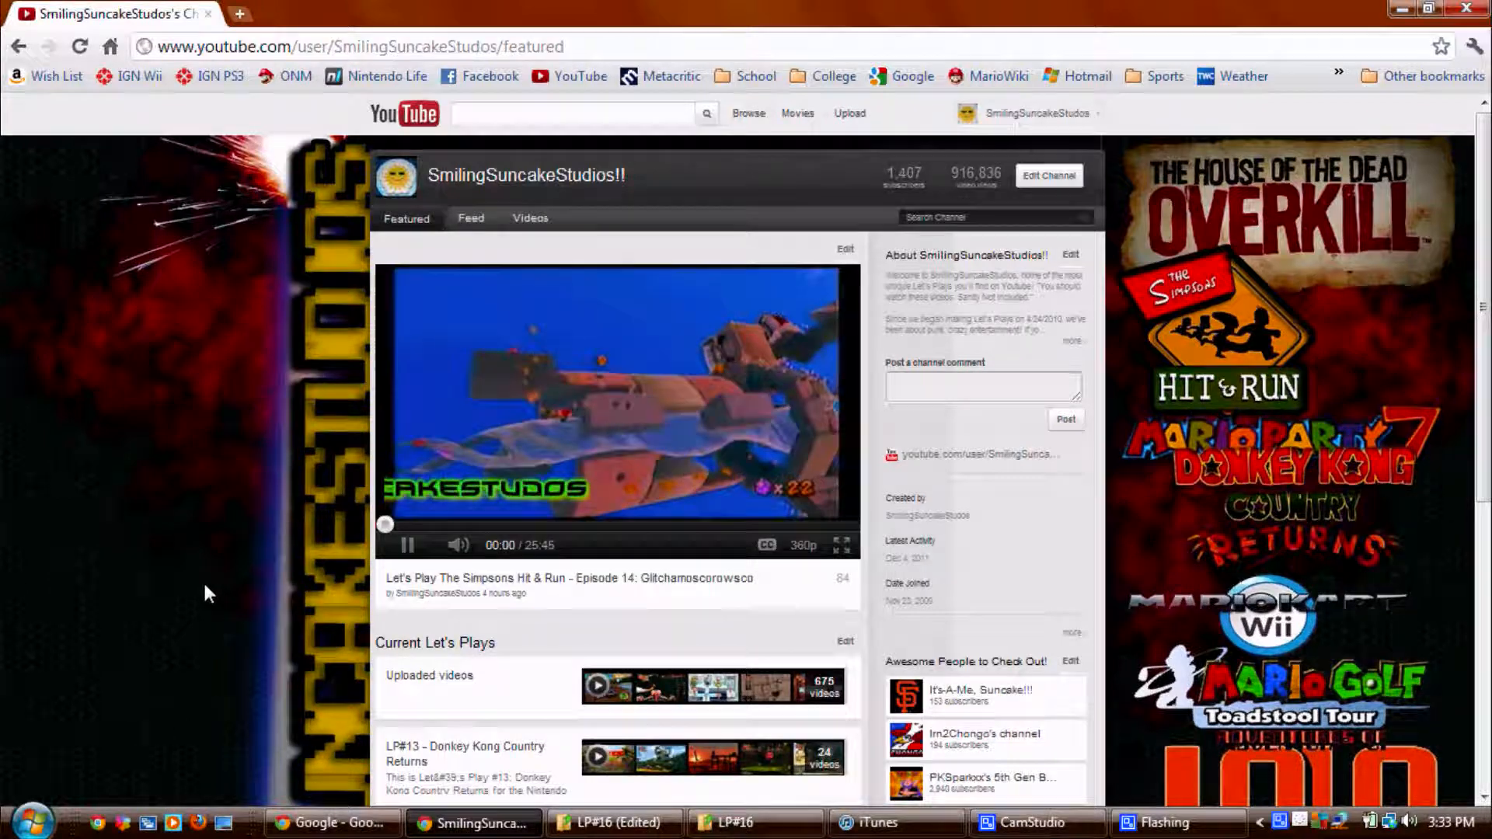
scroll("down", 3)
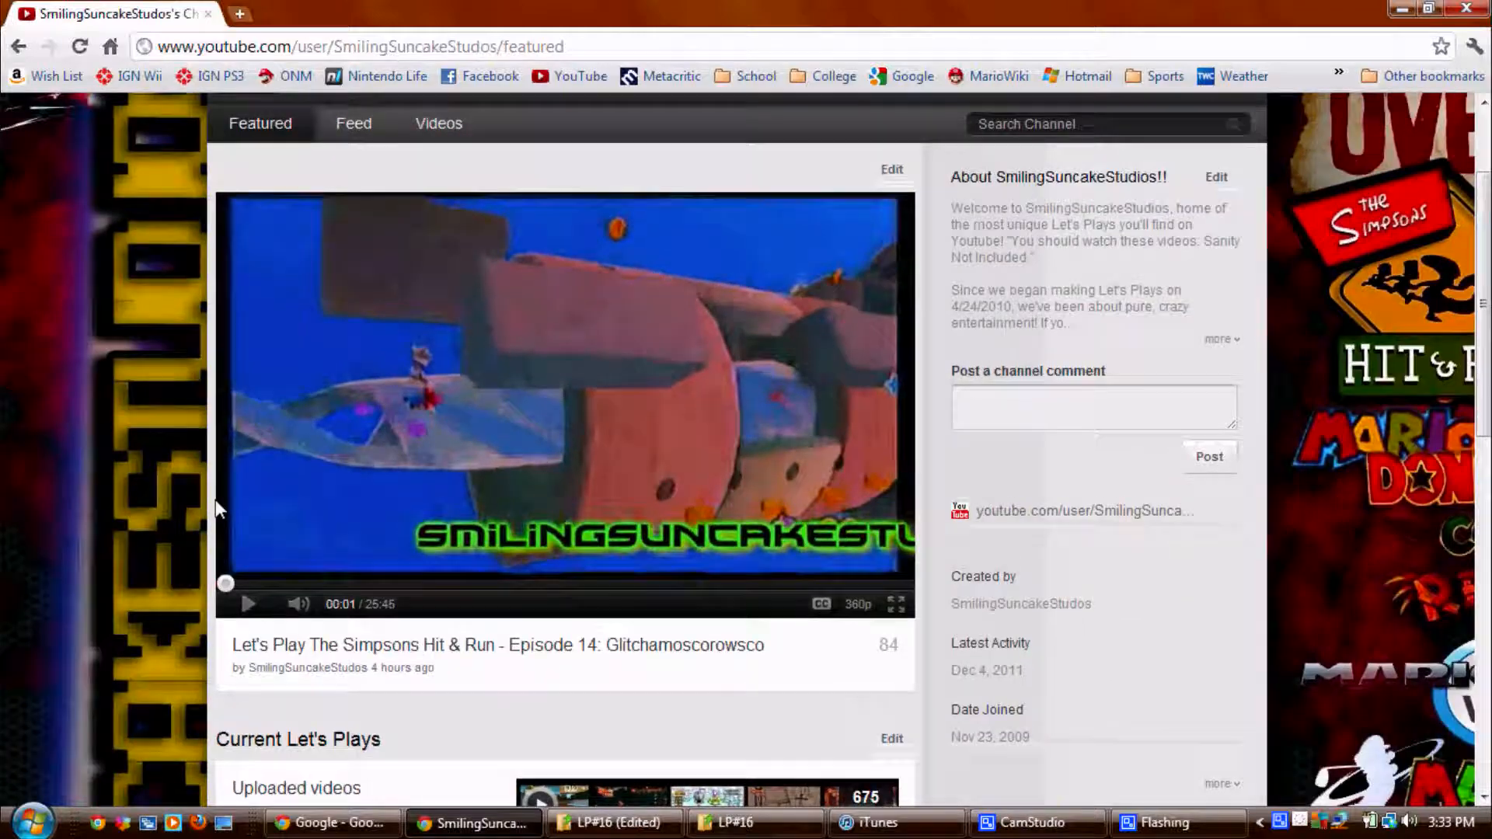
Step: Browse the Current Let's Plays playlists and 'Awesome People' channels, then select the Videos tab
scroll("down", 3)
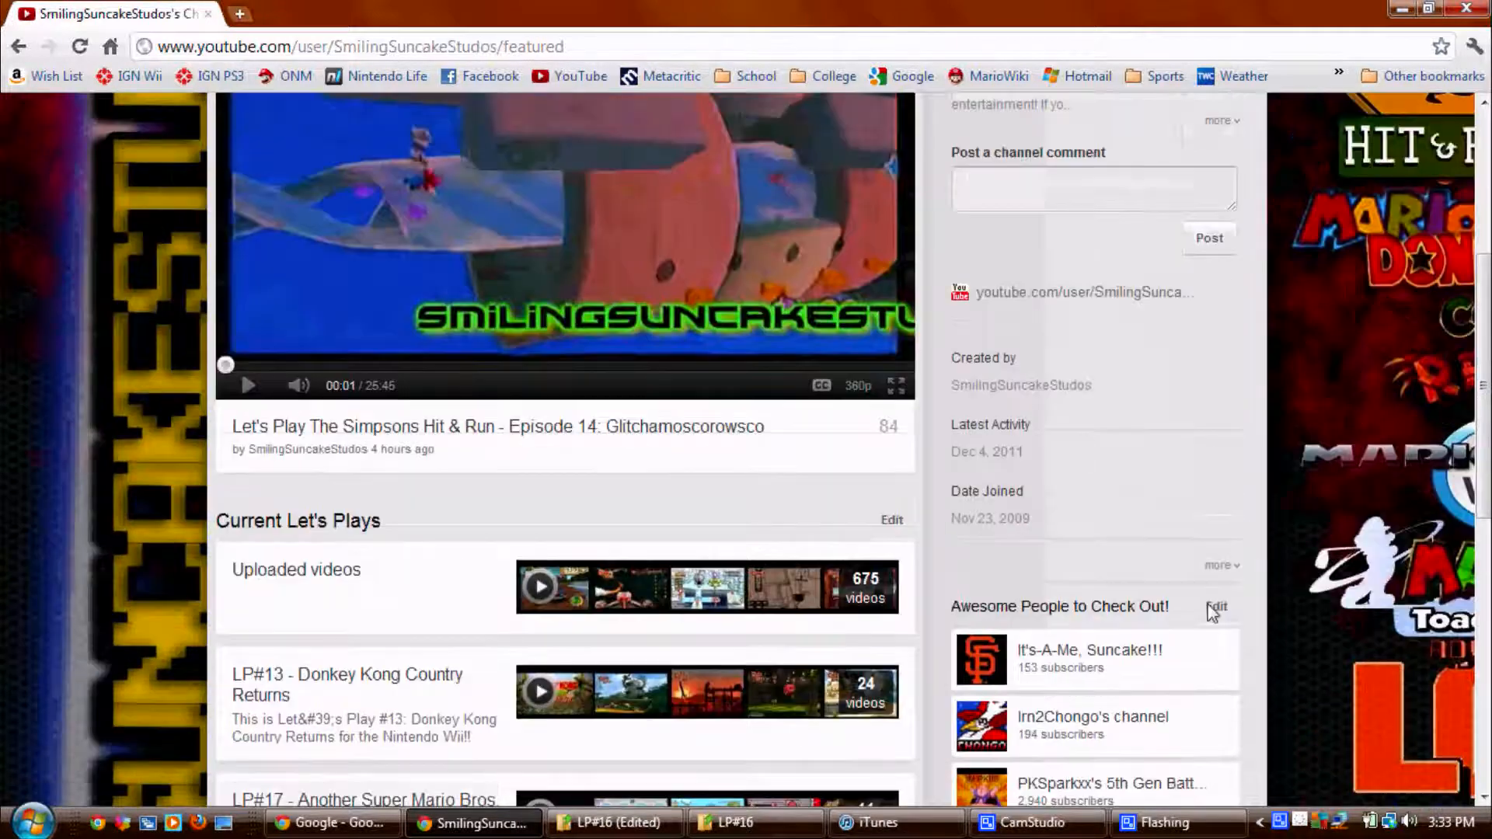
scroll("down", 3)
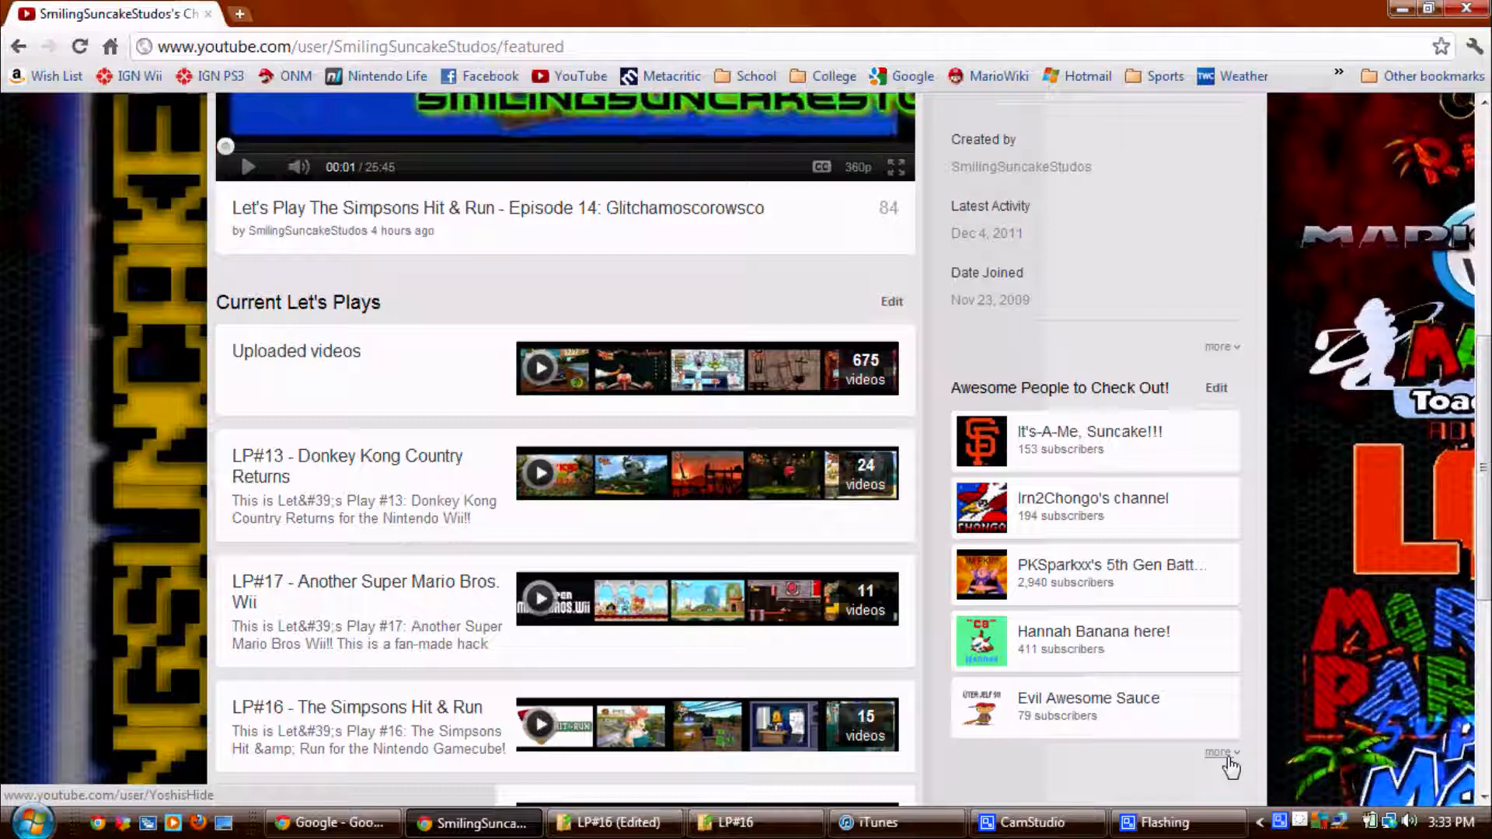
scroll("down", 3)
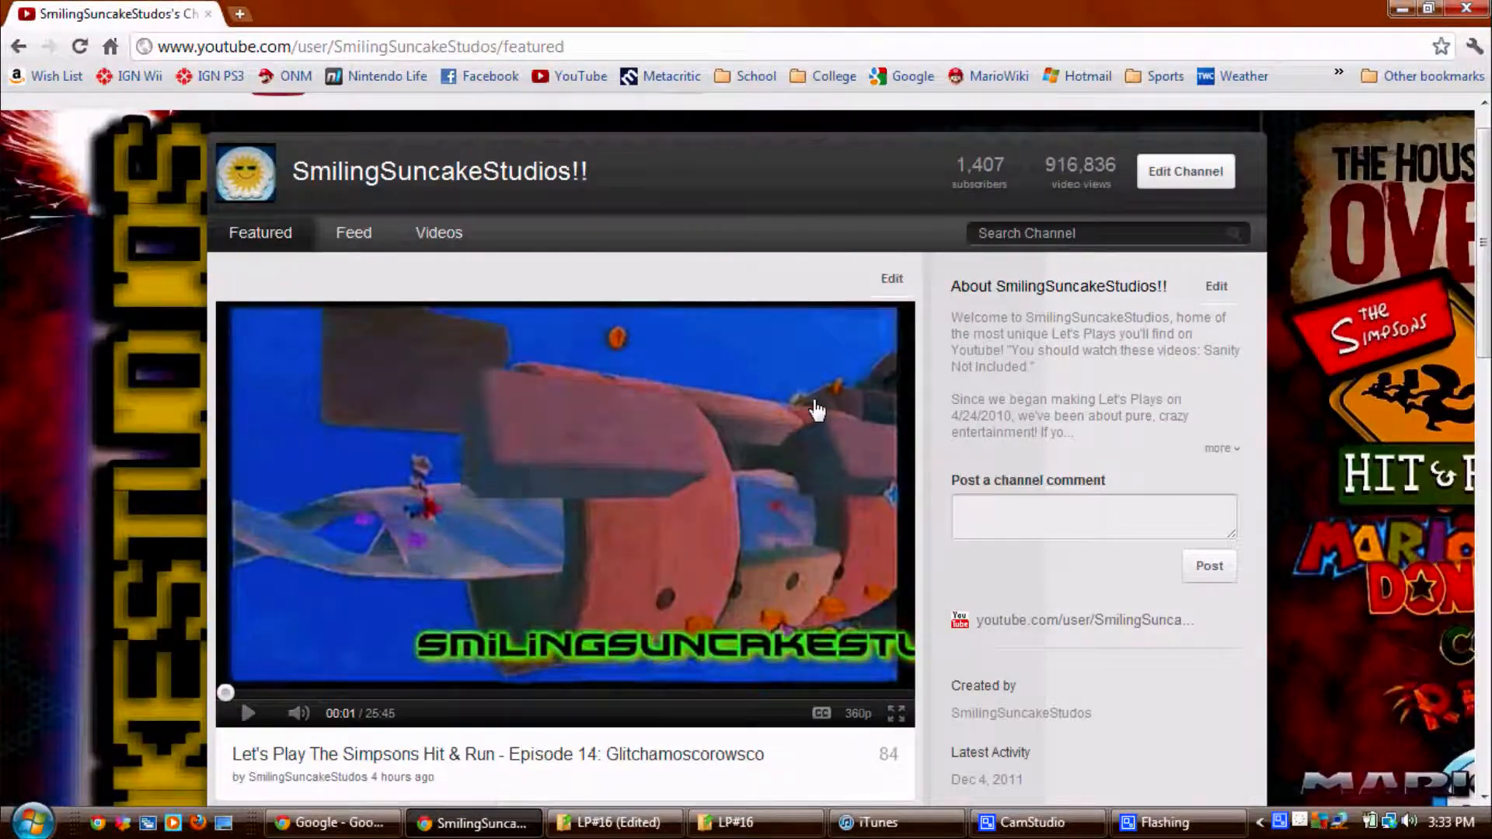
scroll("down", 3)
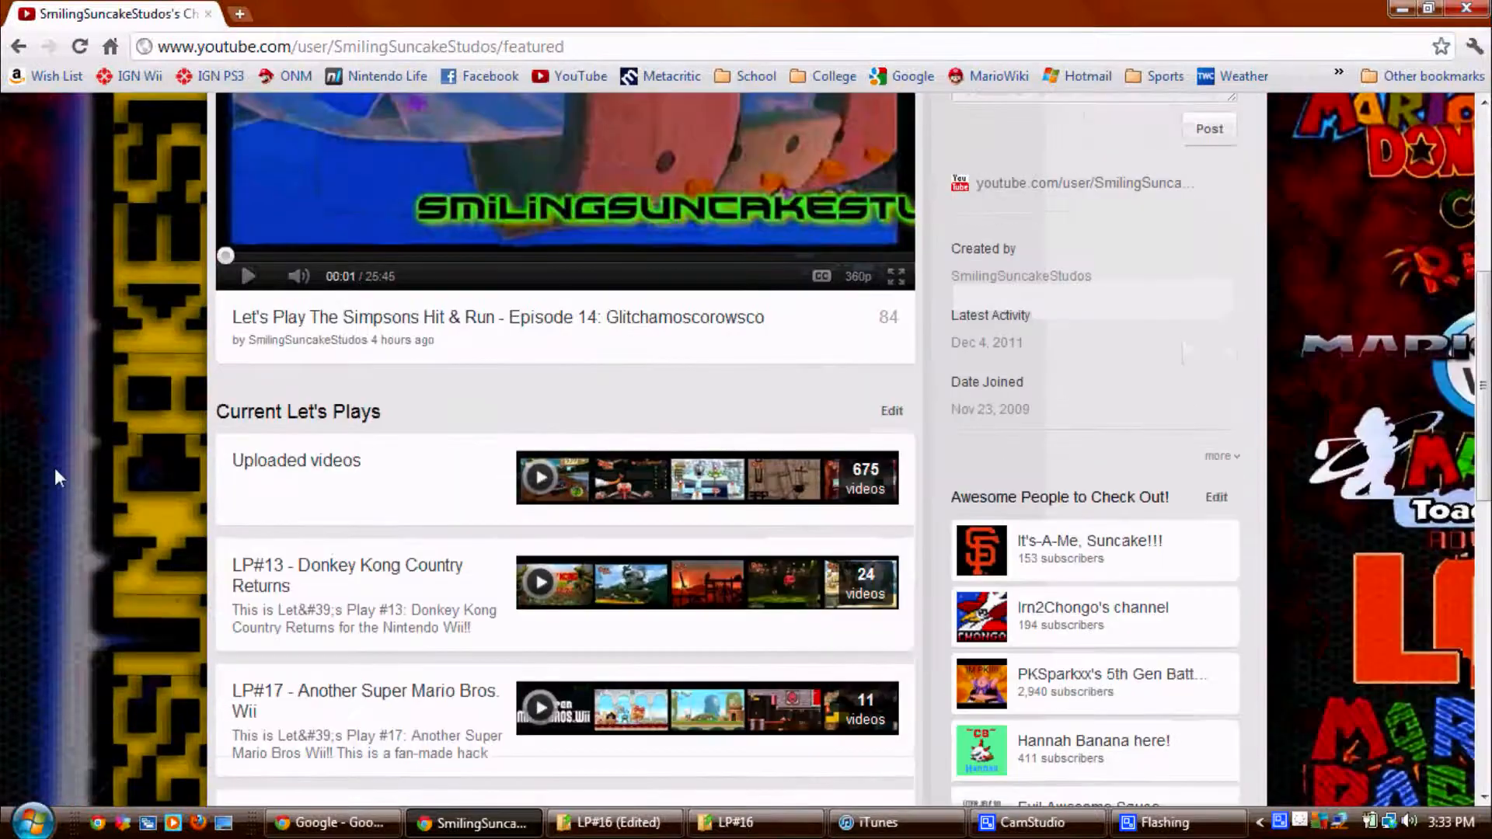
scroll("down", 3)
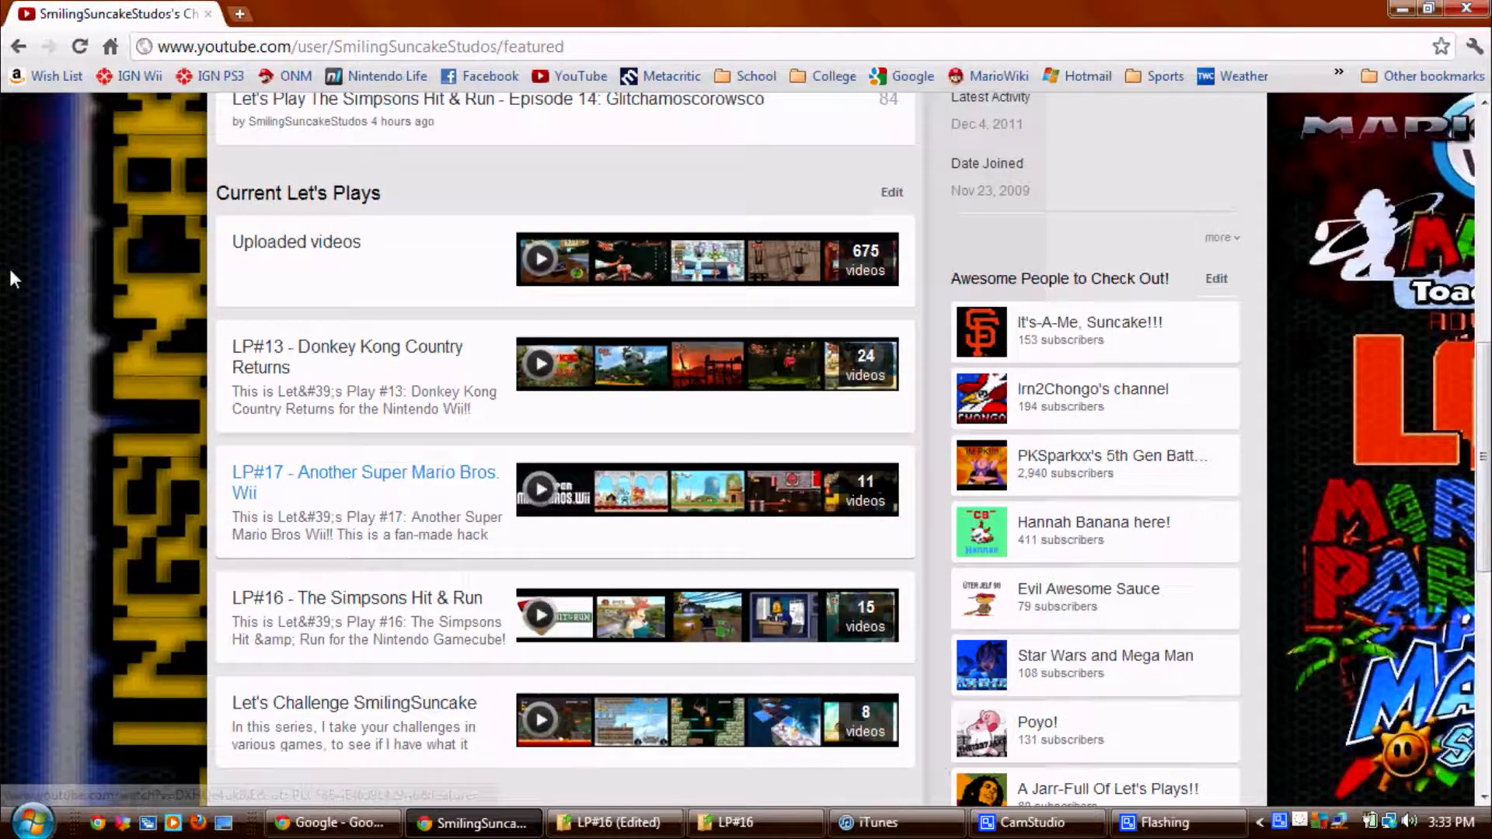
mouse_move(108, 386)
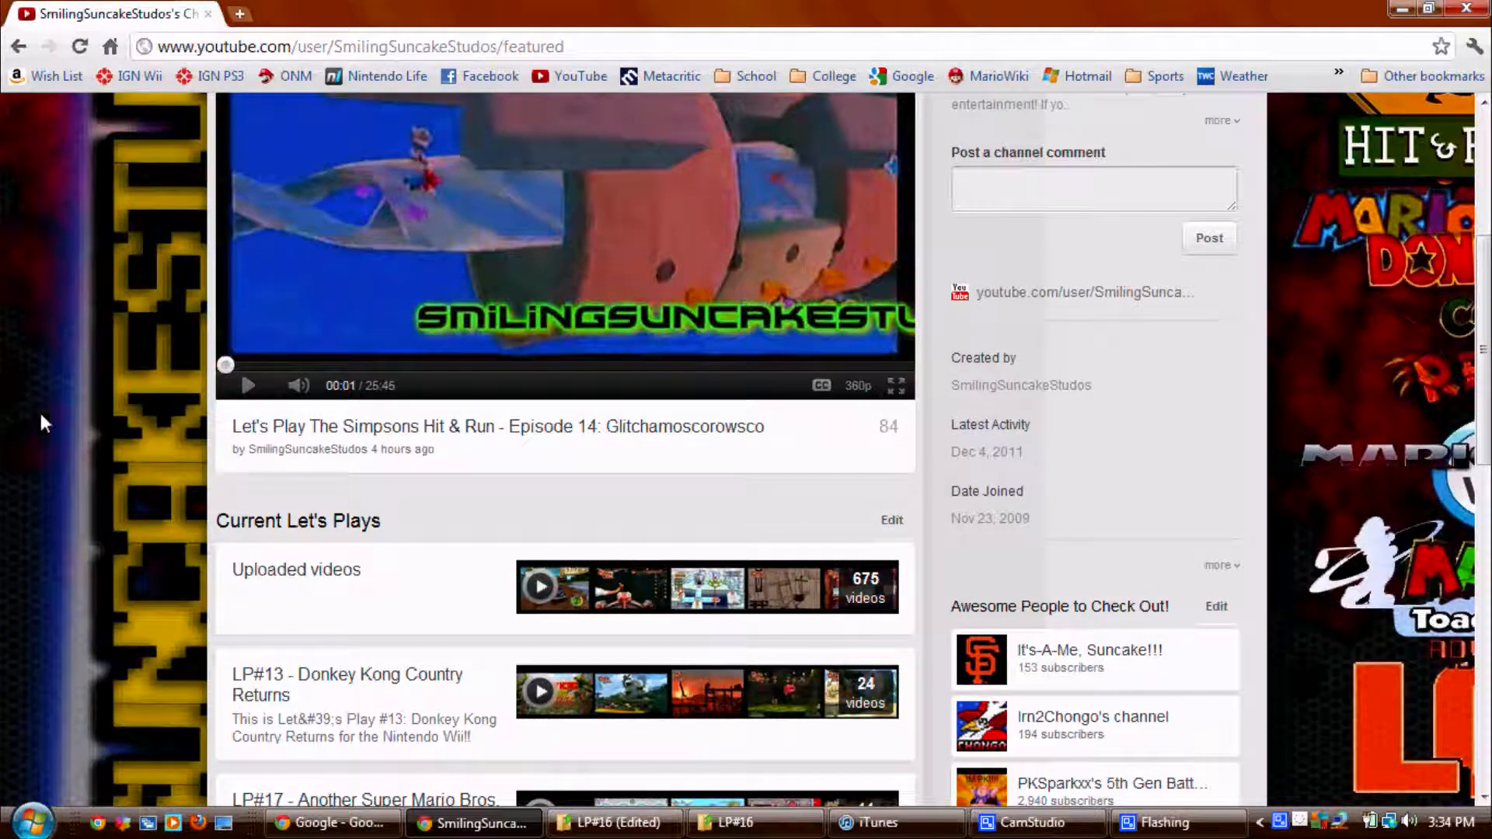
scroll("up", 3)
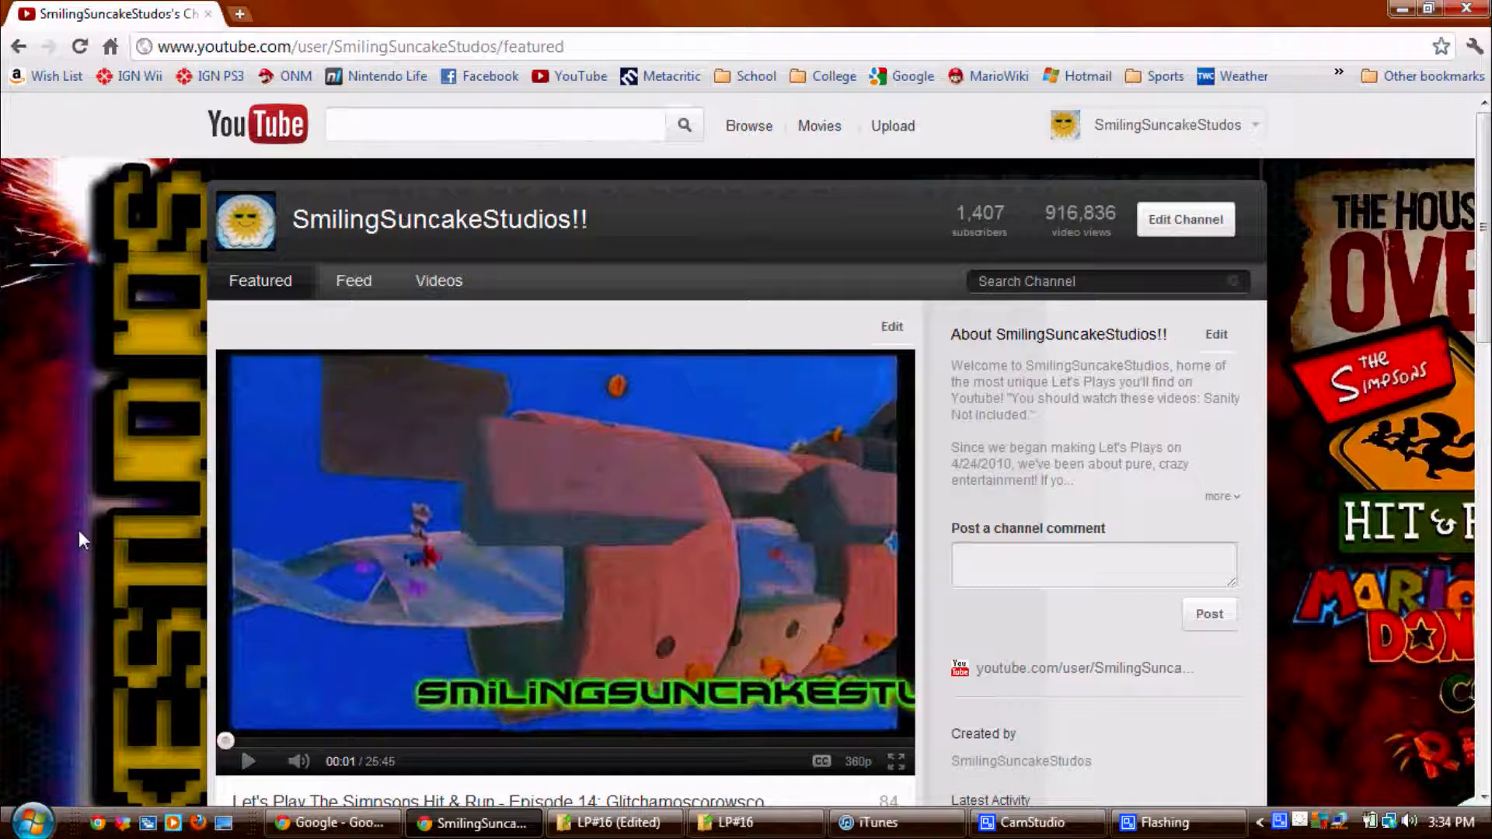
left_click(439, 280)
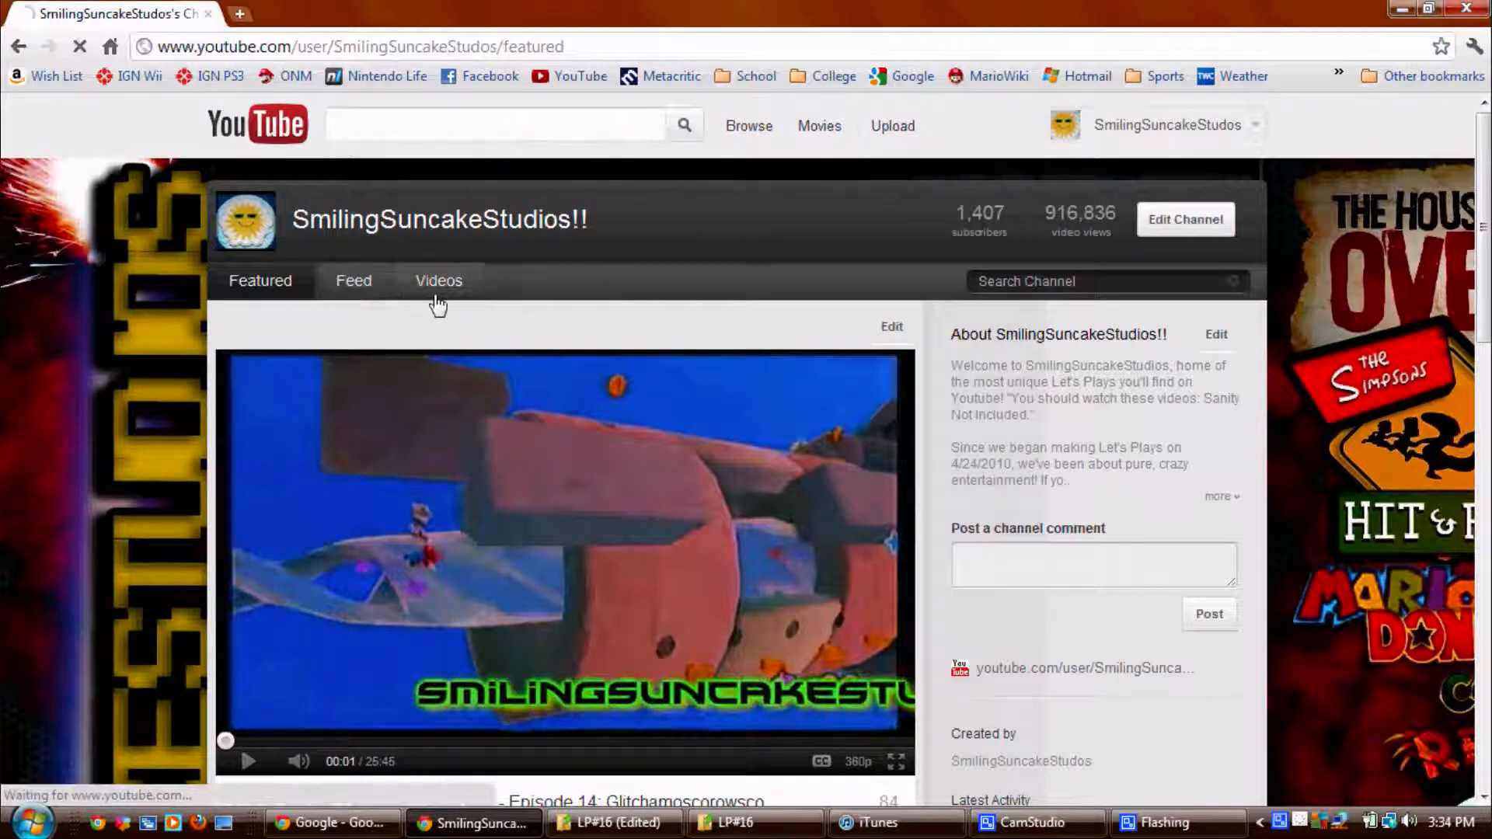
Step: Switch to the Videos section and scroll through the 675-upload grid
left_click(438, 280)
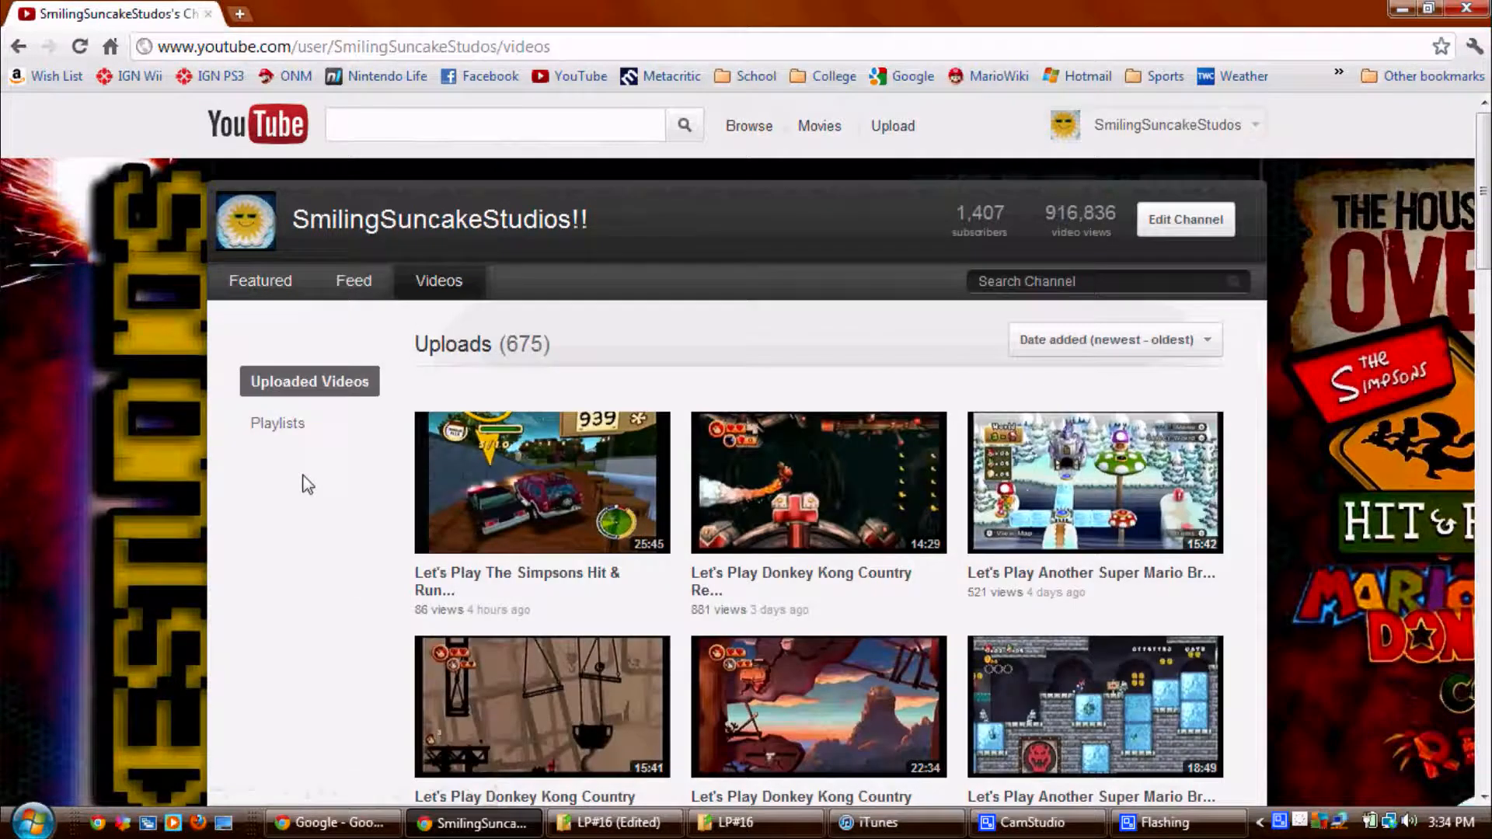
scroll("down", 3)
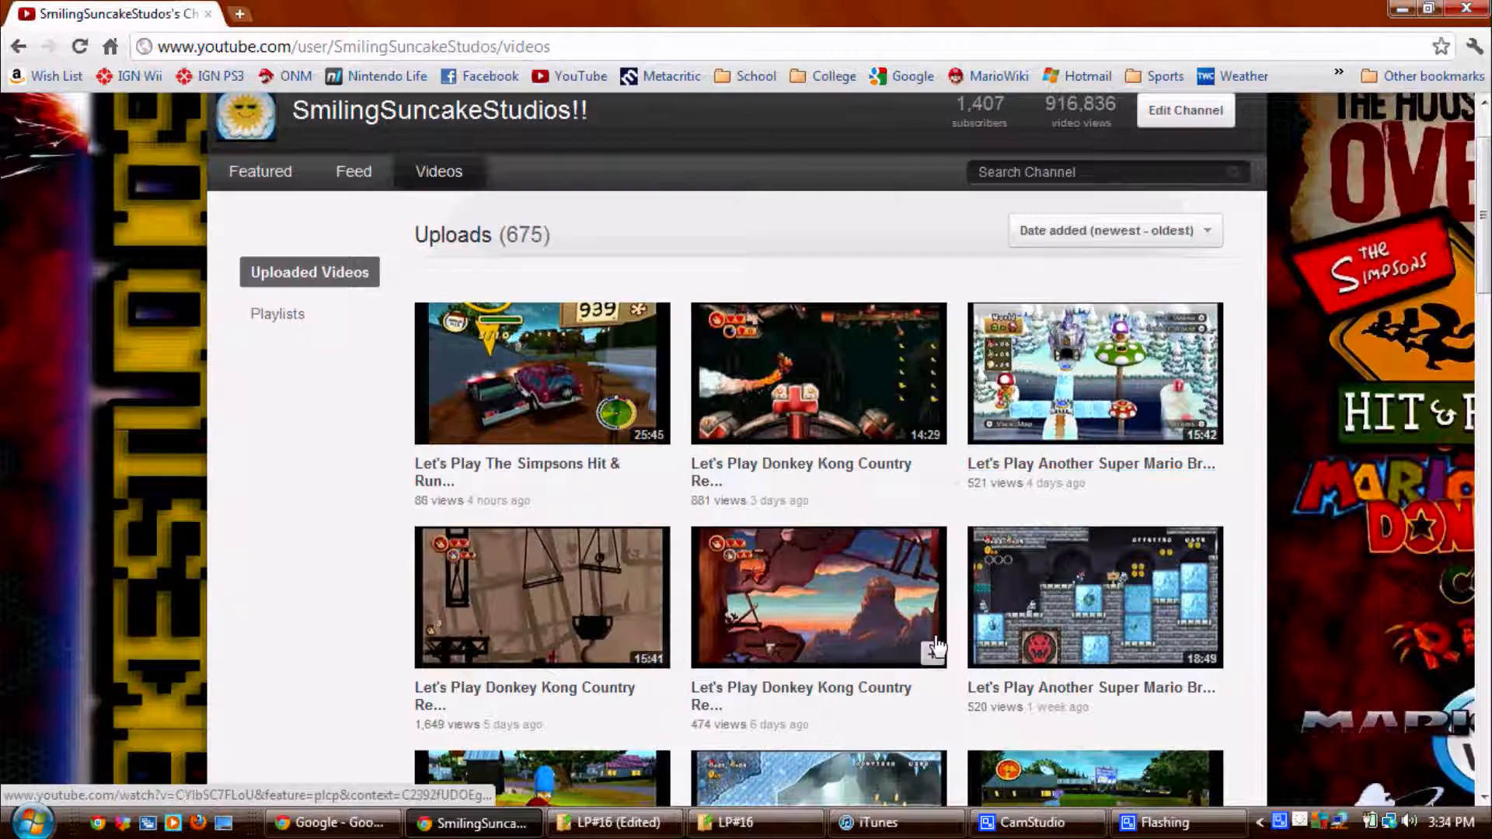
scroll("down", 3)
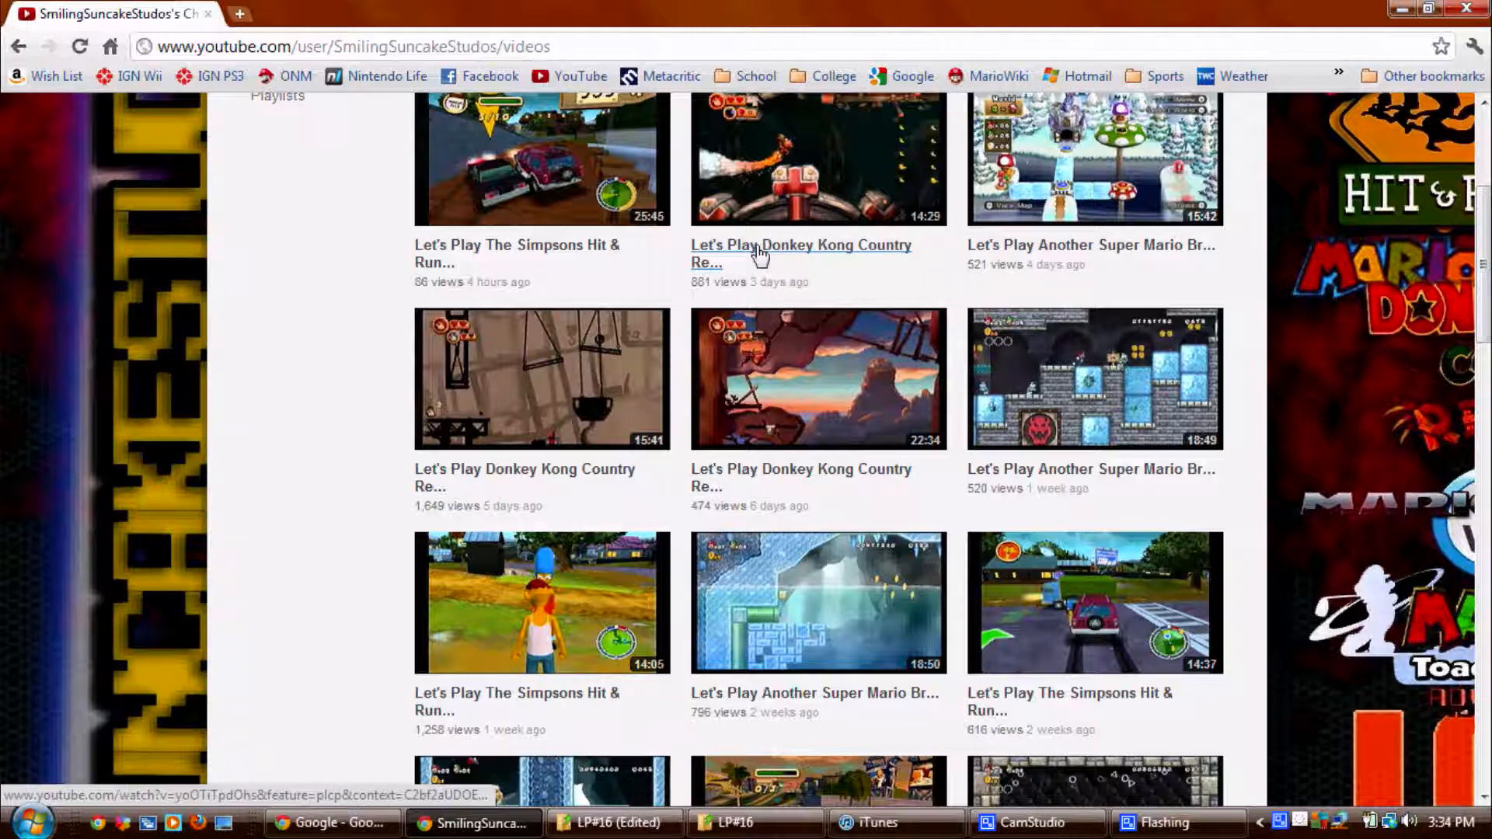
mouse_move(1068, 250)
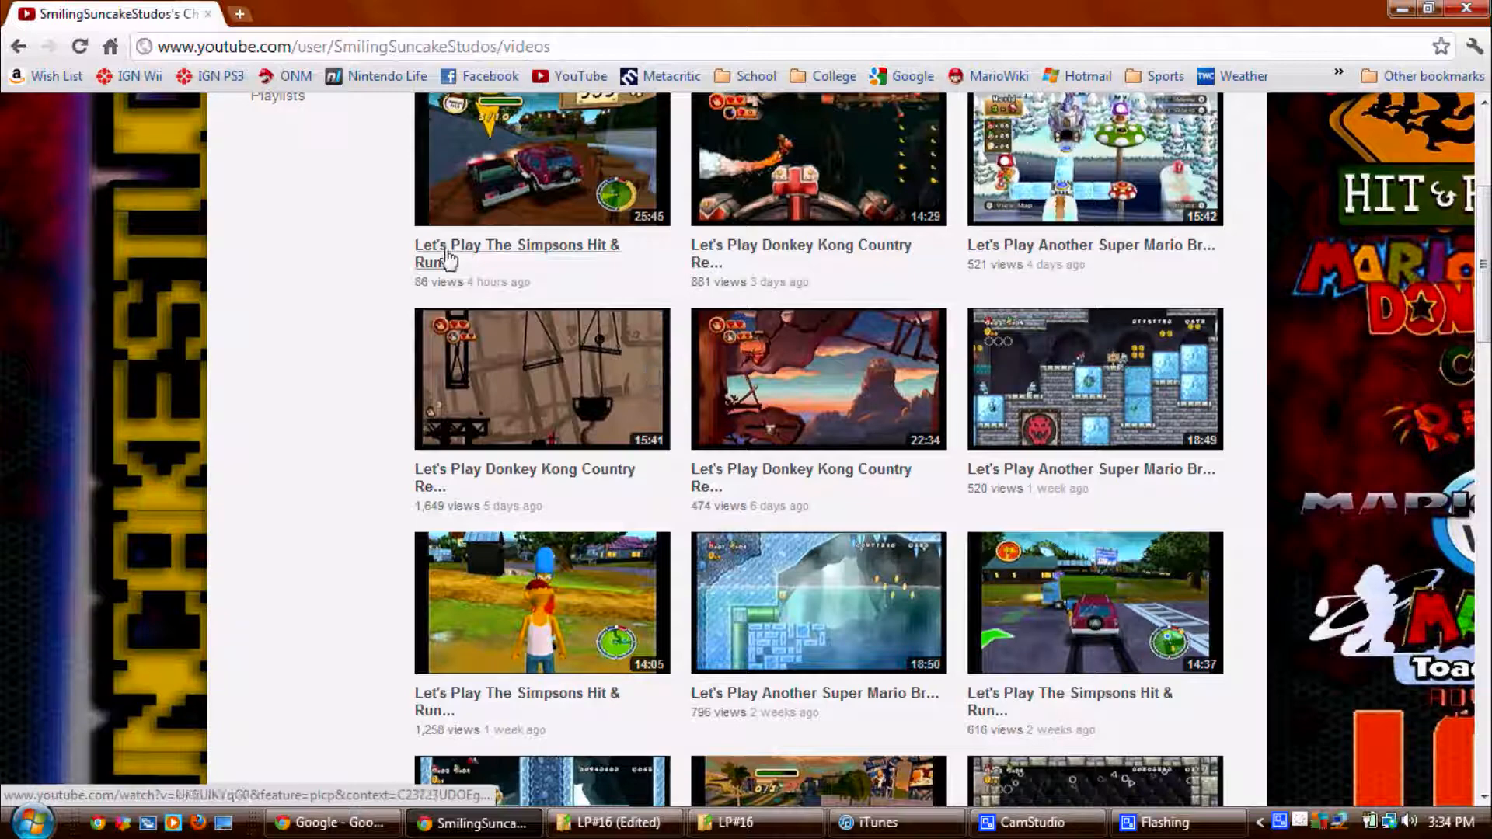
mouse_move(513, 279)
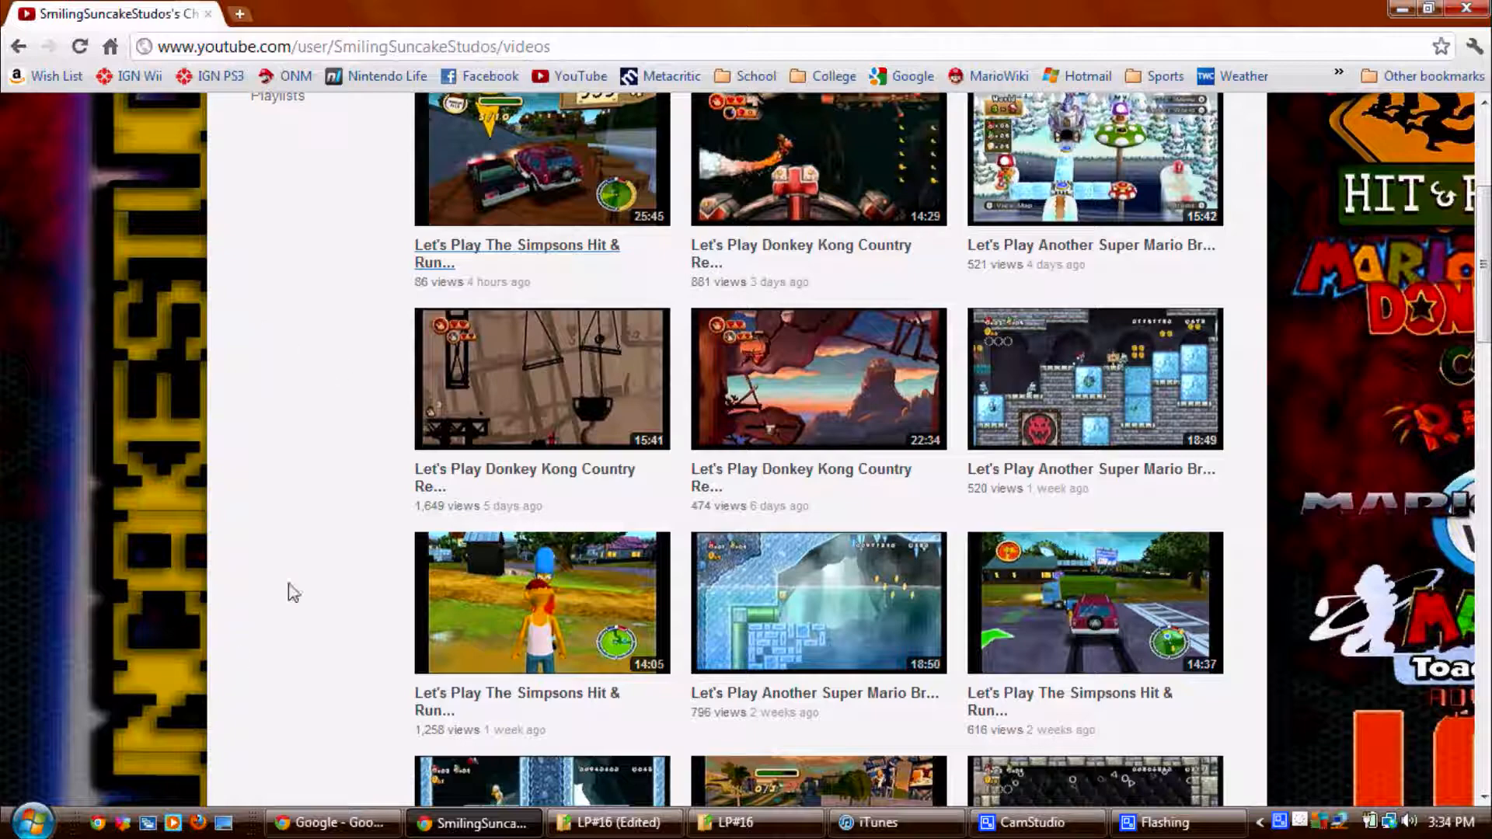
mouse_move(596, 339)
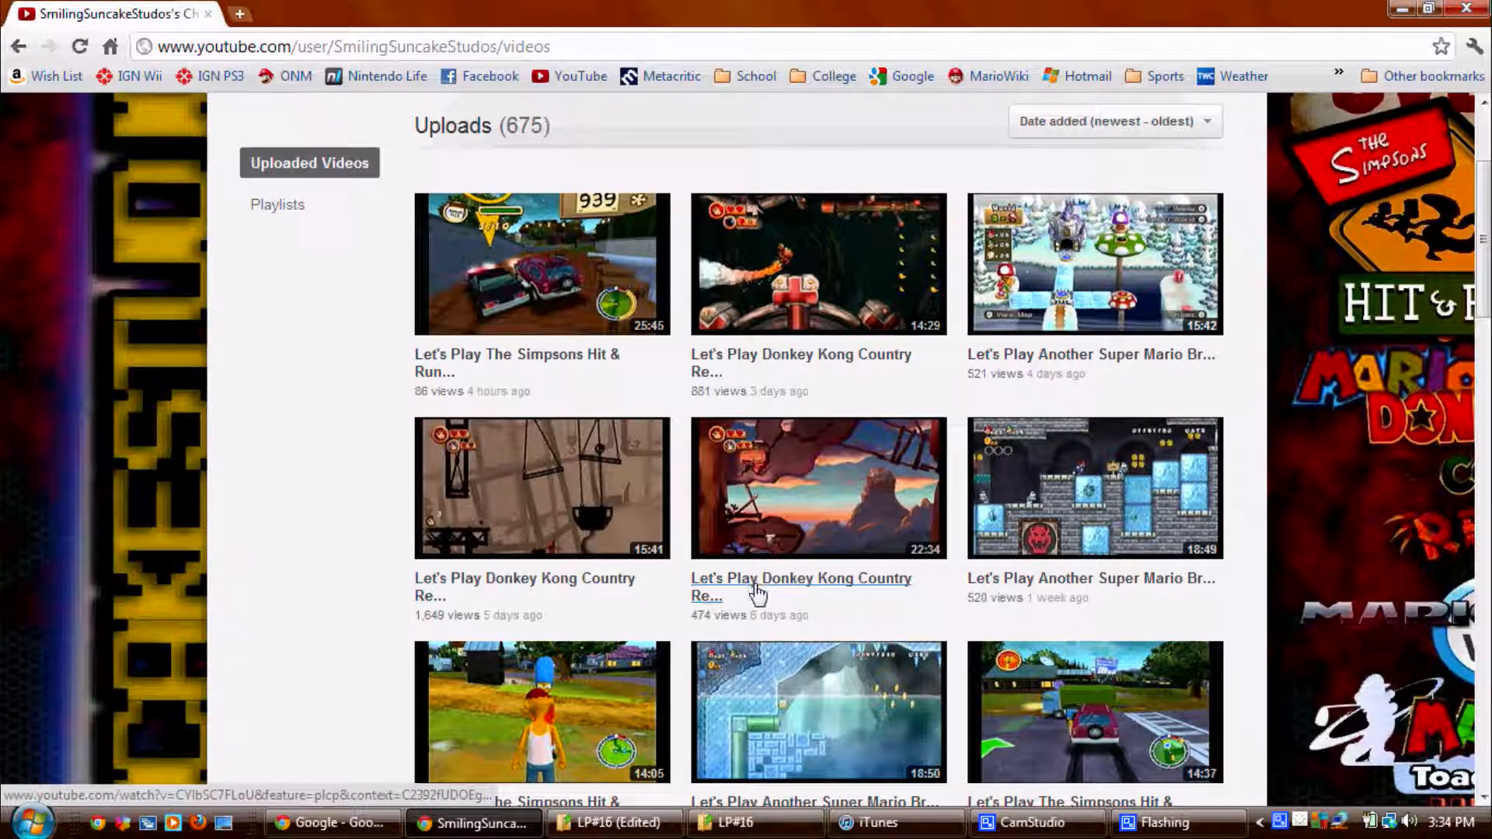
mouse_move(1188, 496)
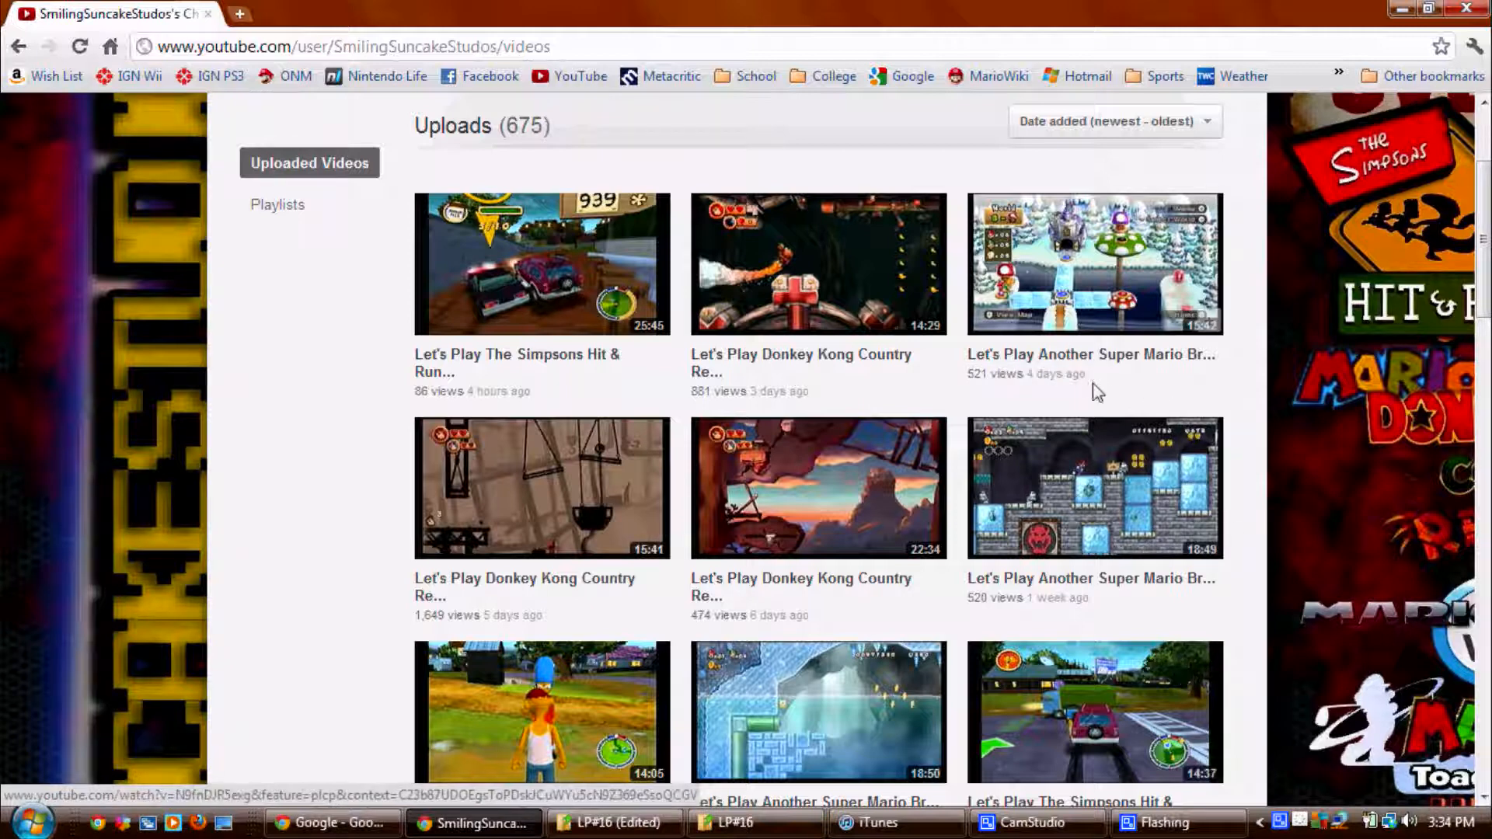
mouse_move(1089, 366)
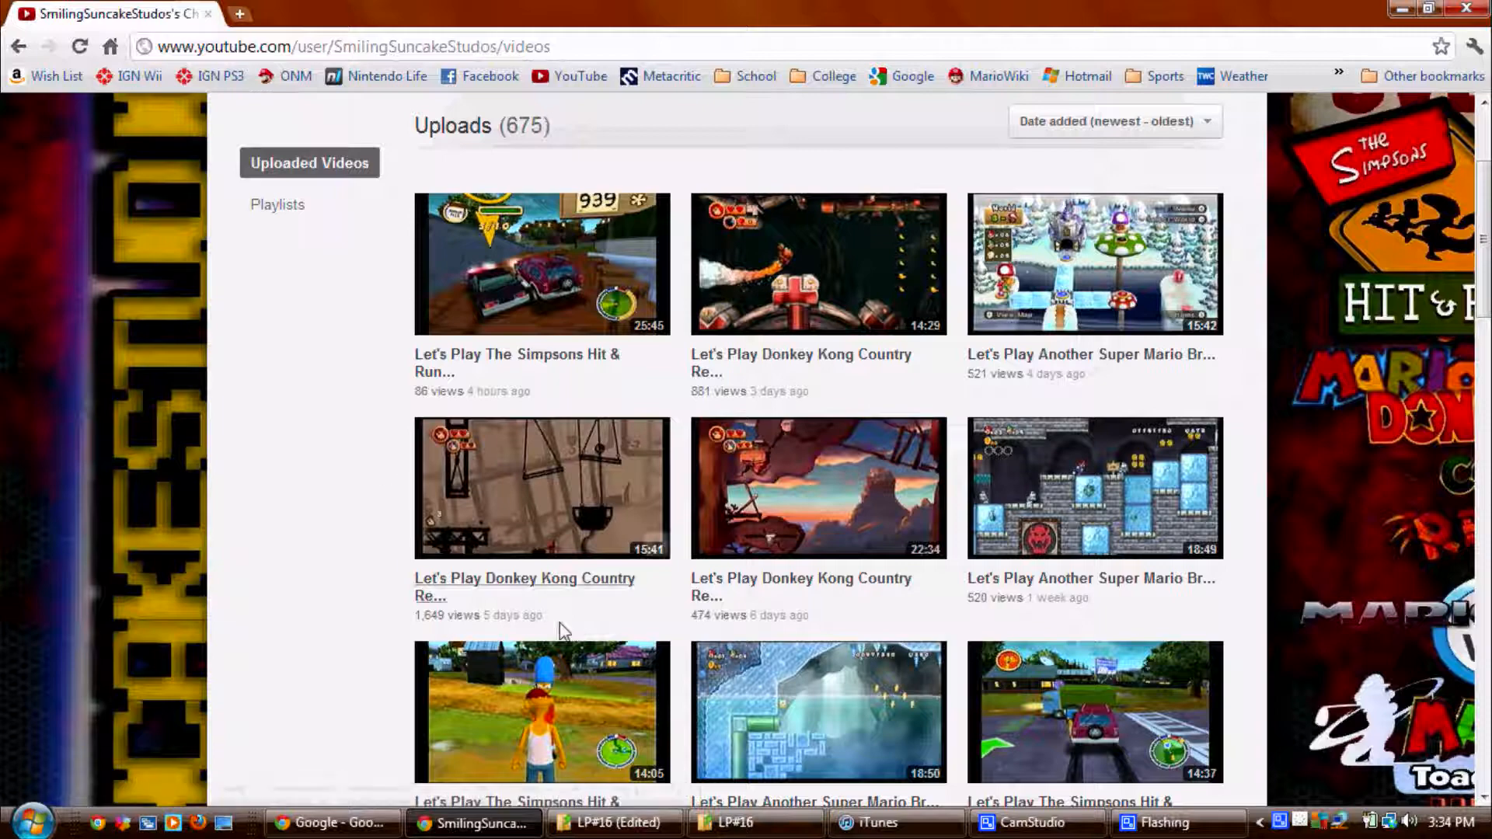
mouse_move(823, 627)
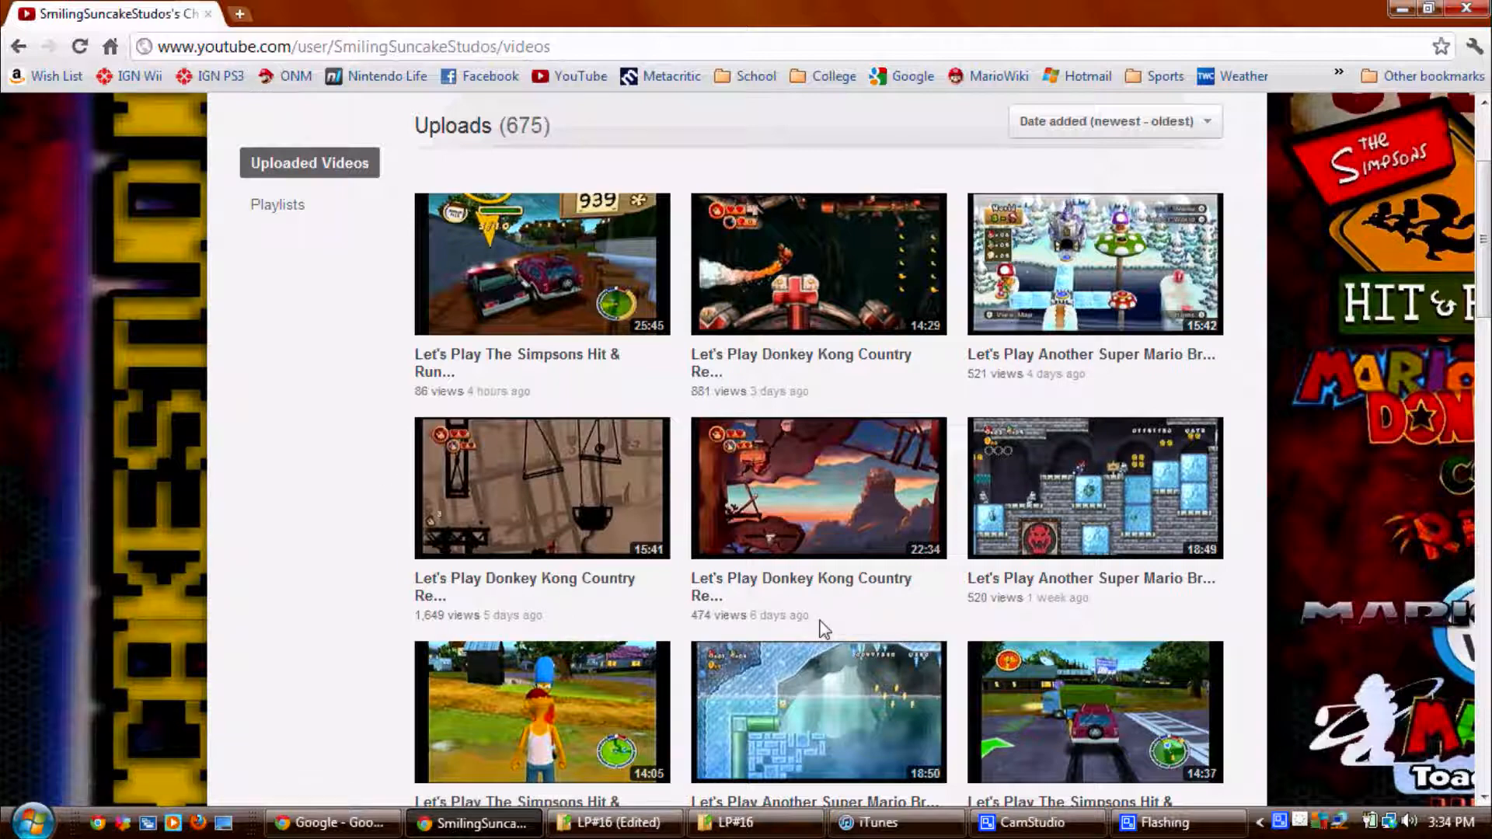
mouse_move(293, 538)
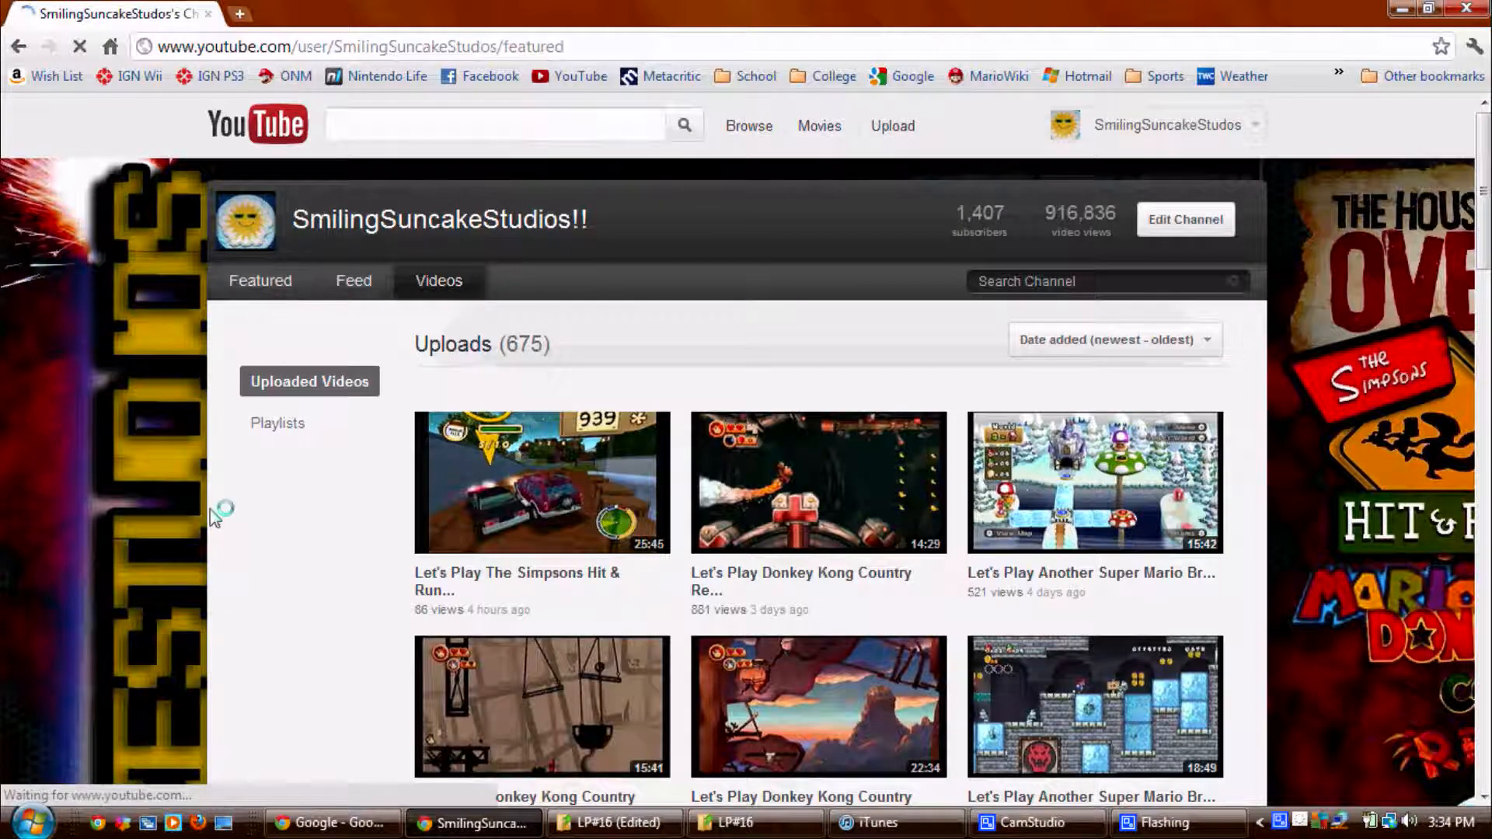
Step: Pause the featured Hit & Run Episode 14 video and scroll down the Featured page
left_click(260, 279)
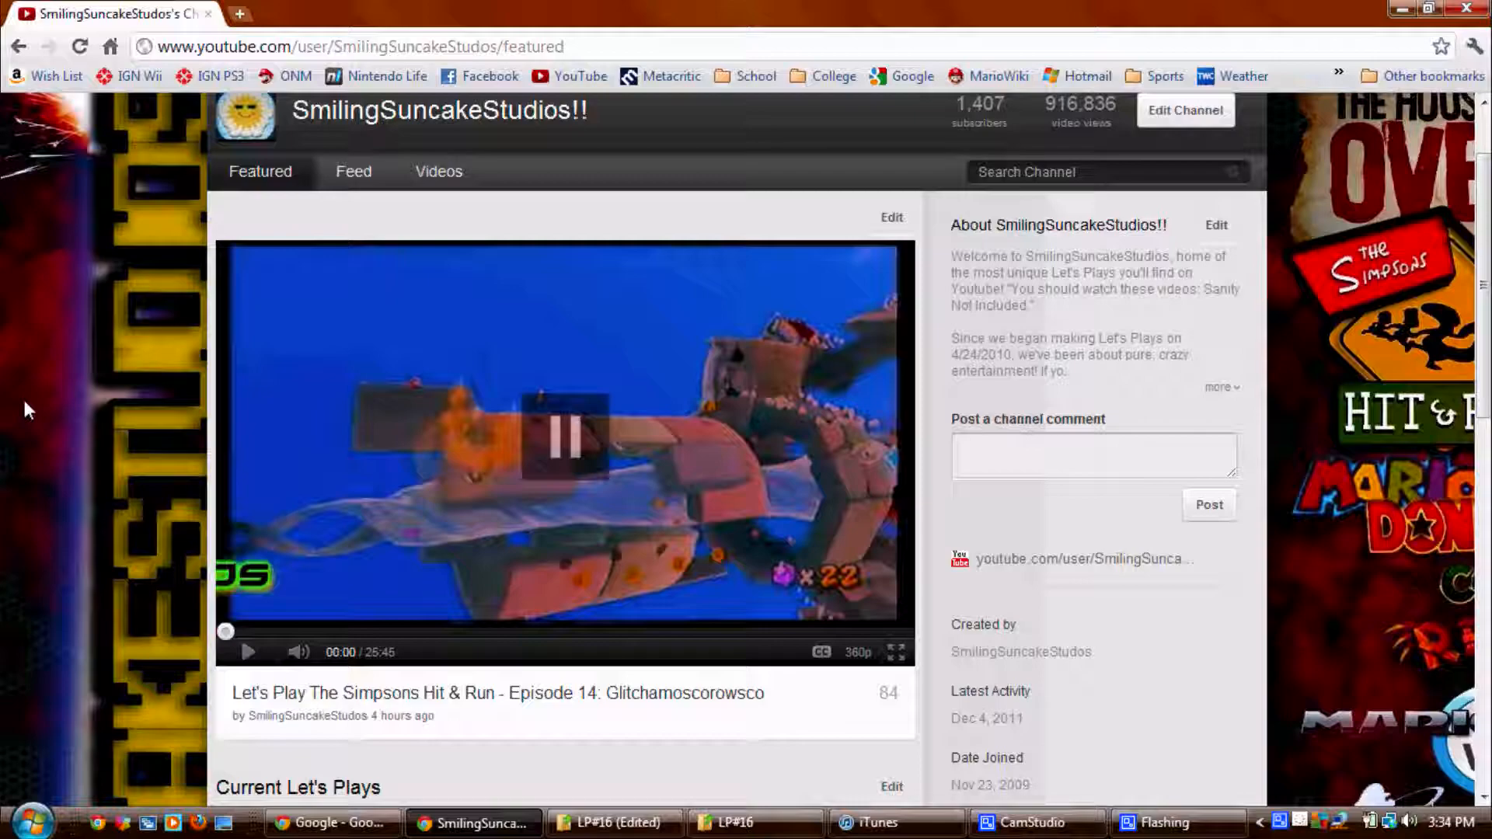
scroll("down", 3)
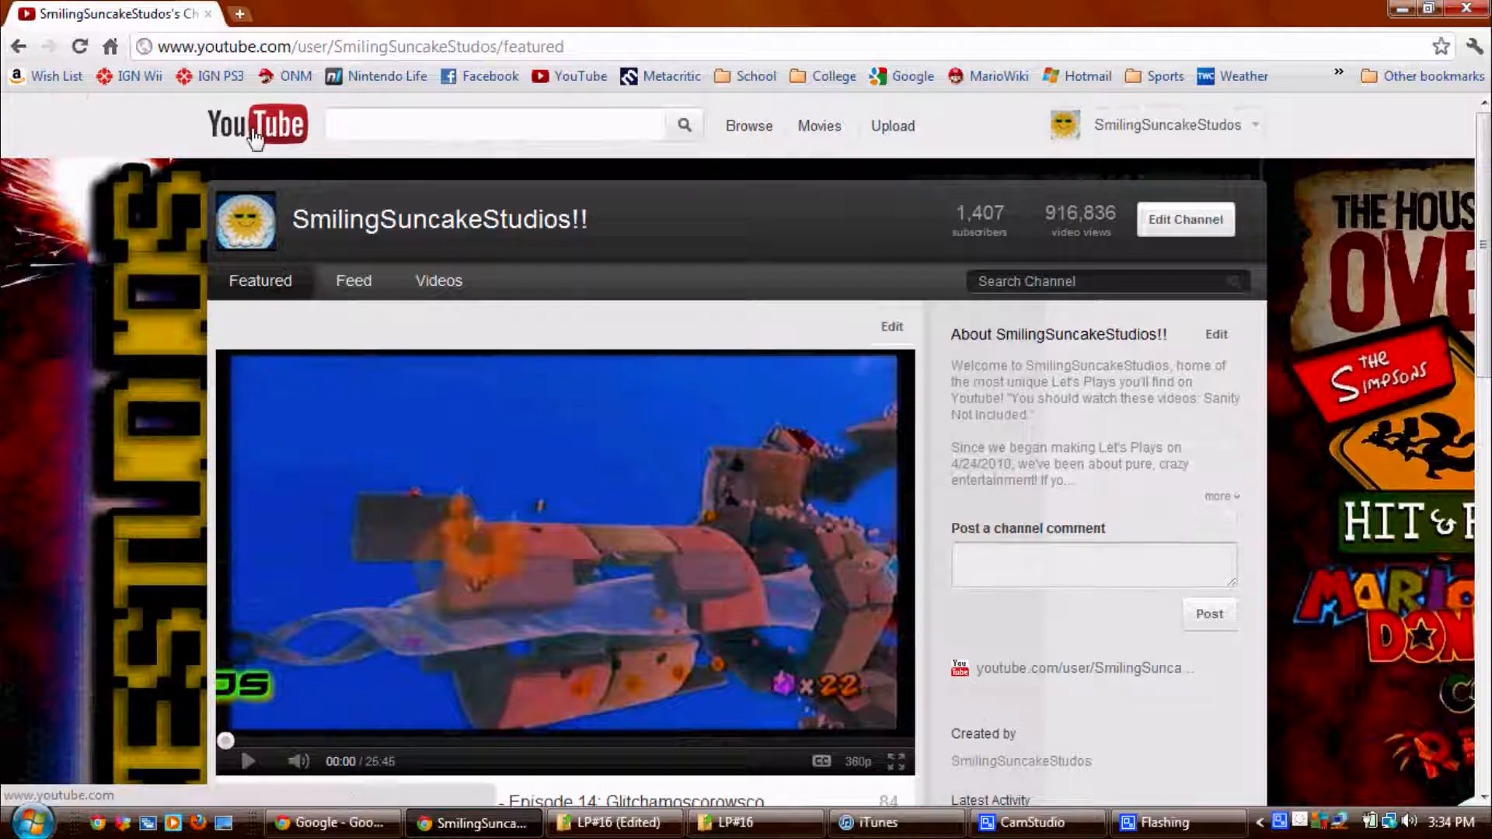
scroll("down", 3)
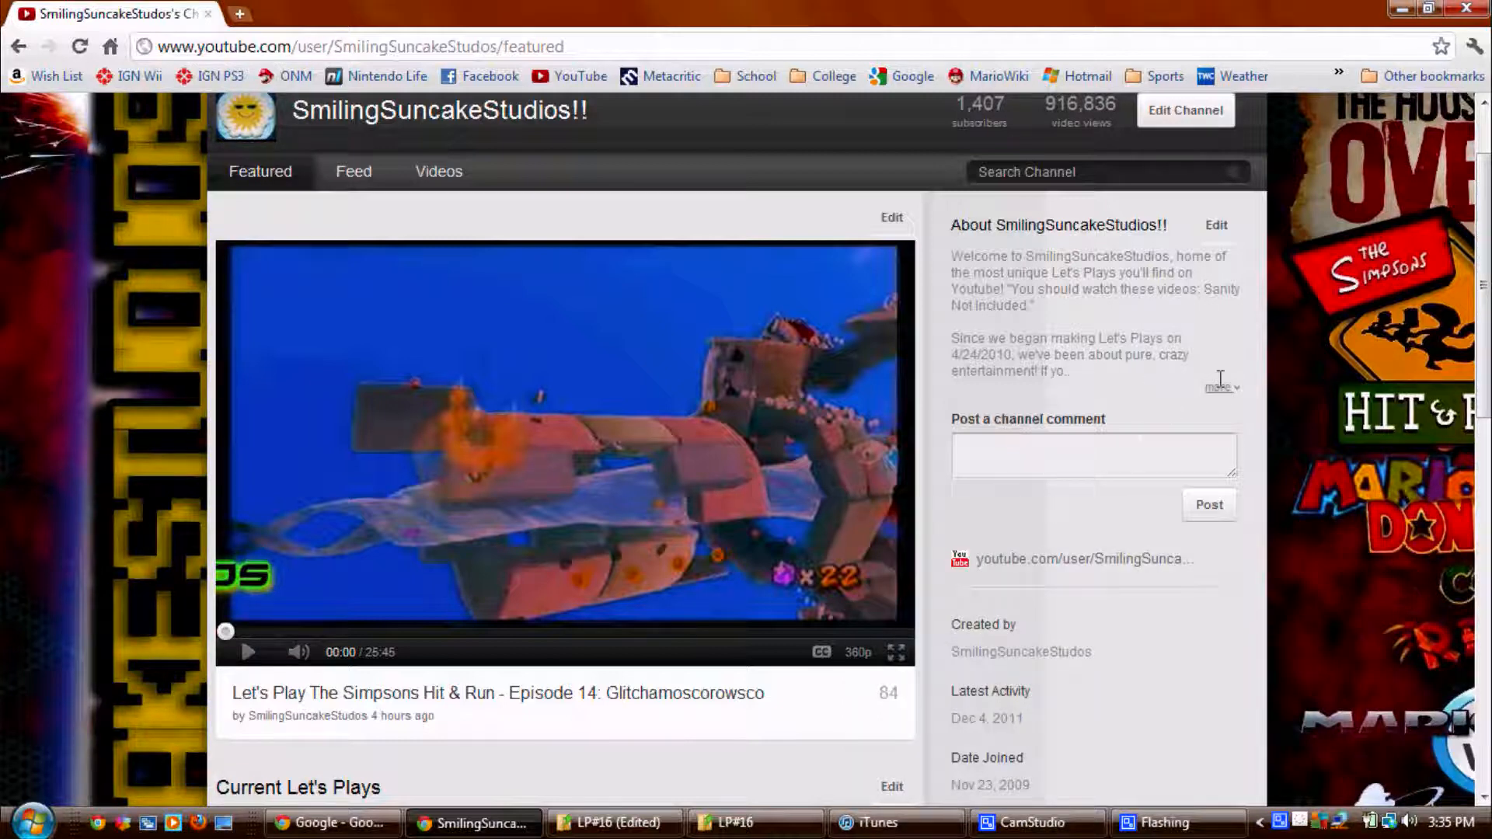
Step: Expand the About box to show the channel's full description
left_click(1220, 385)
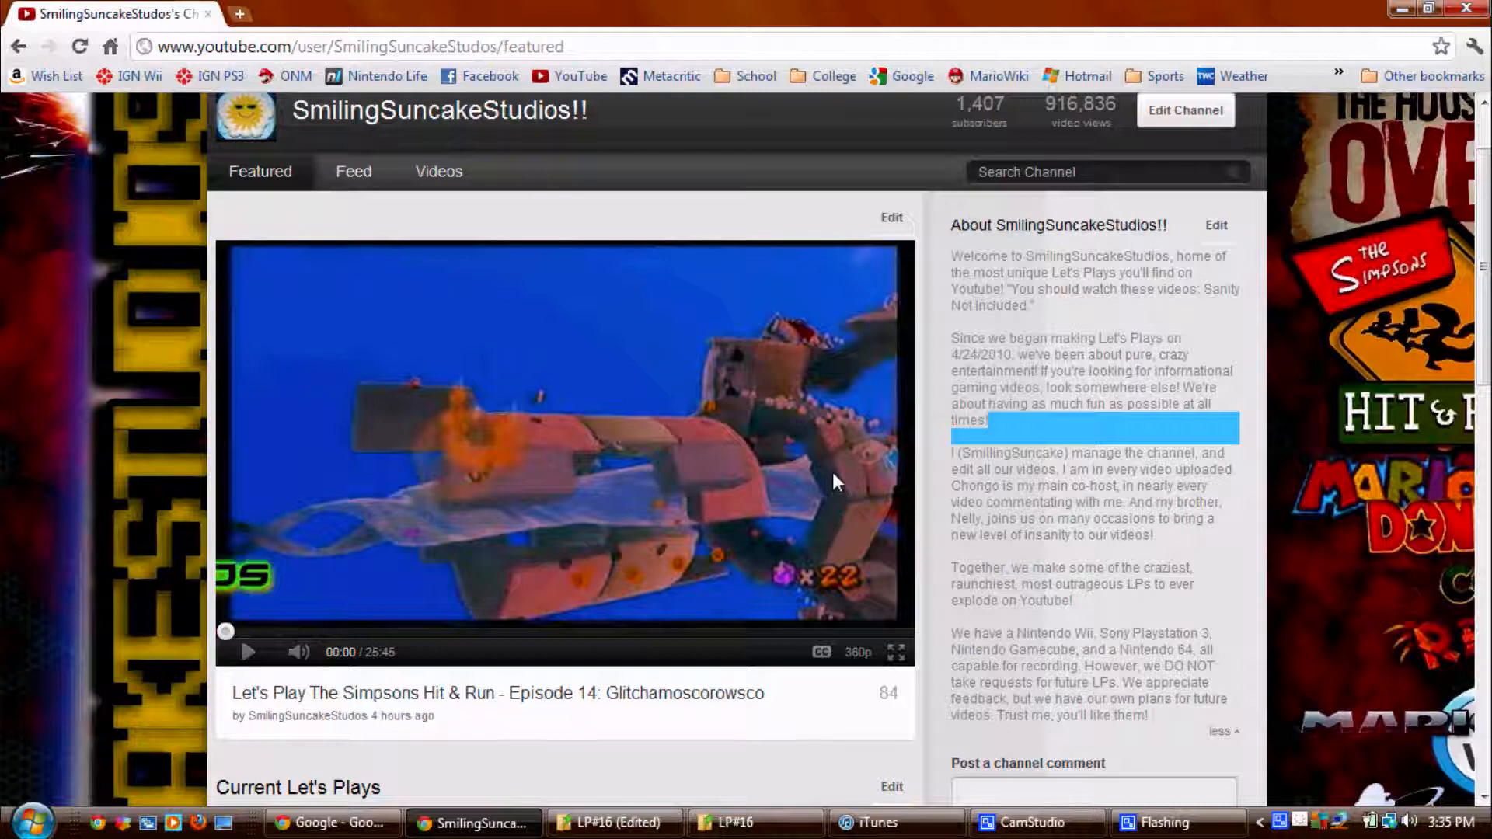
mouse_move(899, 401)
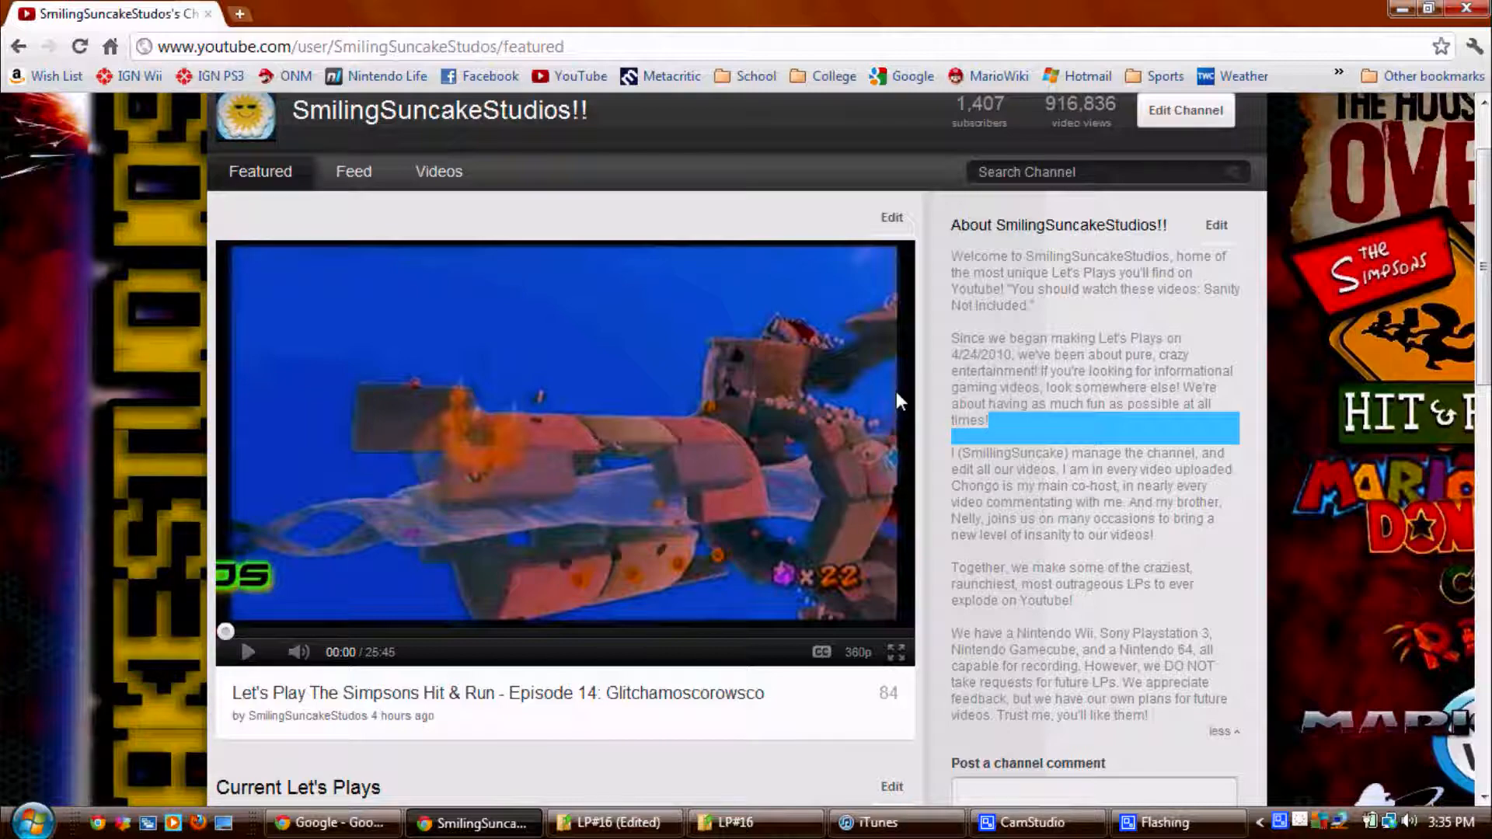
mouse_move(949, 464)
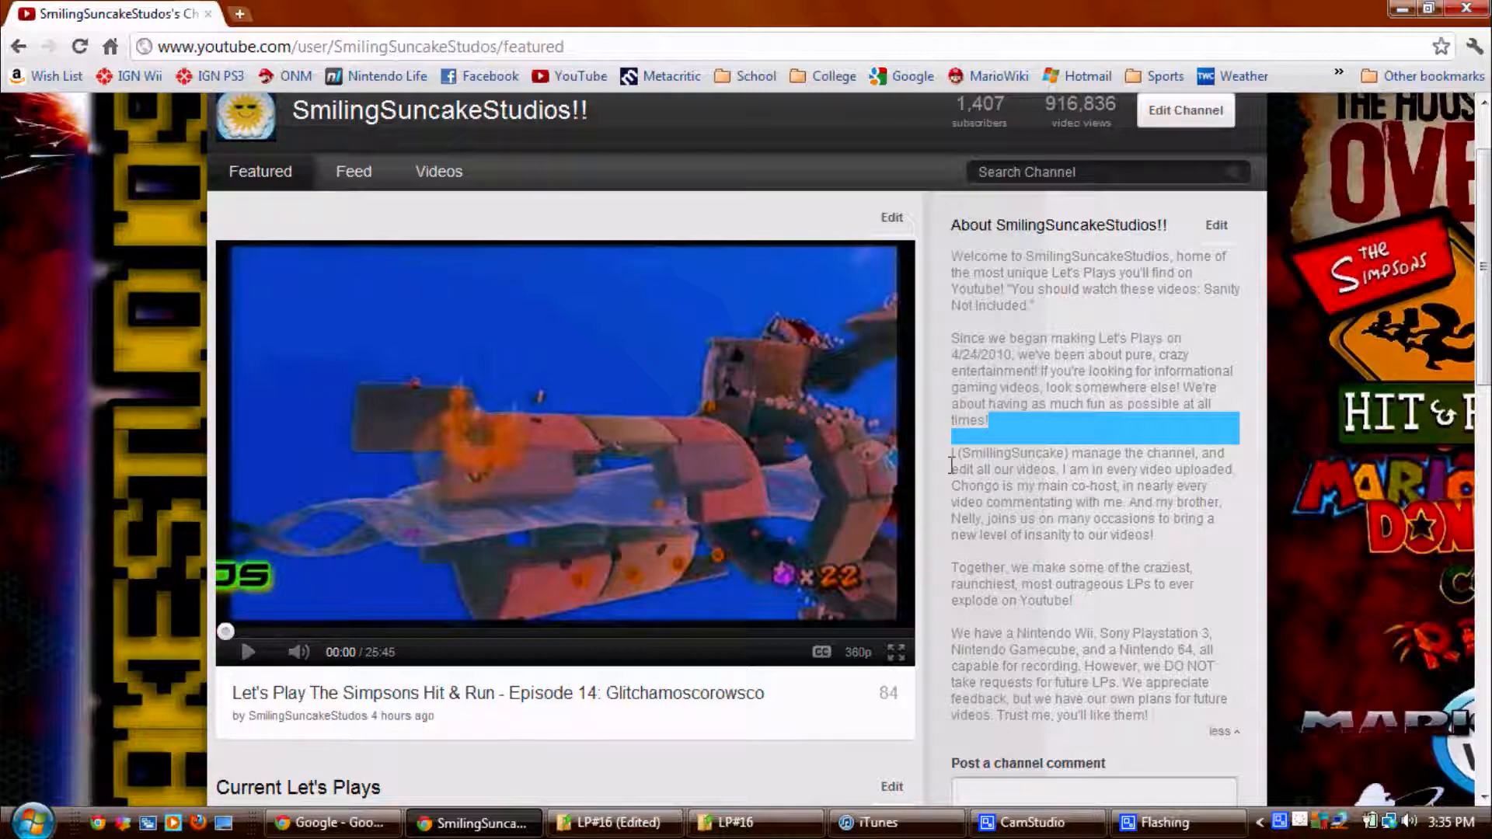
scroll("down", 3)
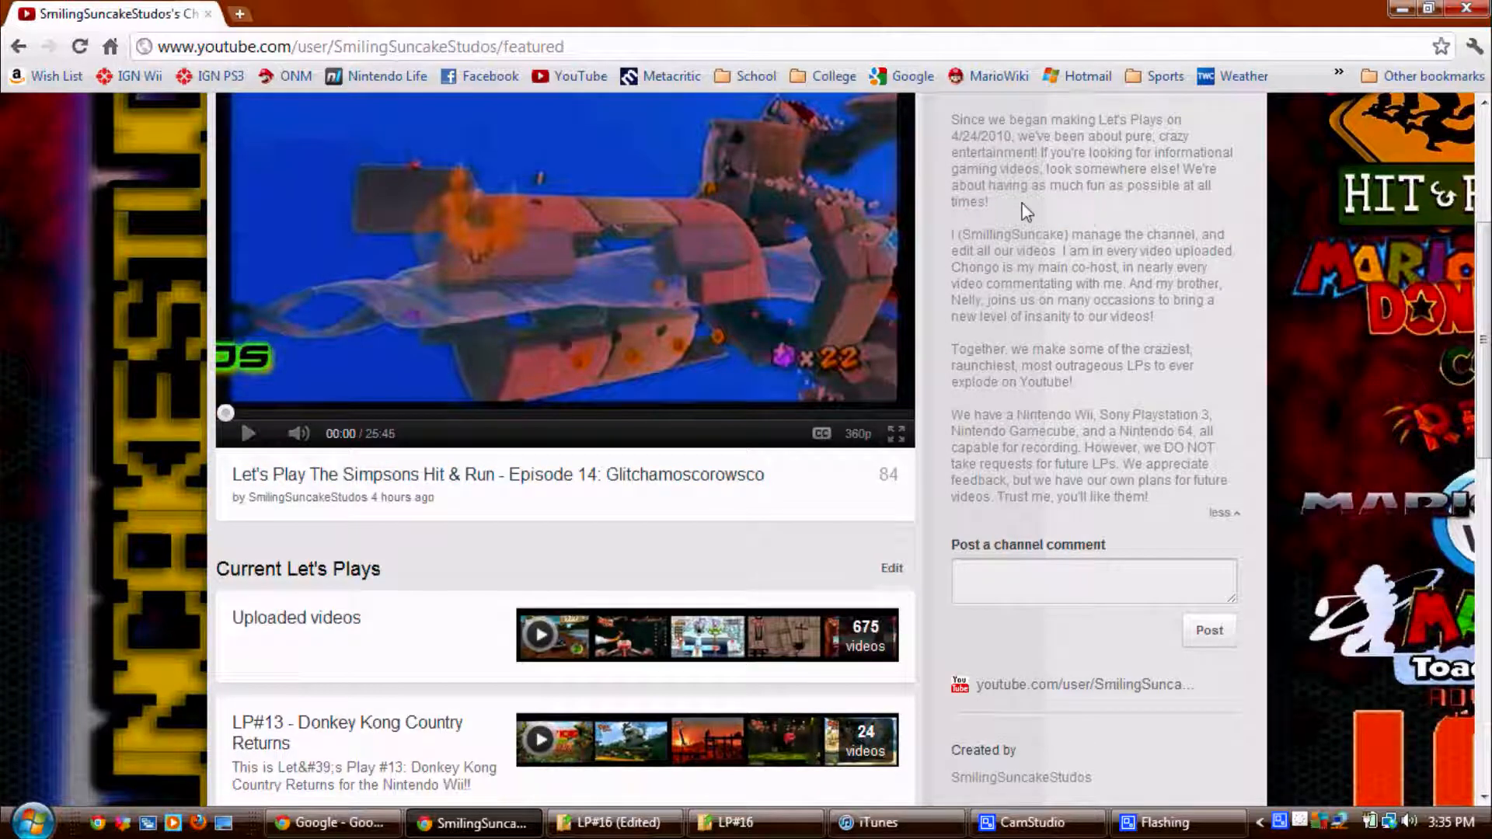
left_click_drag(989, 200, 1237, 201)
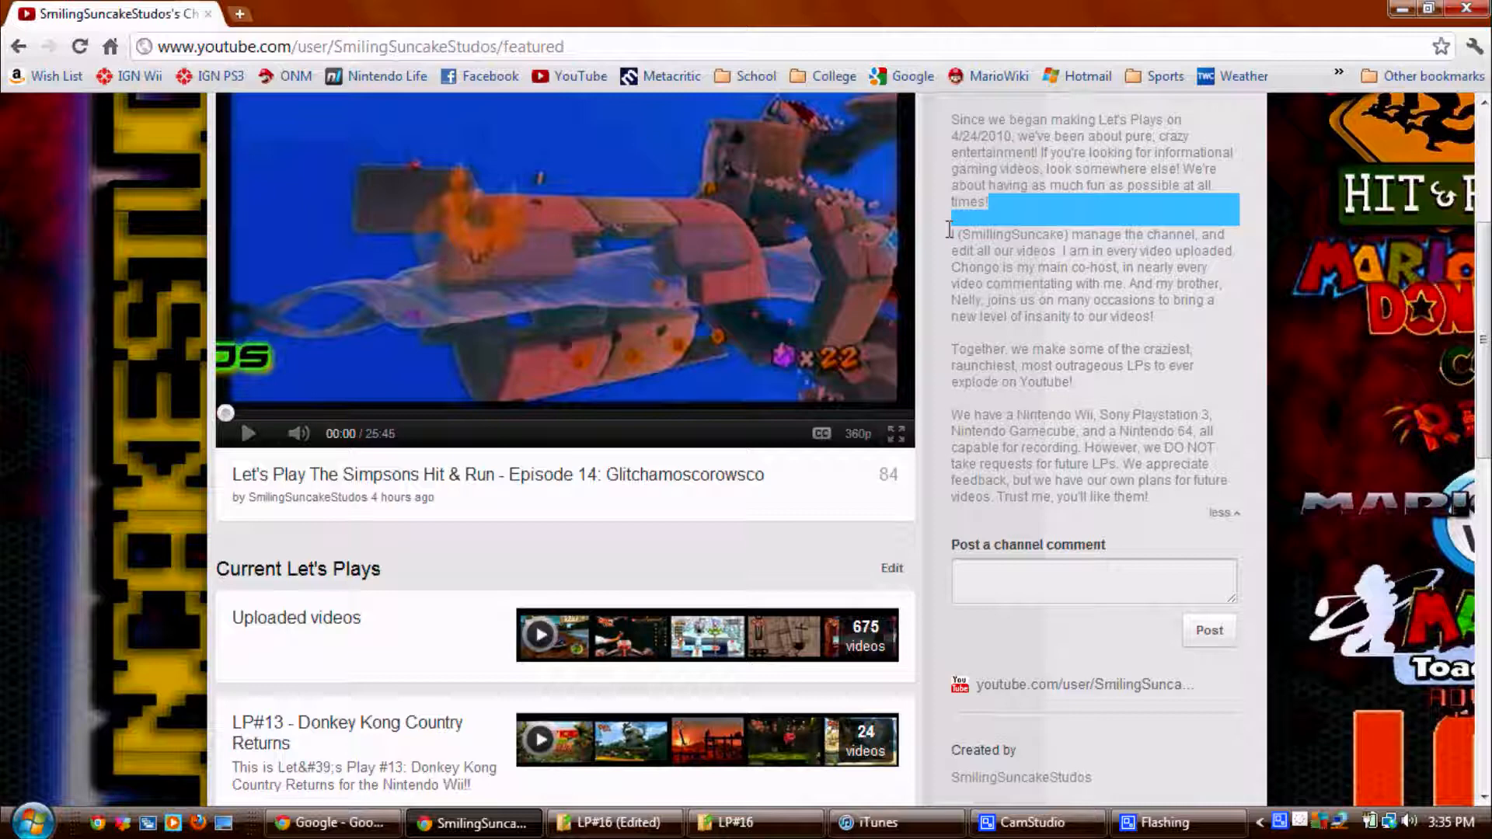